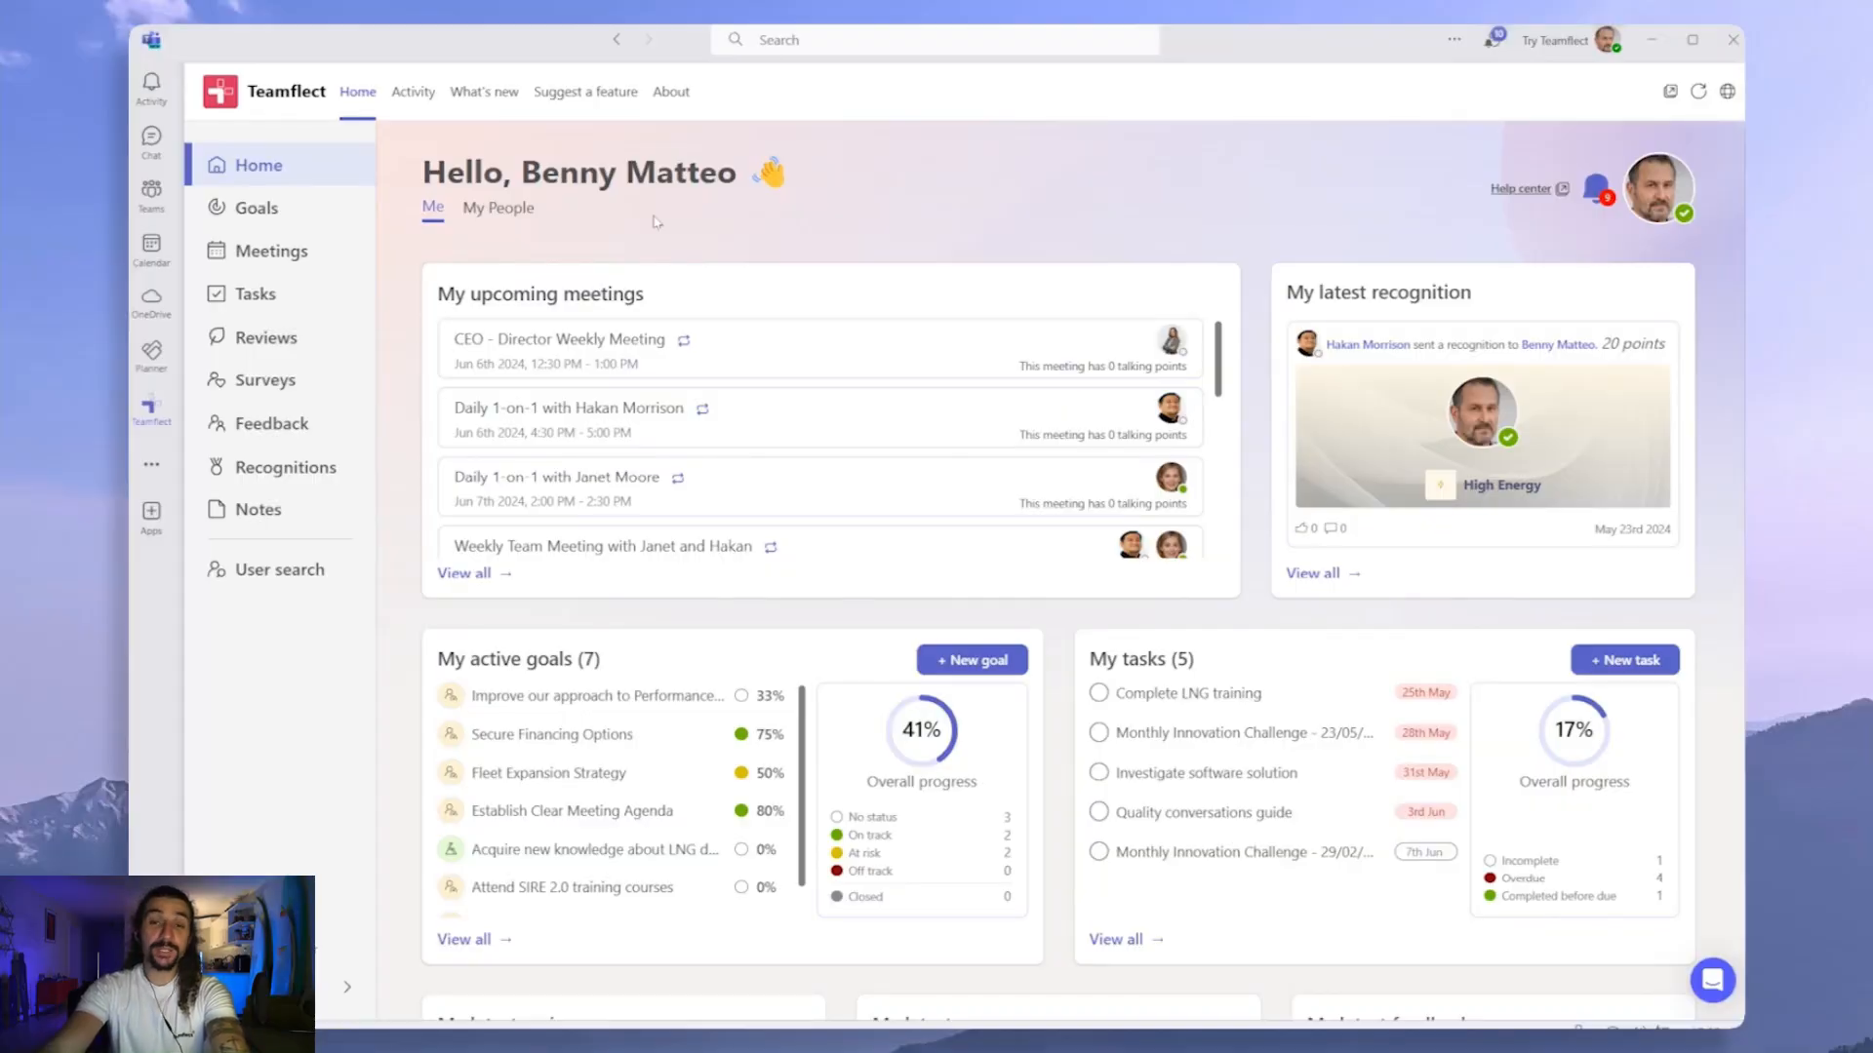
mouse_move(641, 222)
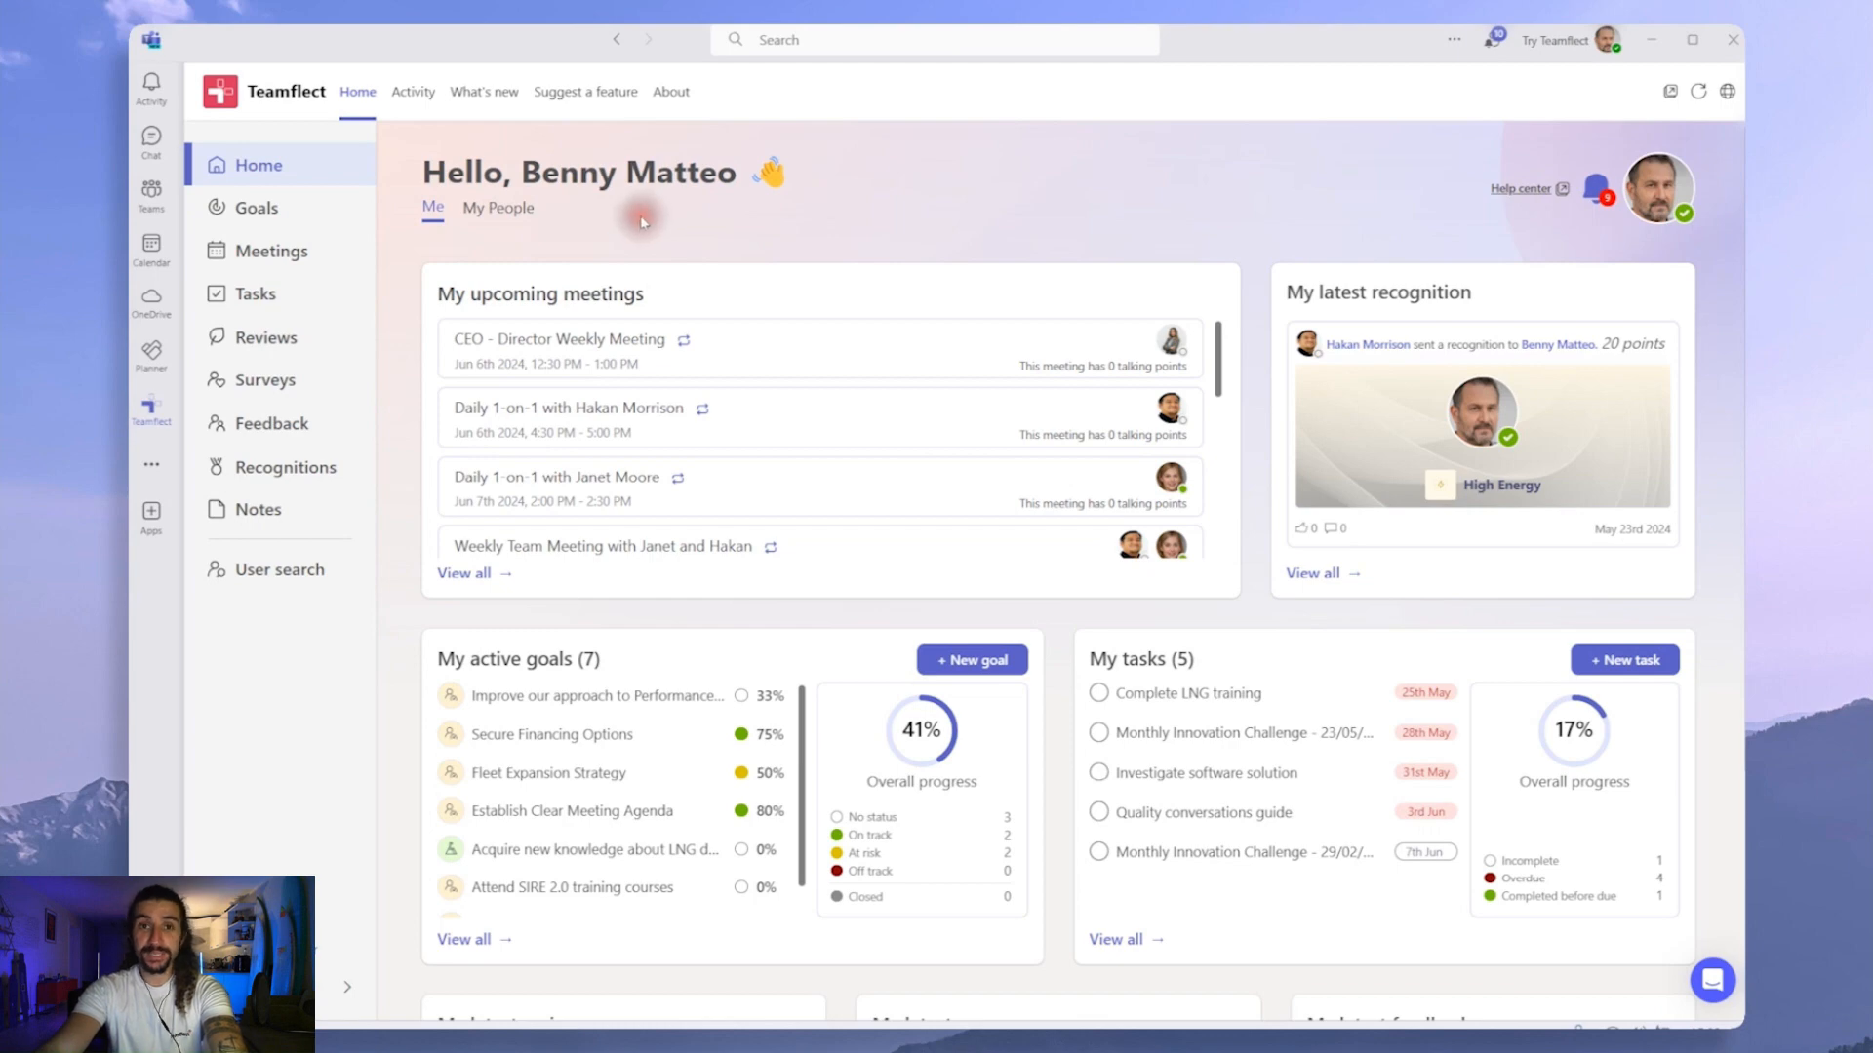
Go to the Goals section from Teamflect's left sidebar
click(255, 207)
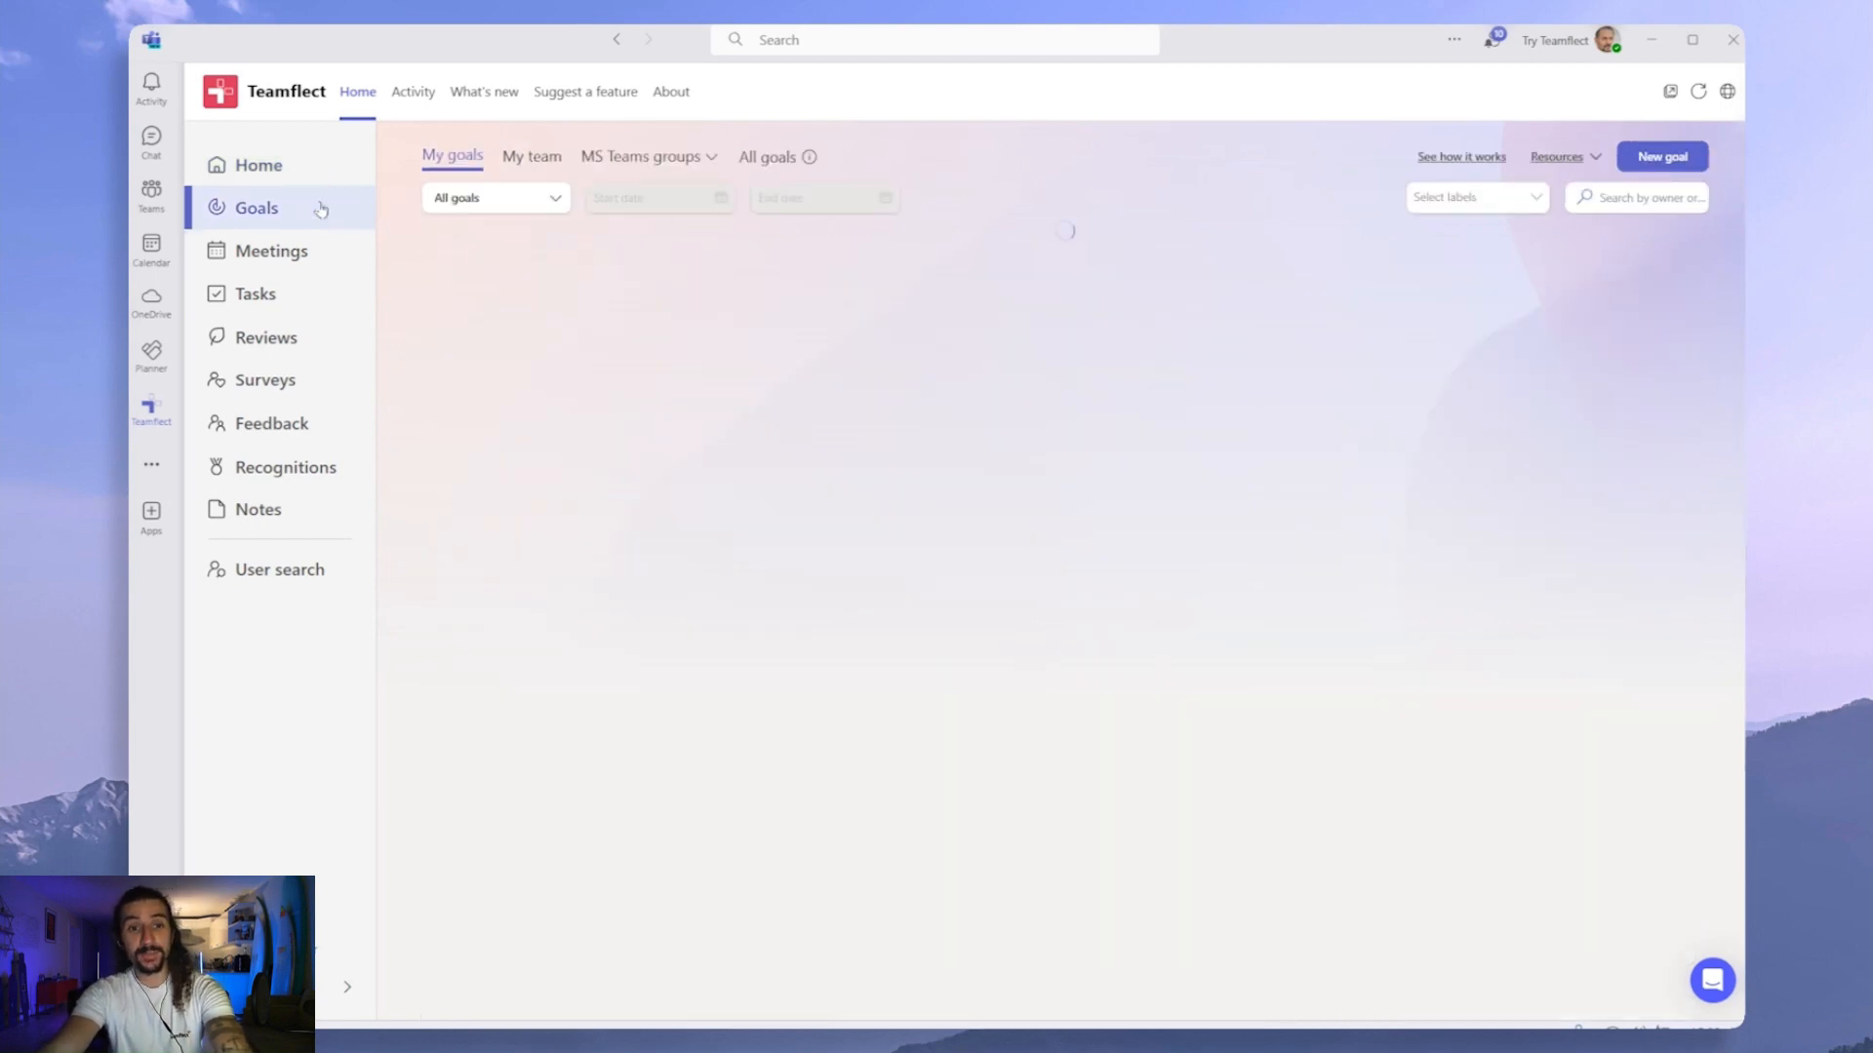
click(255, 207)
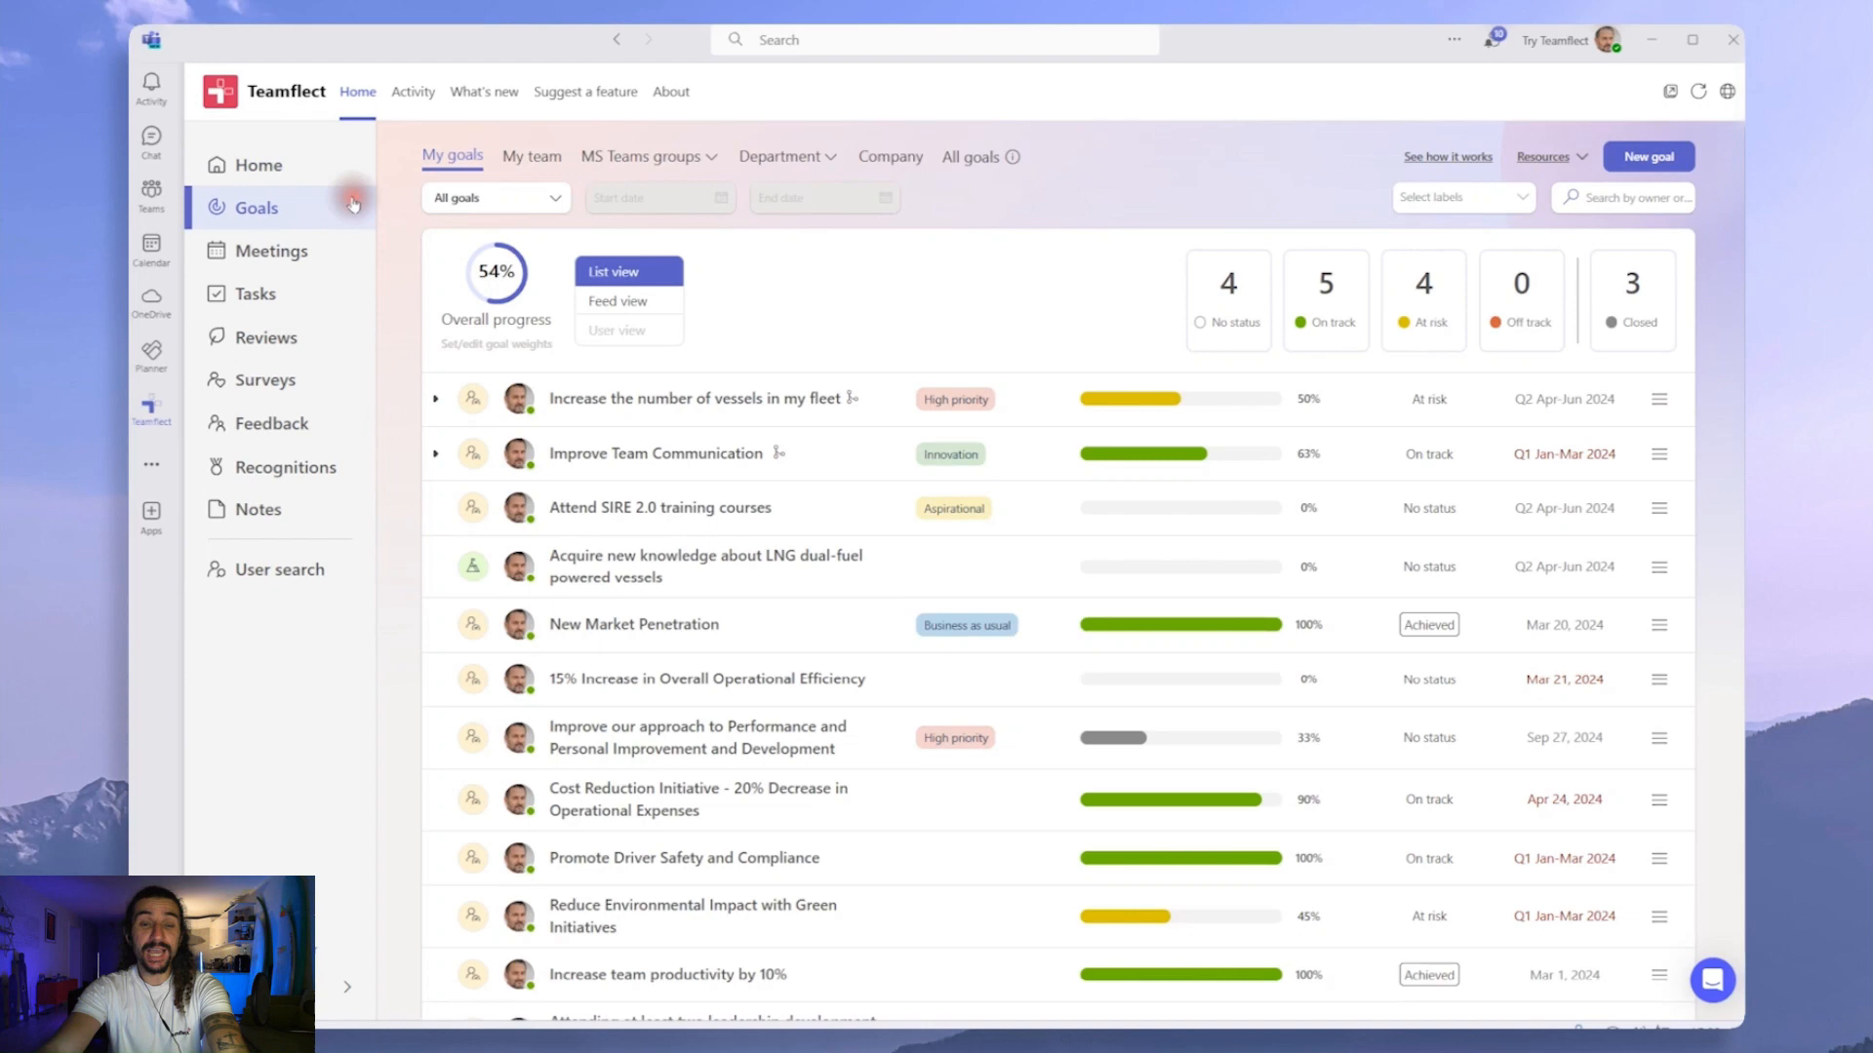
mouse_move(470, 183)
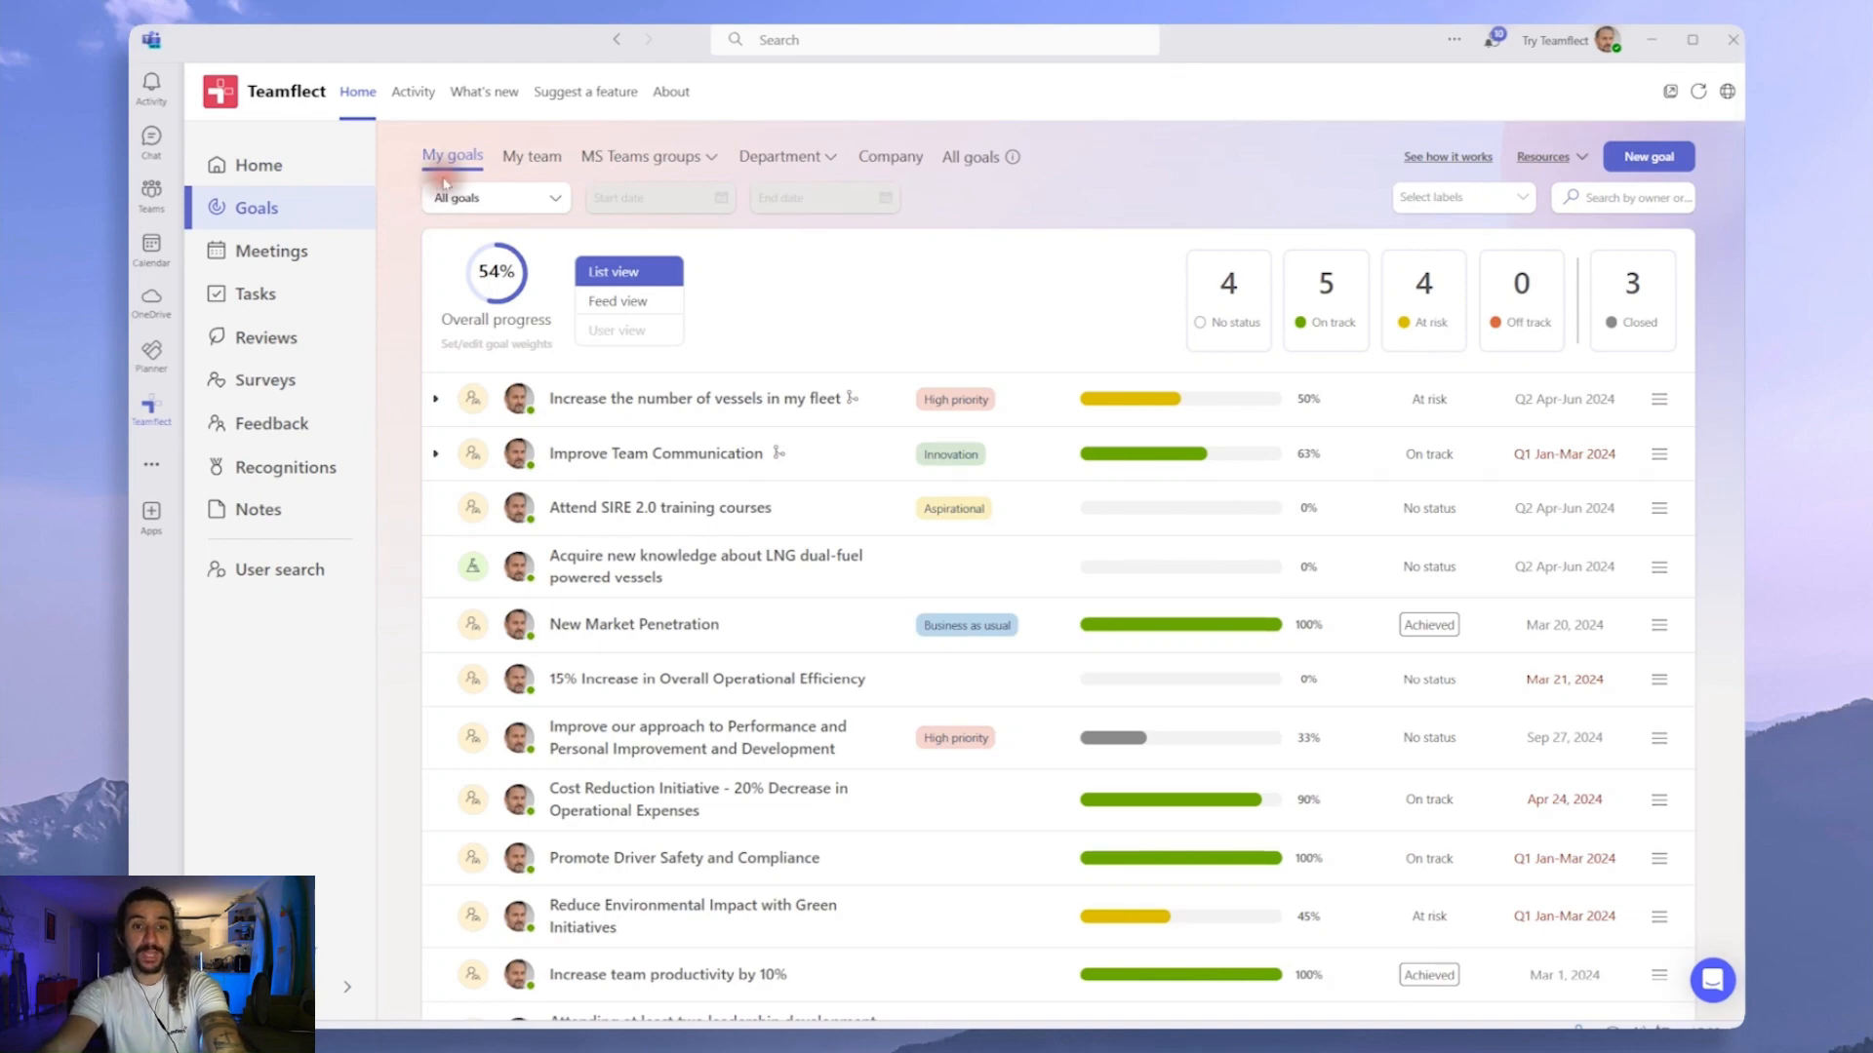
mouse_move(531, 156)
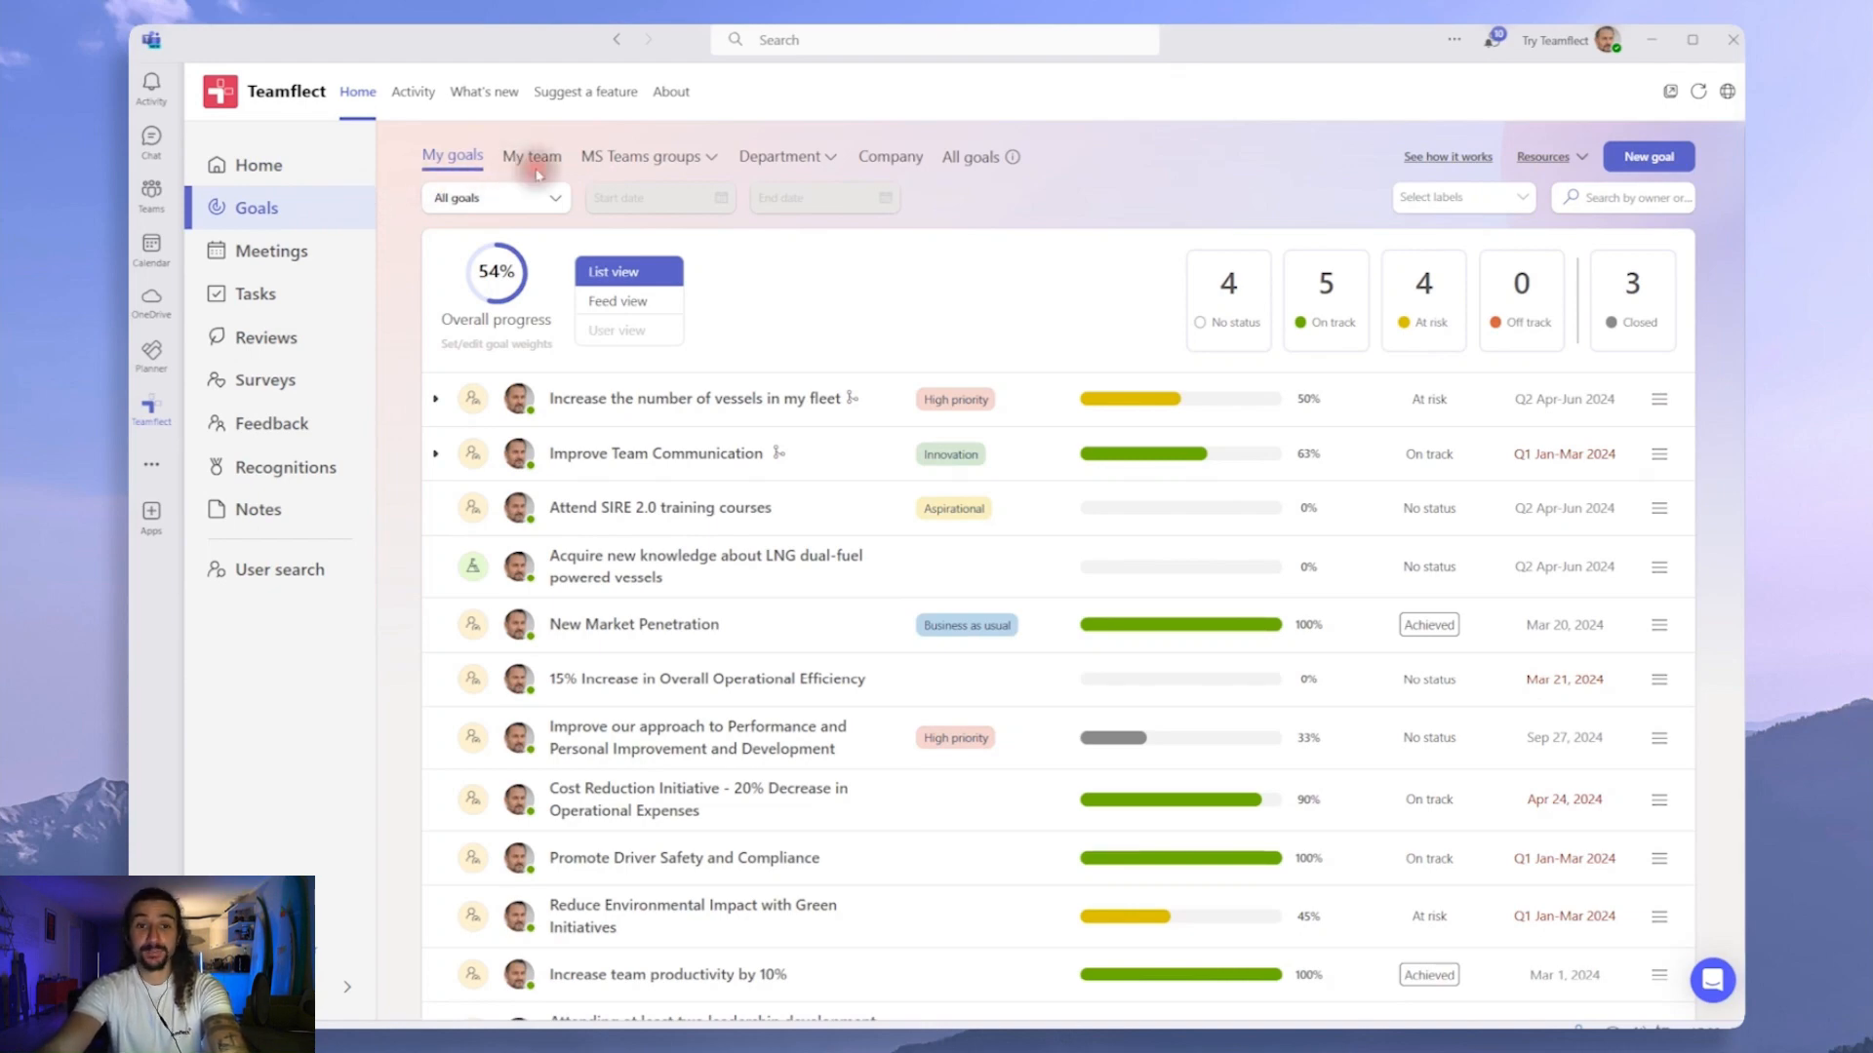
mouse_move(632, 175)
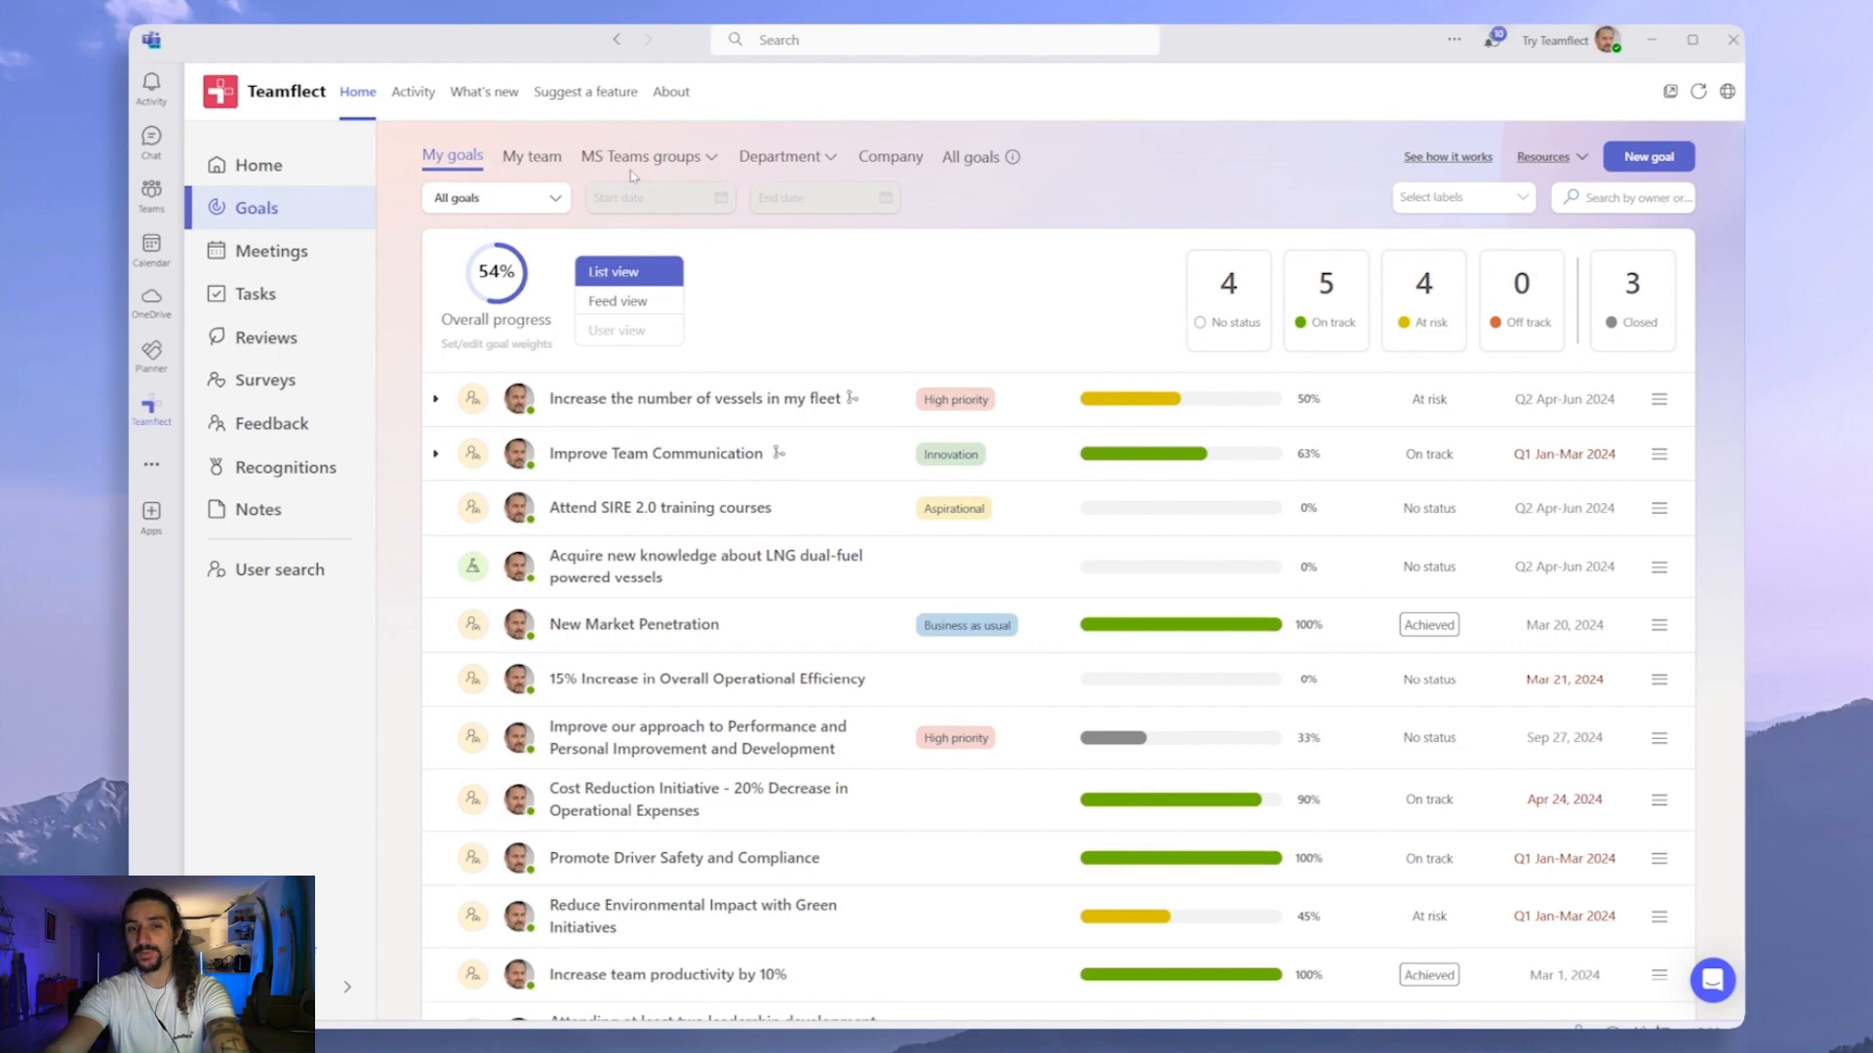
mouse_move(753, 170)
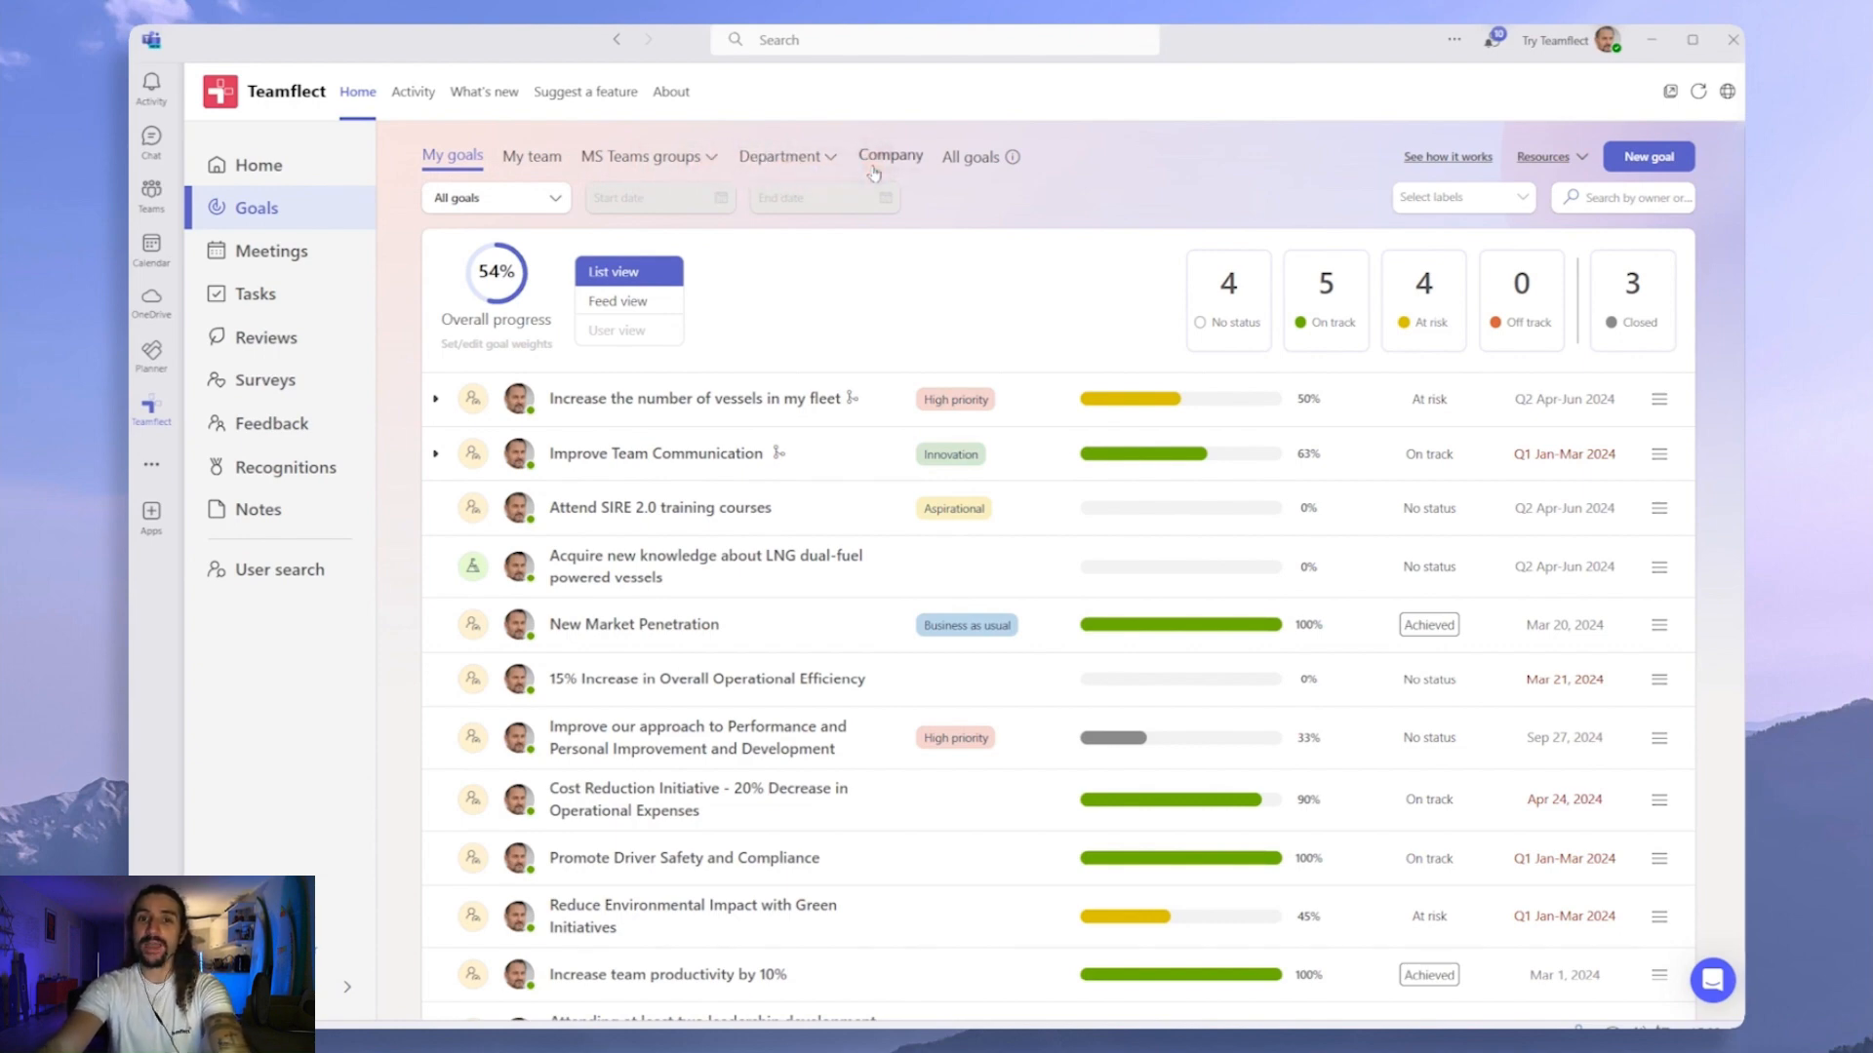
mouse_move(962, 174)
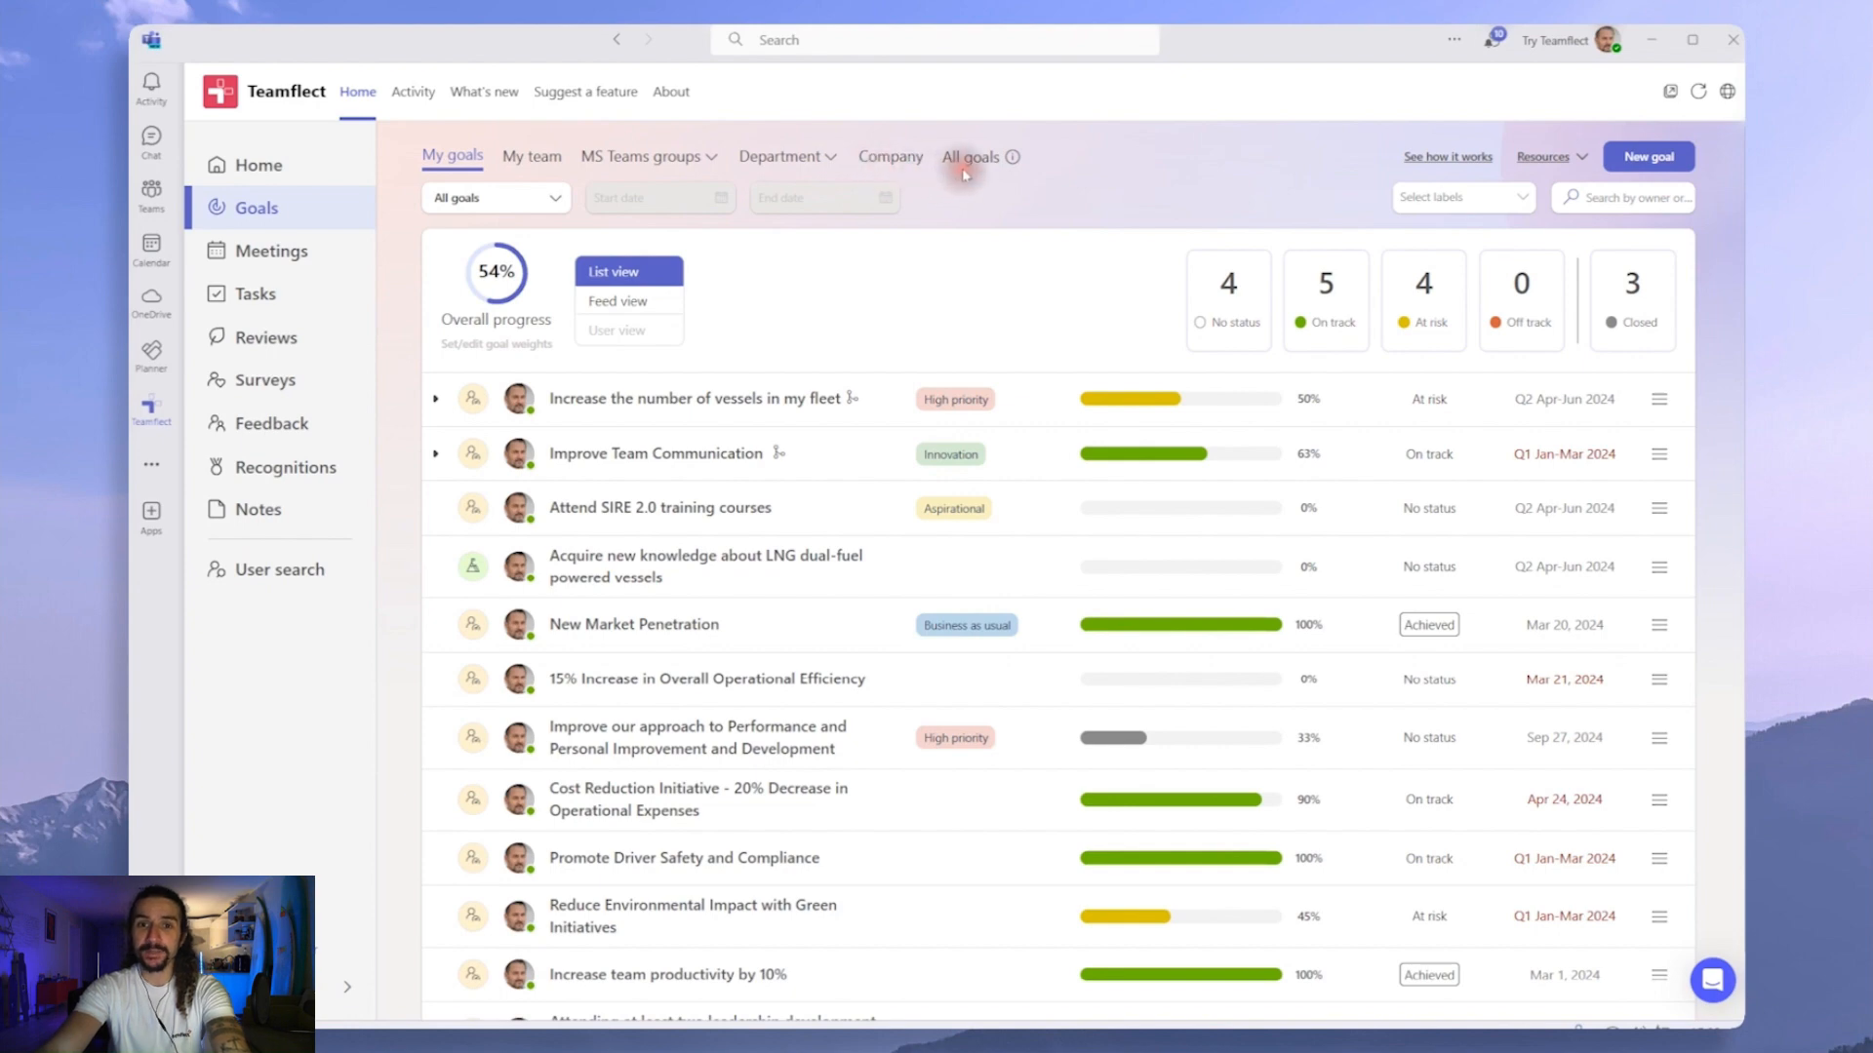
mouse_move(941, 183)
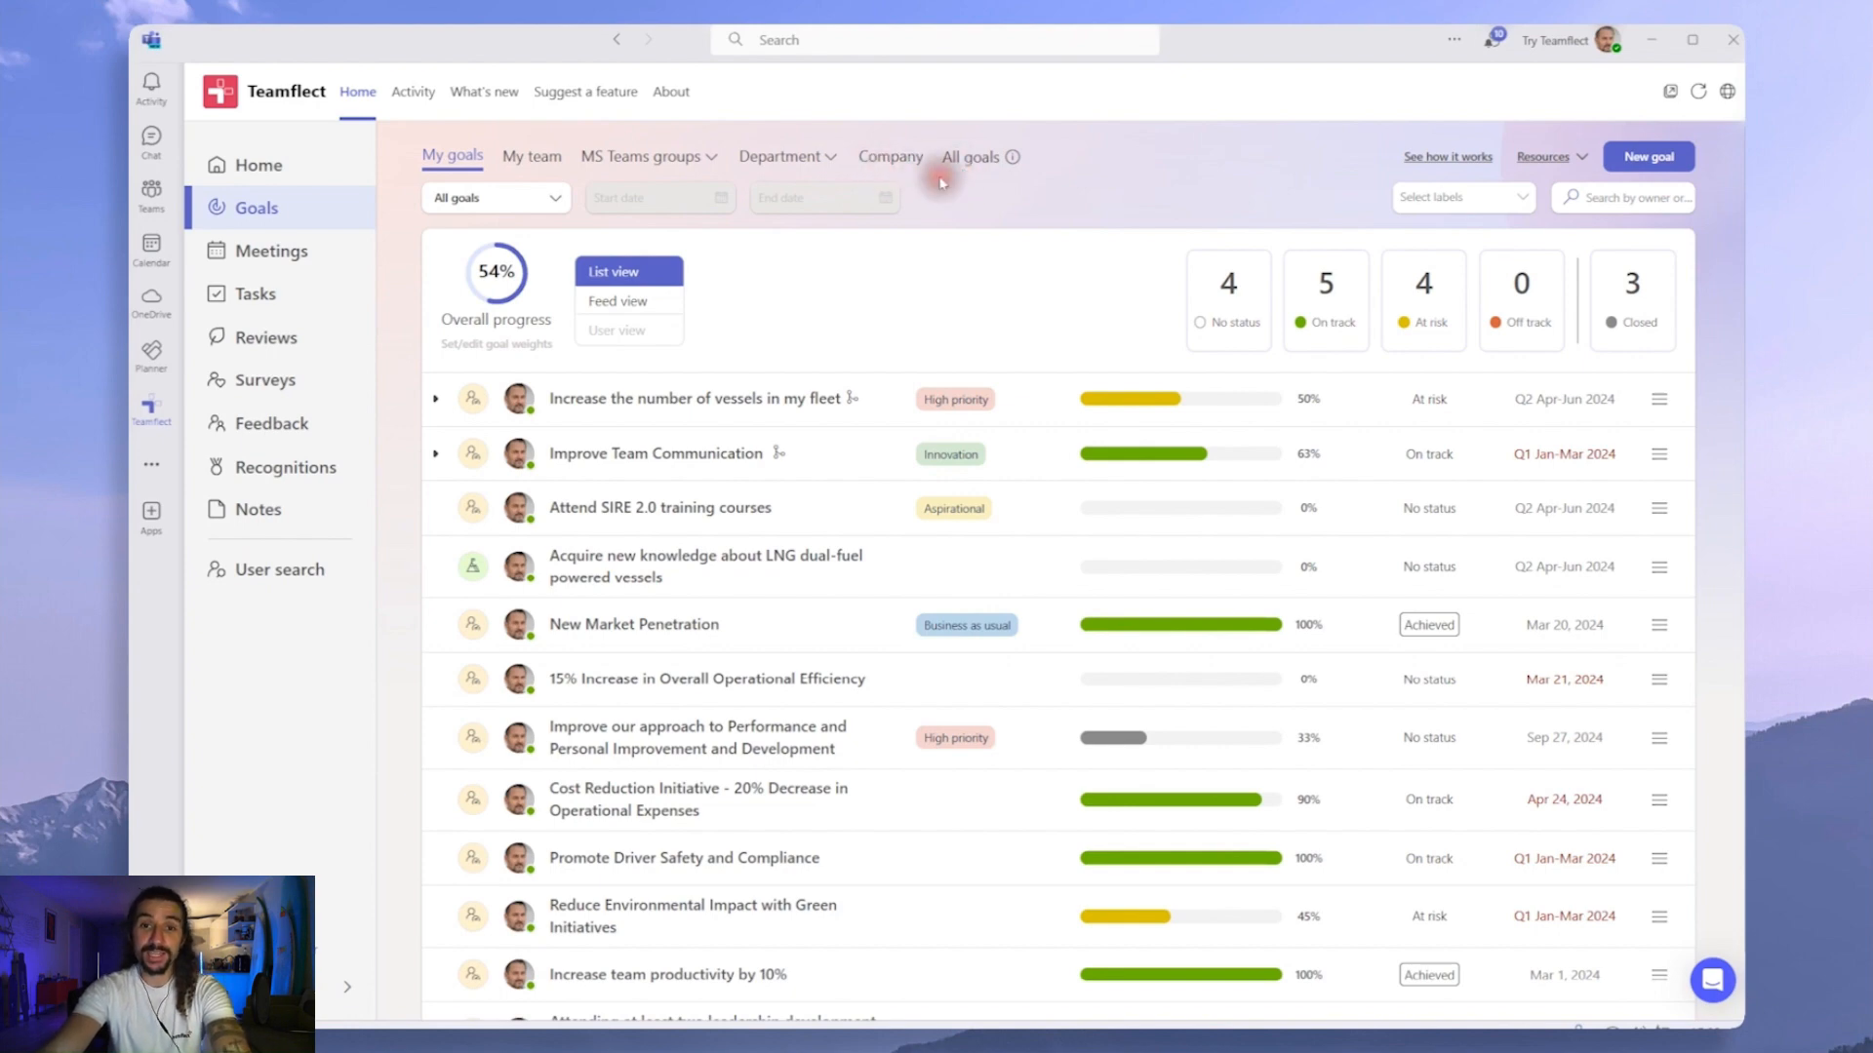
Show Company goals and expand the annual revenue goal, its sales revenue and qualified leads subgoals
click(890, 156)
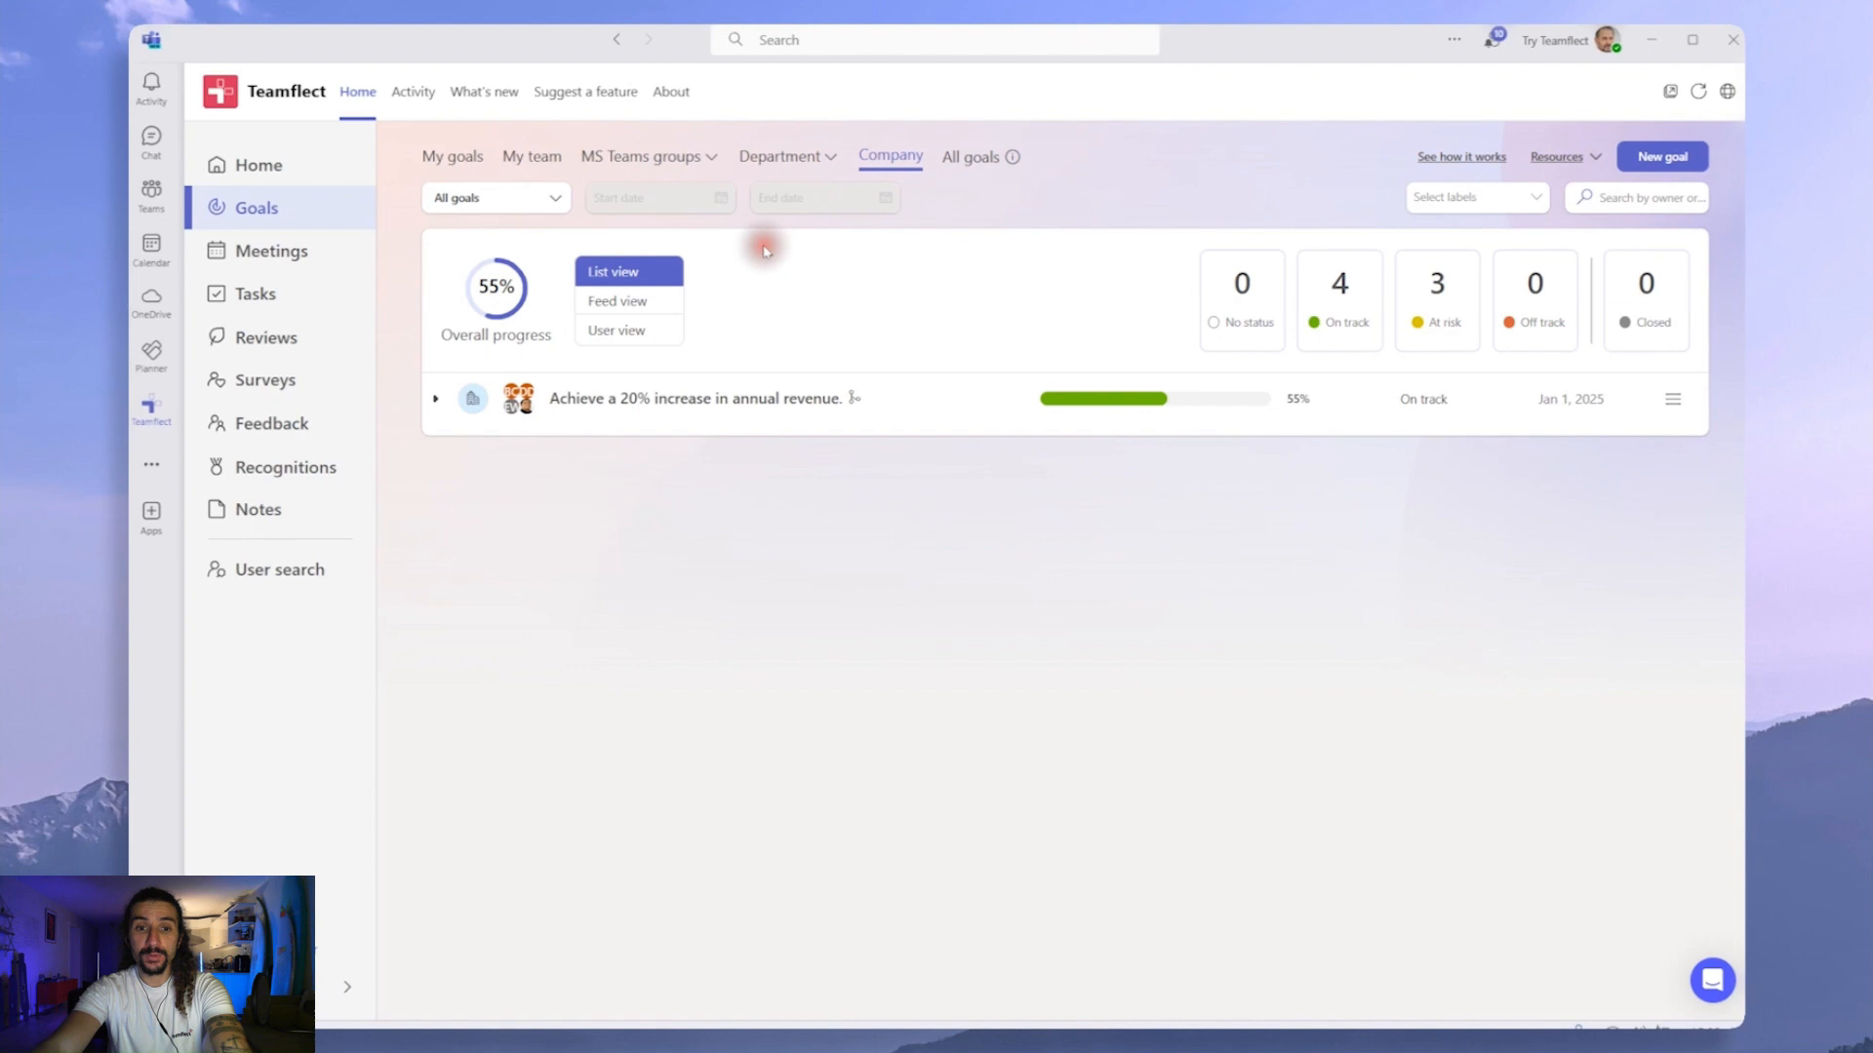
mouse_move(585, 418)
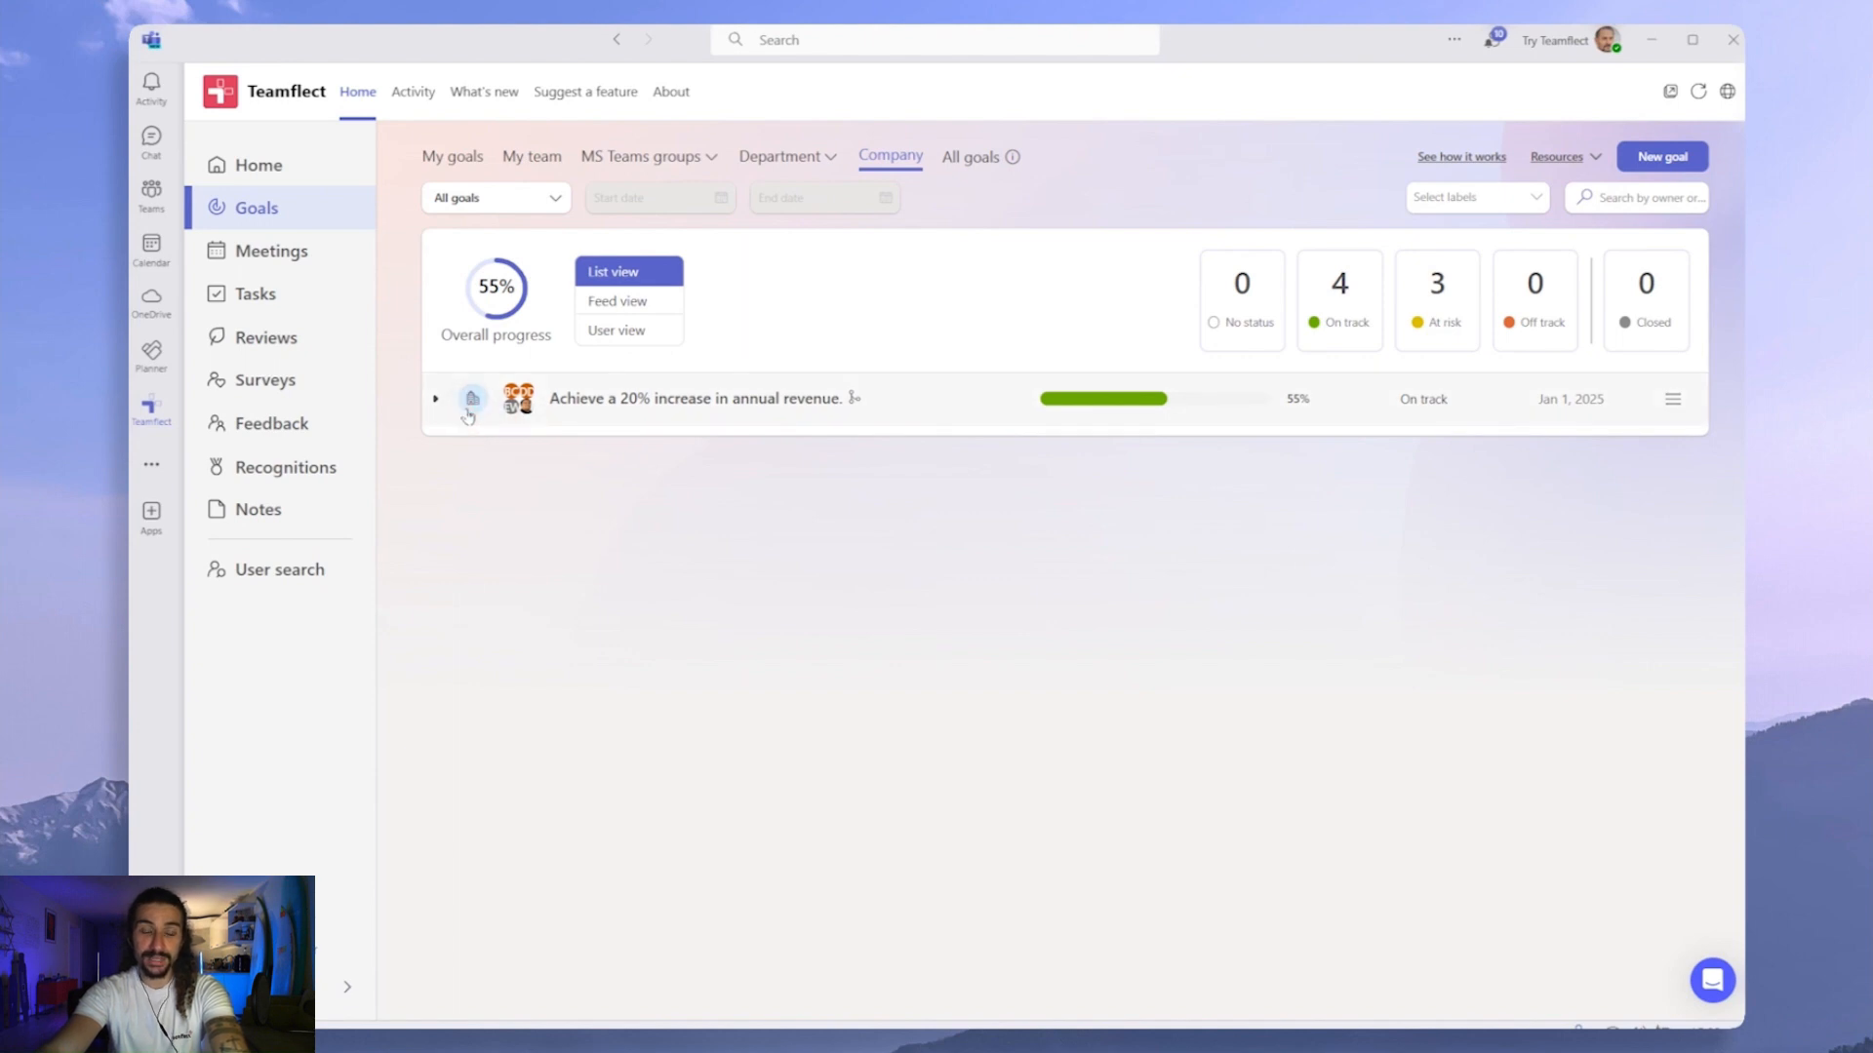
click(435, 398)
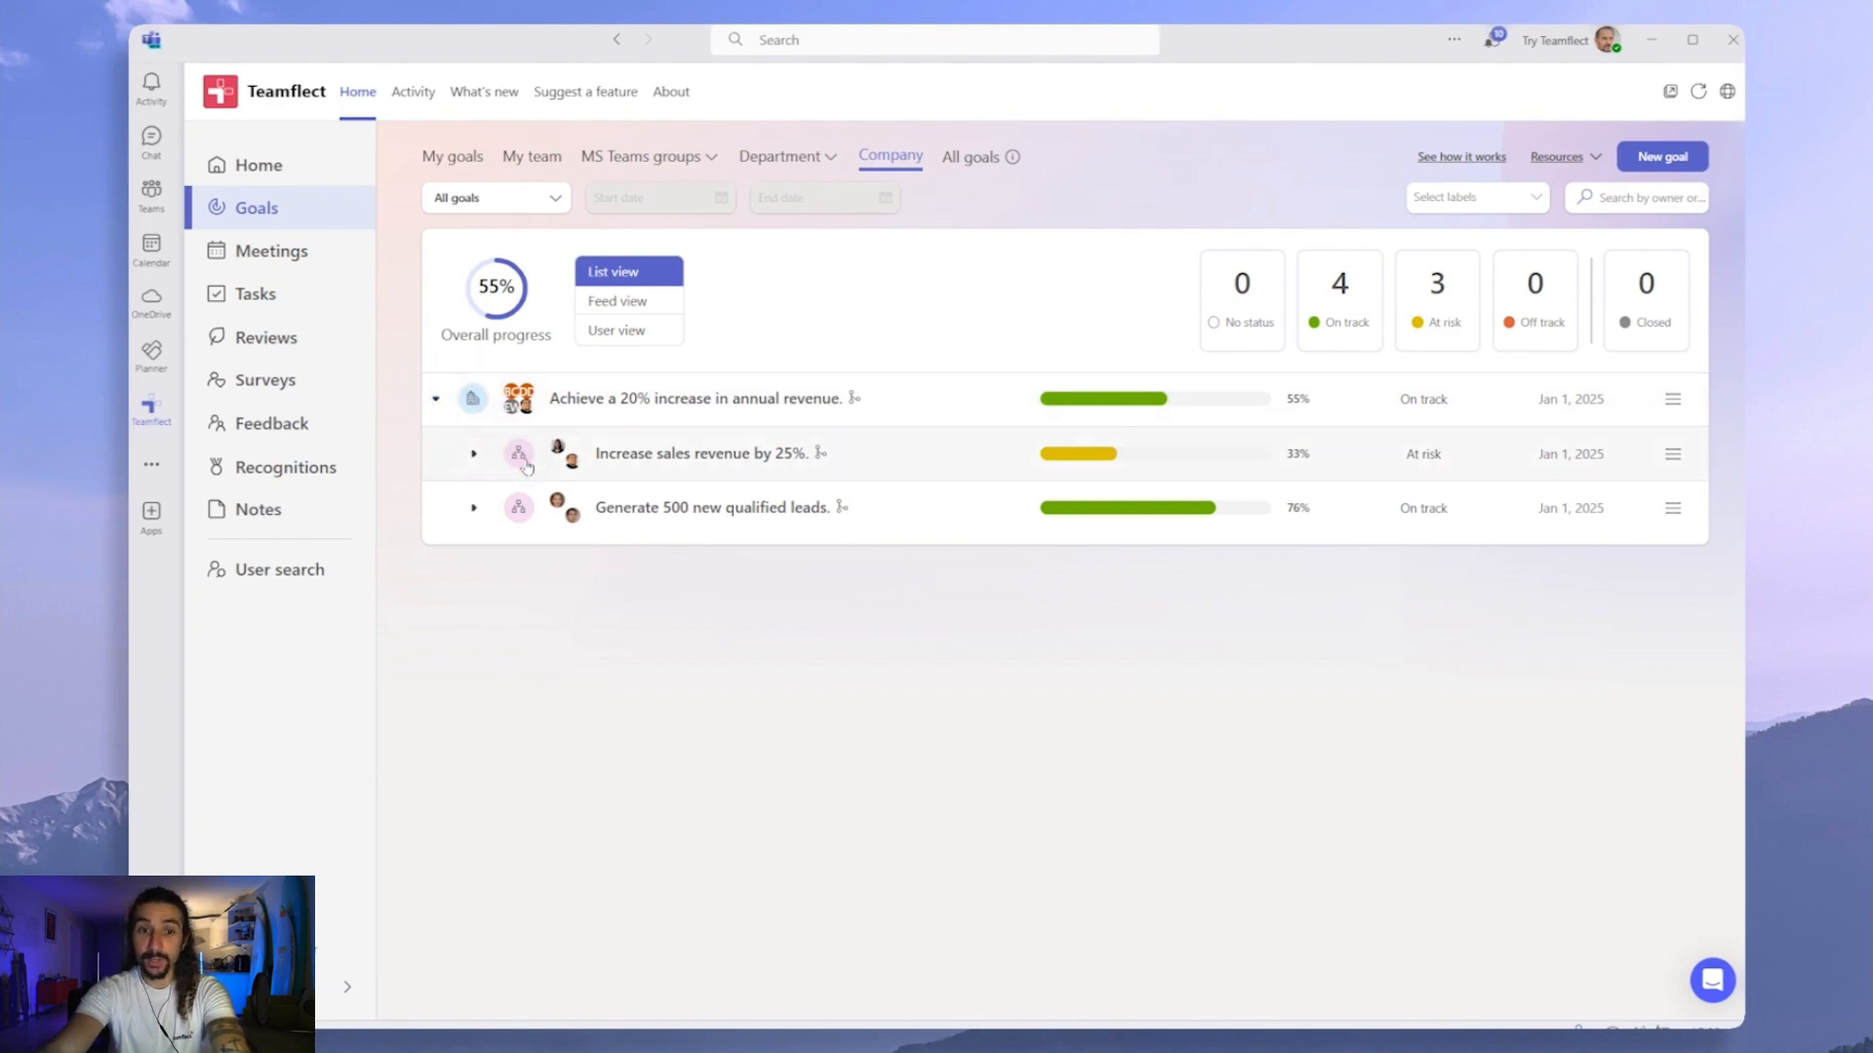
mouse_move(517, 464)
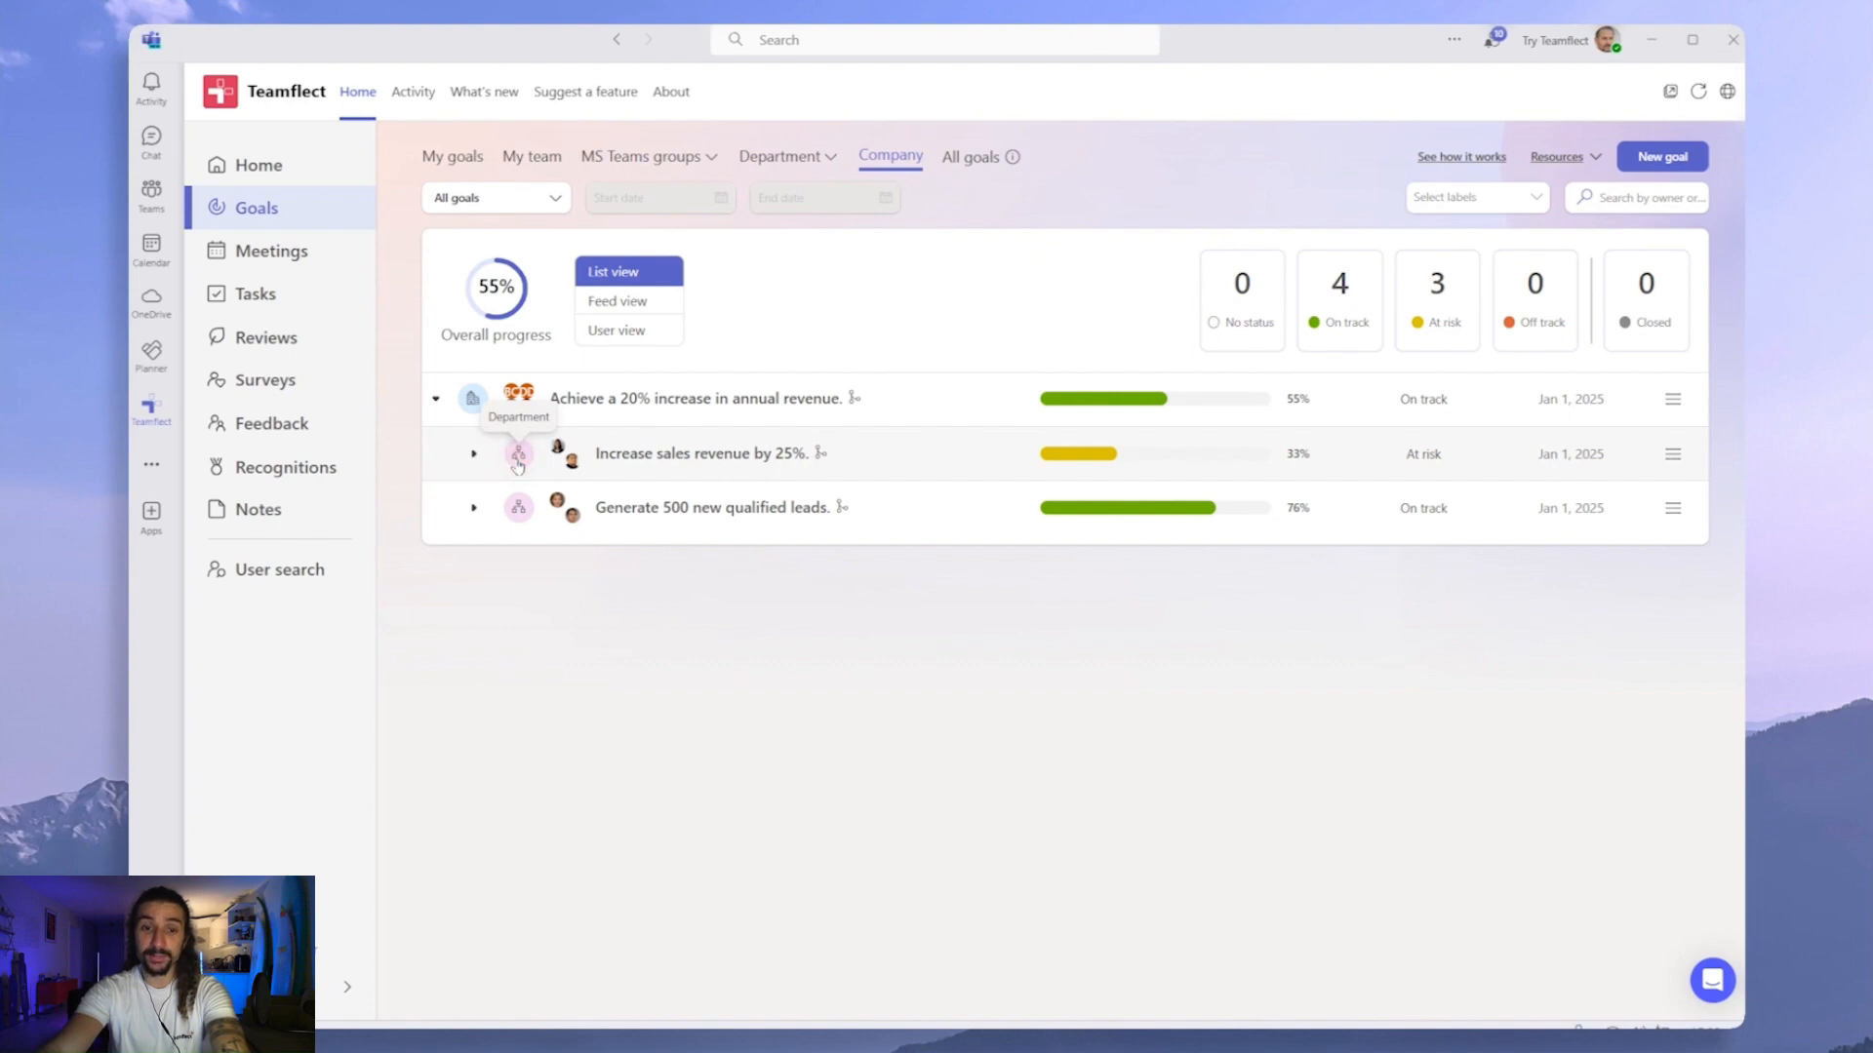
mouse_move(591, 466)
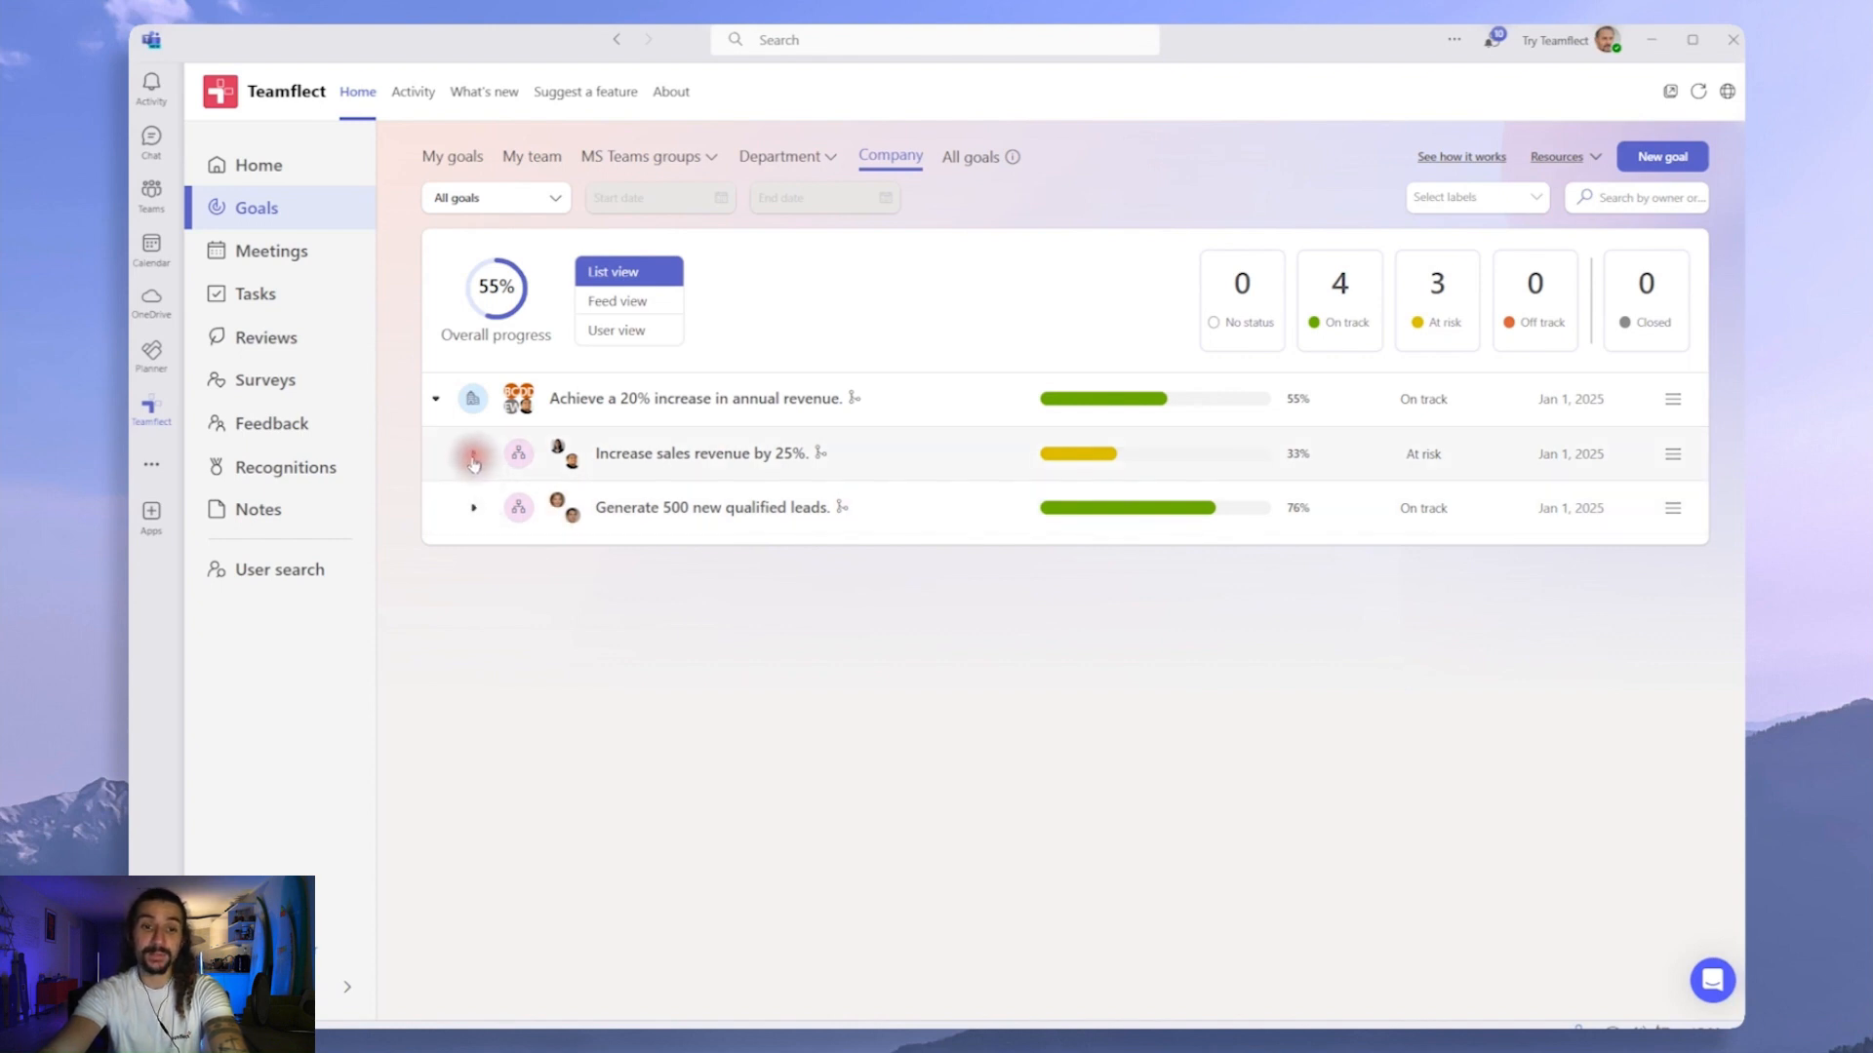
click(472, 453)
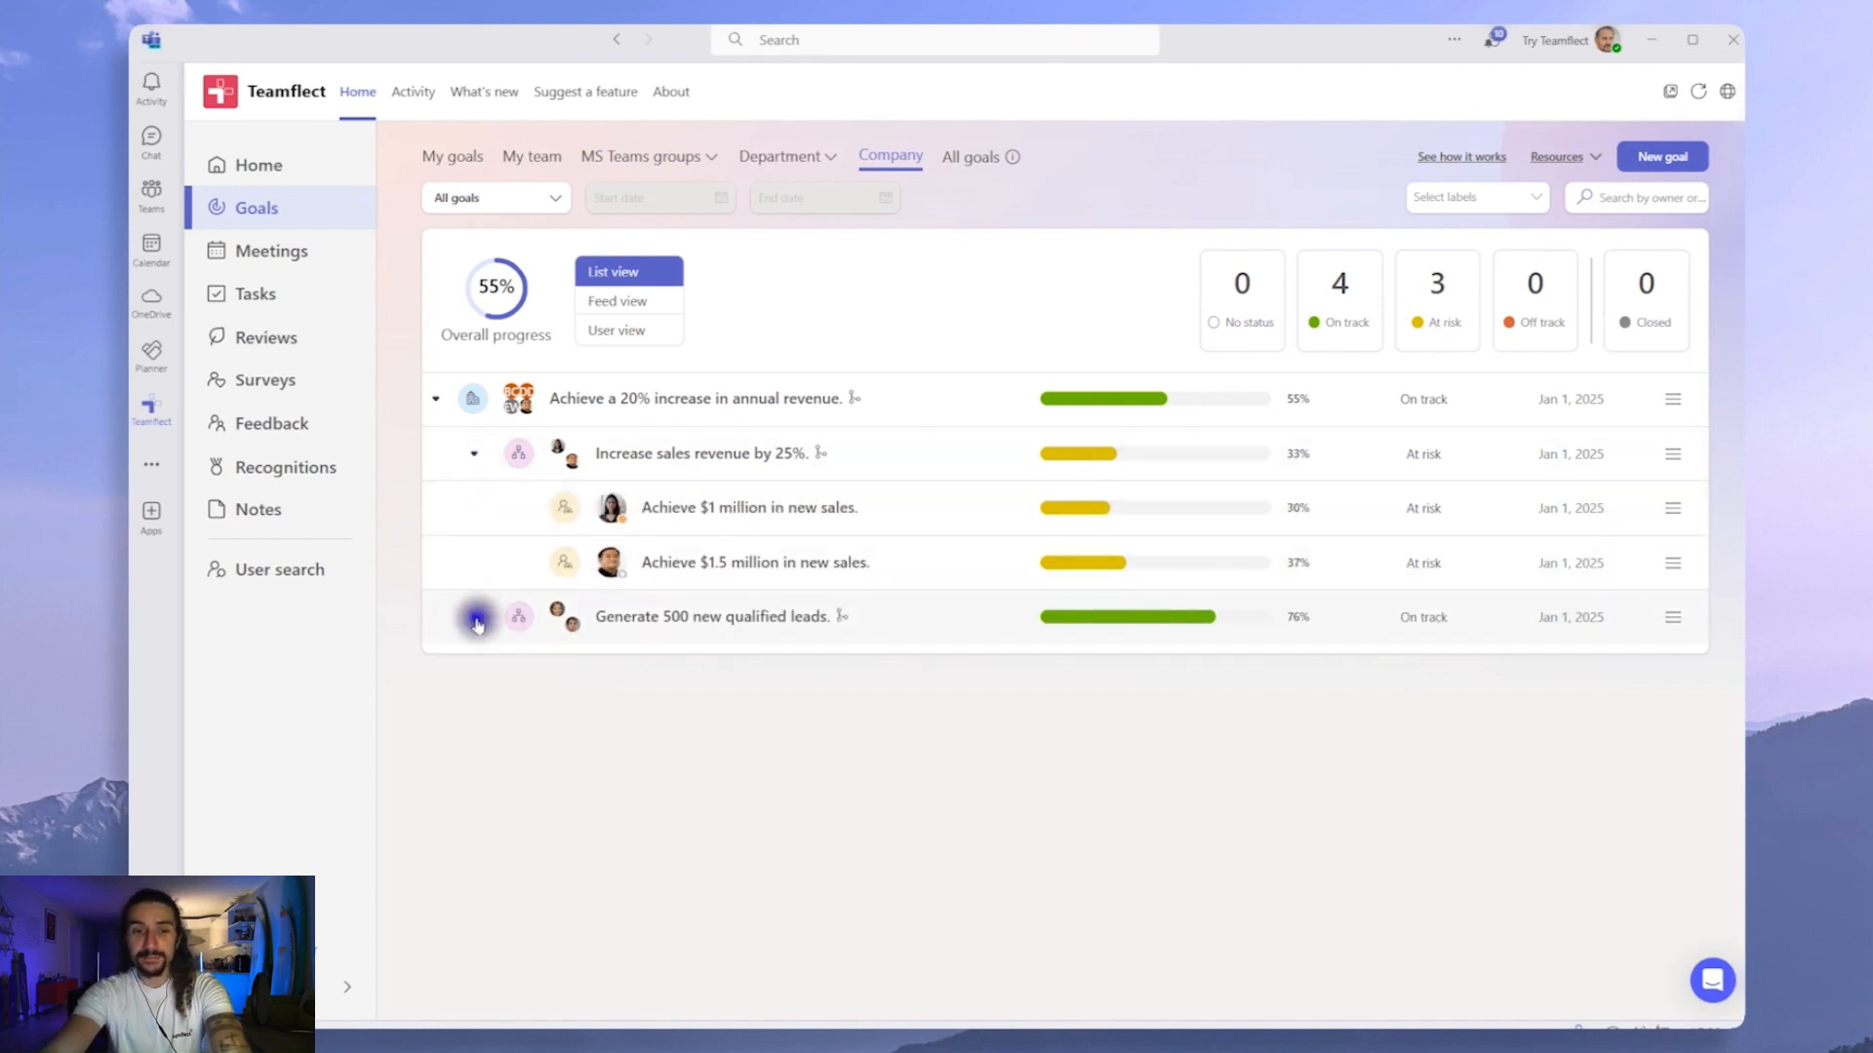
click(472, 617)
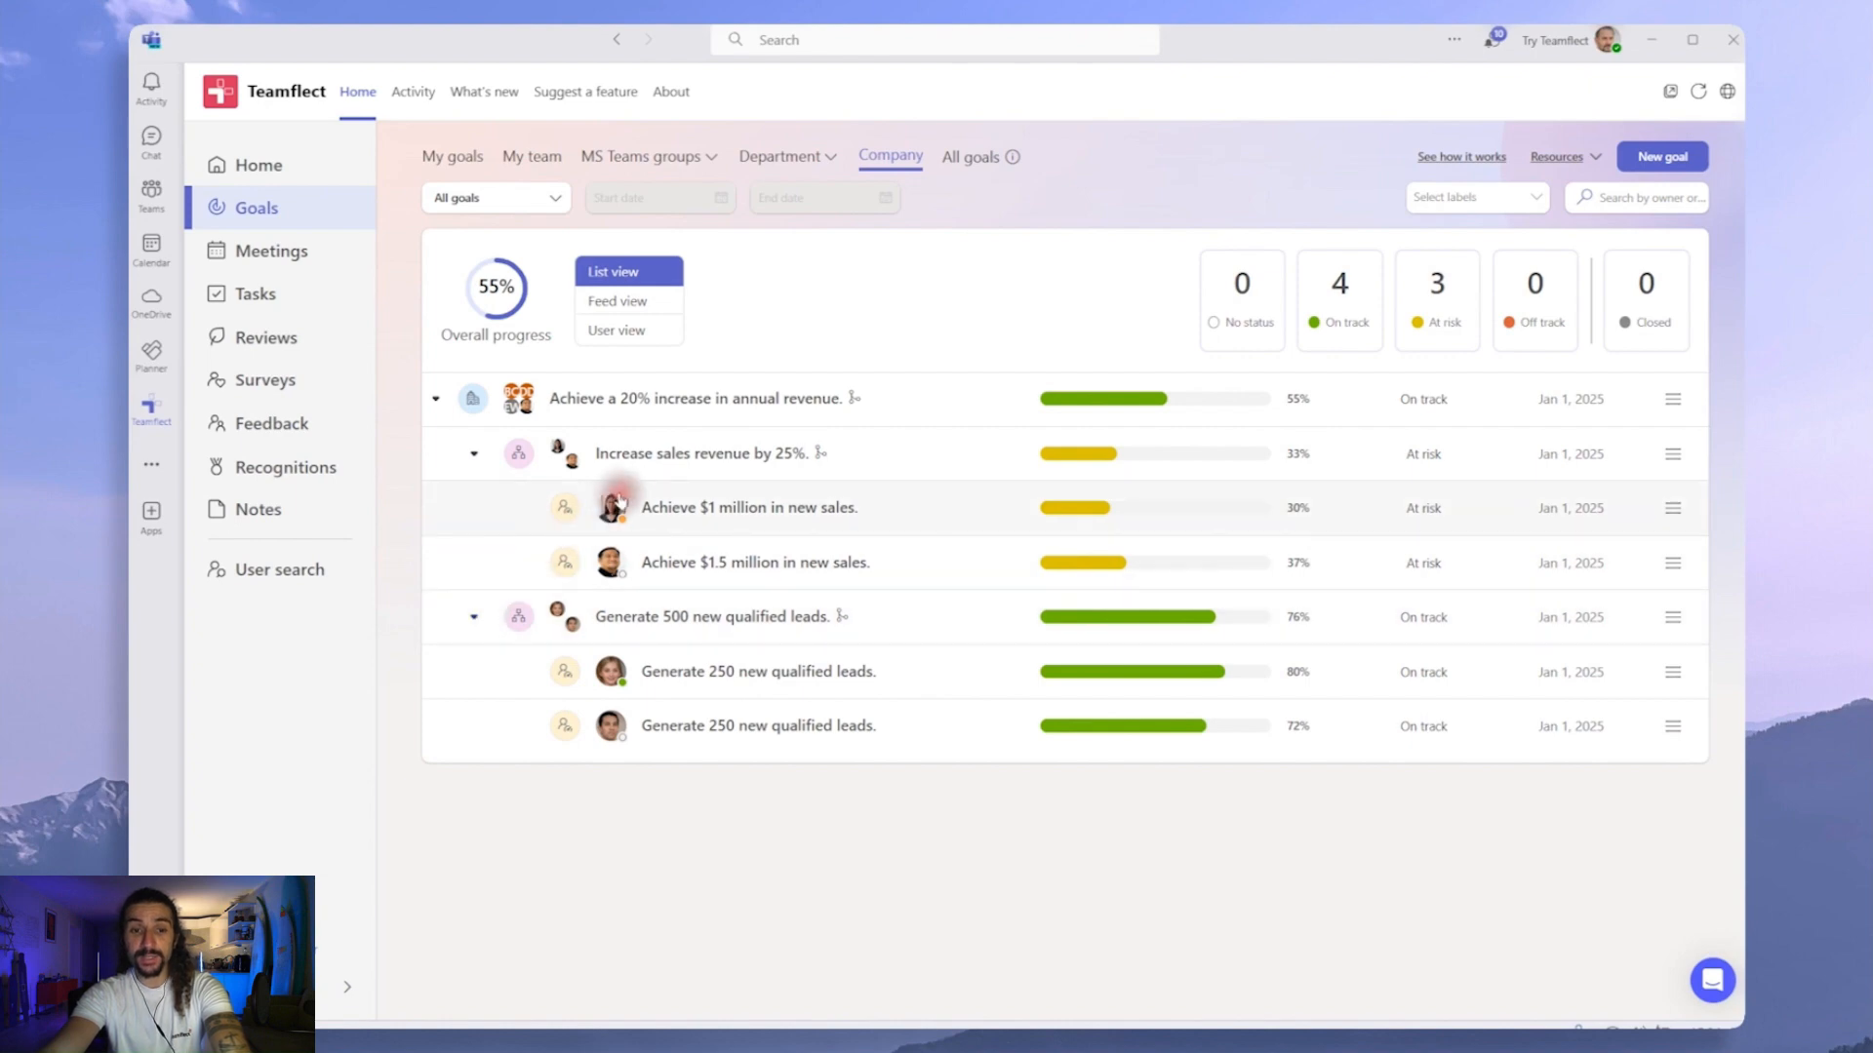
mouse_move(675, 476)
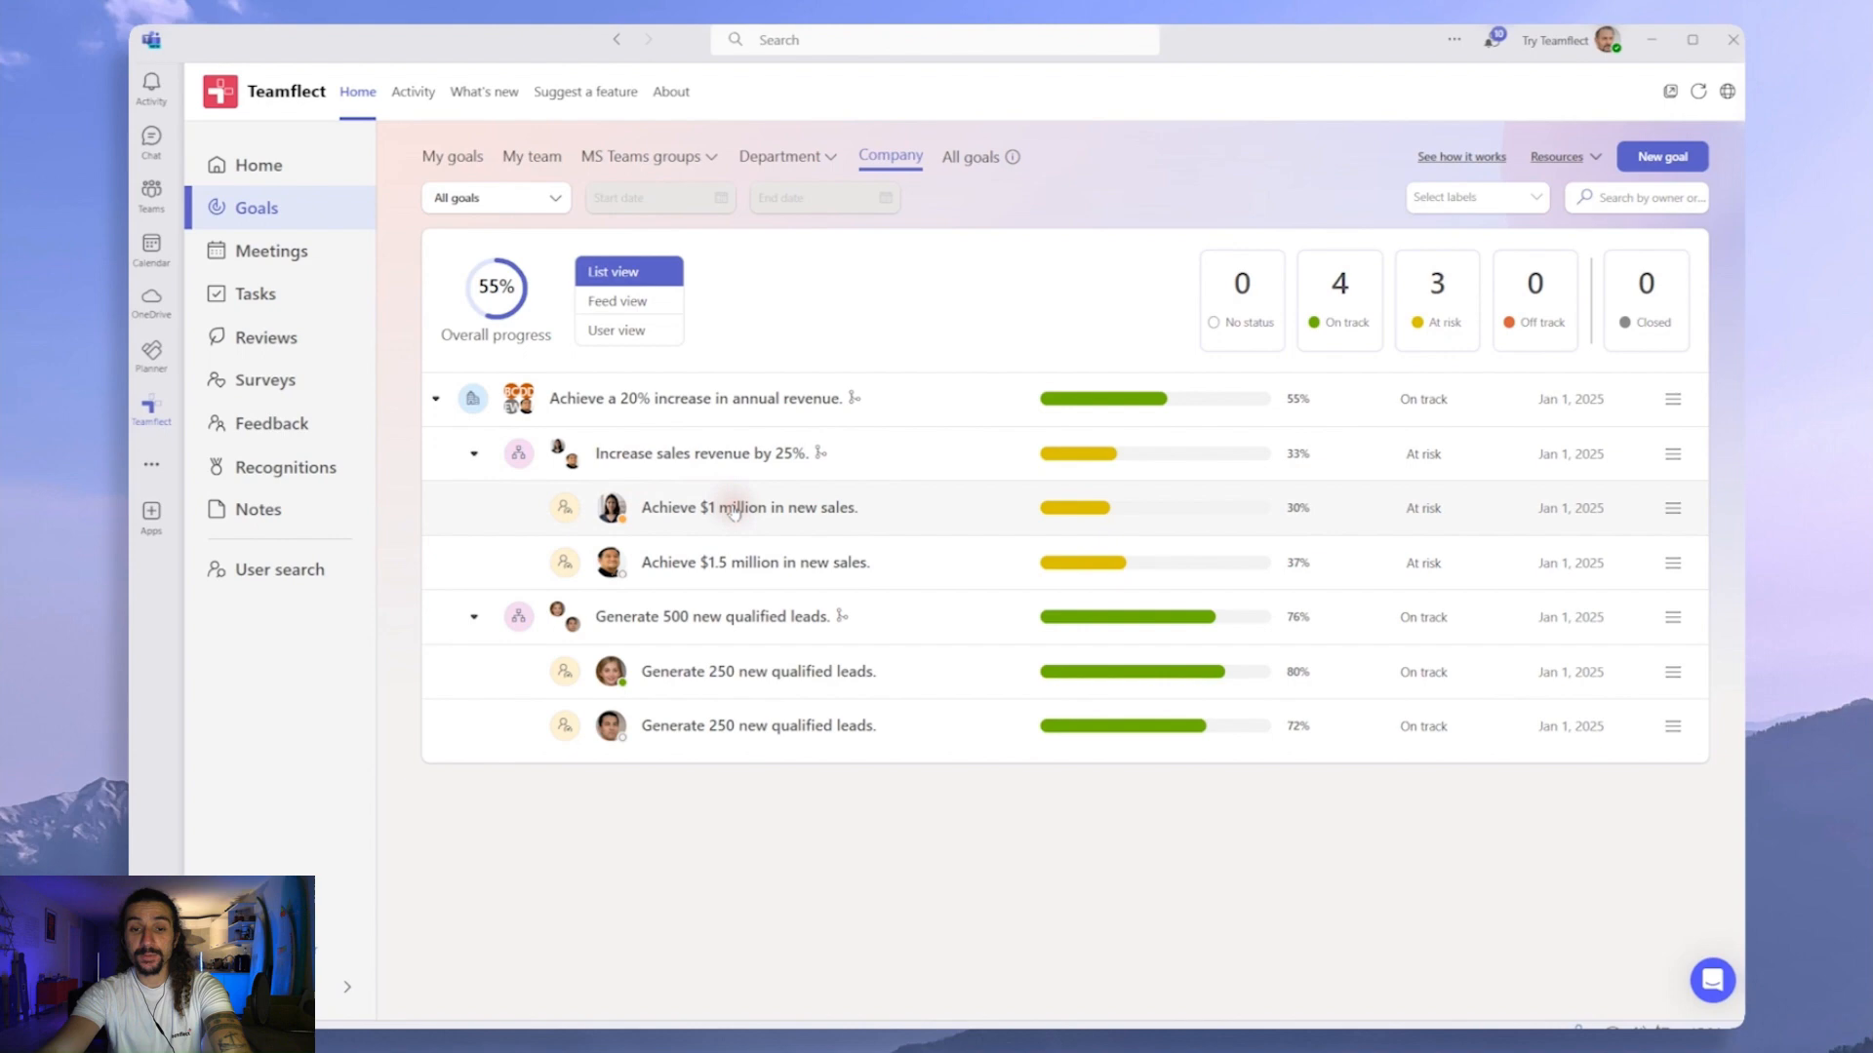
mouse_move(794, 550)
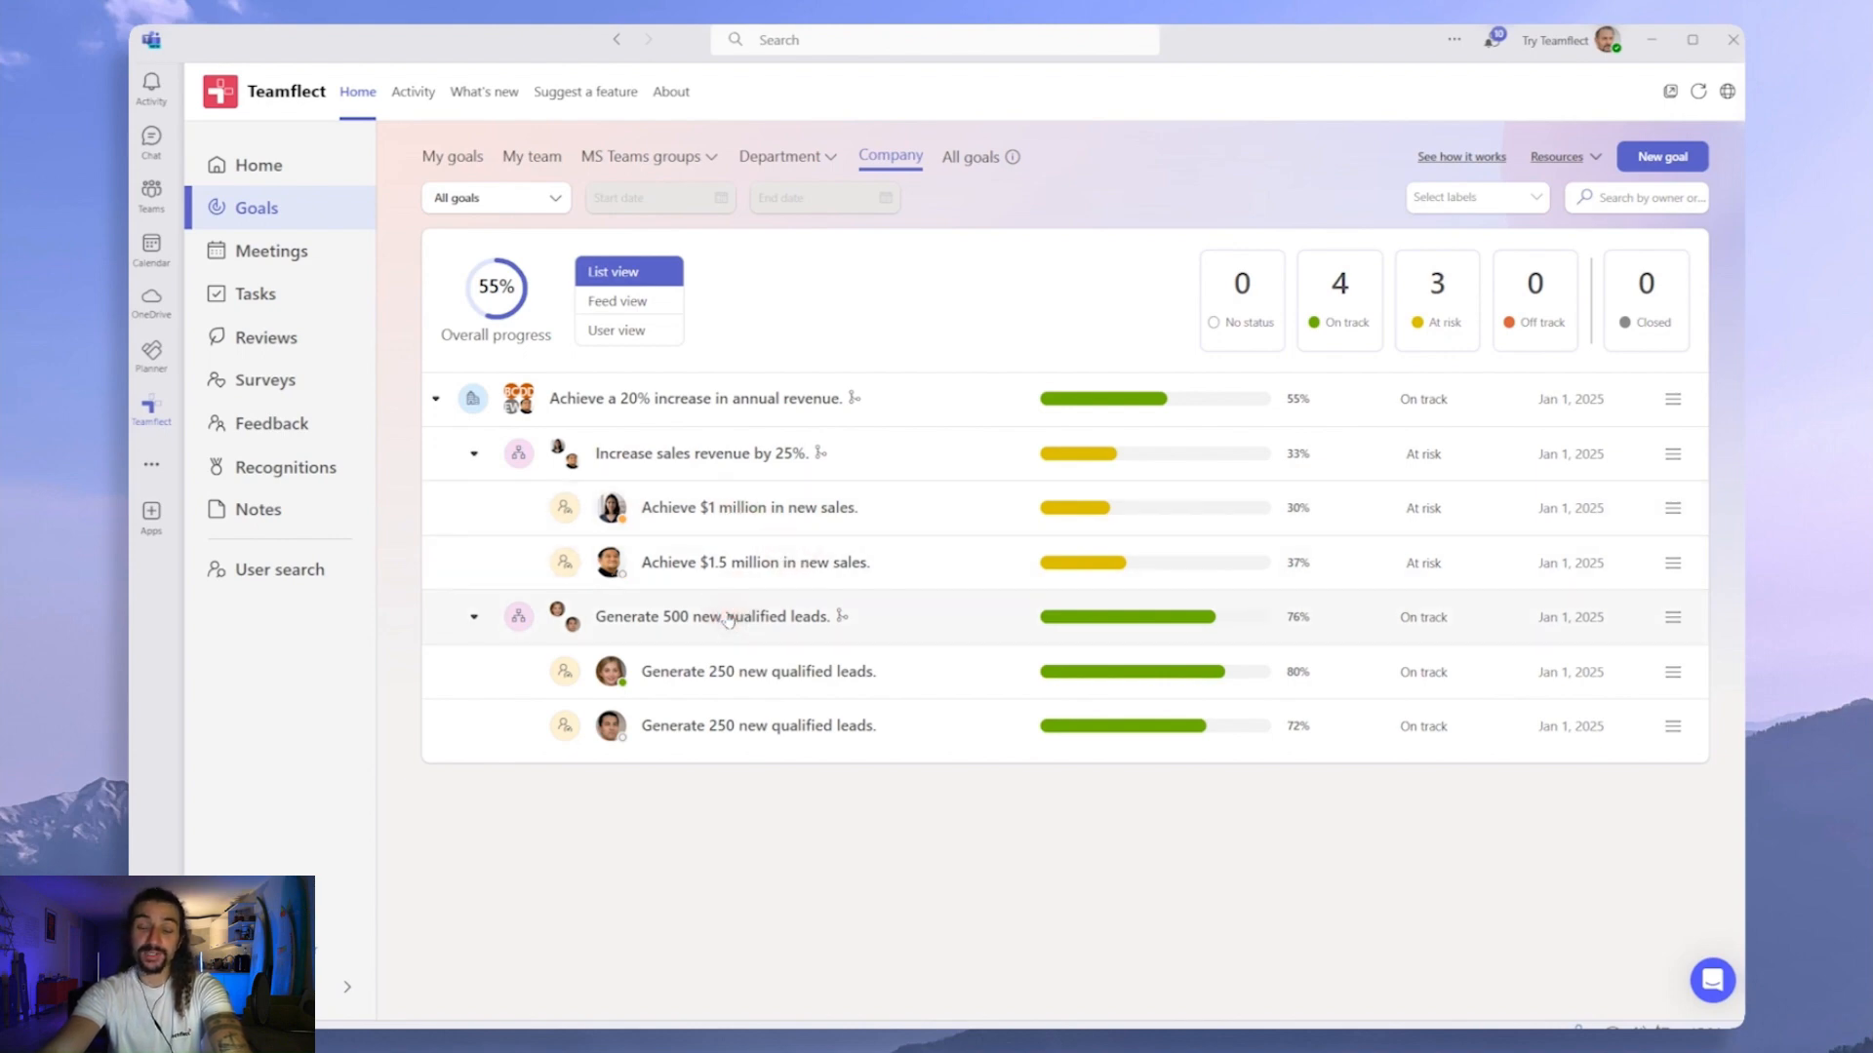
mouse_move(765, 658)
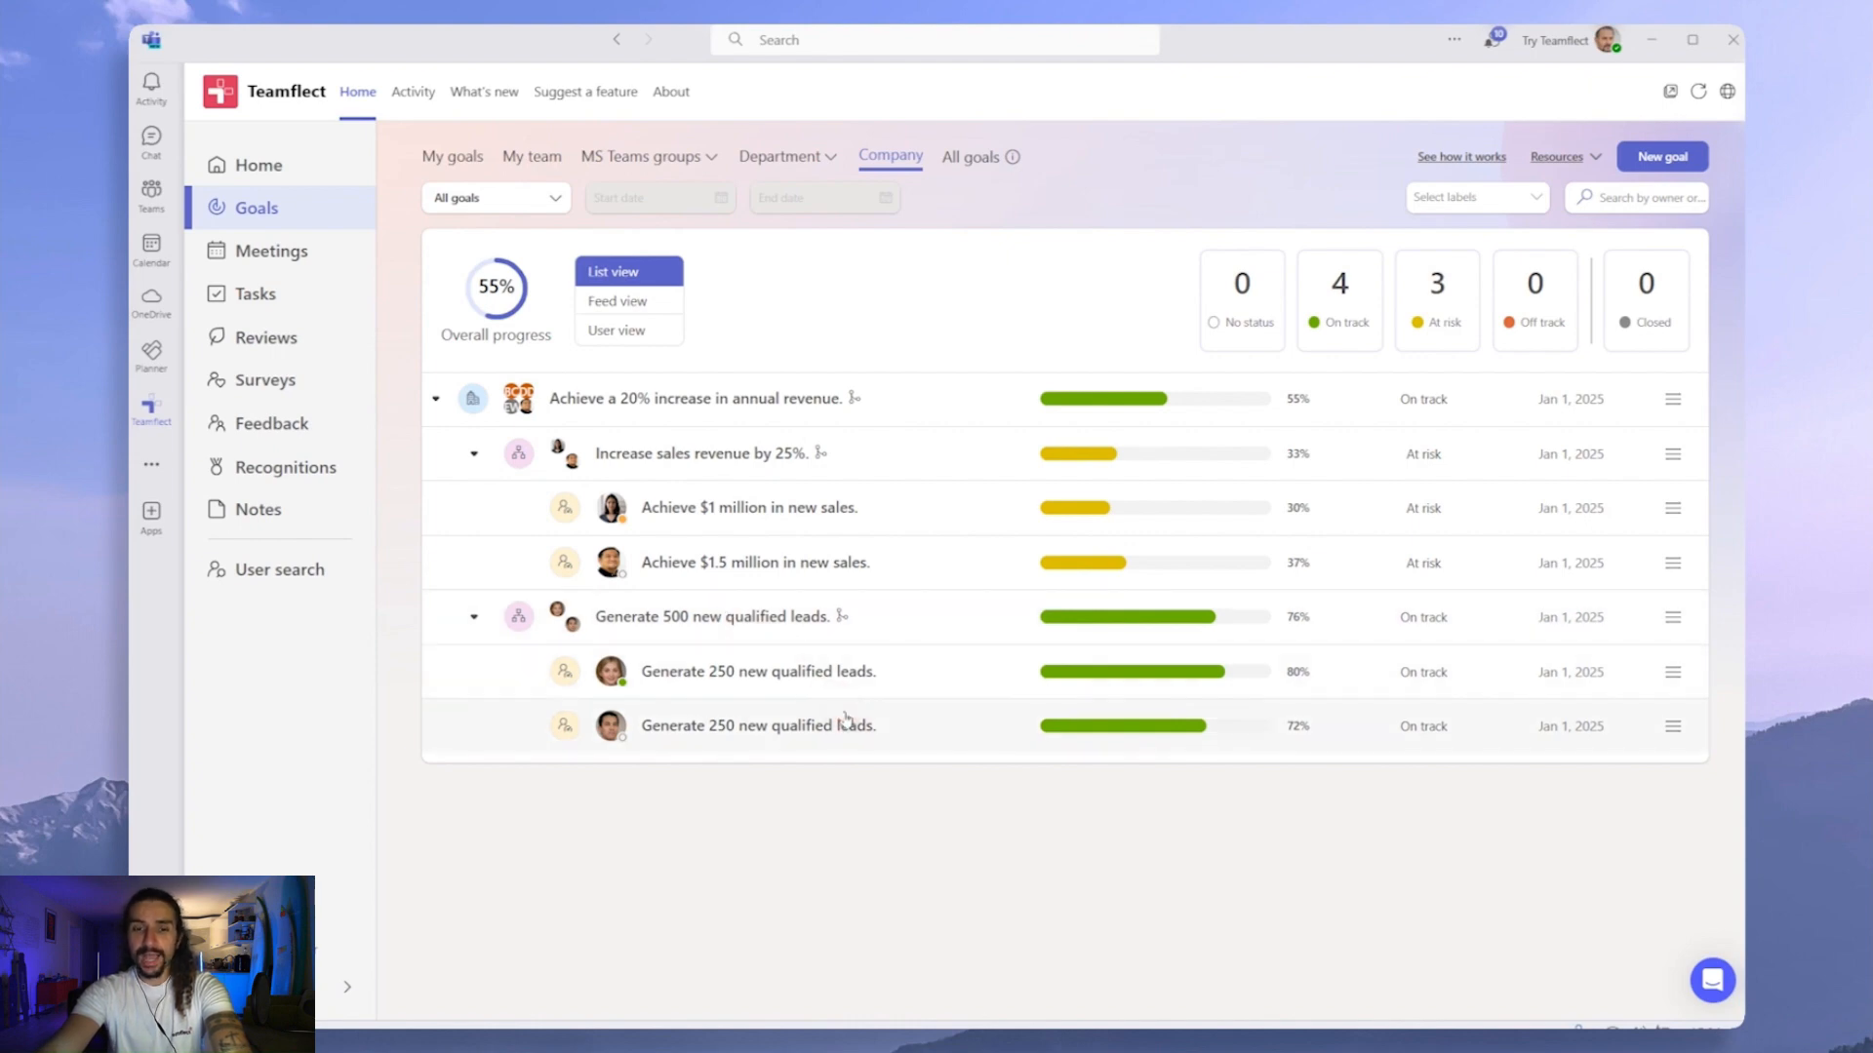
mouse_move(794, 647)
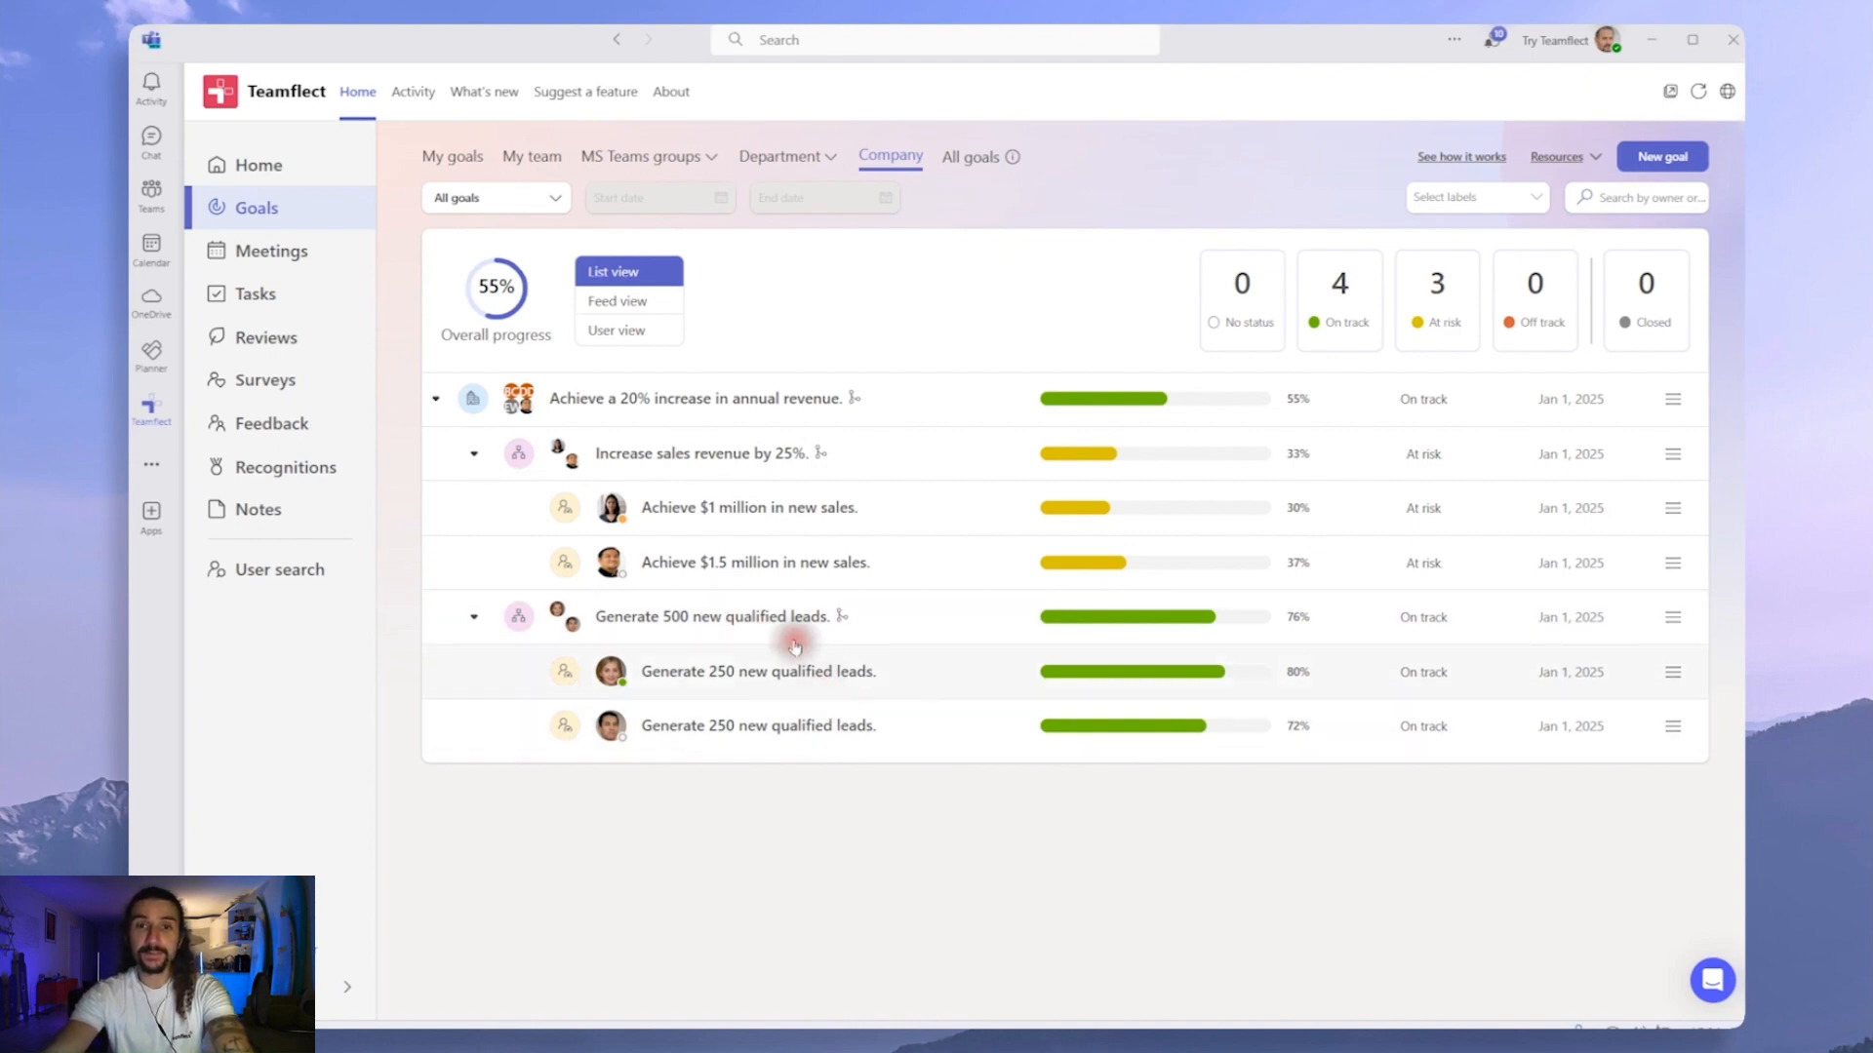
View the detail panel of 'Achieve a 20% increase in annual revenue.' with its weighted subgoals
click(696, 398)
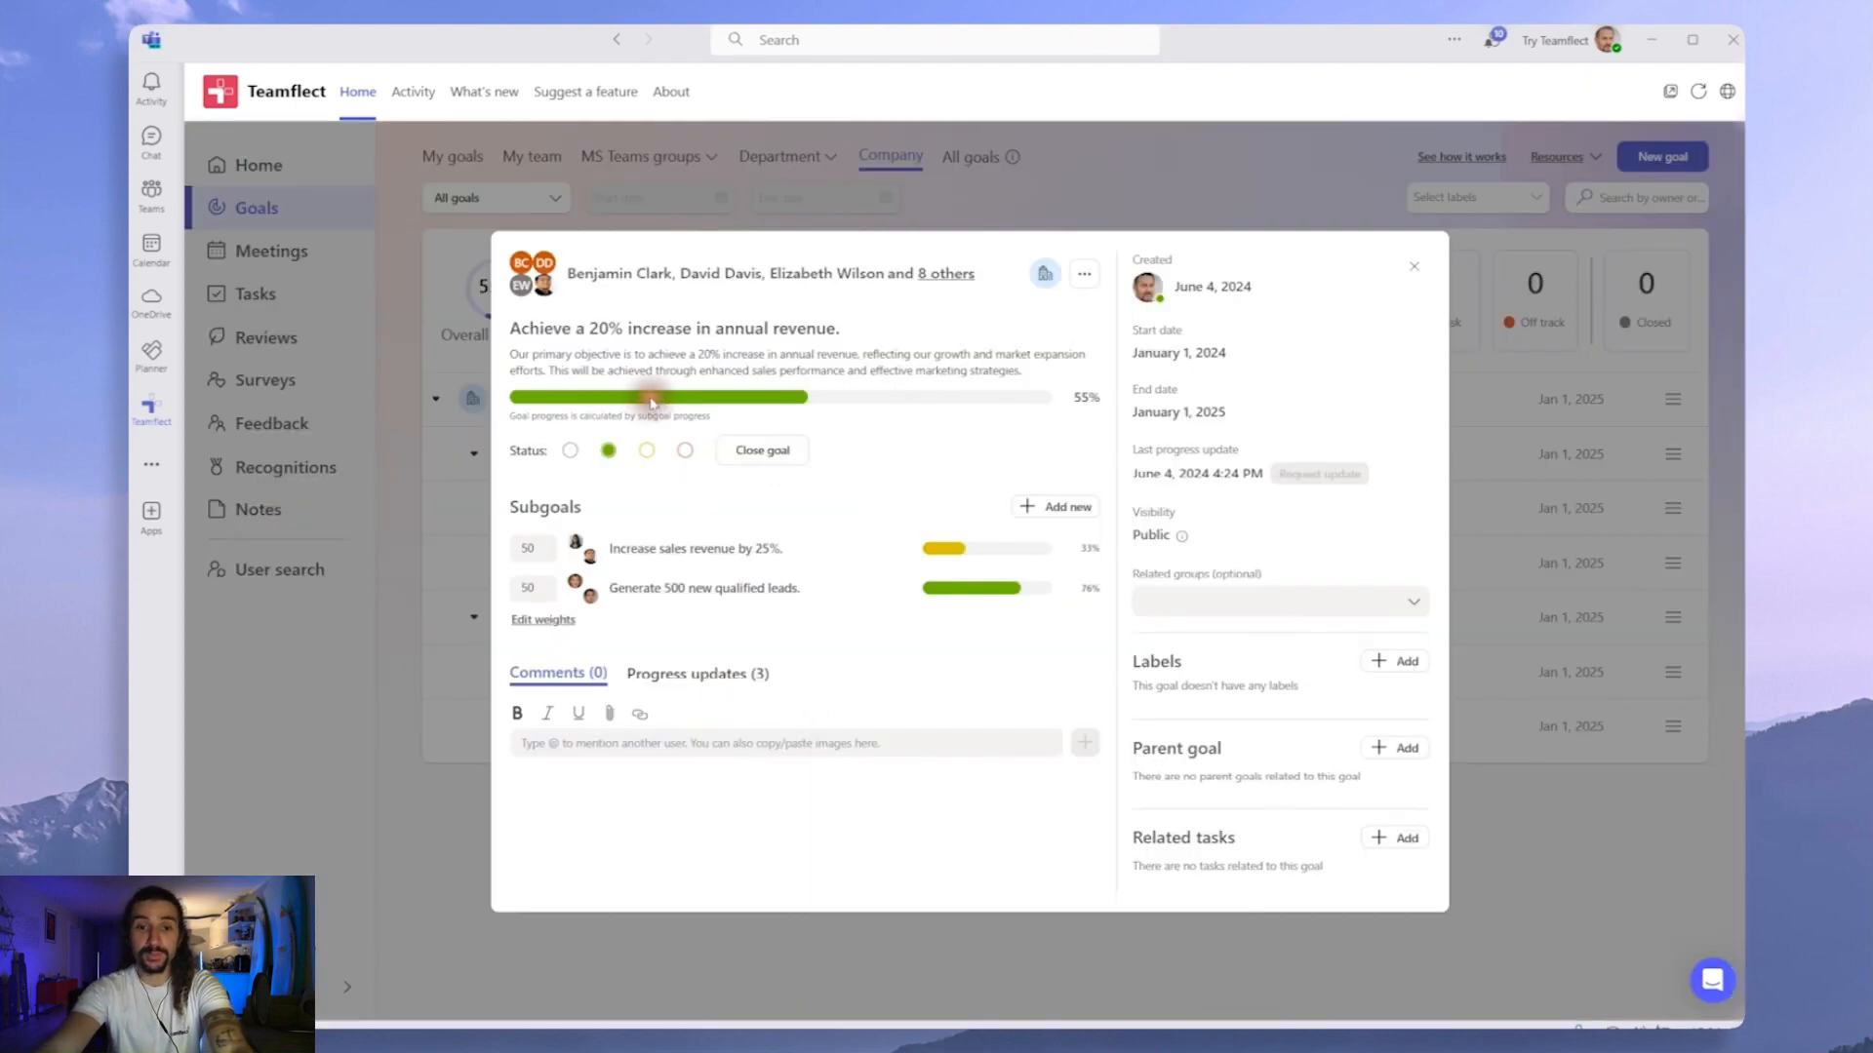
mouse_move(540, 435)
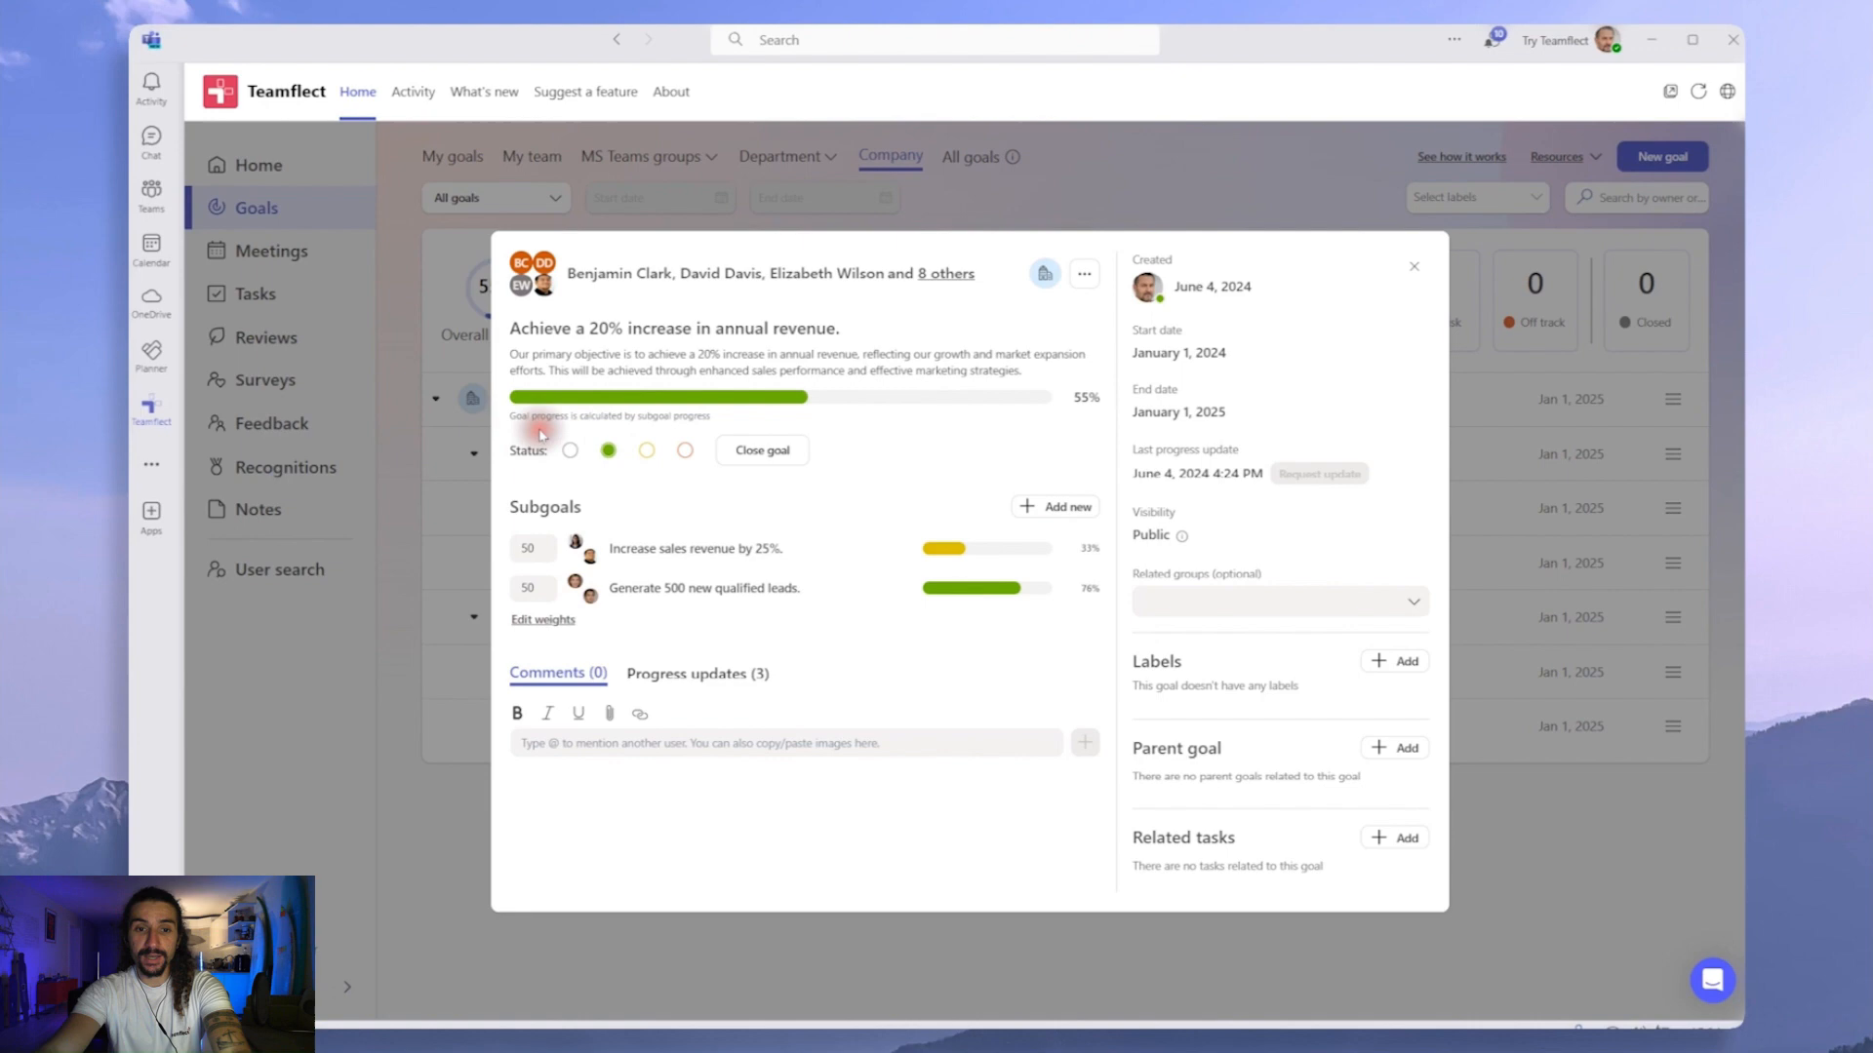
mouse_move(665, 431)
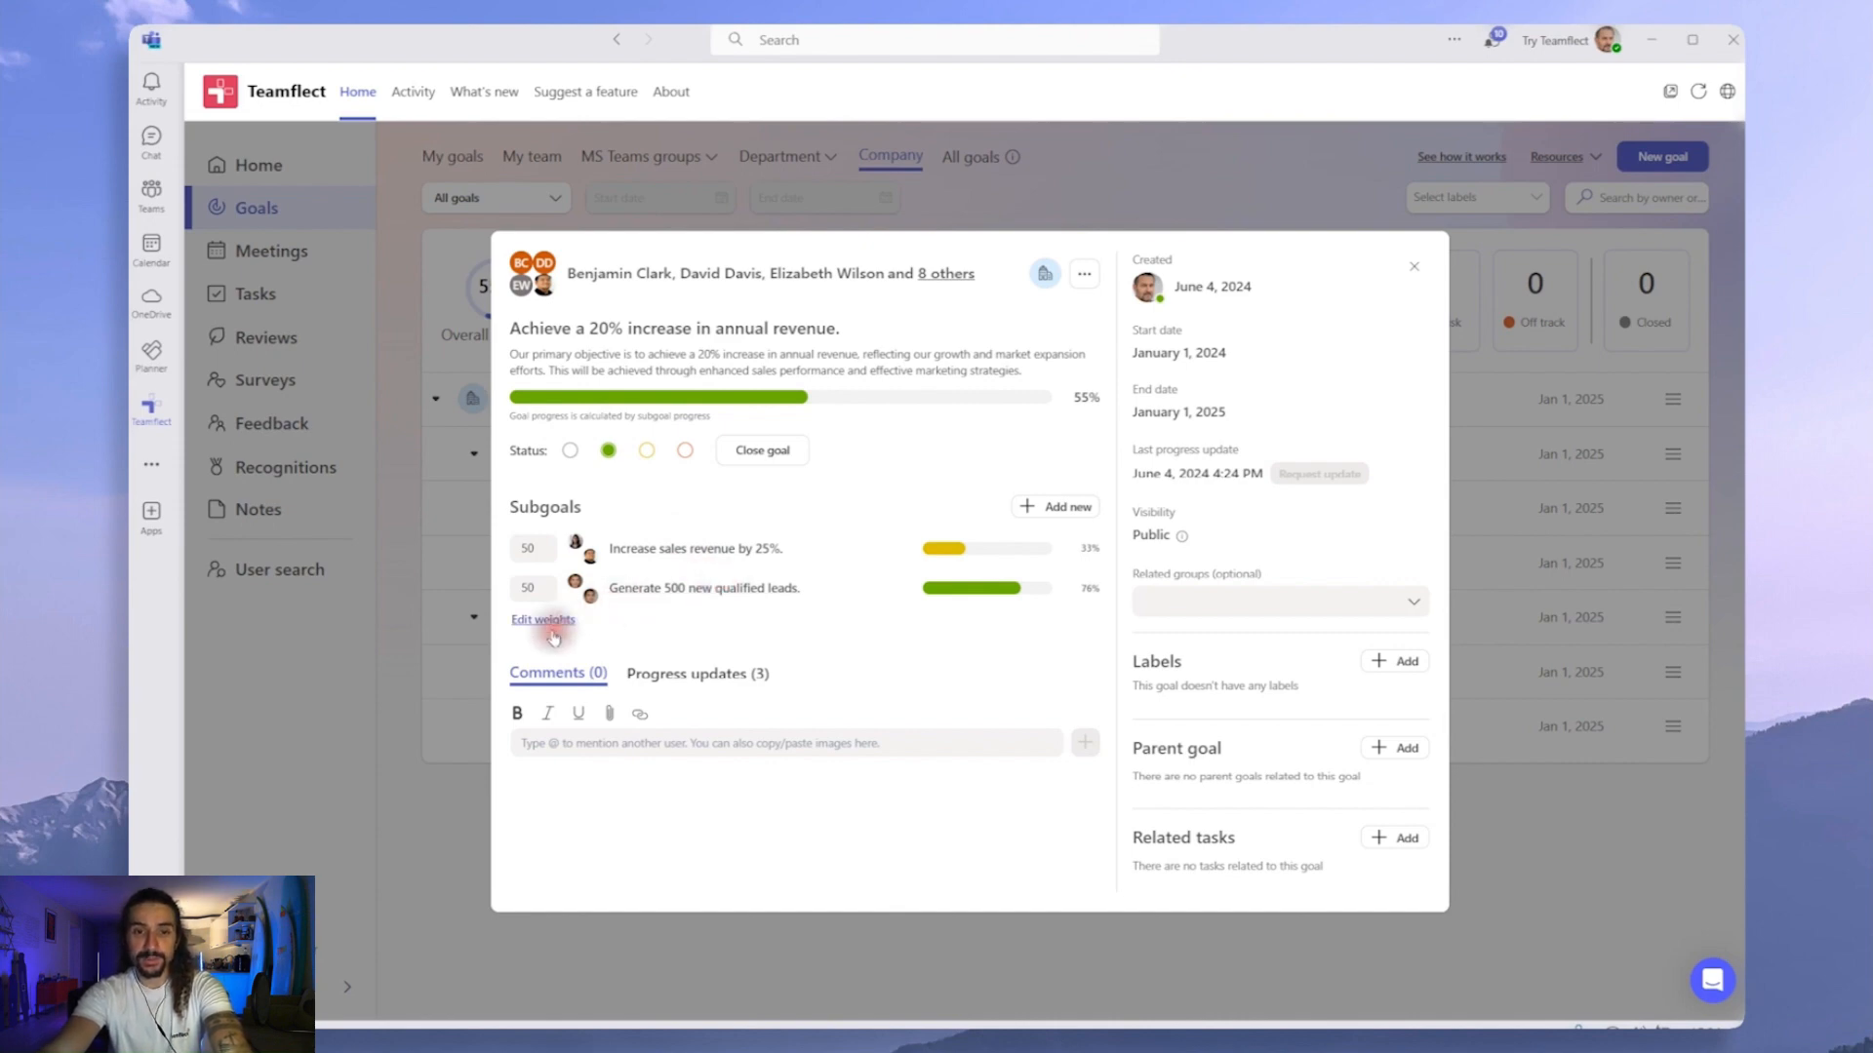
mouse_move(550, 636)
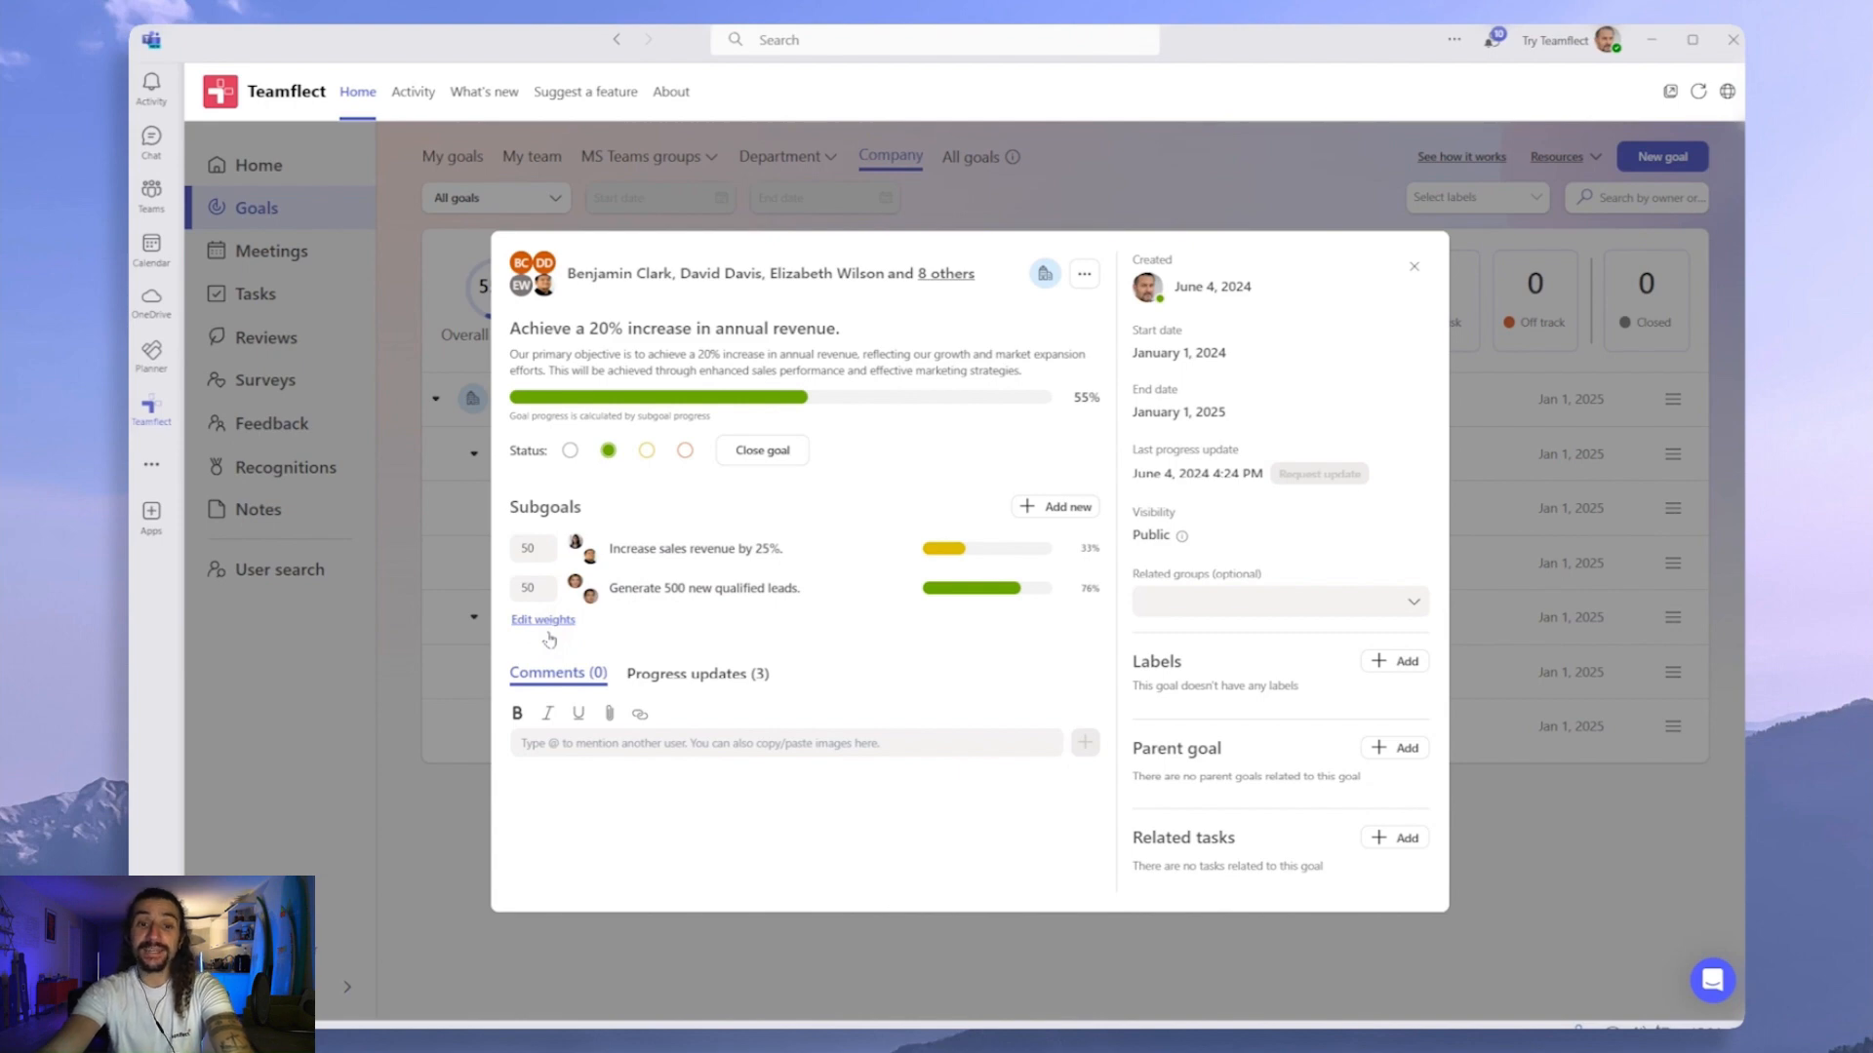
mouse_move(704, 587)
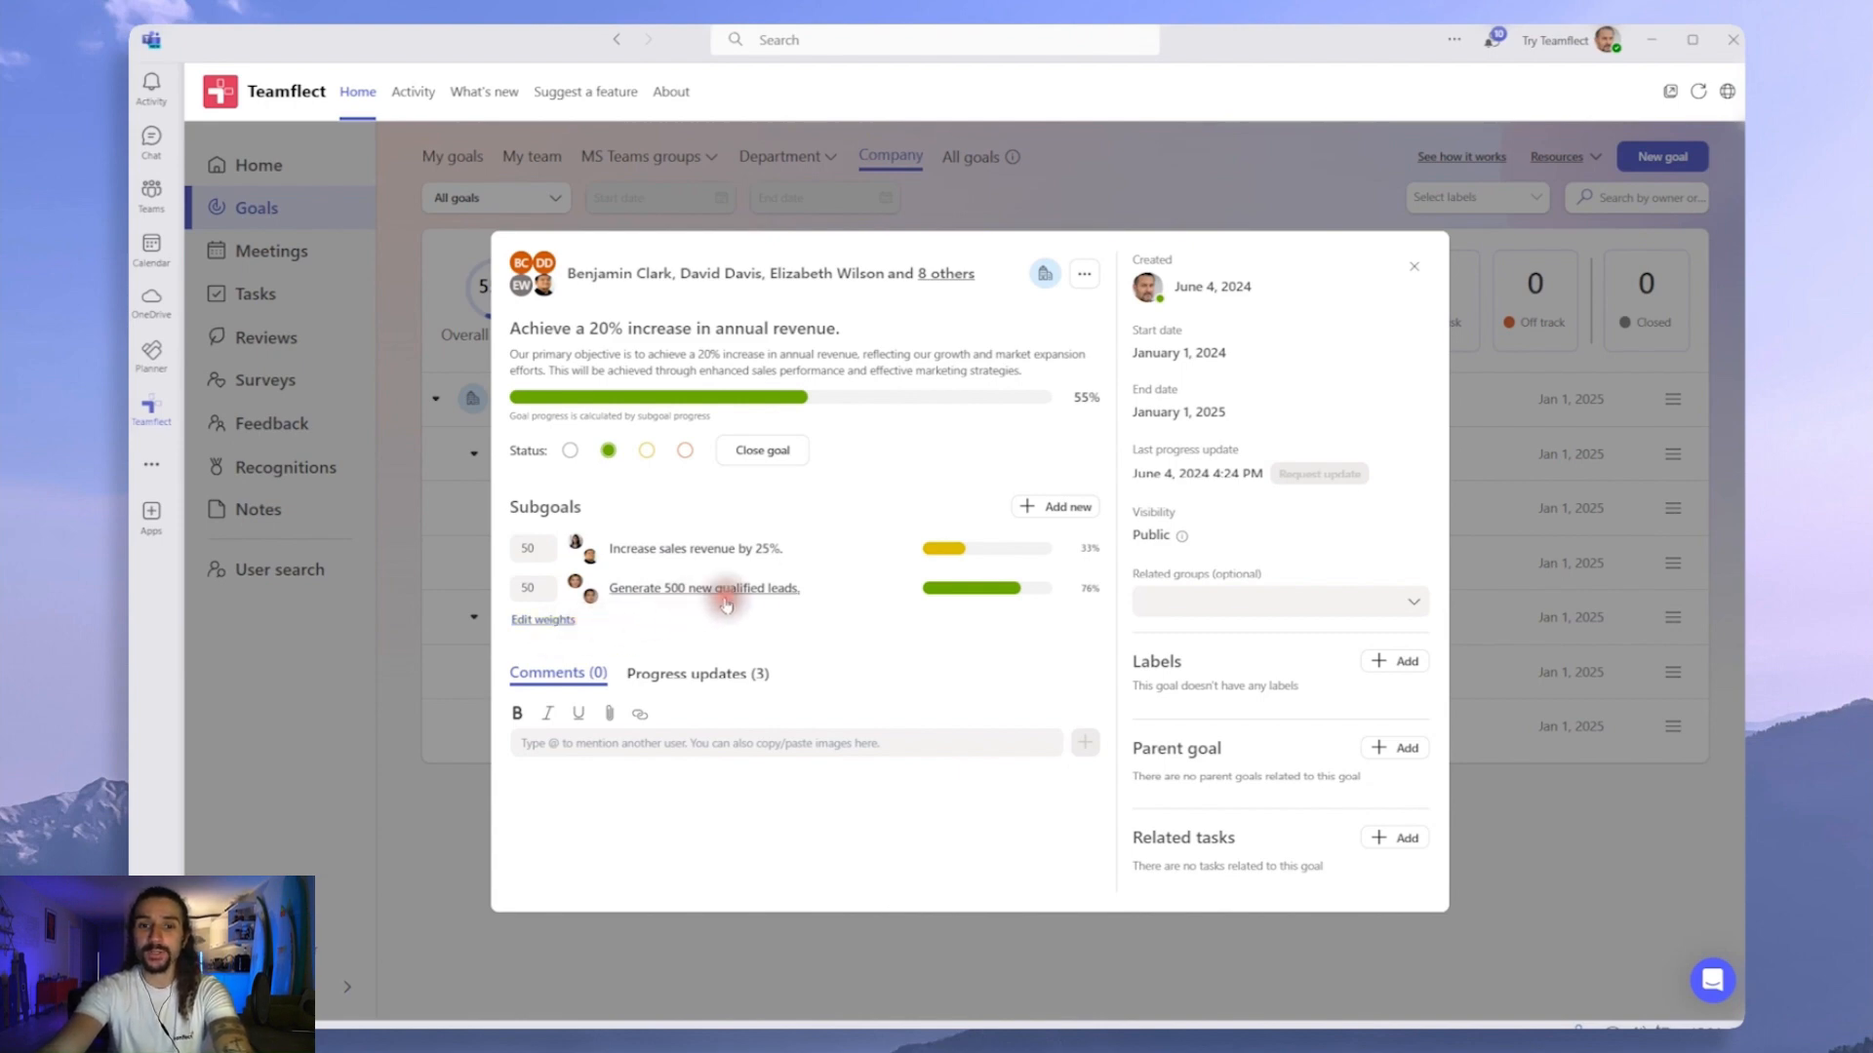
mouse_move(1051, 529)
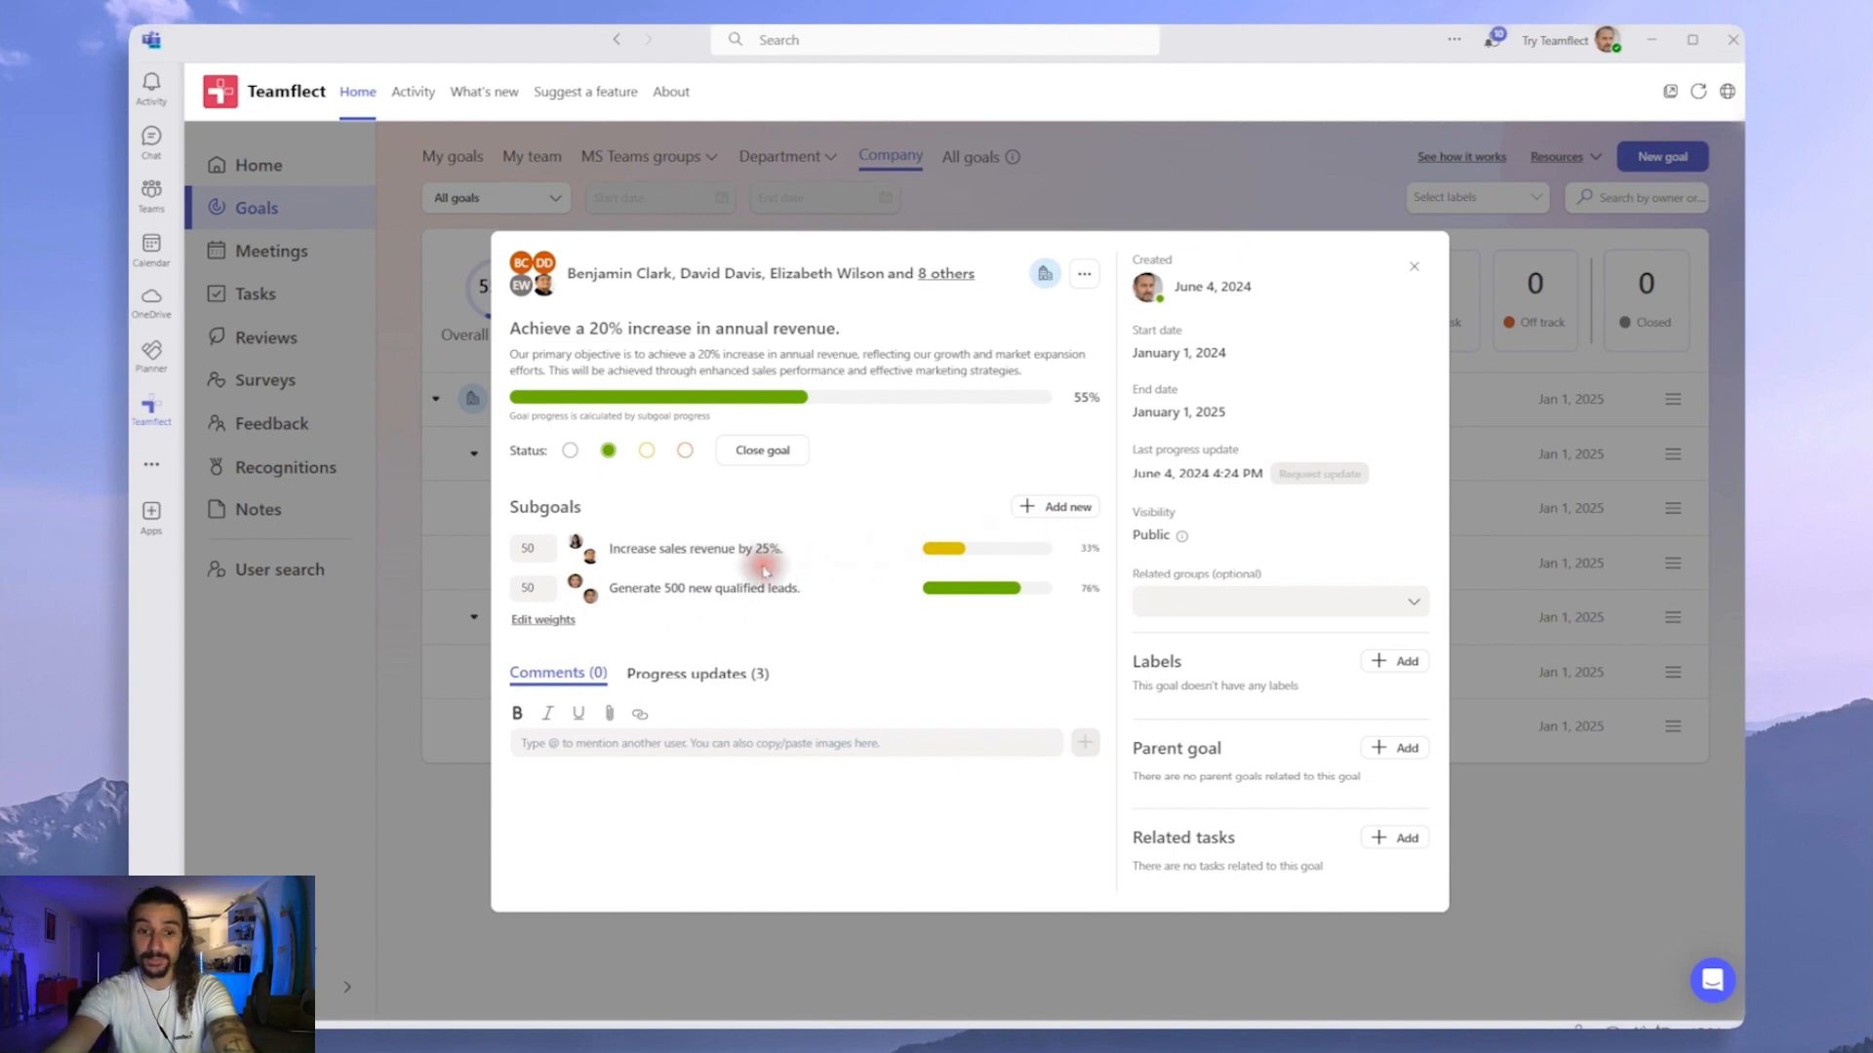
View the 'Increase sales revenue by 25%.' subgoal's details, its own subgoals and parent goal card
click(694, 548)
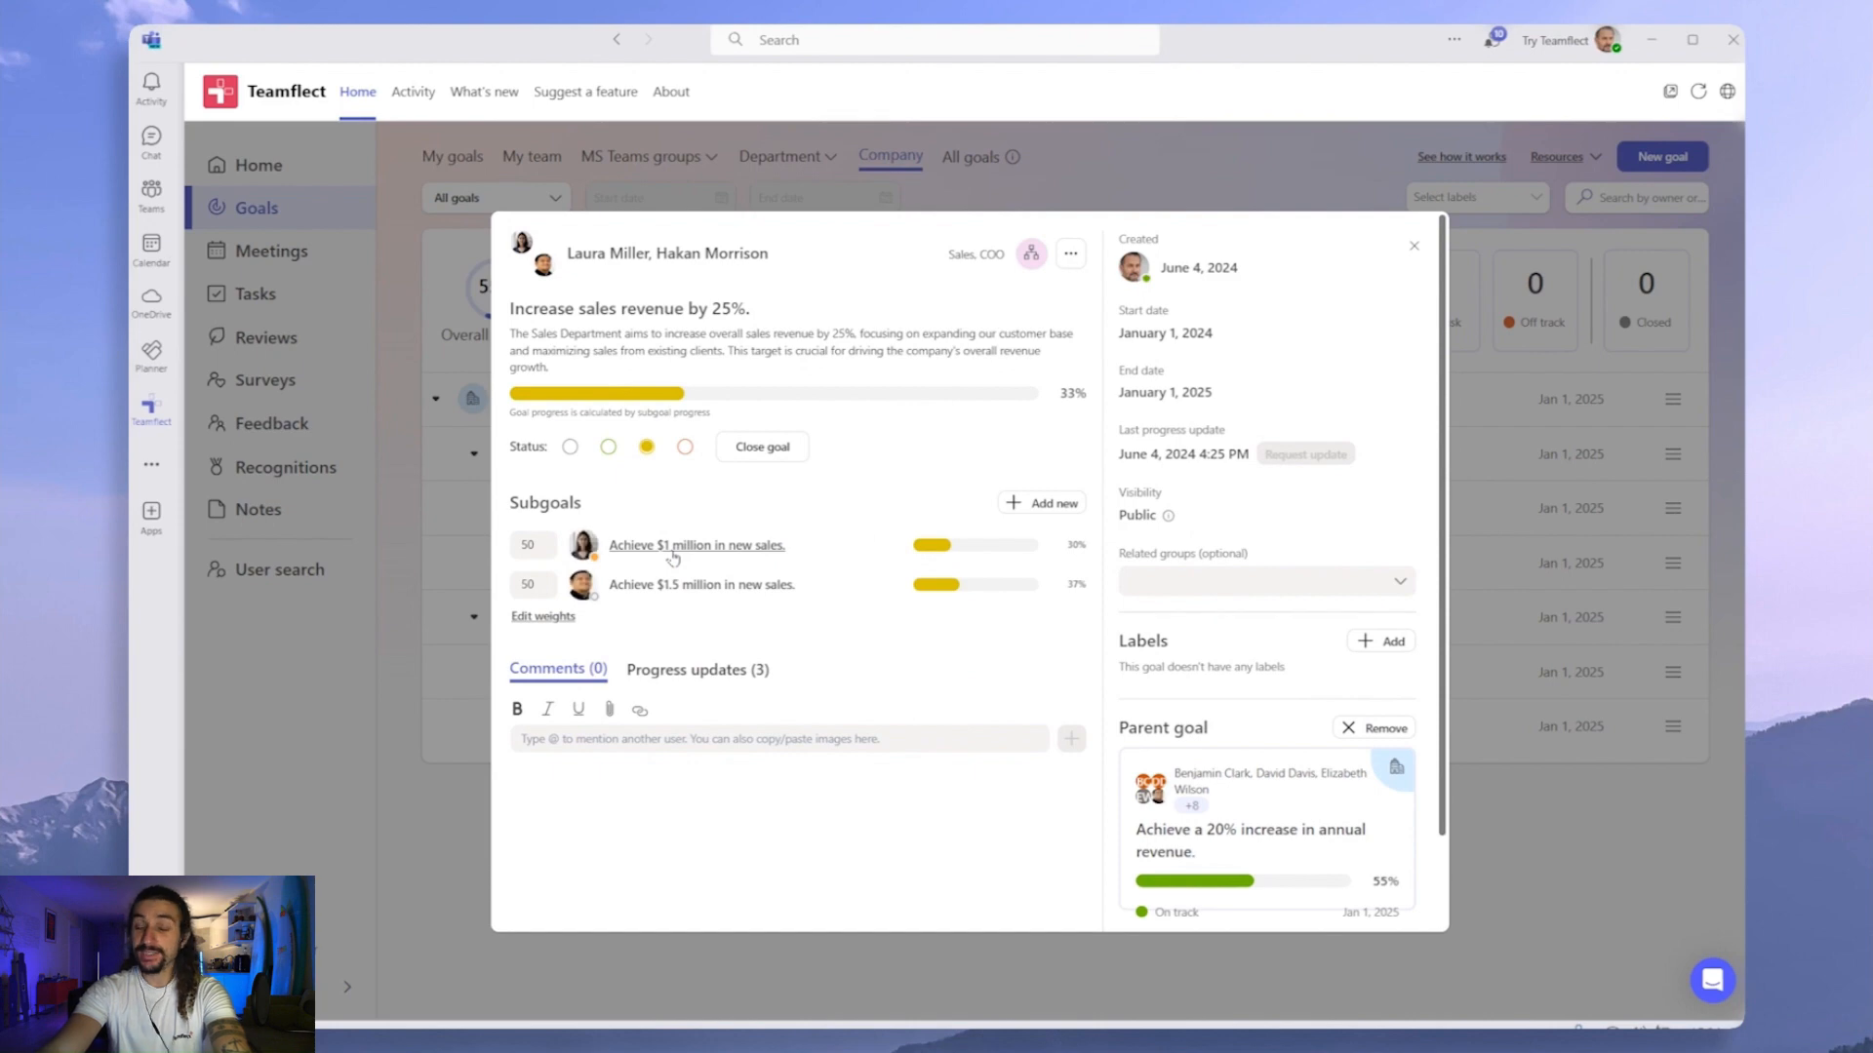
mouse_move(593, 466)
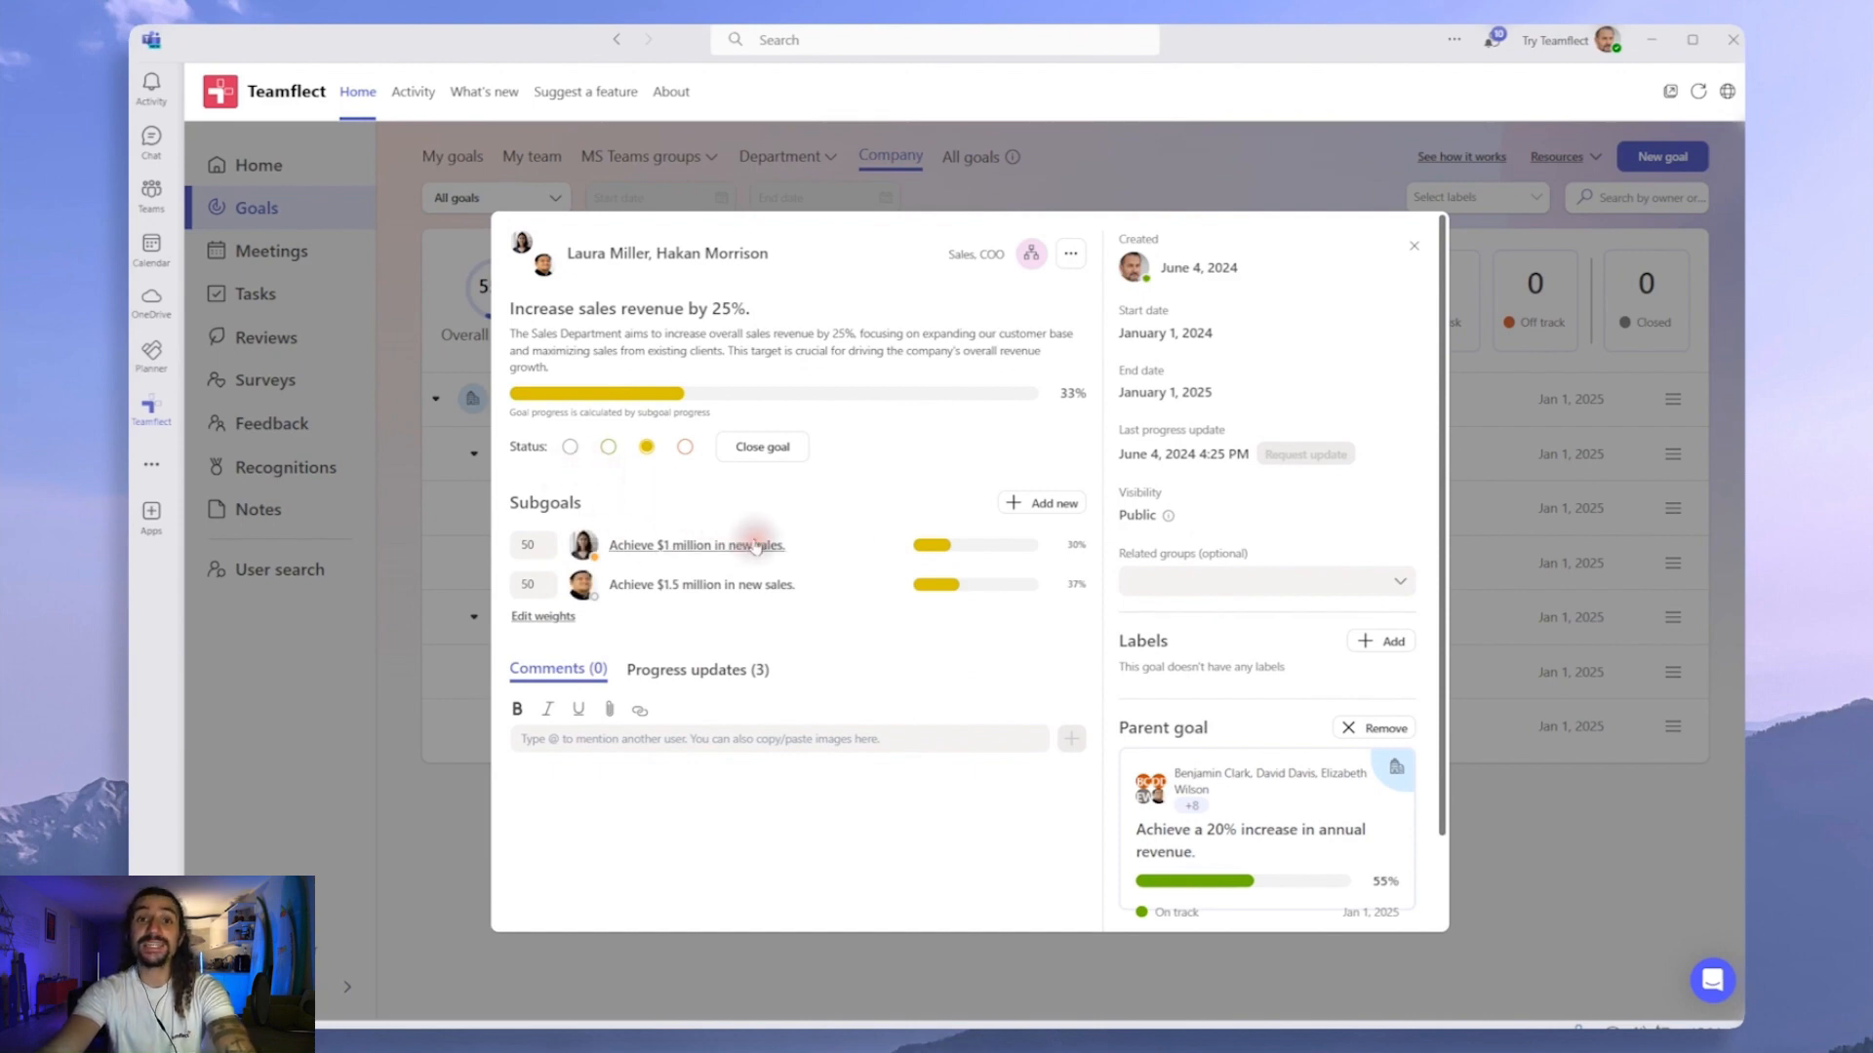
mouse_move(810, 585)
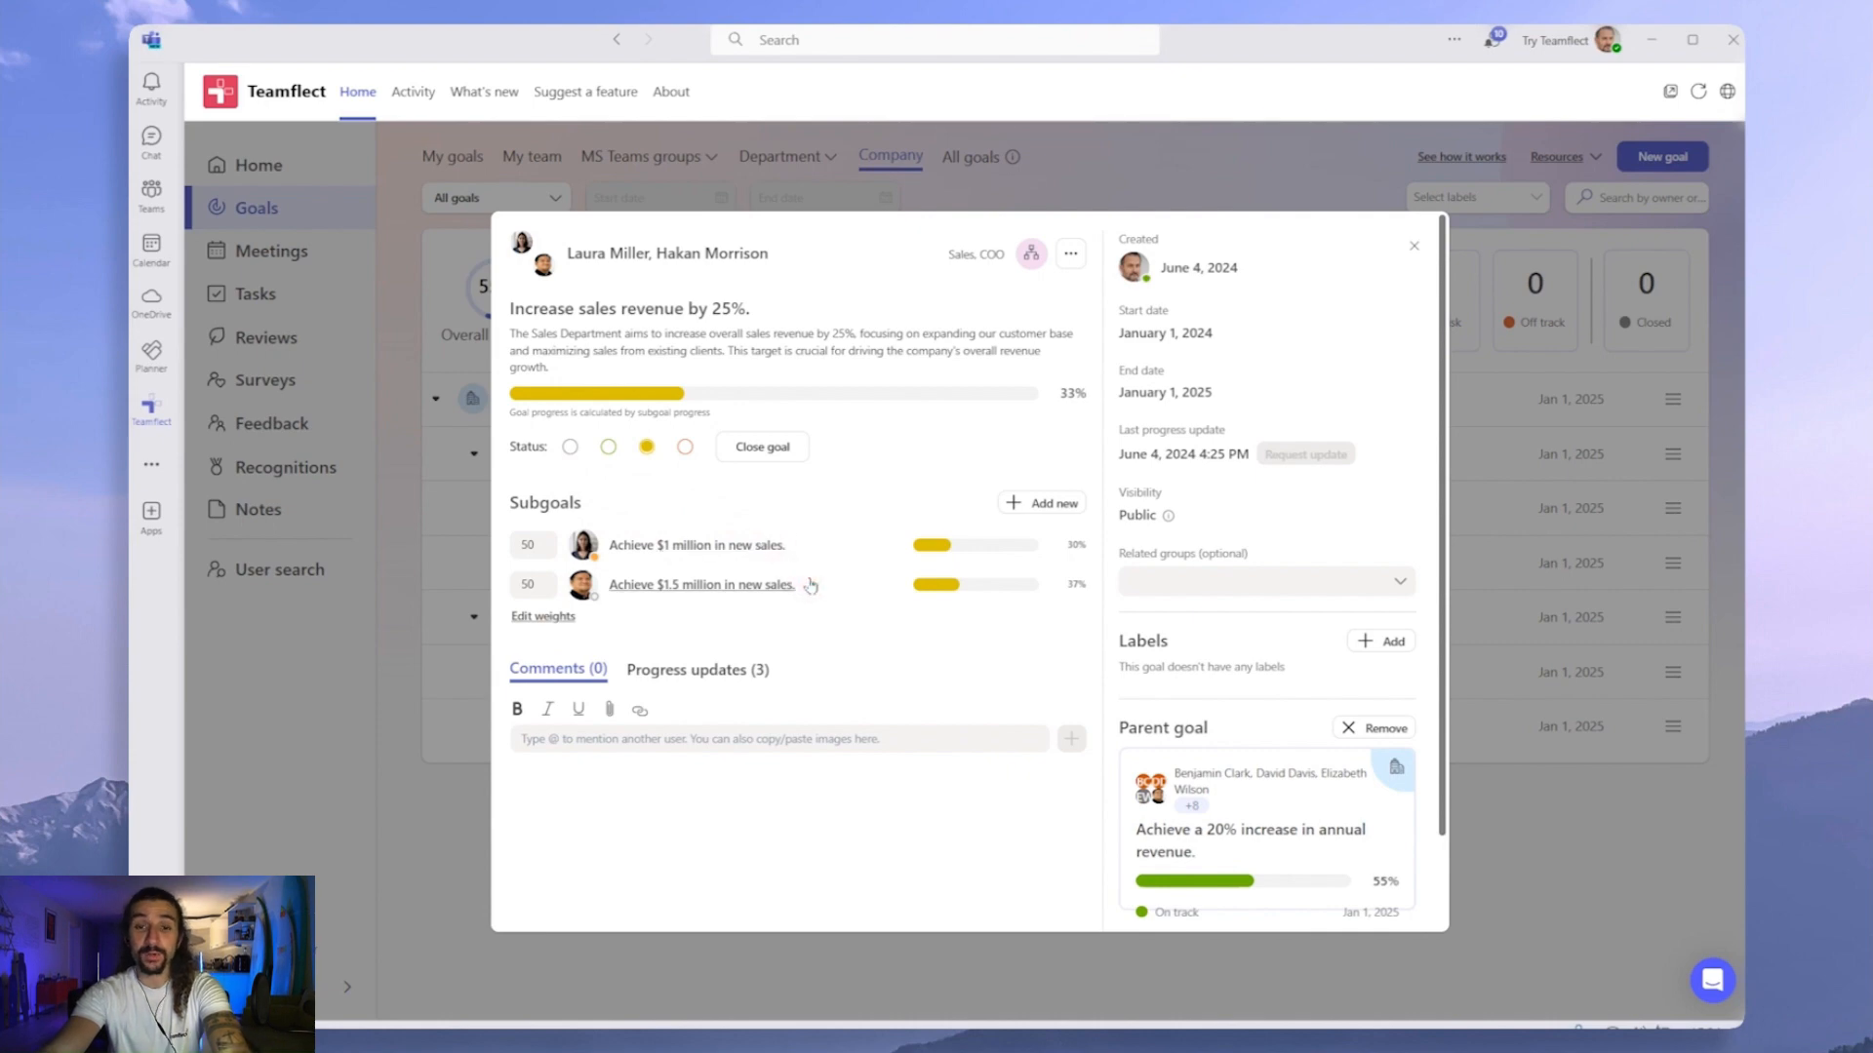
mouse_move(913, 545)
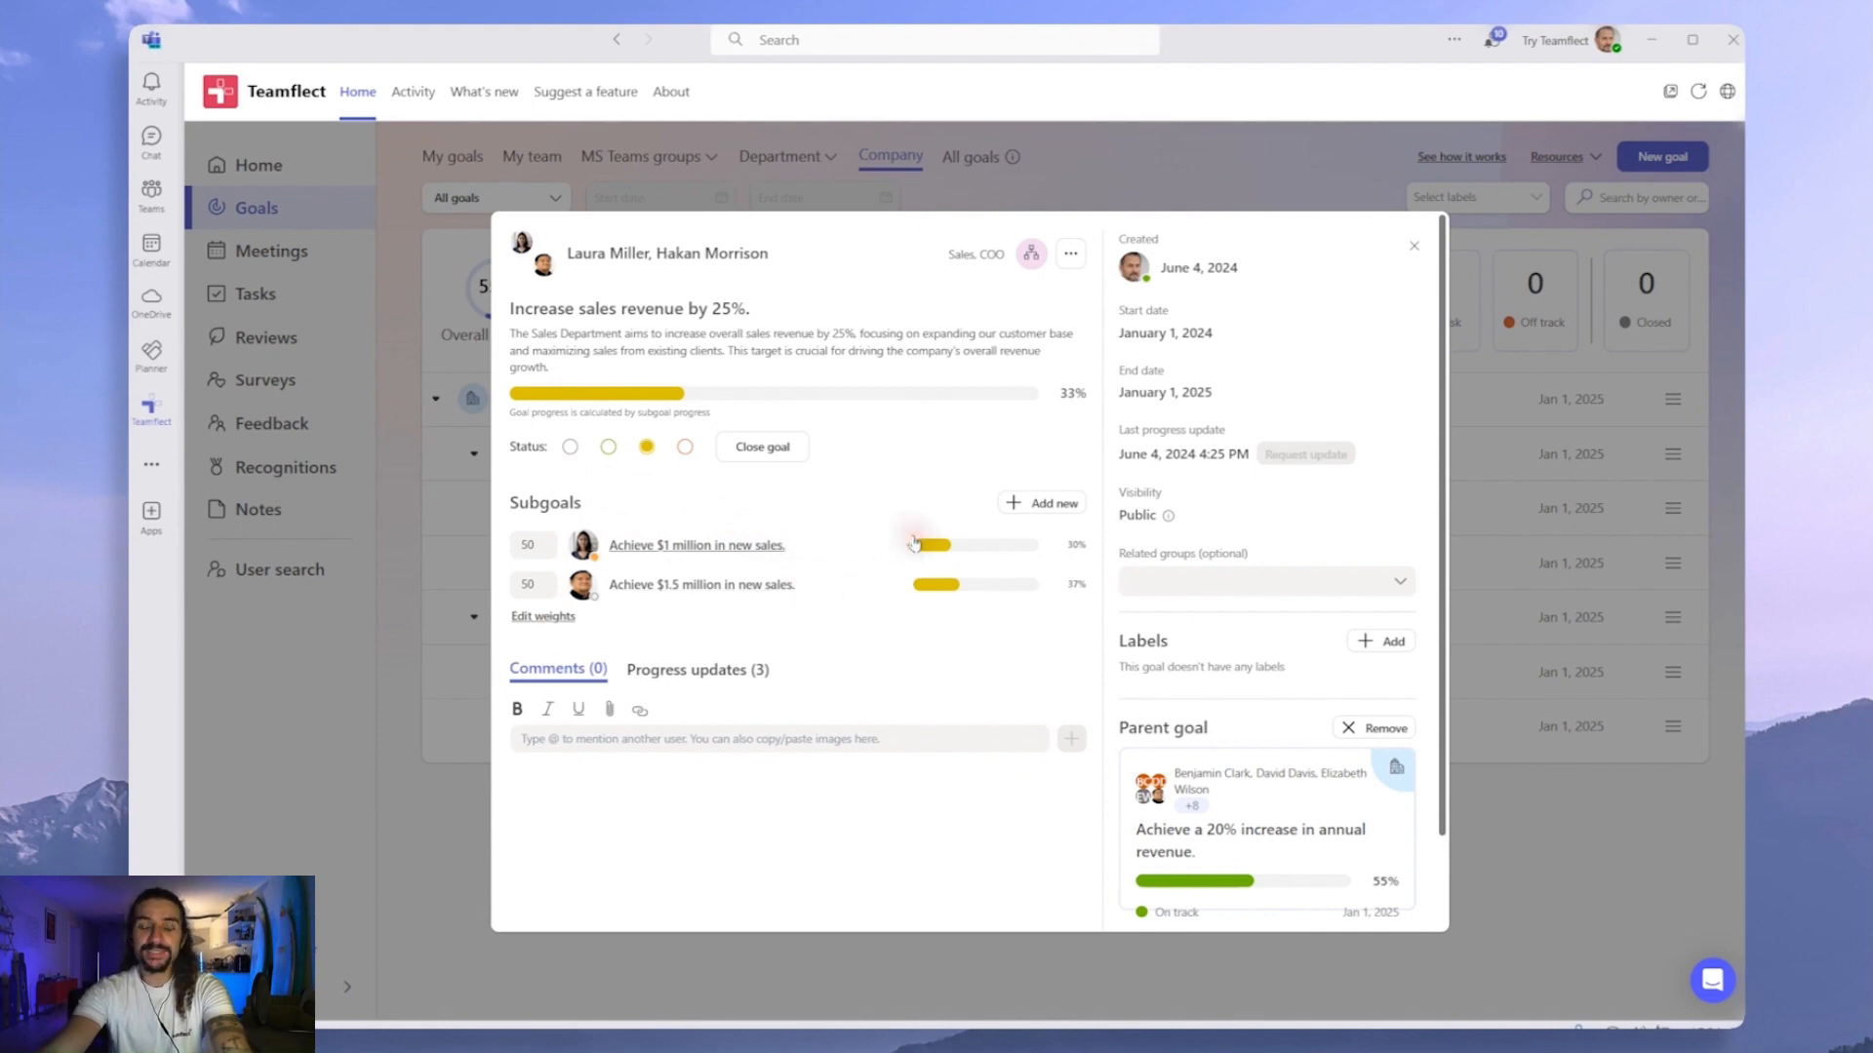
mouse_move(823, 427)
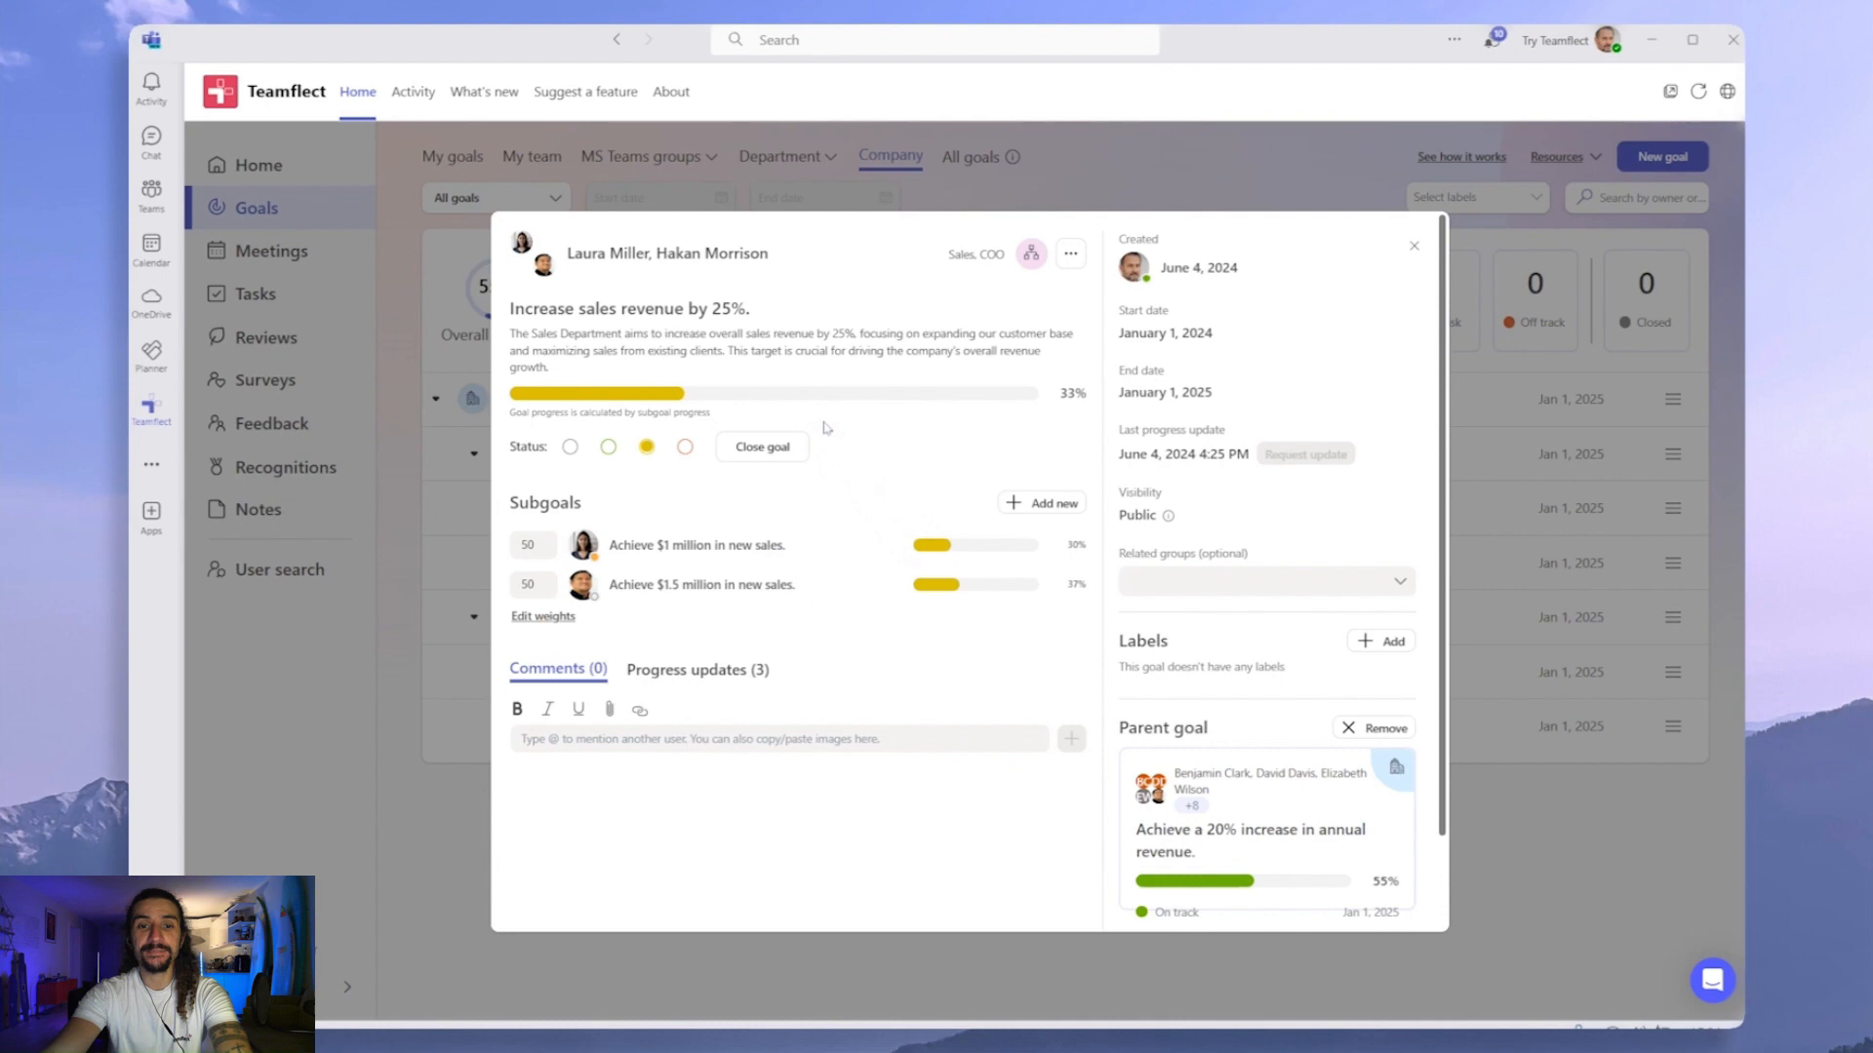
mouse_move(1113, 733)
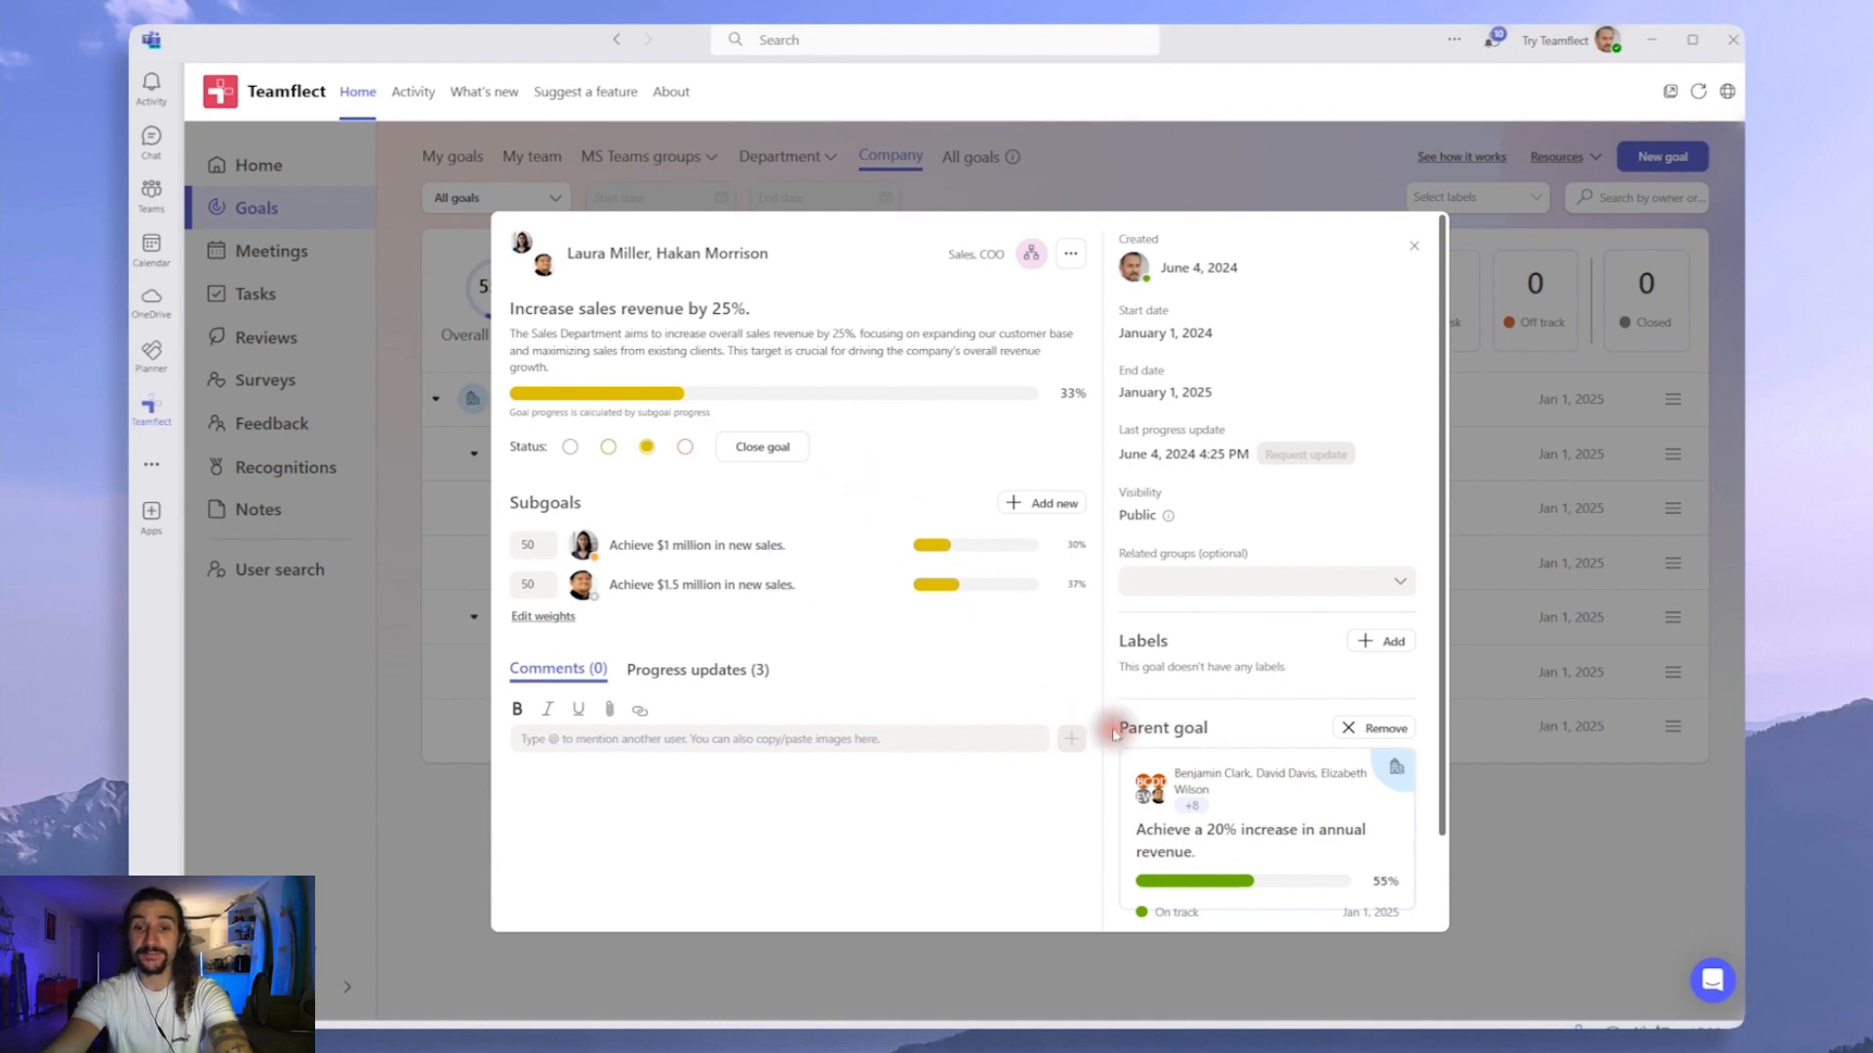
scroll(down, 3)
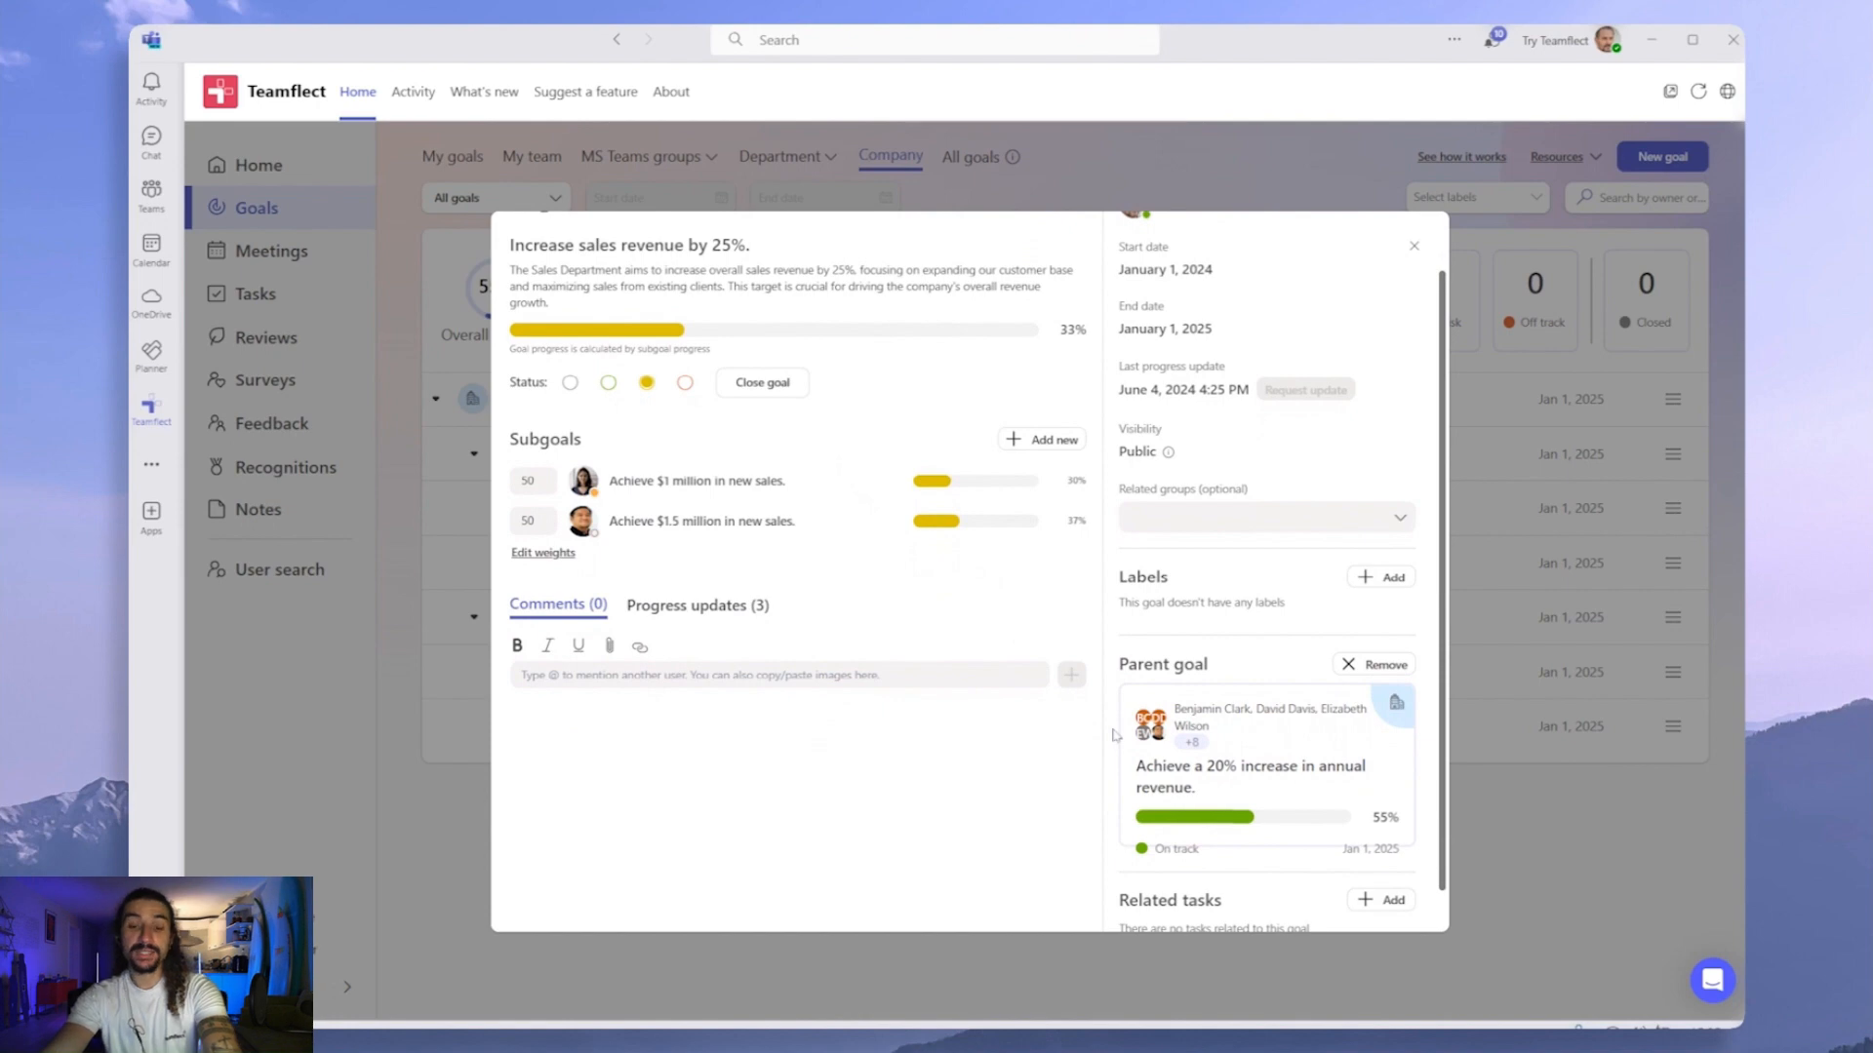
scroll(up, 3)
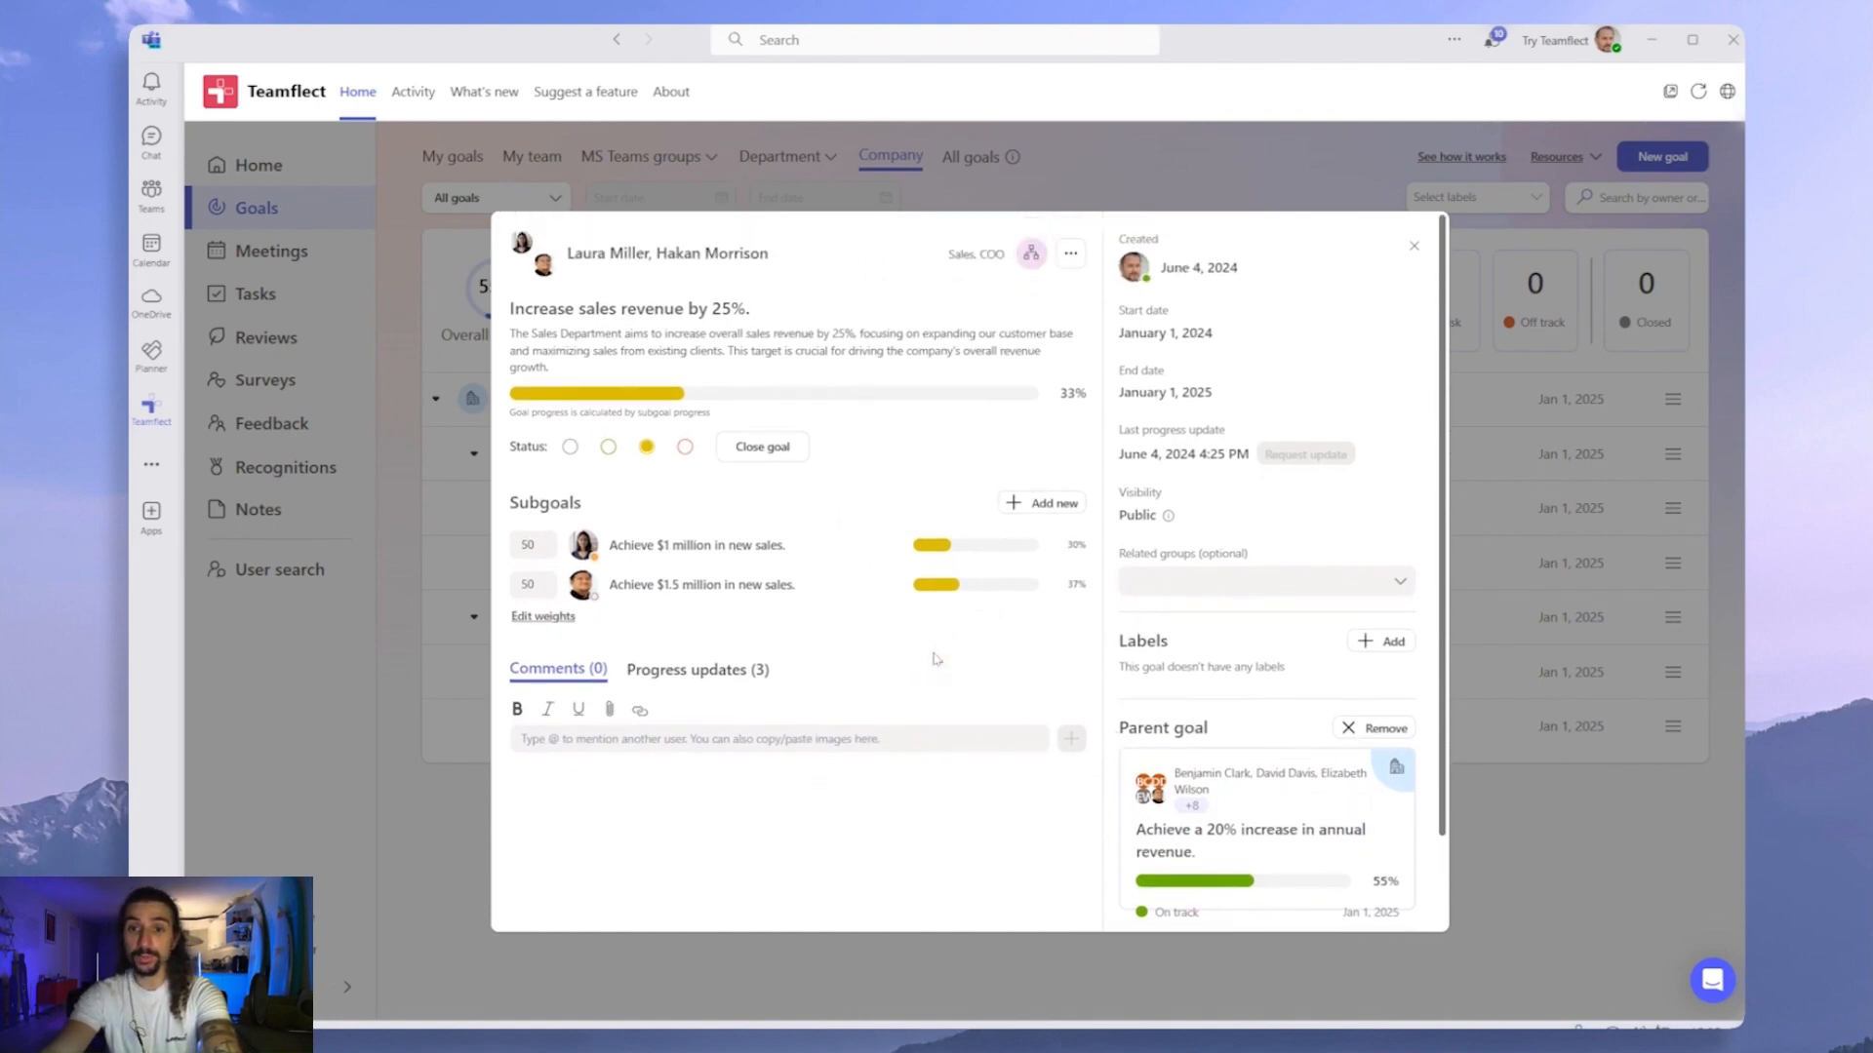
mouse_move(697, 544)
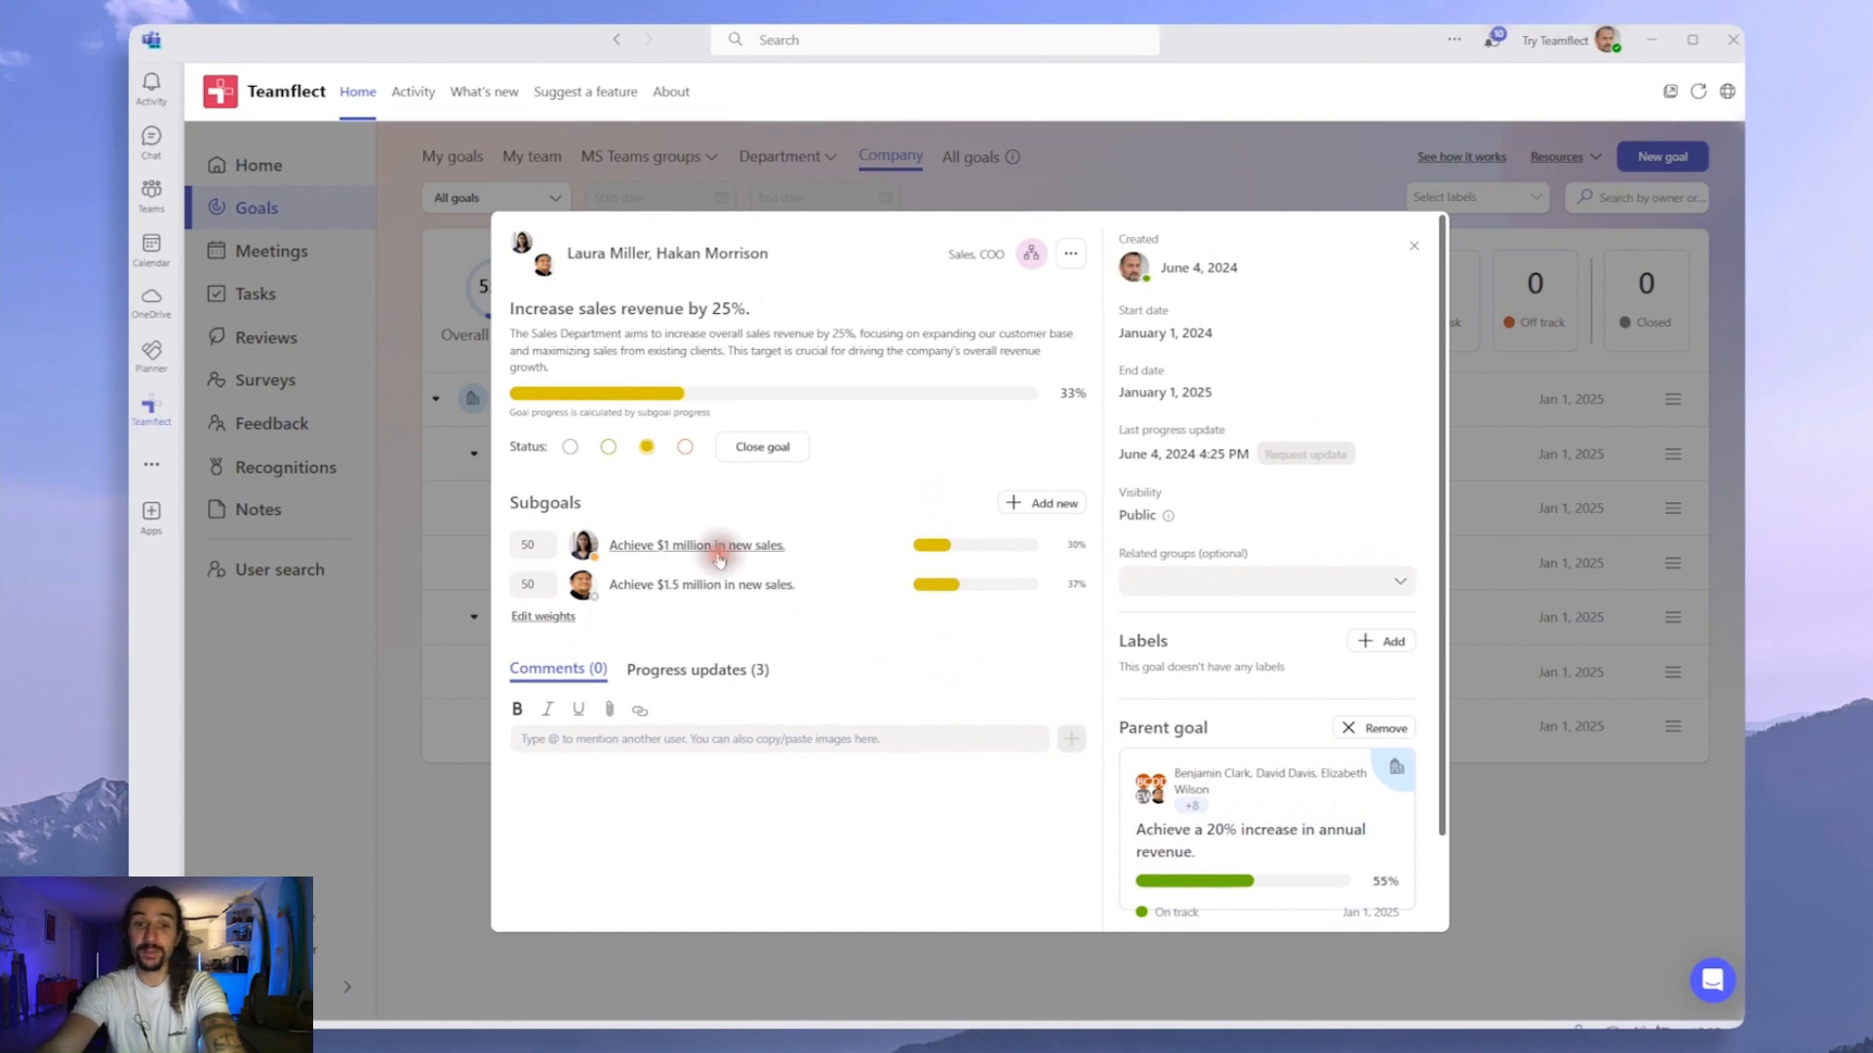
Review 'Achieve $1 million in new sales.', close its panel and collapse the revenue goal tree
click(696, 544)
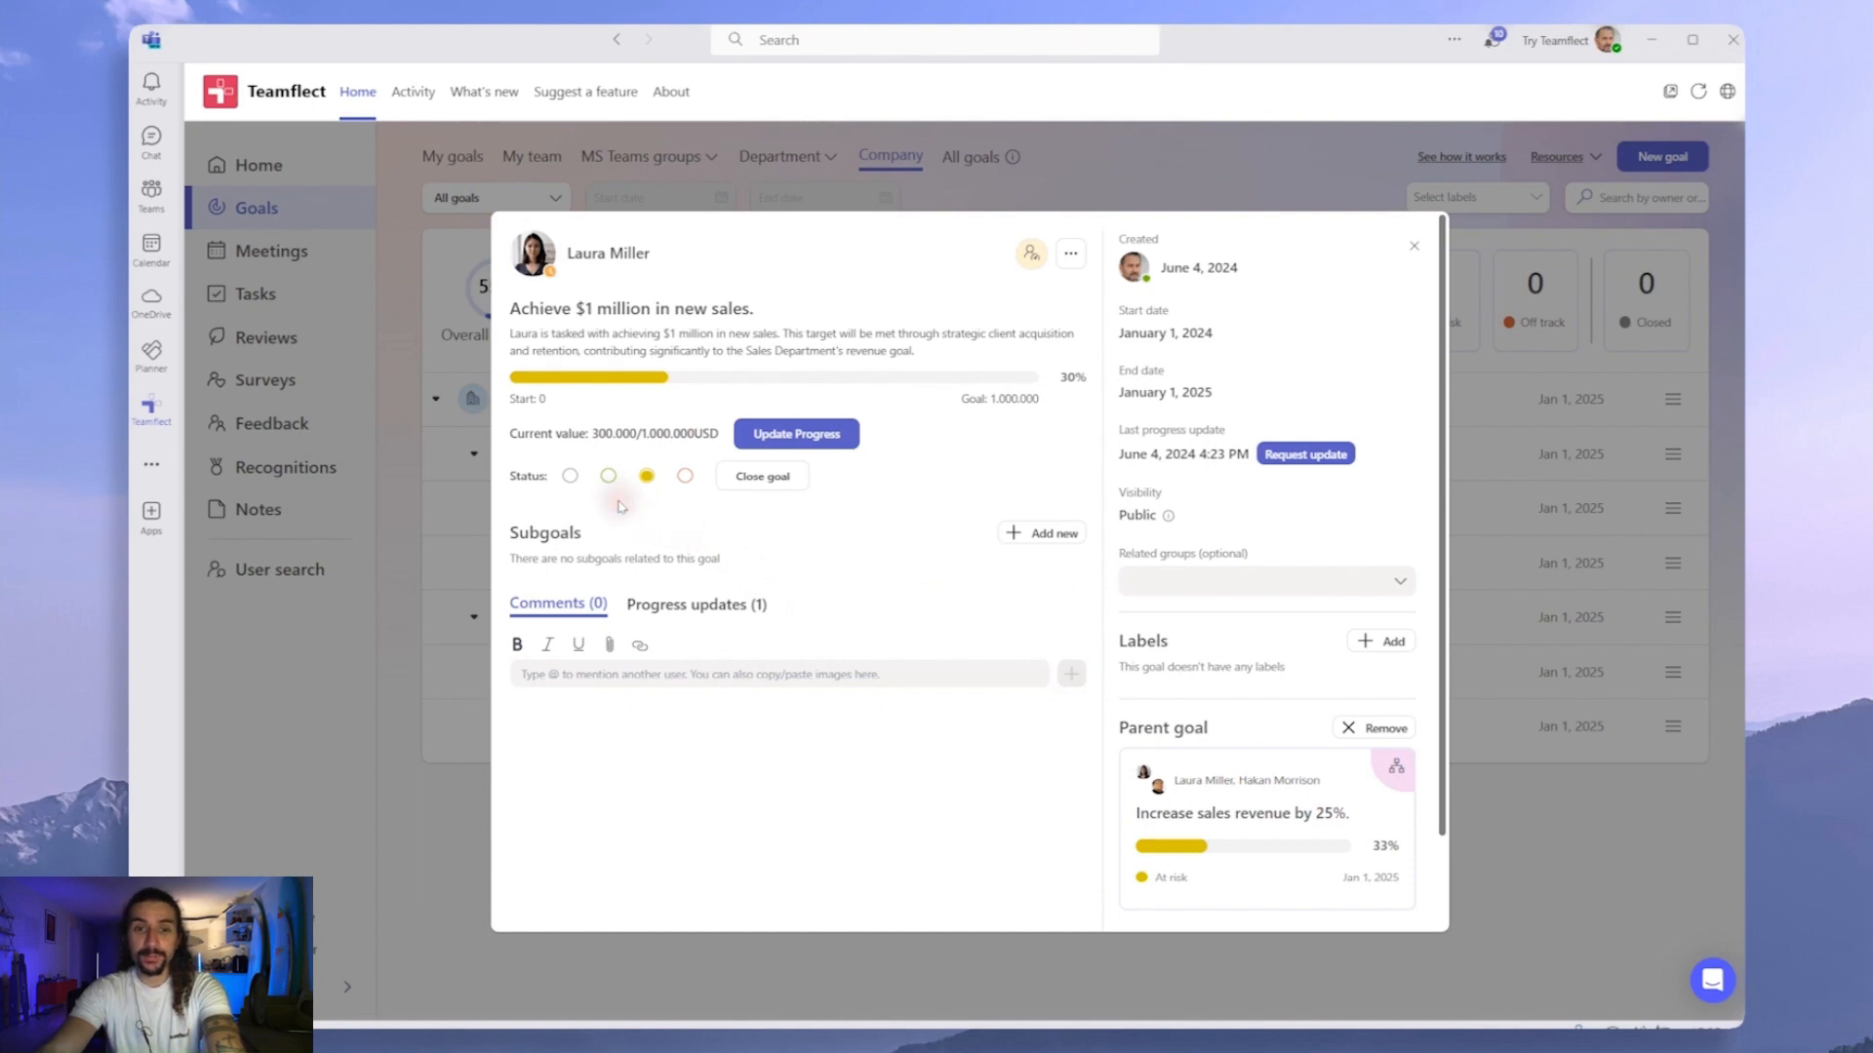
mouse_move(621, 505)
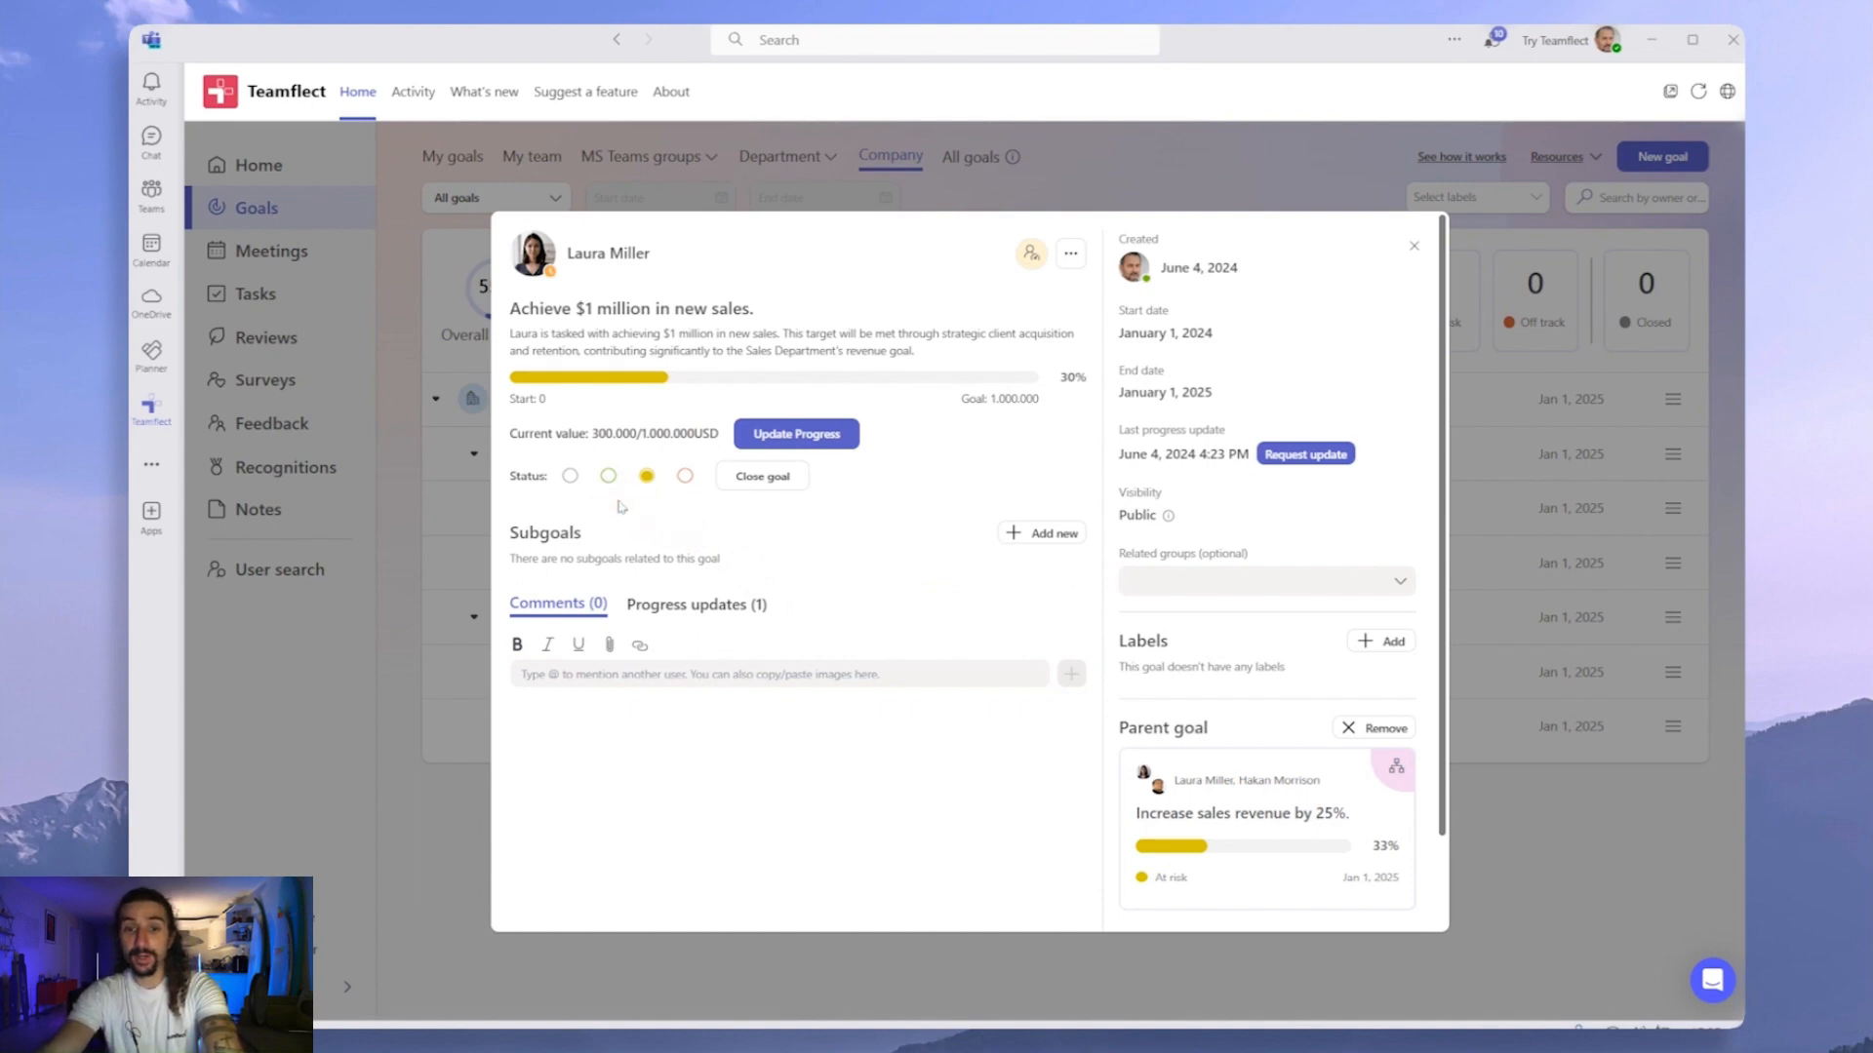
mouse_move(626, 503)
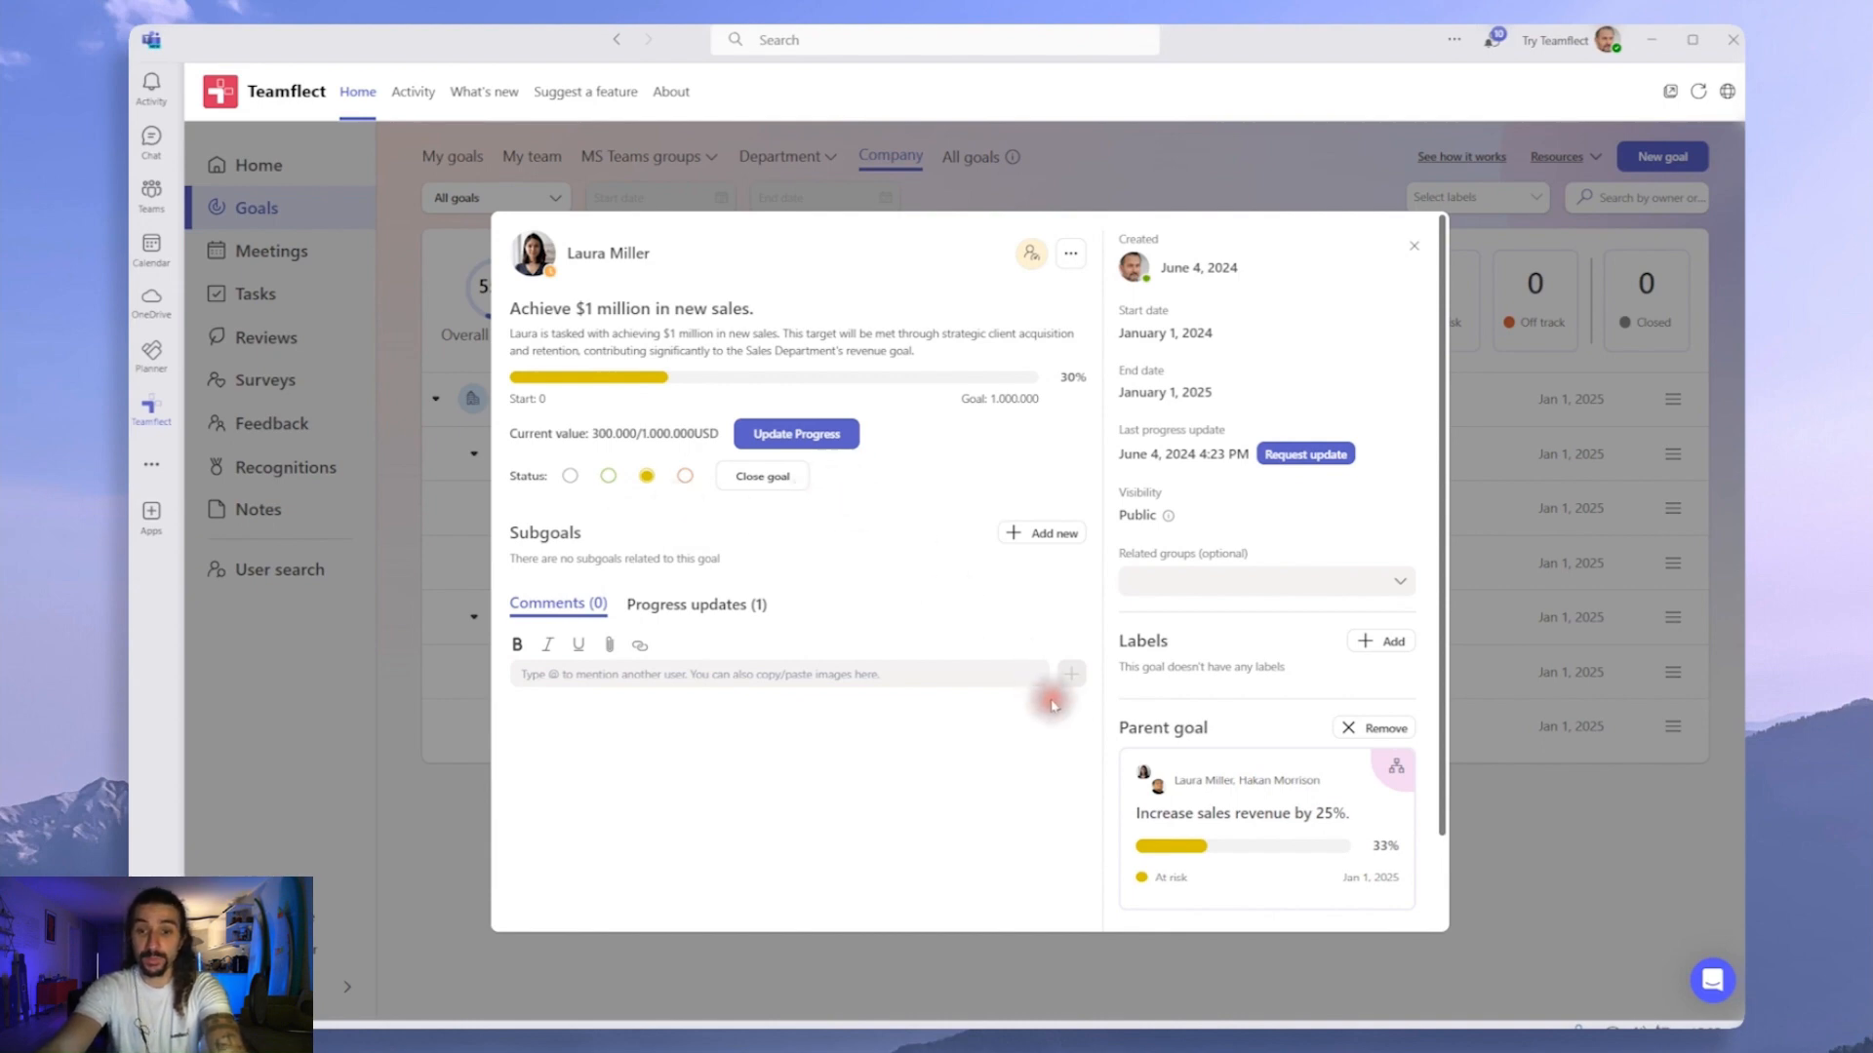
mouse_move(1087, 735)
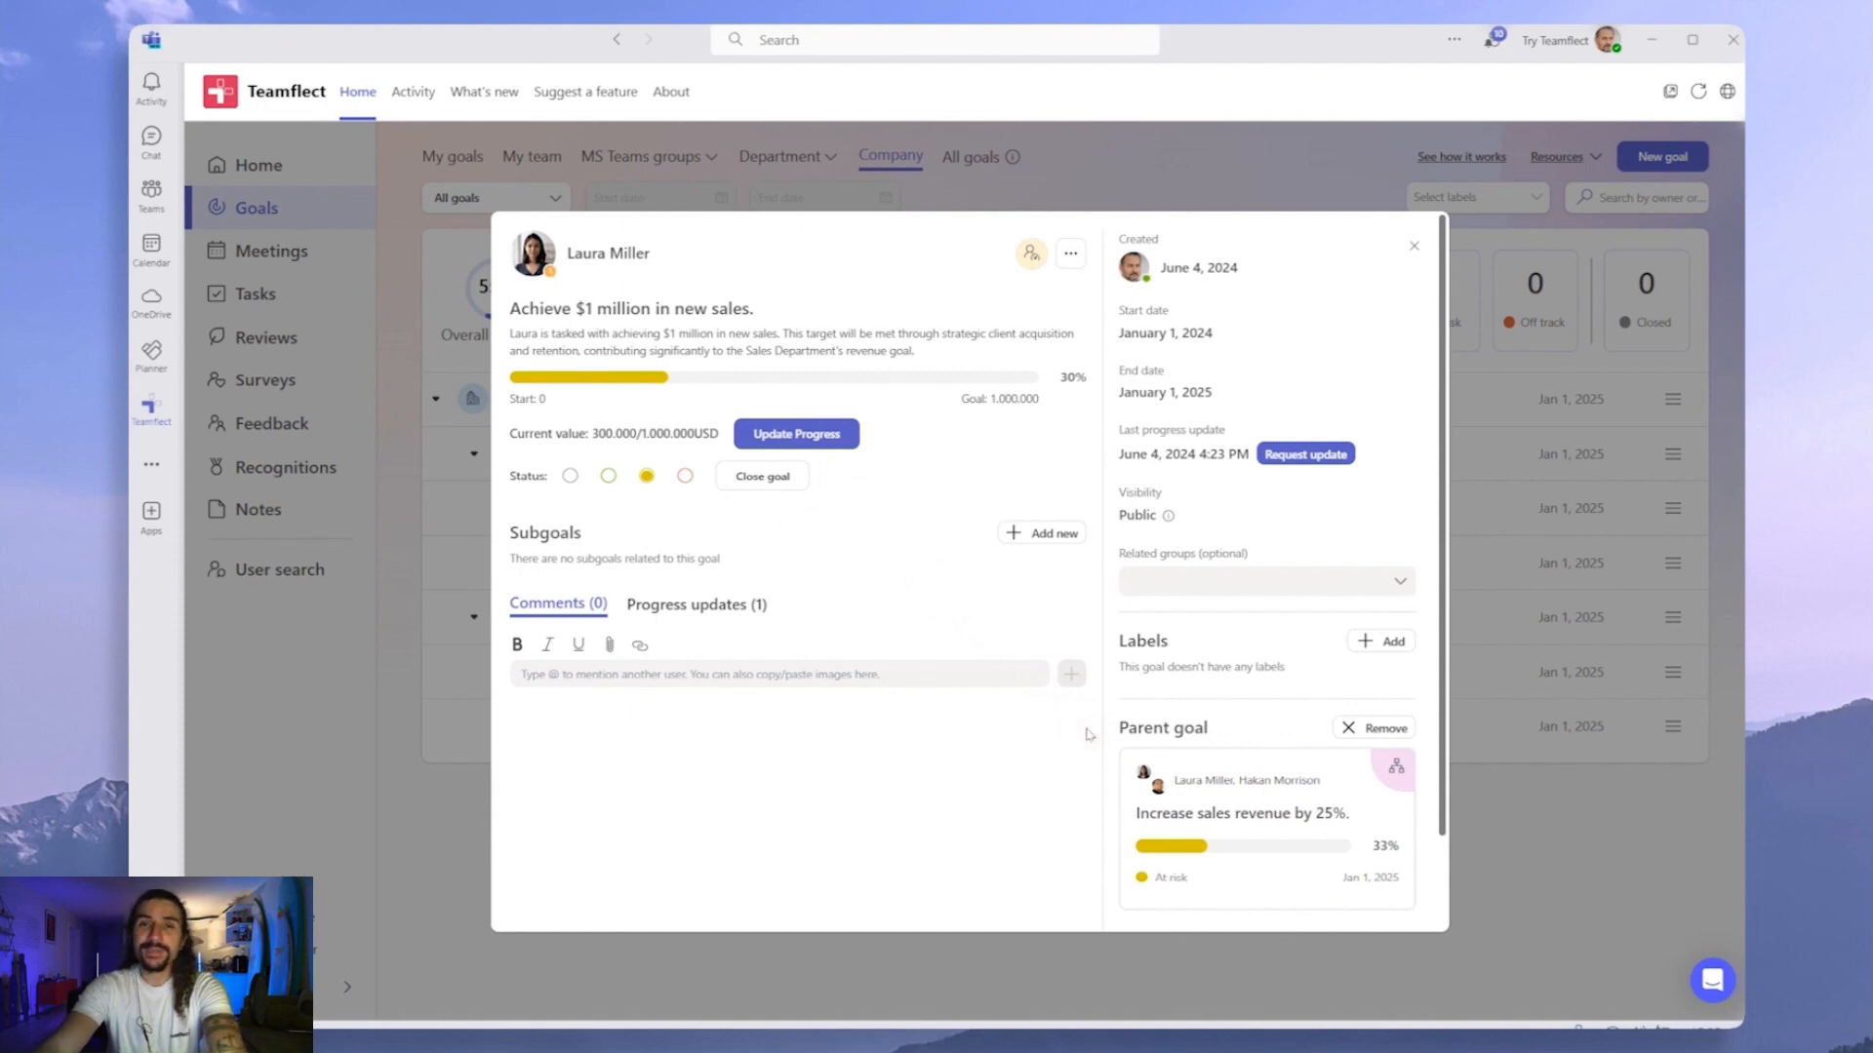
mouse_move(1414, 247)
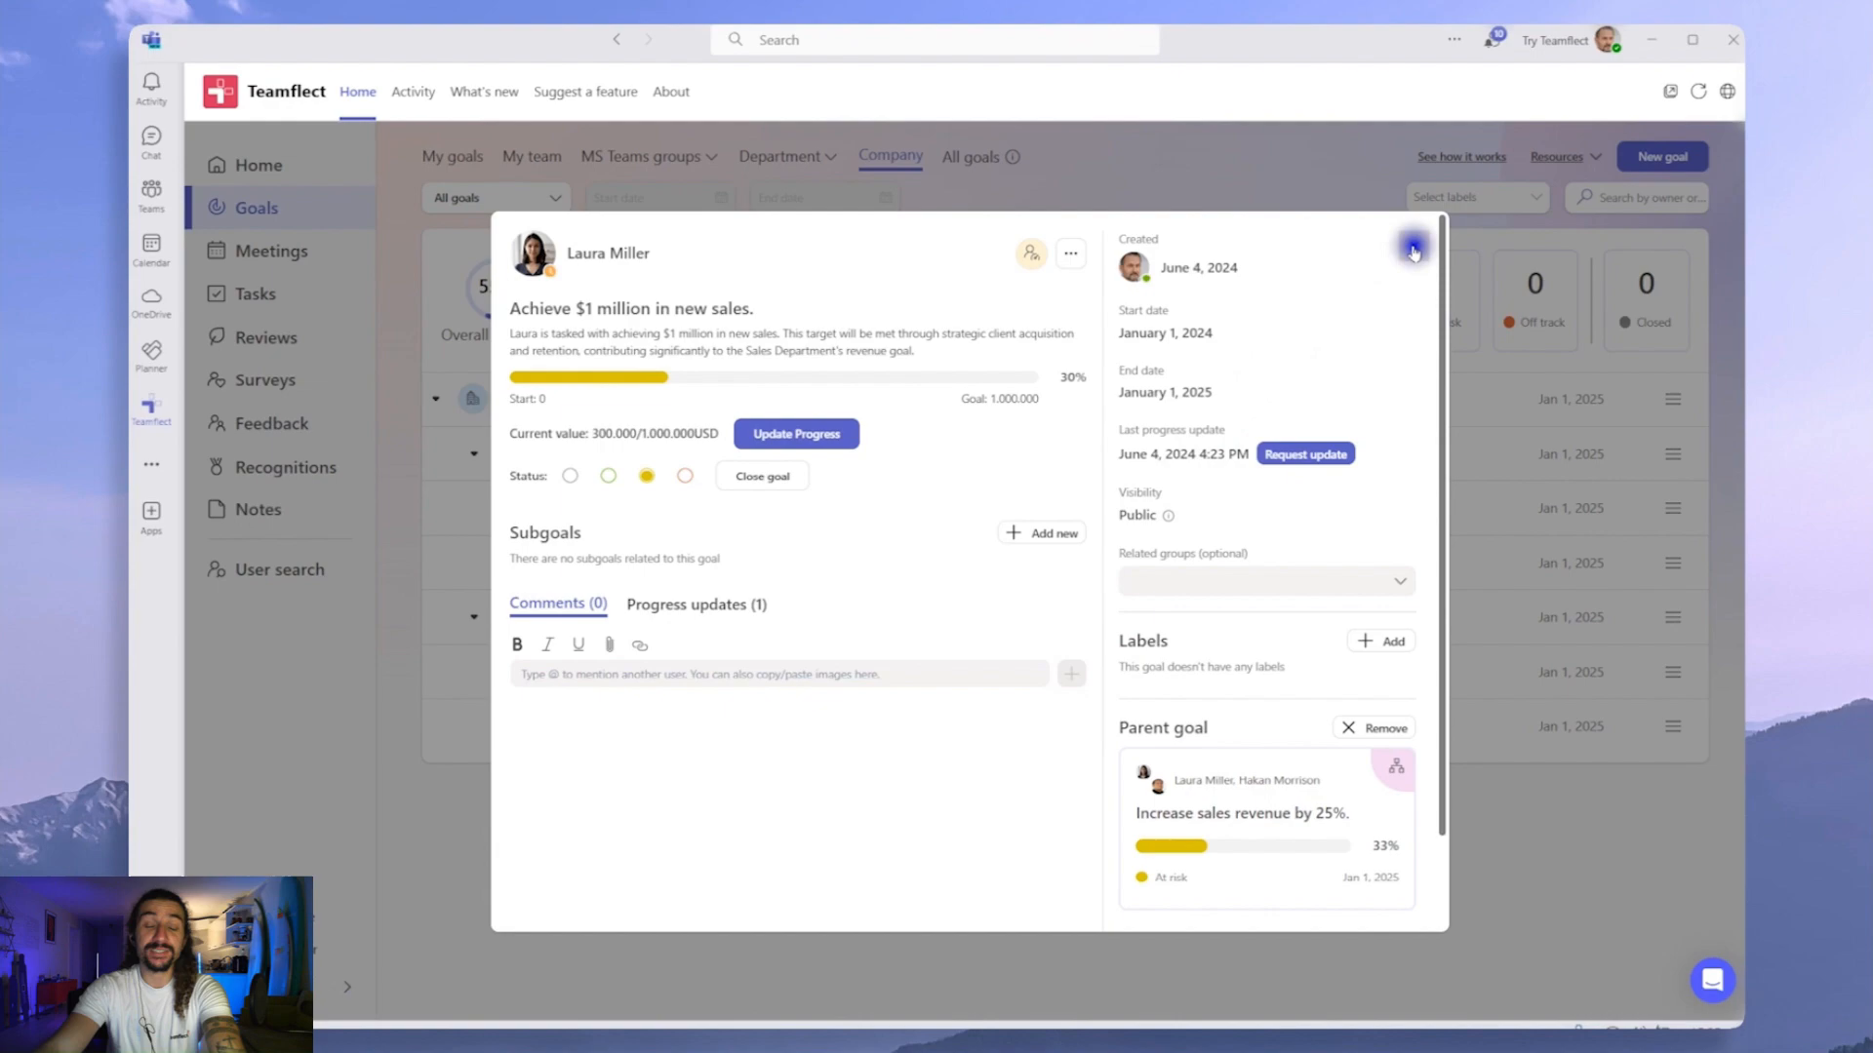
click(1413, 248)
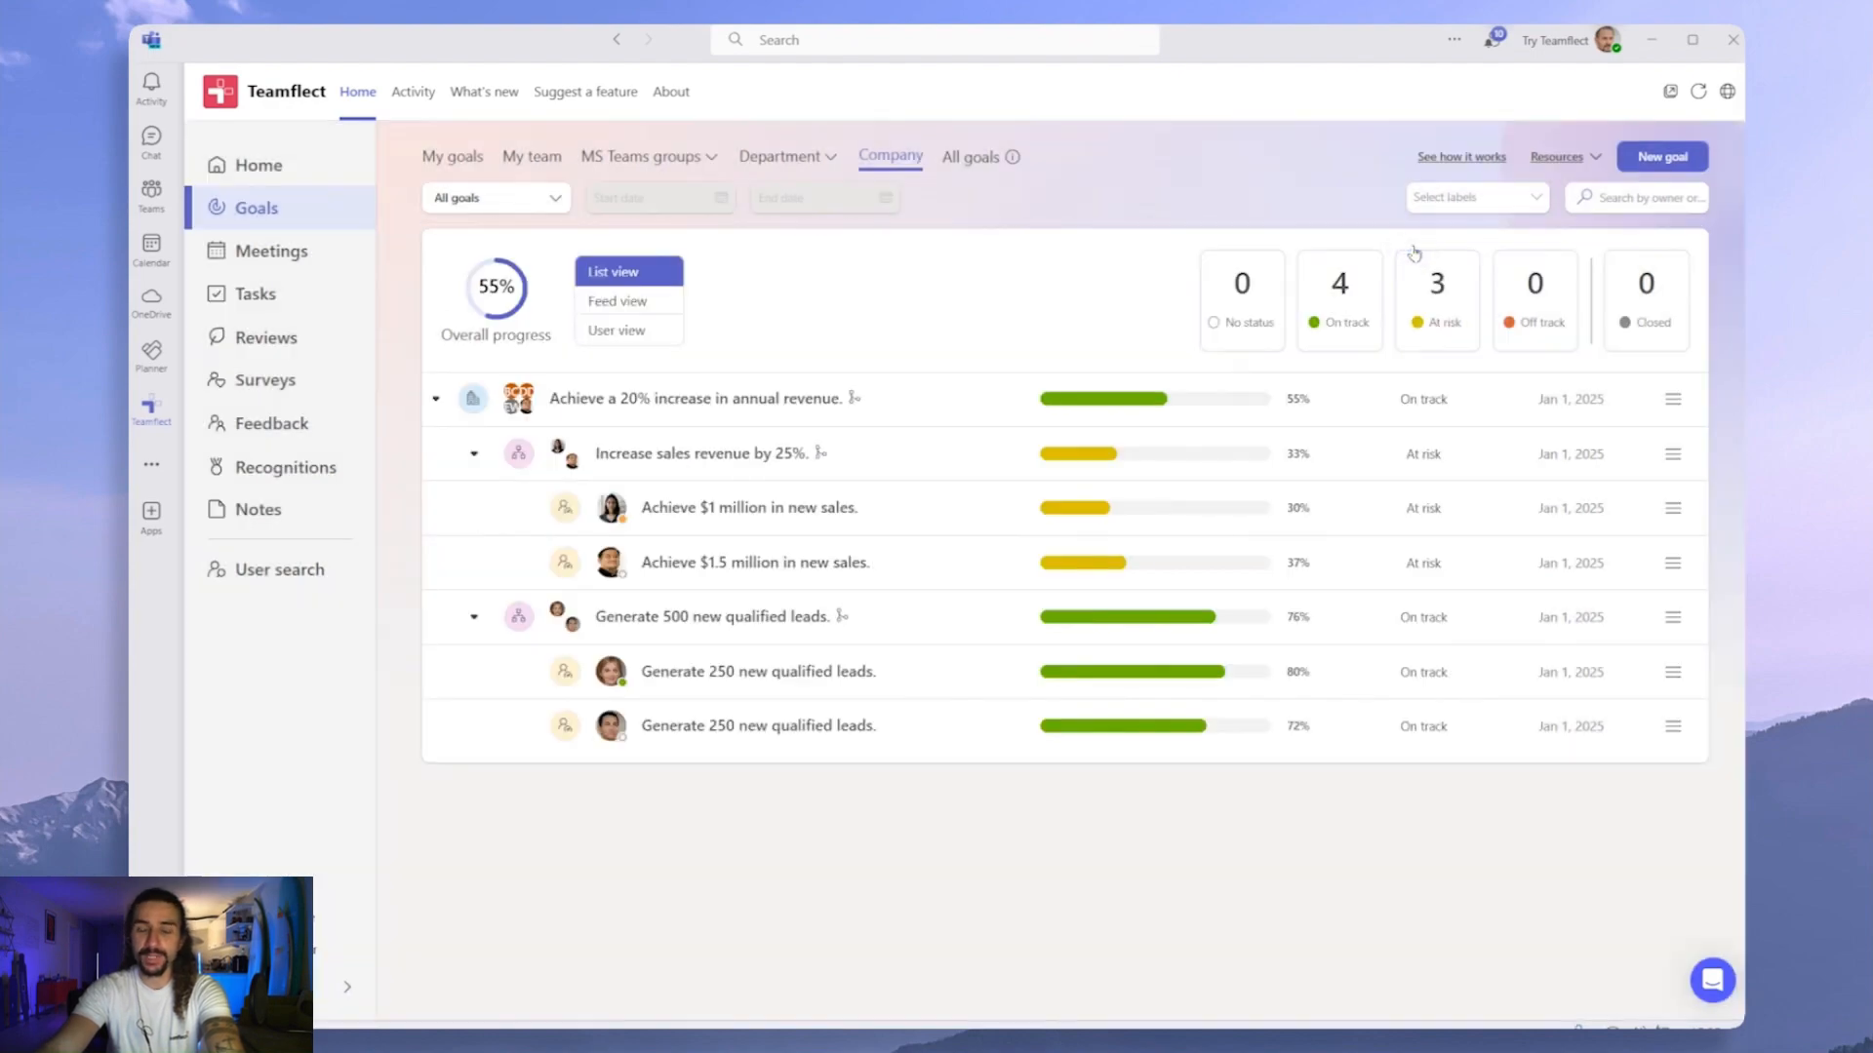
click(435, 398)
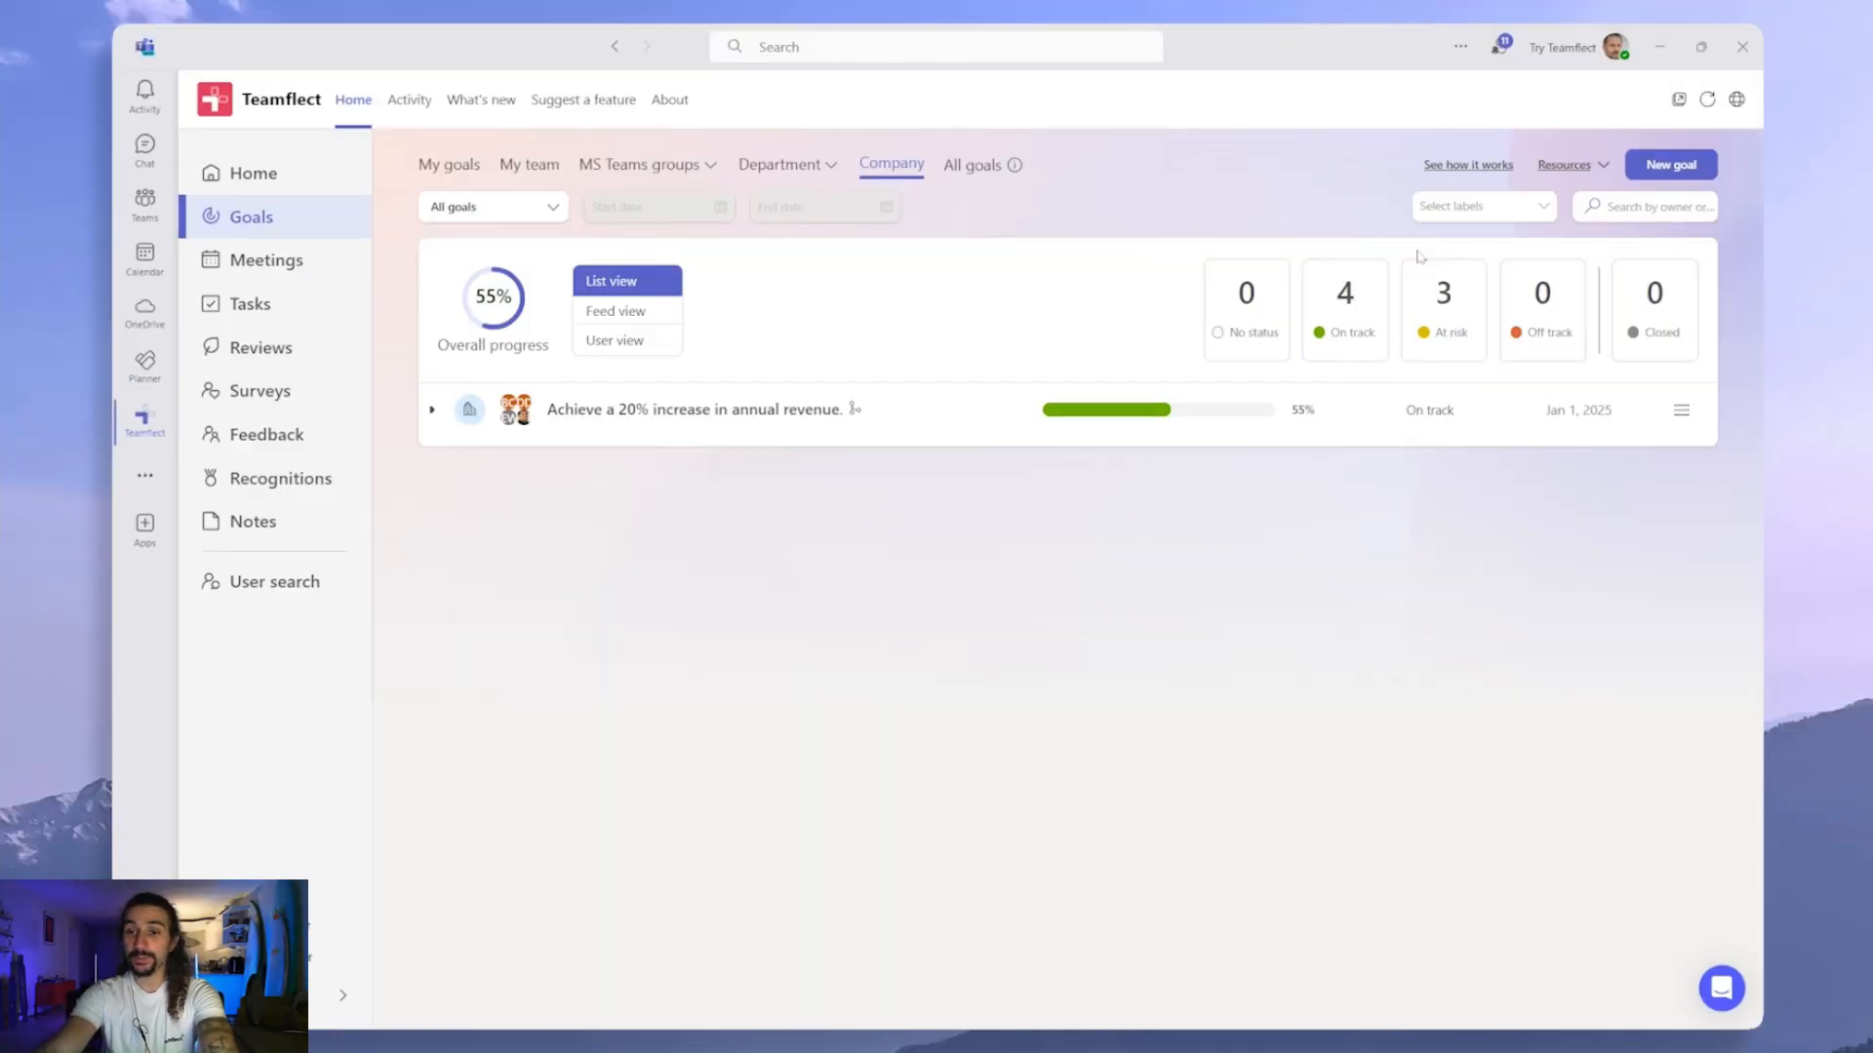
Start a blank New goal form
click(1669, 164)
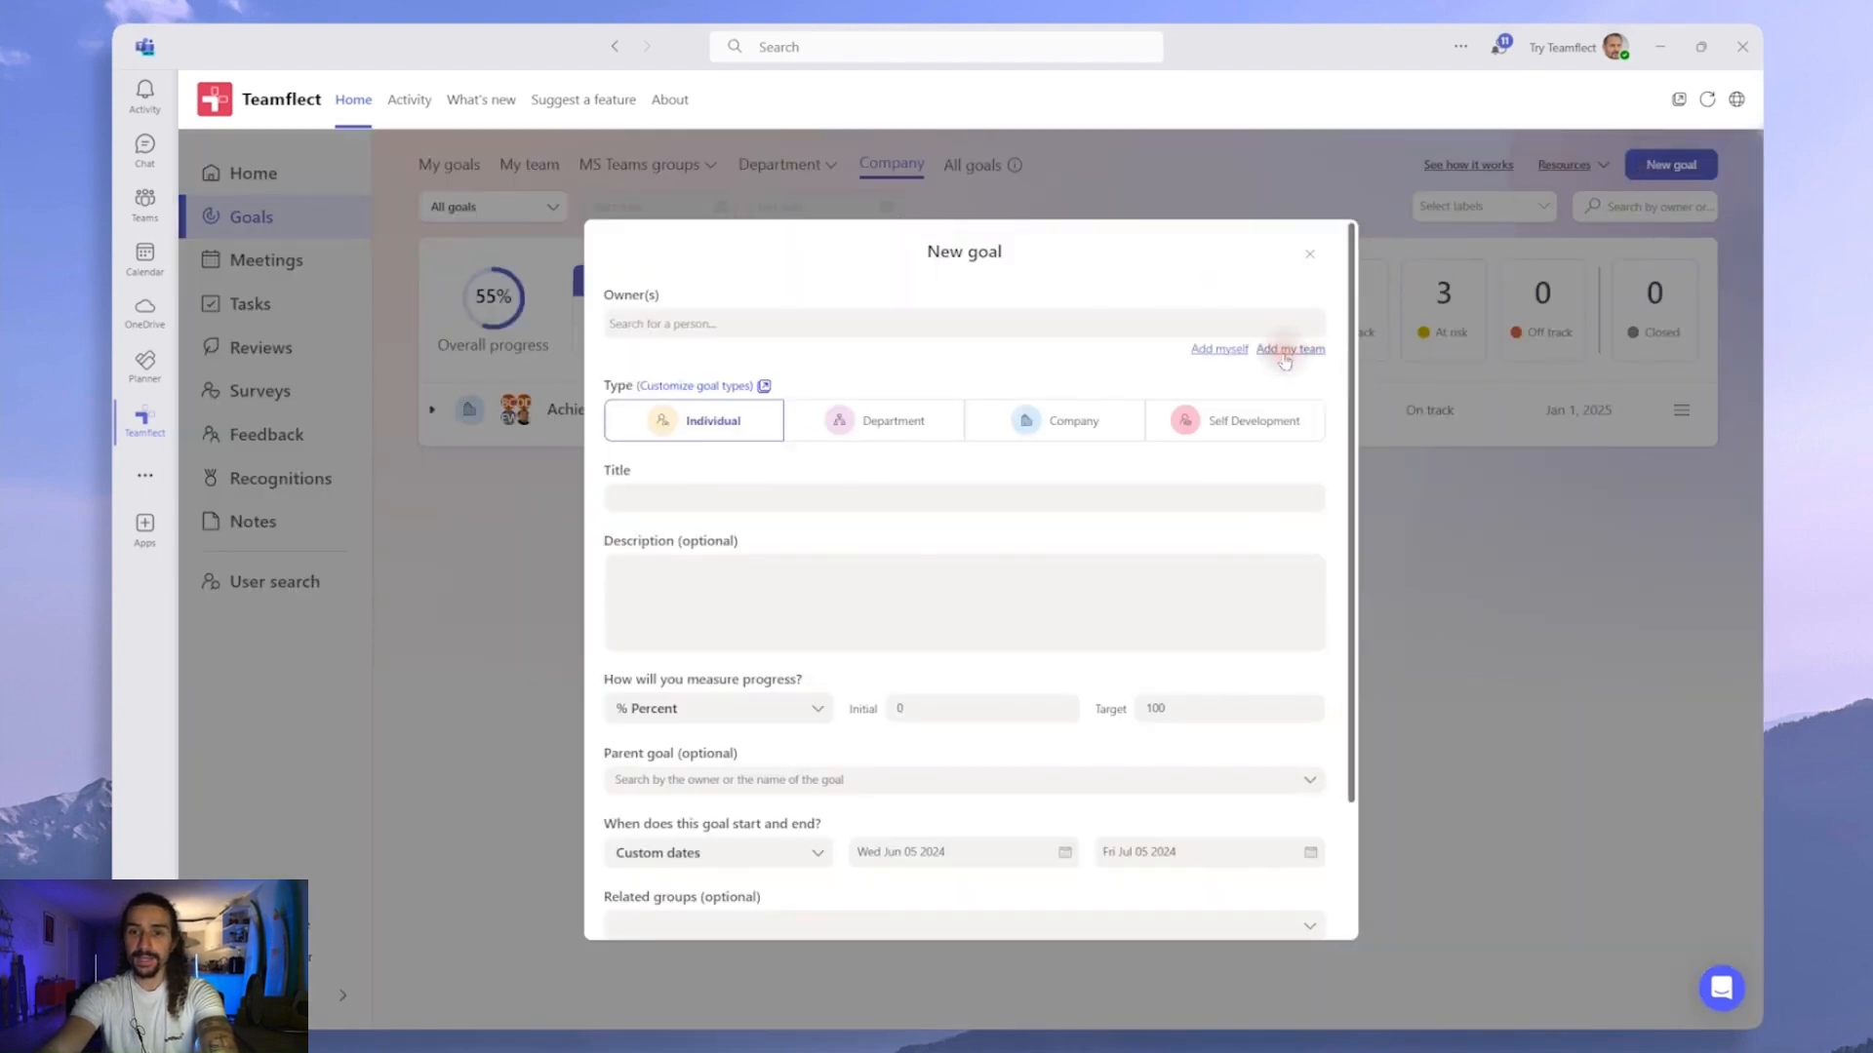
Make a shared Company goal owned by the whole team titled 'Increase overall customer satisfaction score by 15%.'
click(1289, 349)
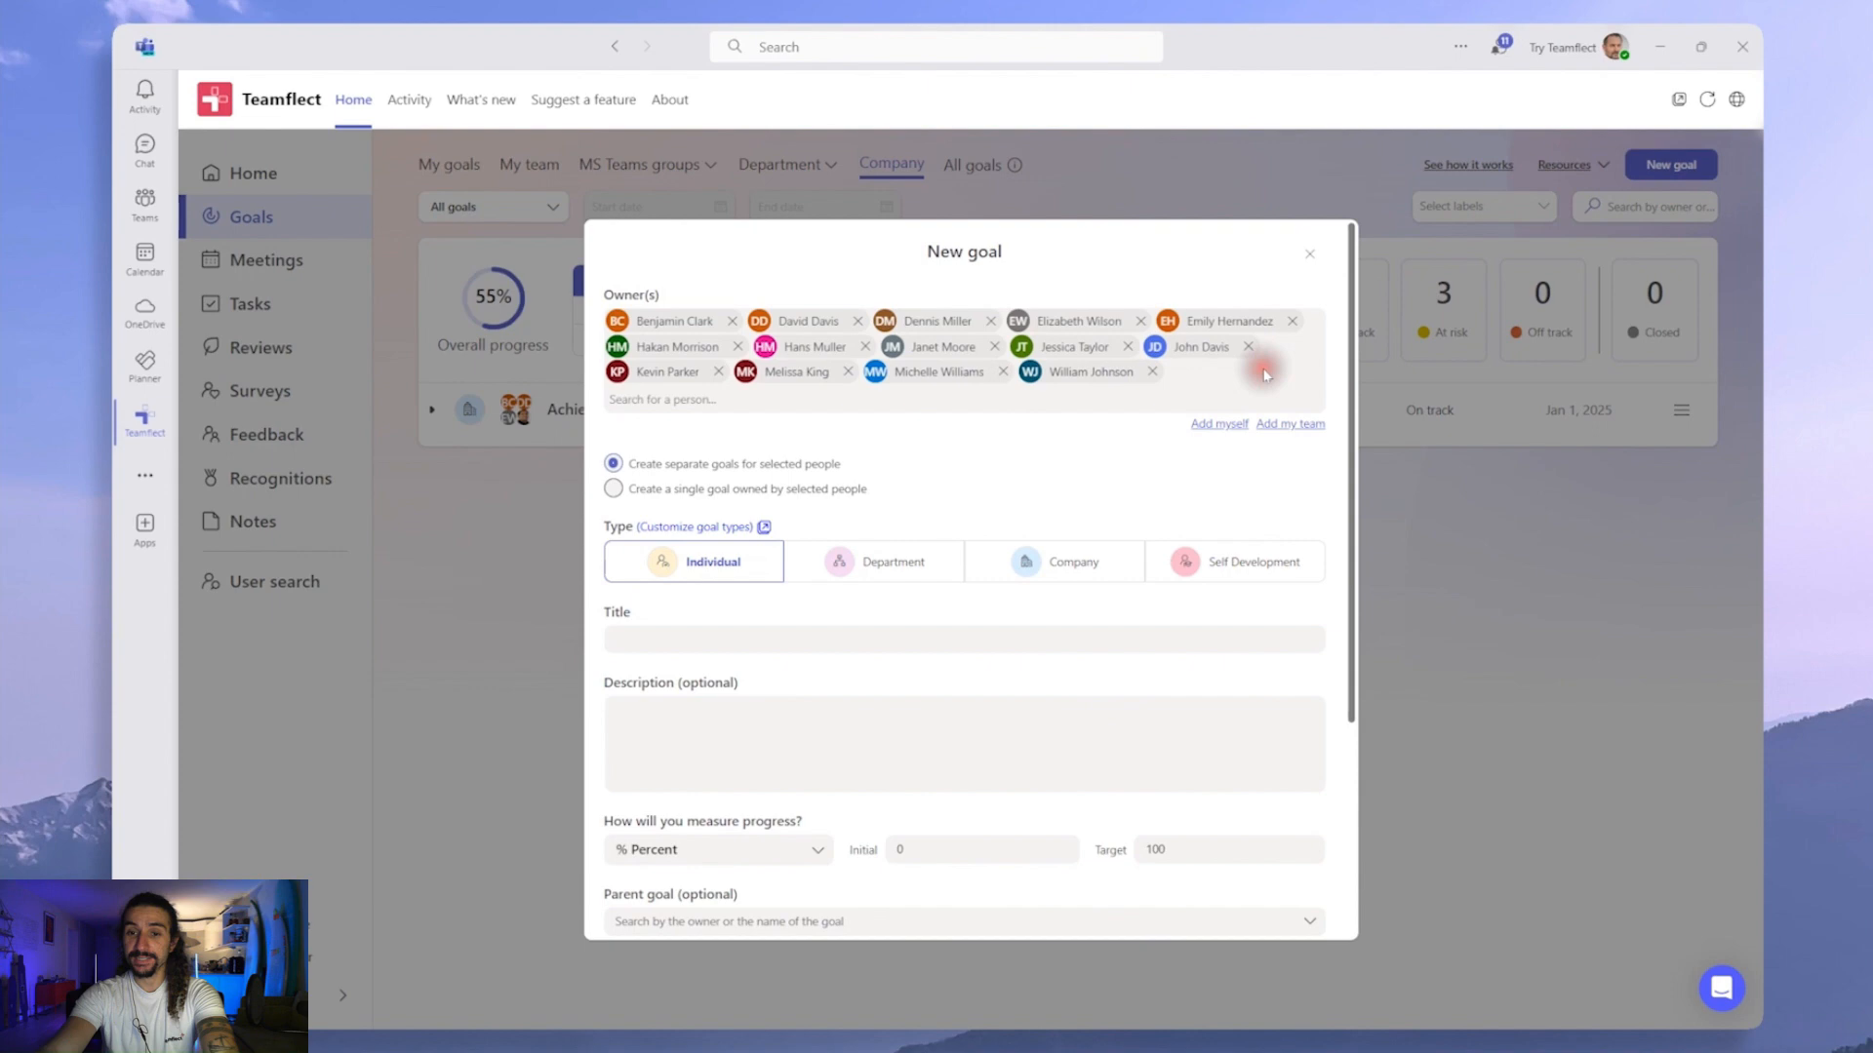
click(1053, 562)
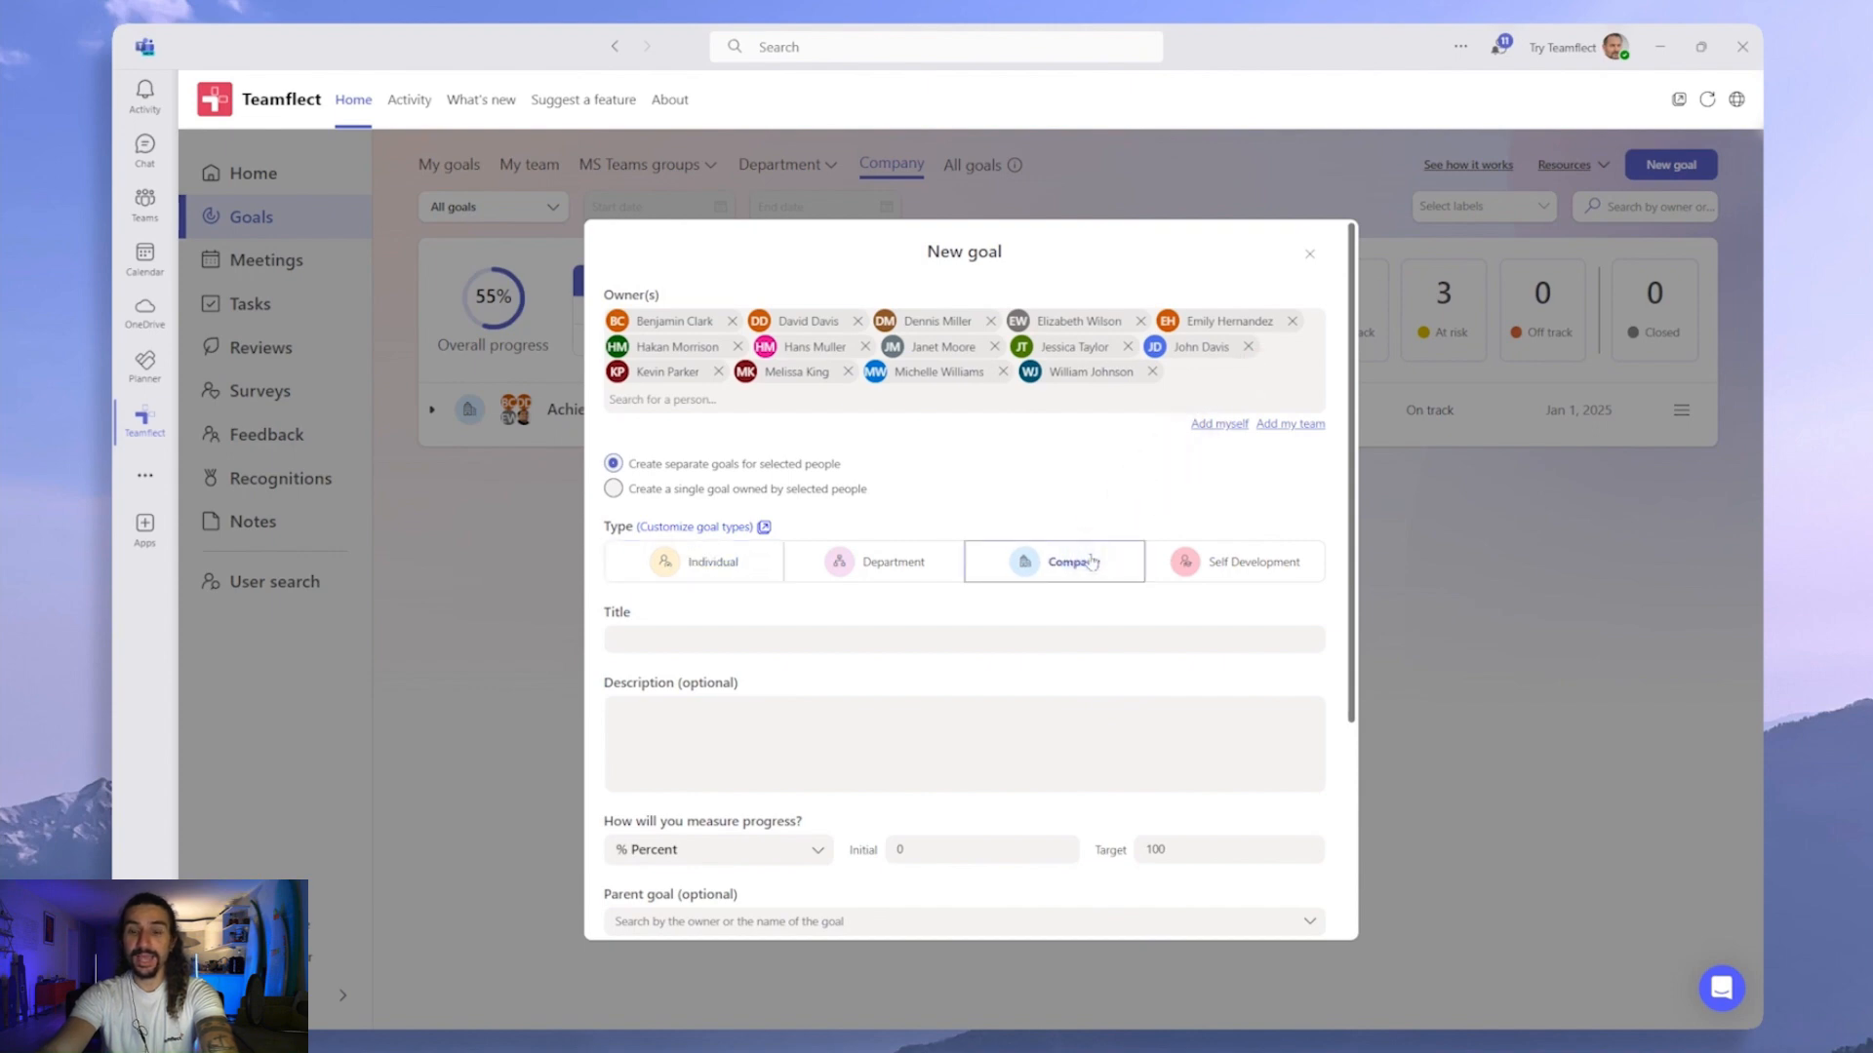
click(613, 488)
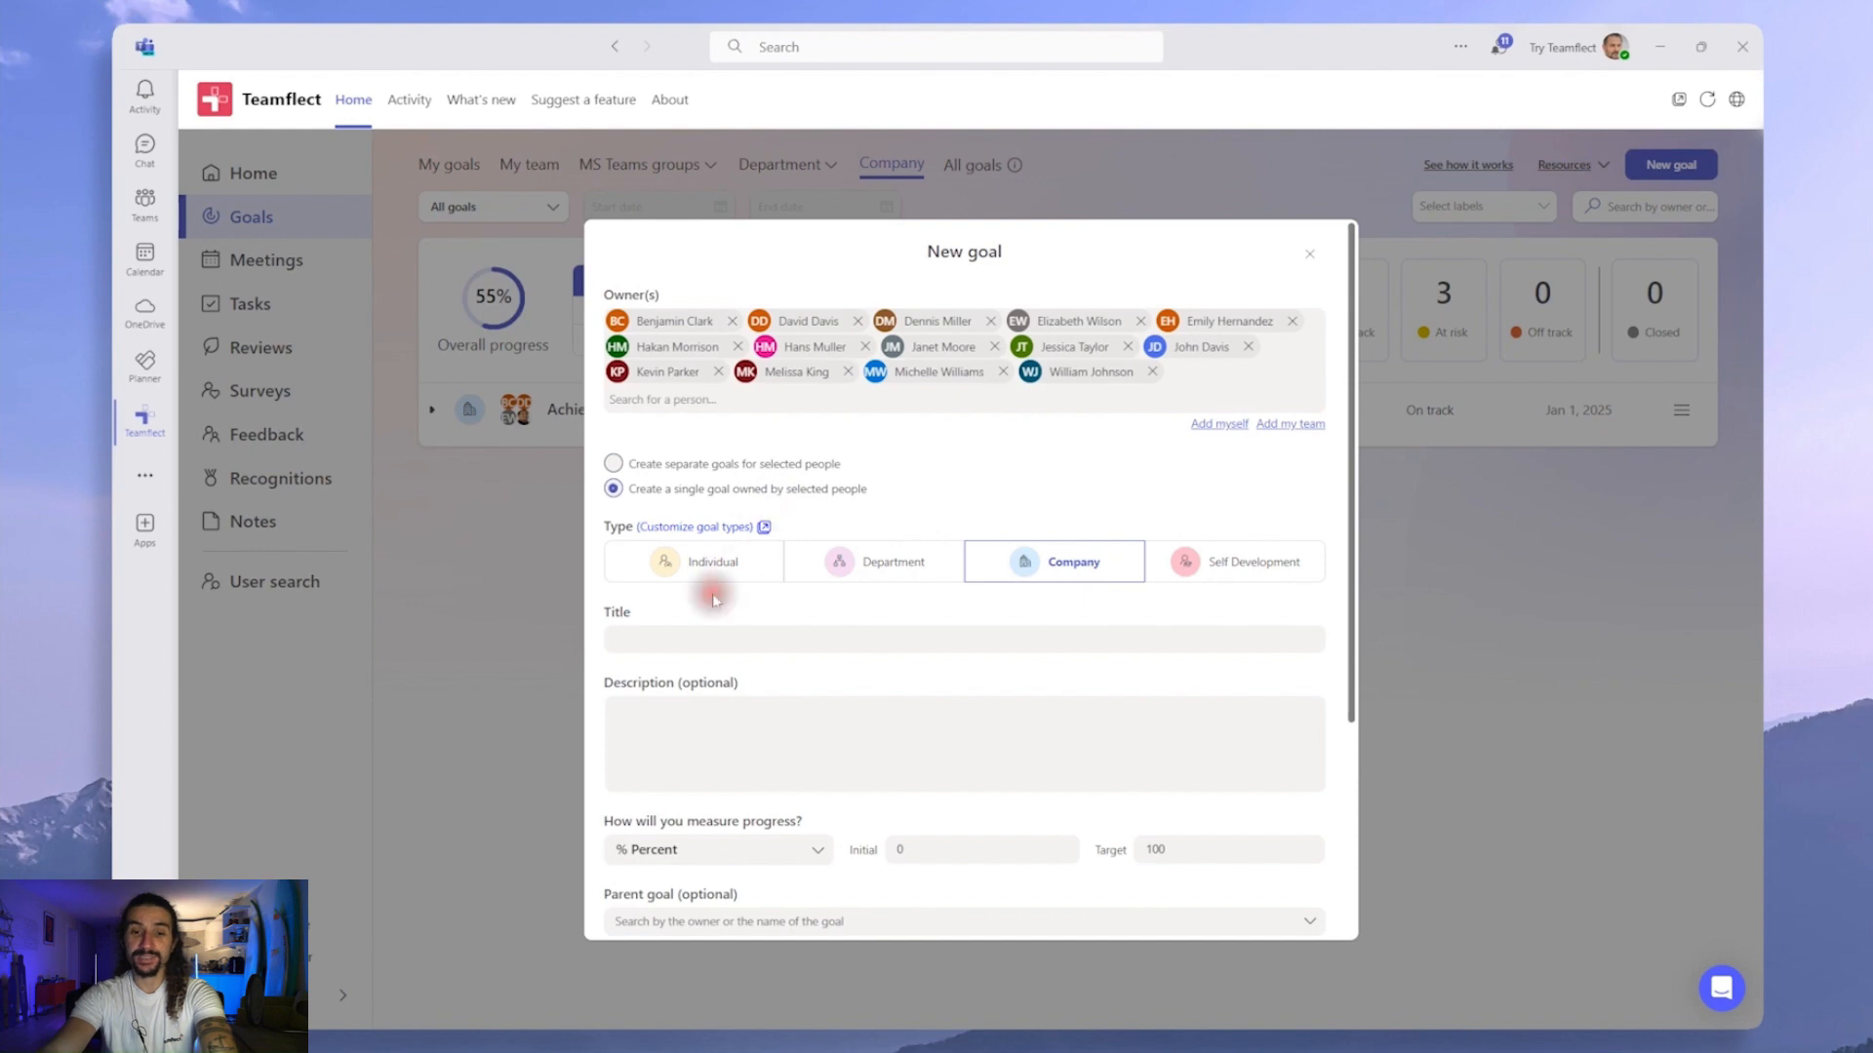
text(Increase overall customer satisfaction score by 15%.)
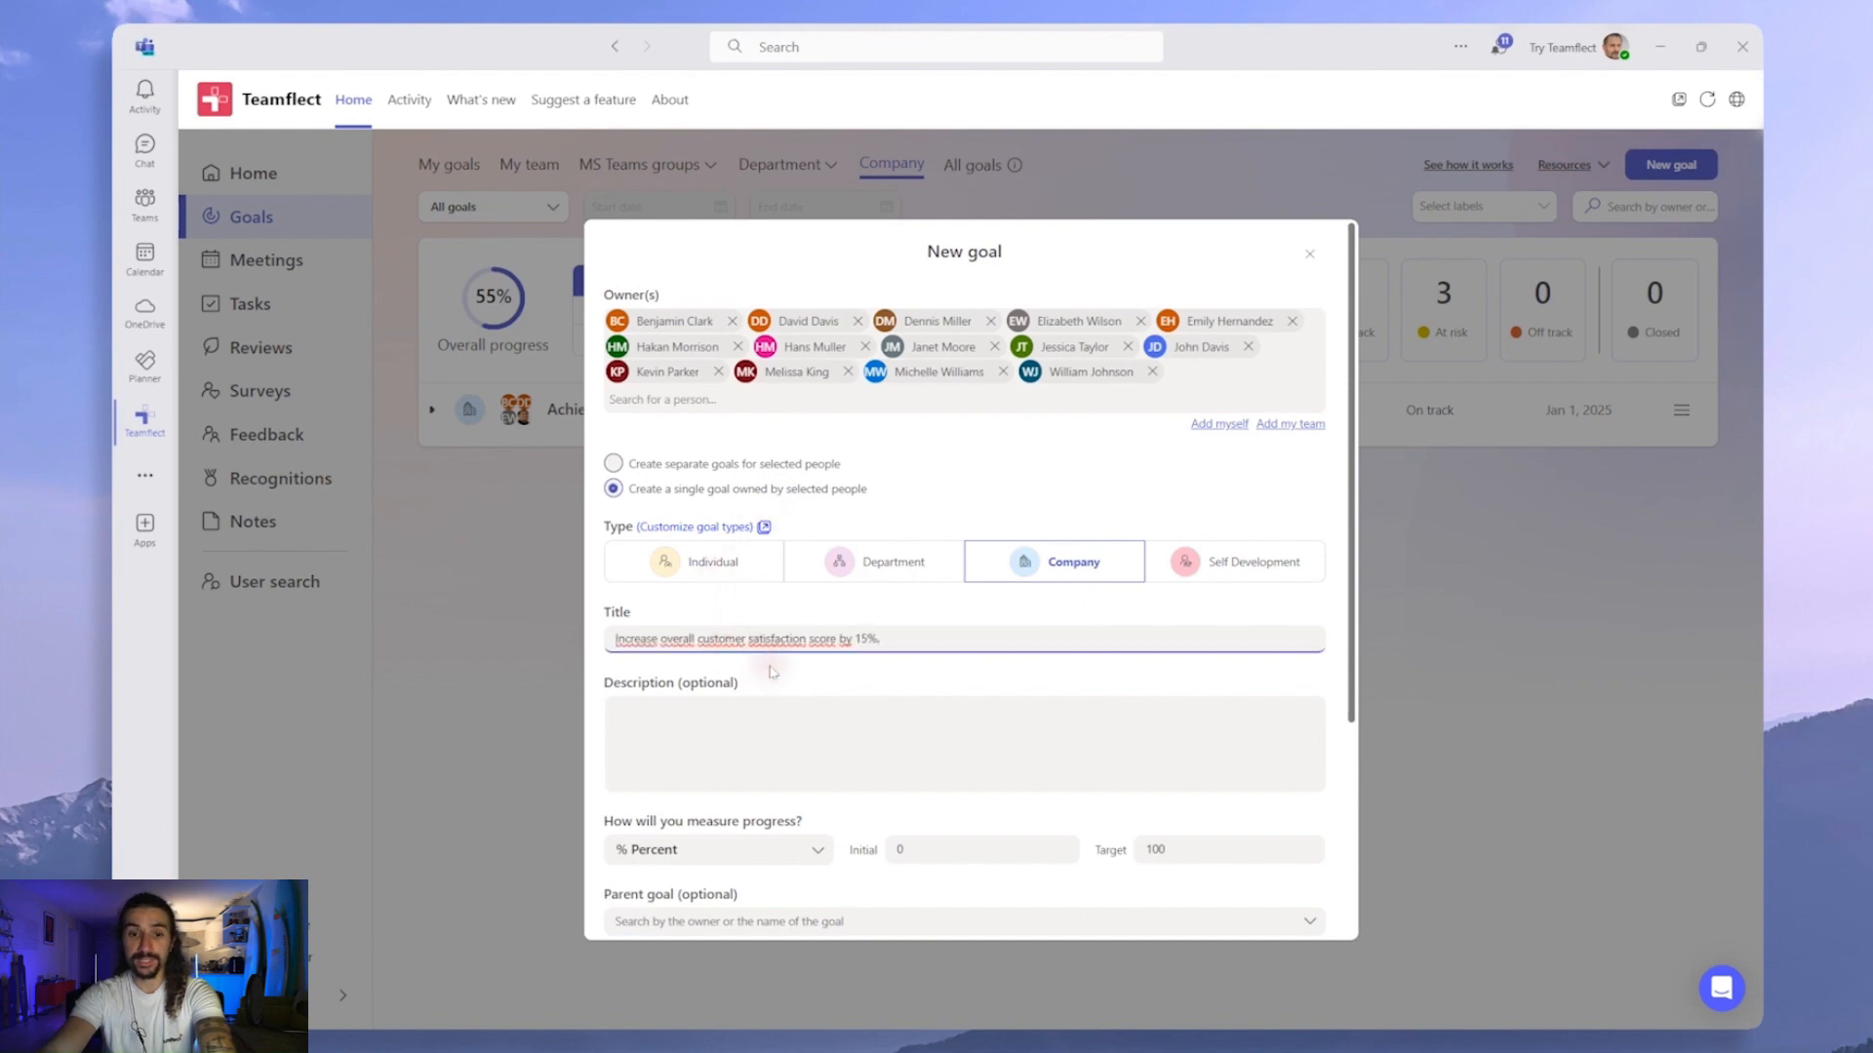
Measure progress as a roll-up of subgoals and create the company goal
scroll(down, 3)
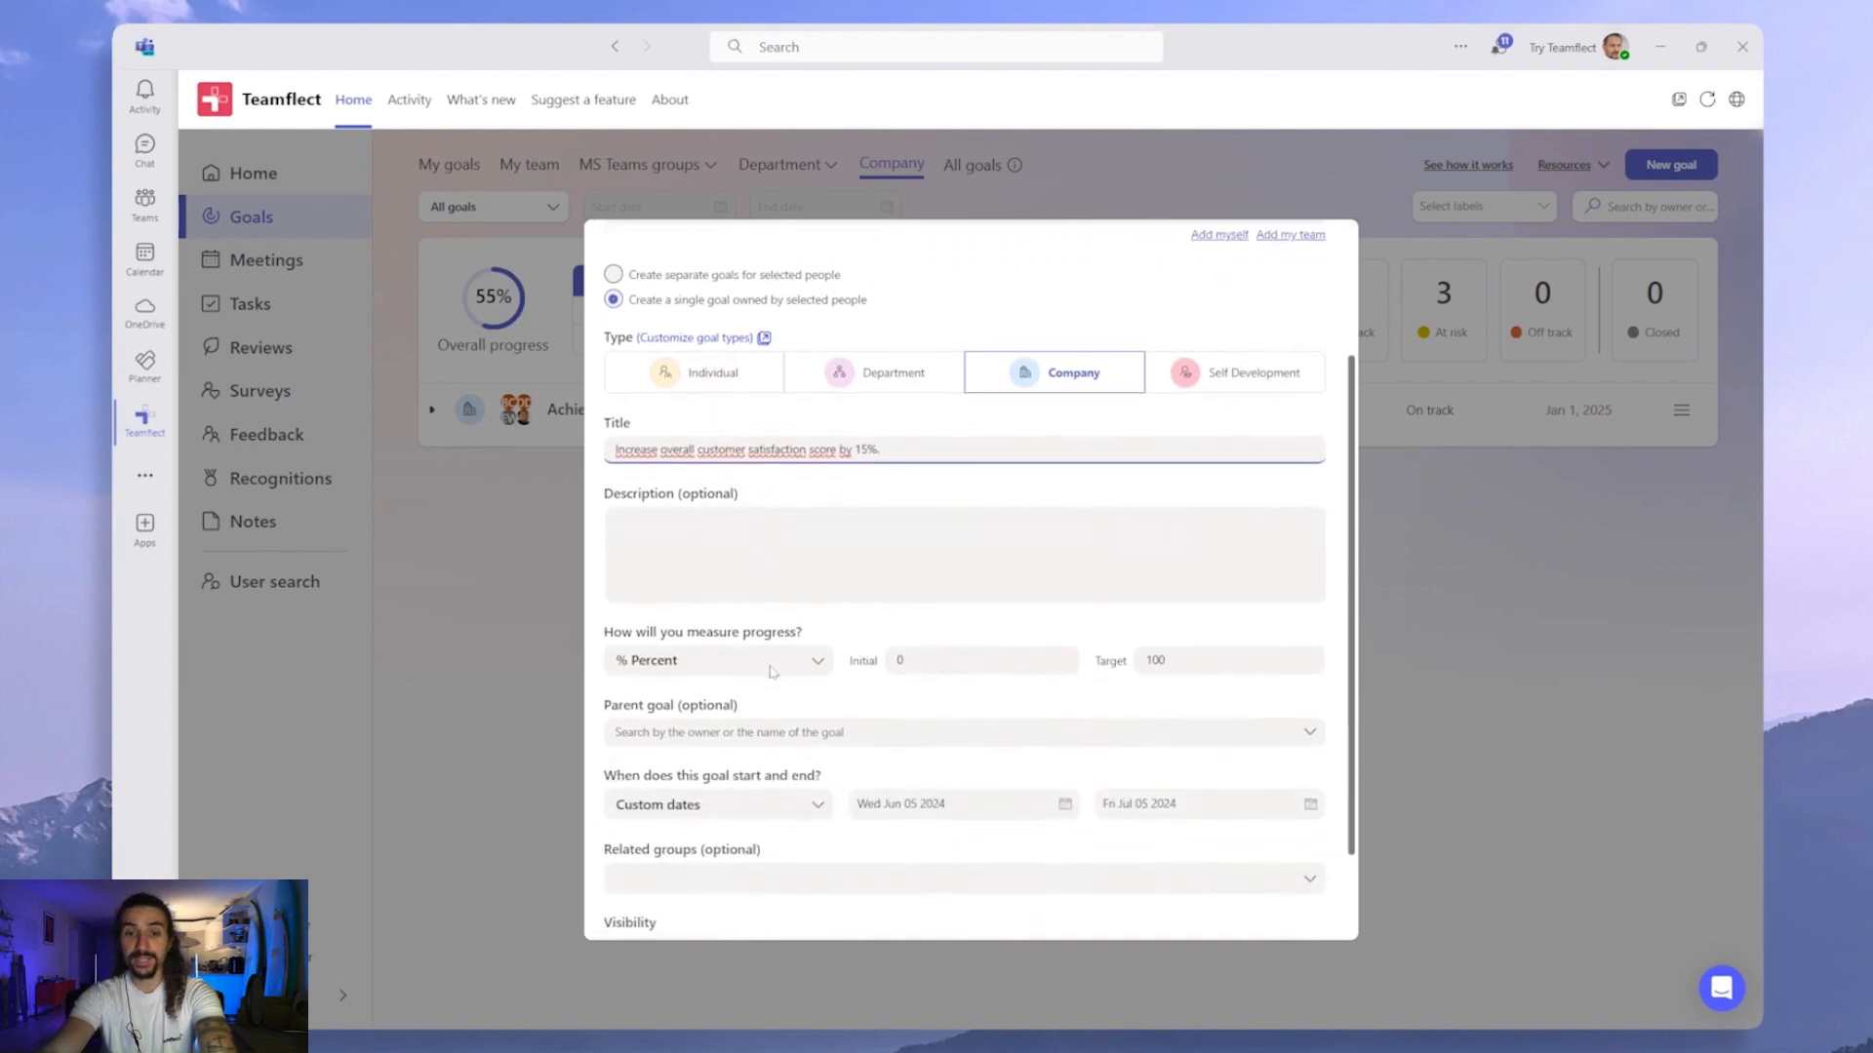
click(817, 659)
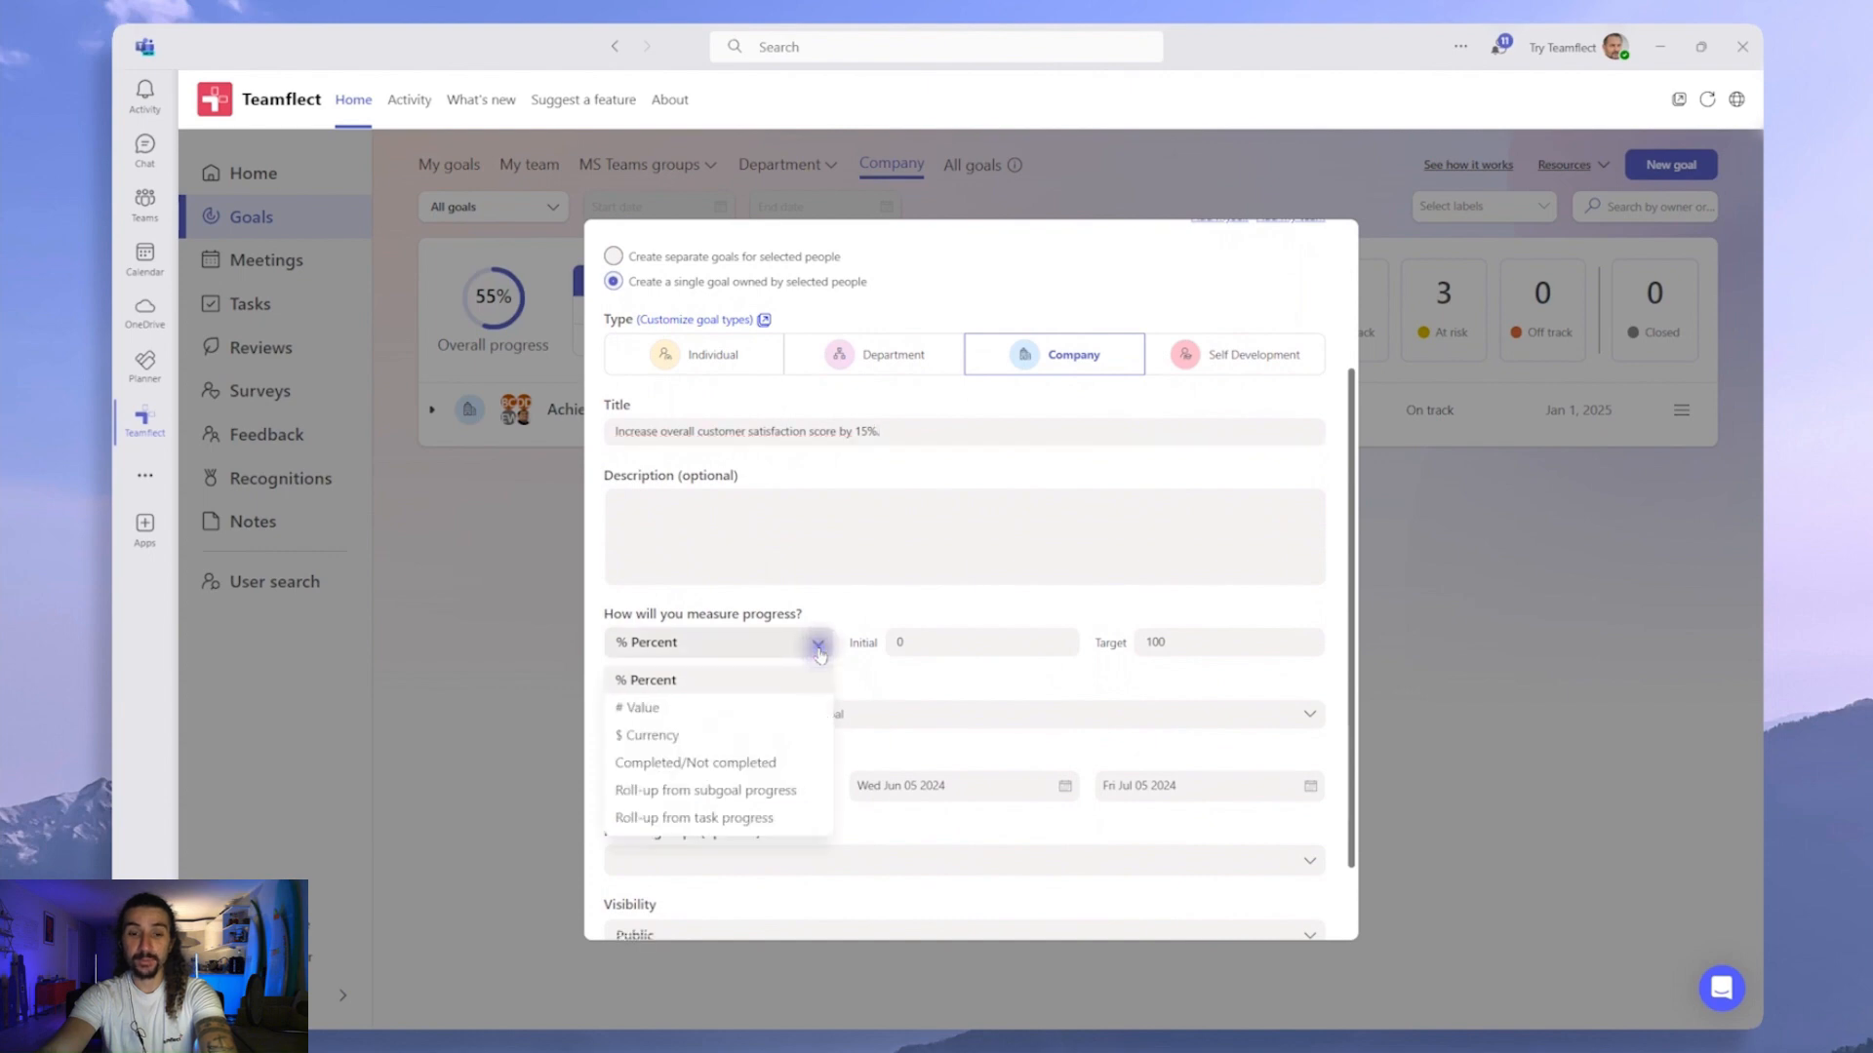
click(705, 790)
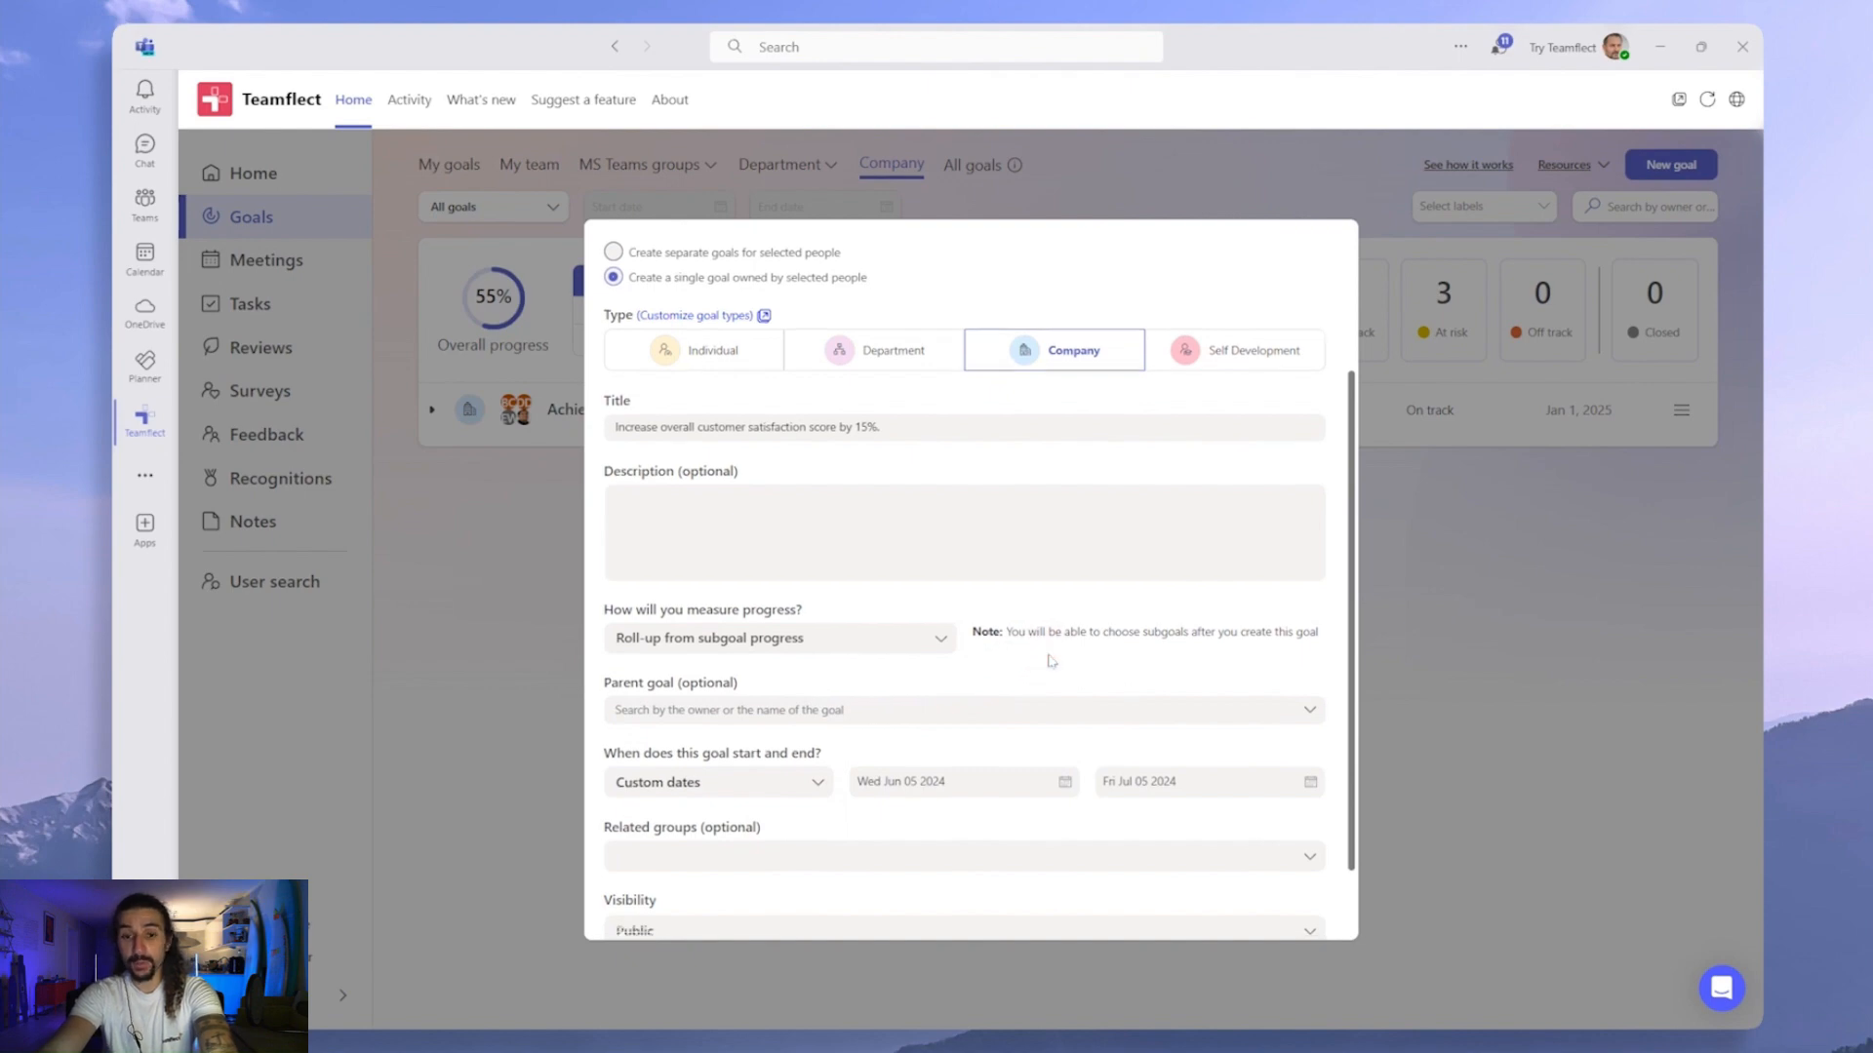
scroll(down, 3)
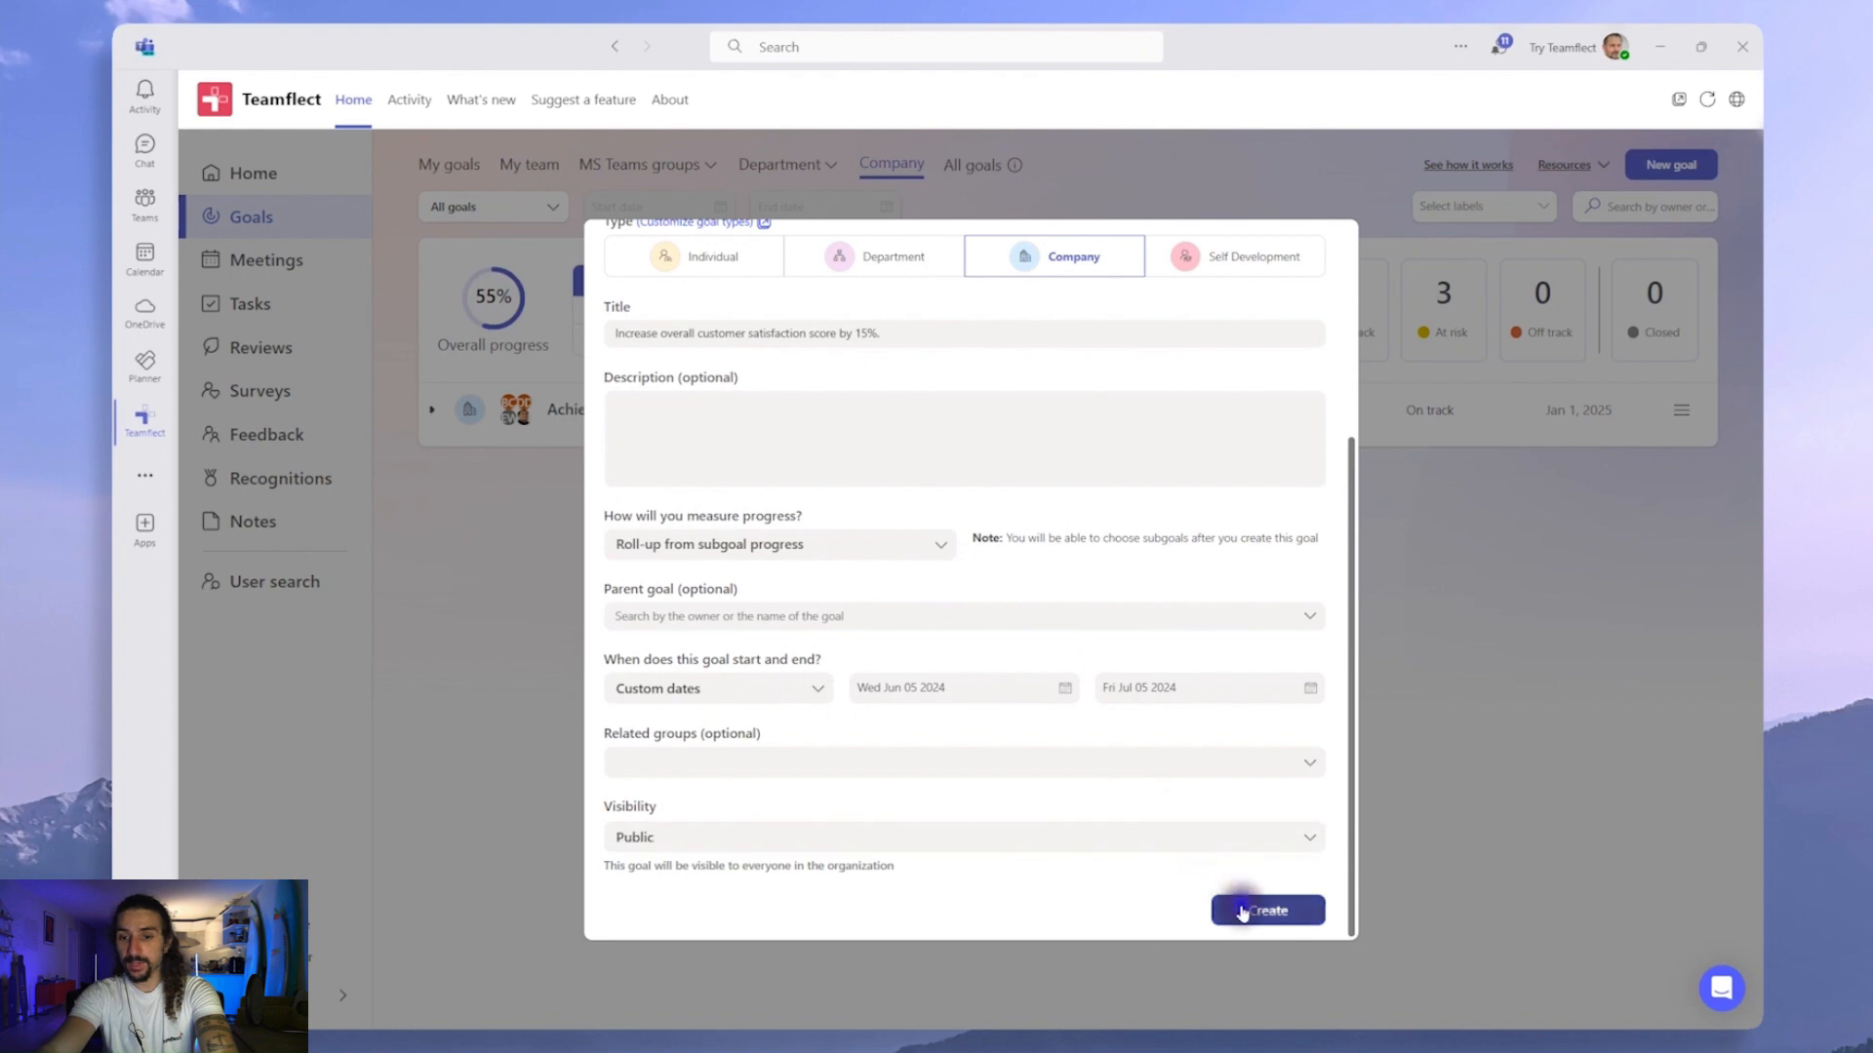
click(1266, 910)
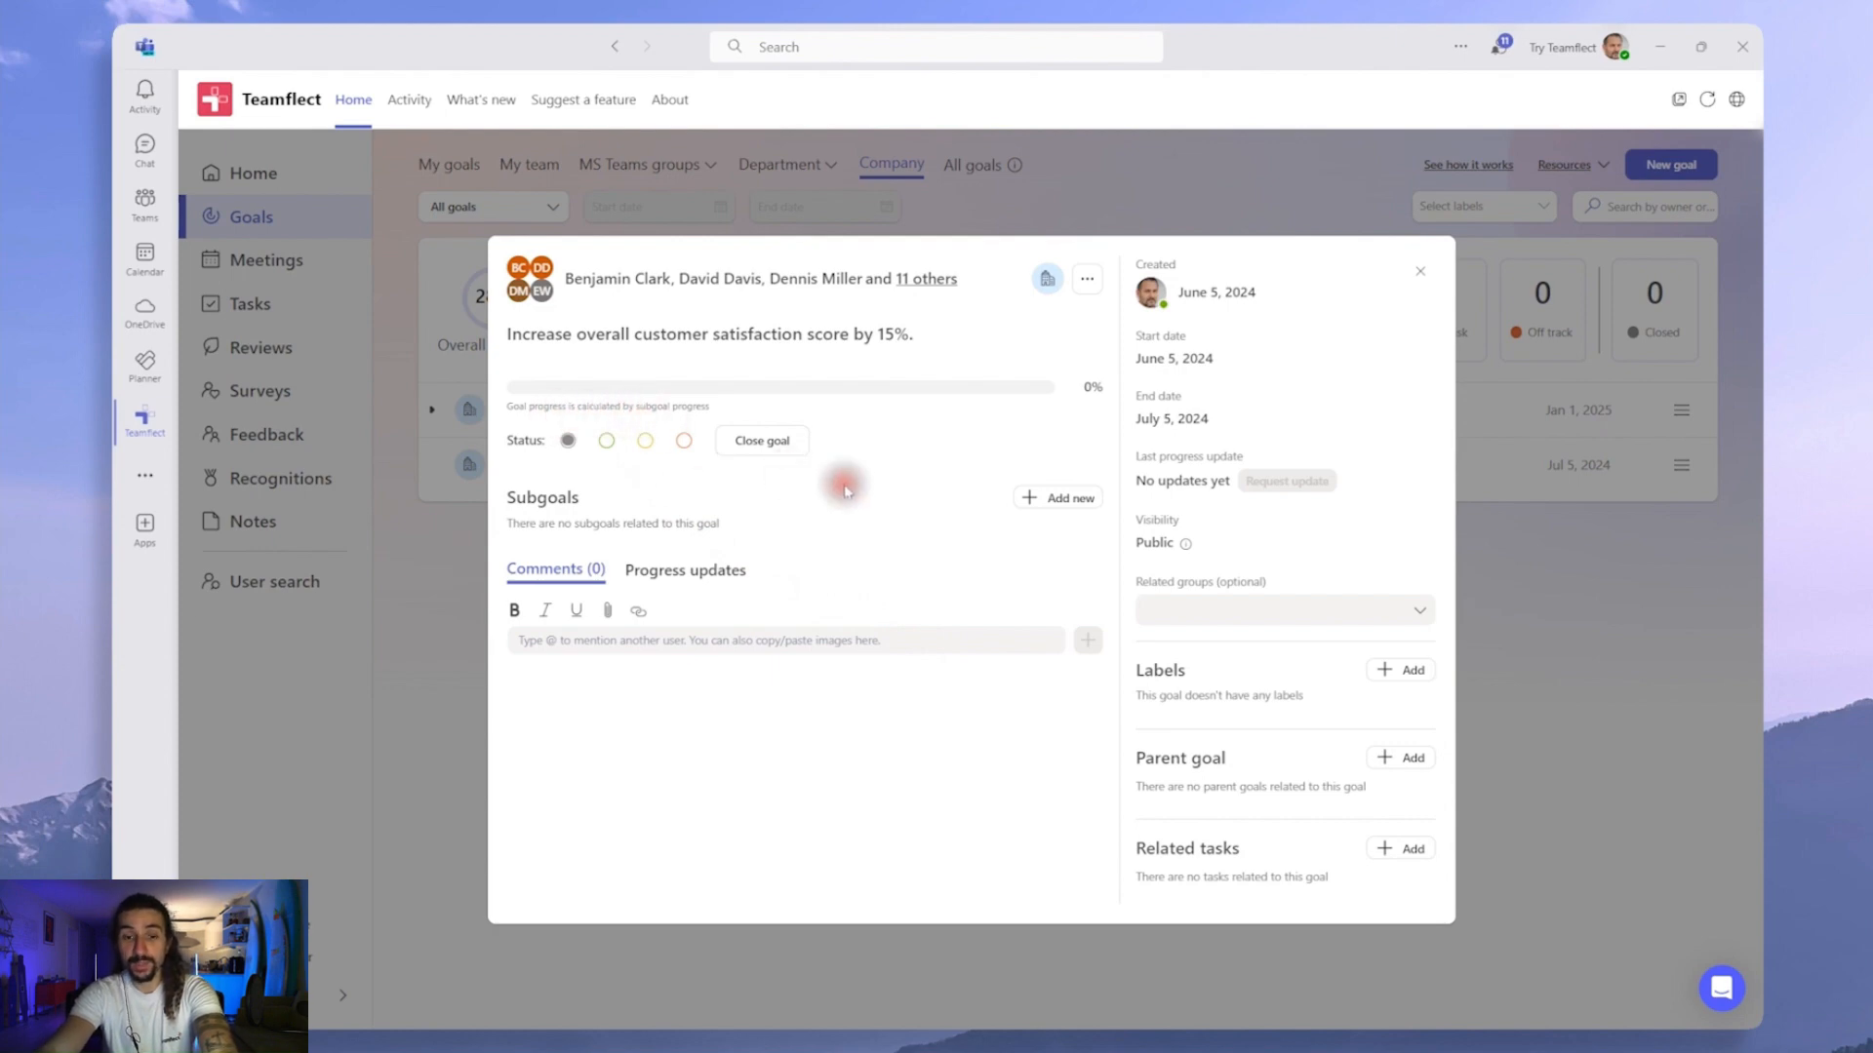
click(1057, 498)
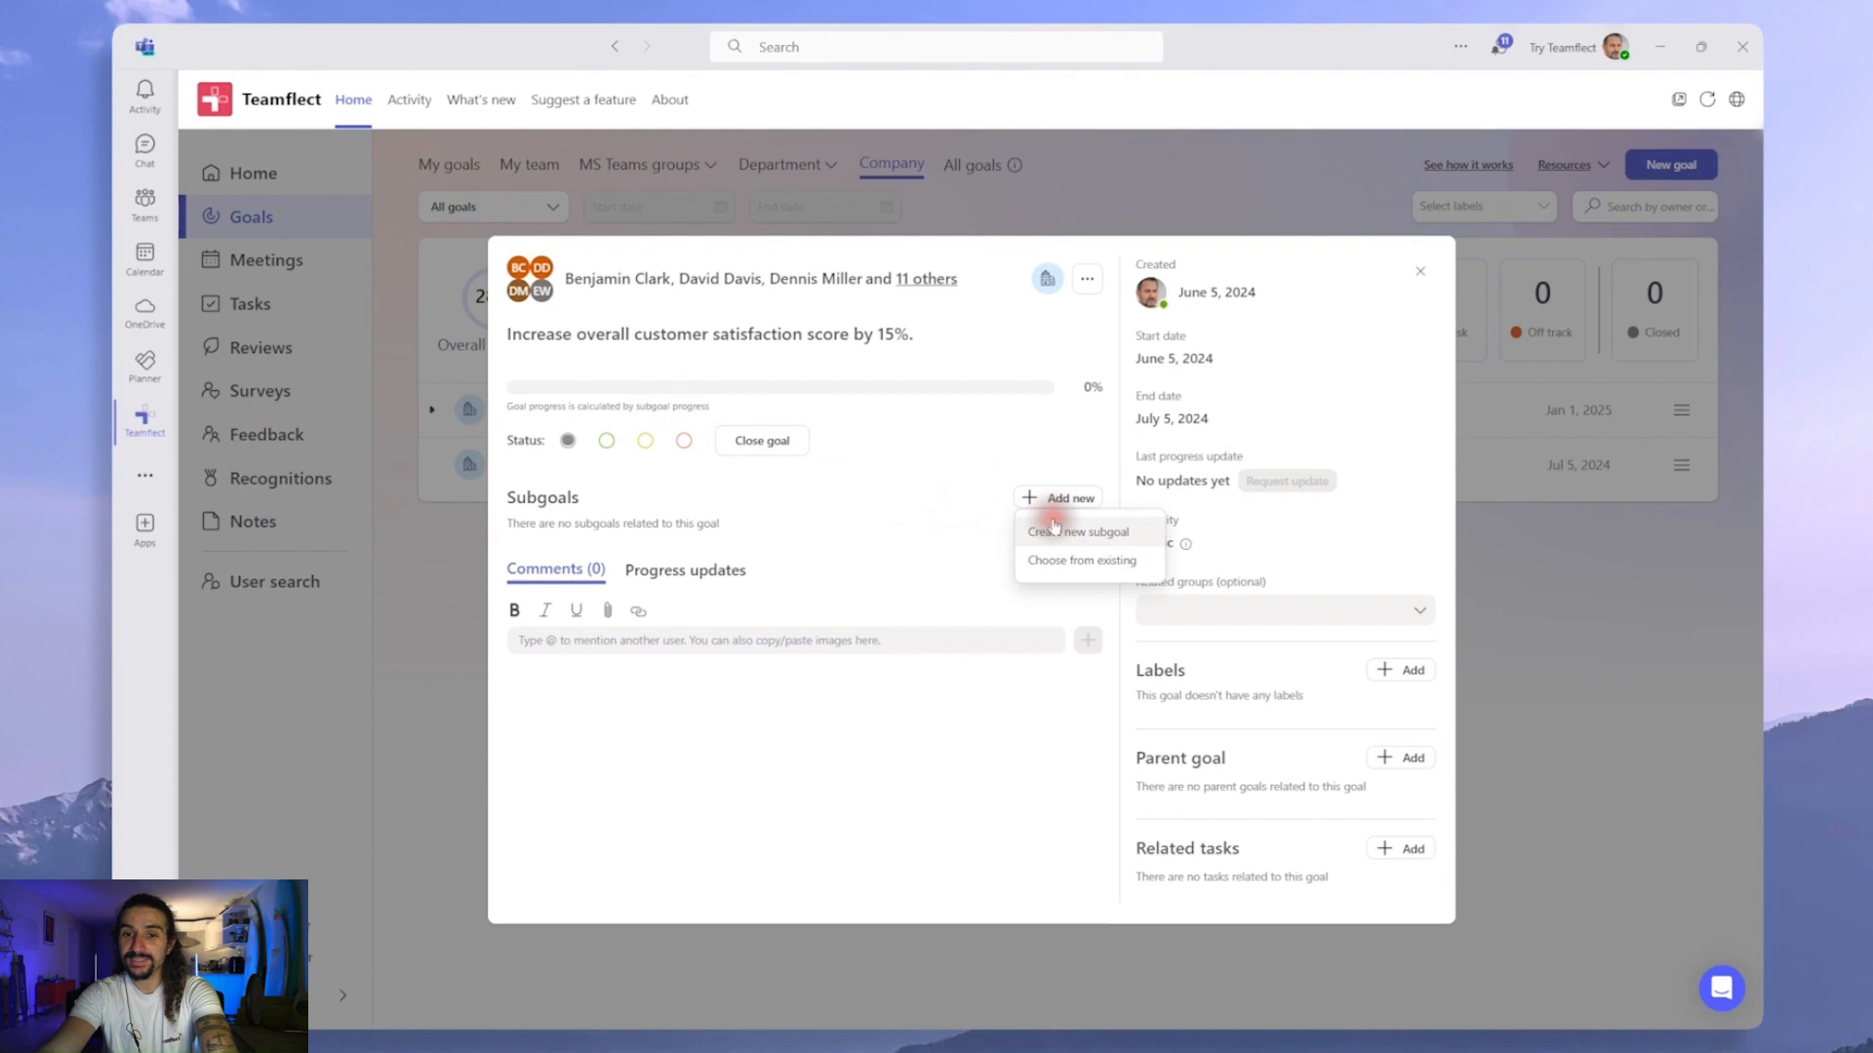
New department subgoal 'Improve customer service satisfaction rating by 20%' with two owners including the Head of CS
click(1073, 530)
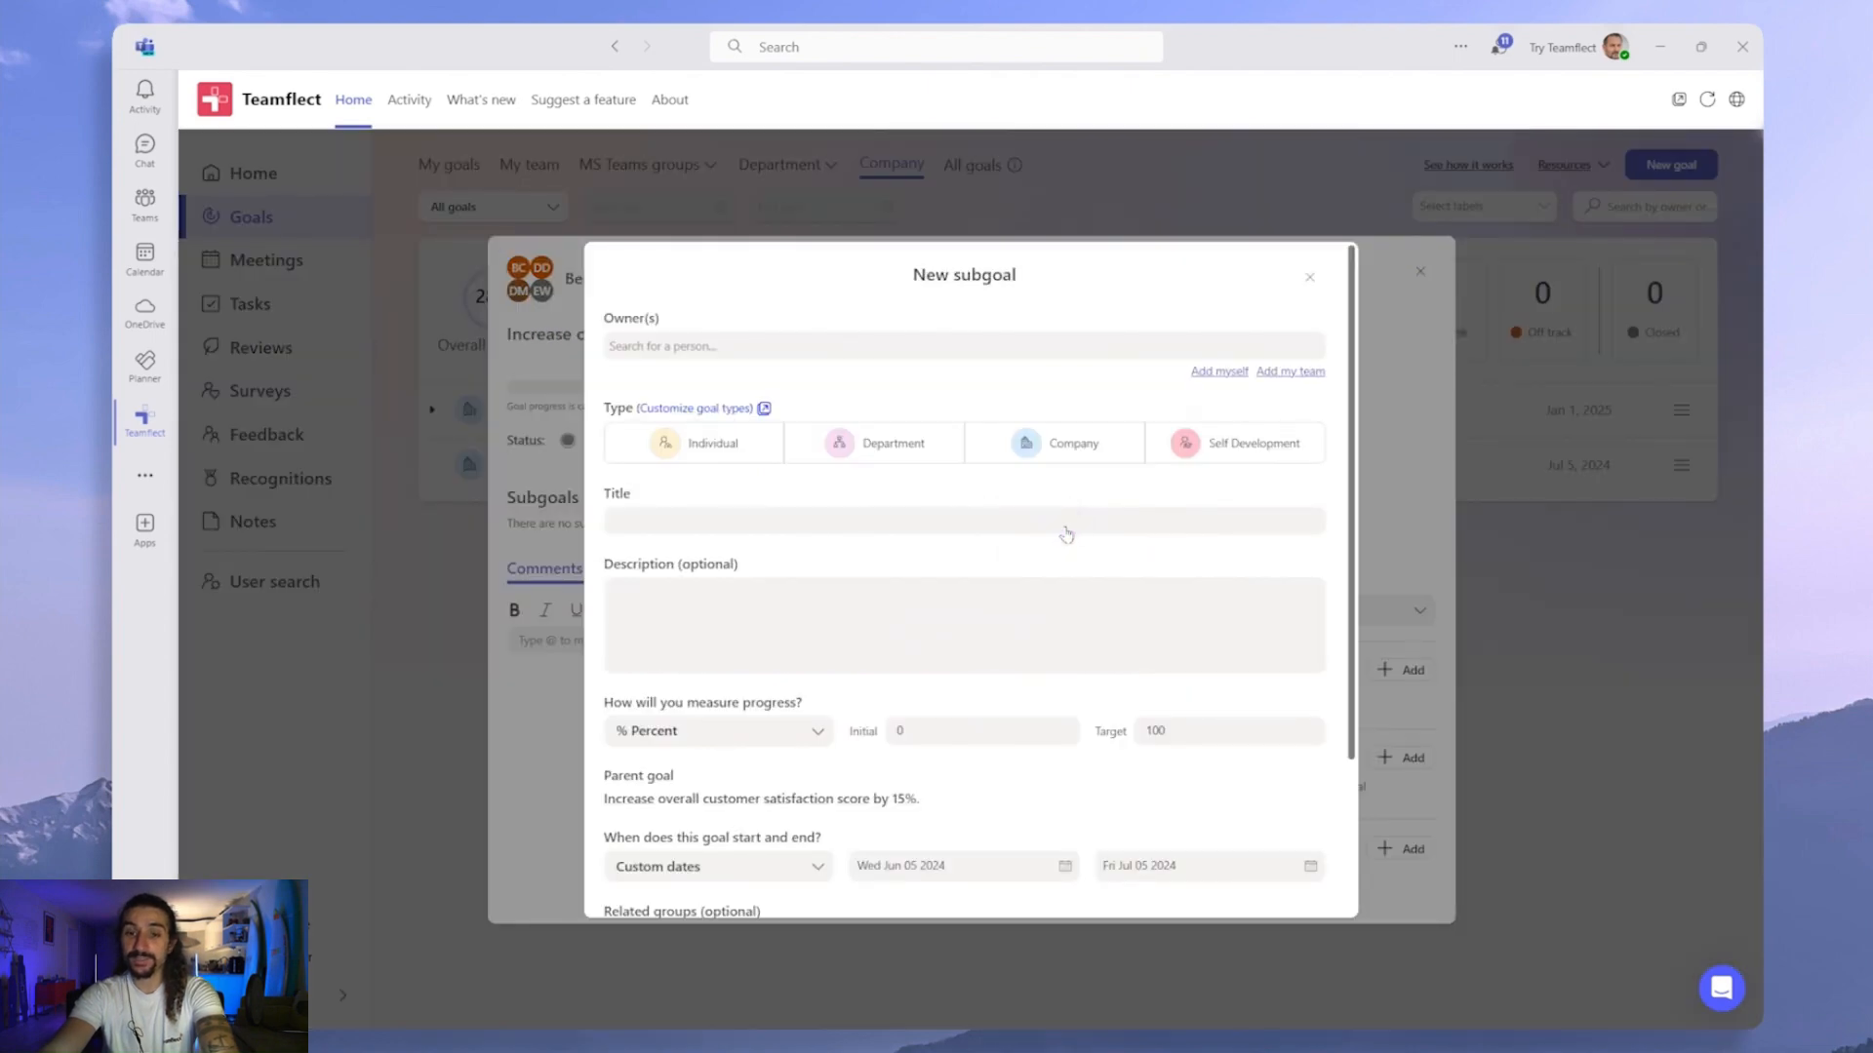
click(874, 443)
text(mi)
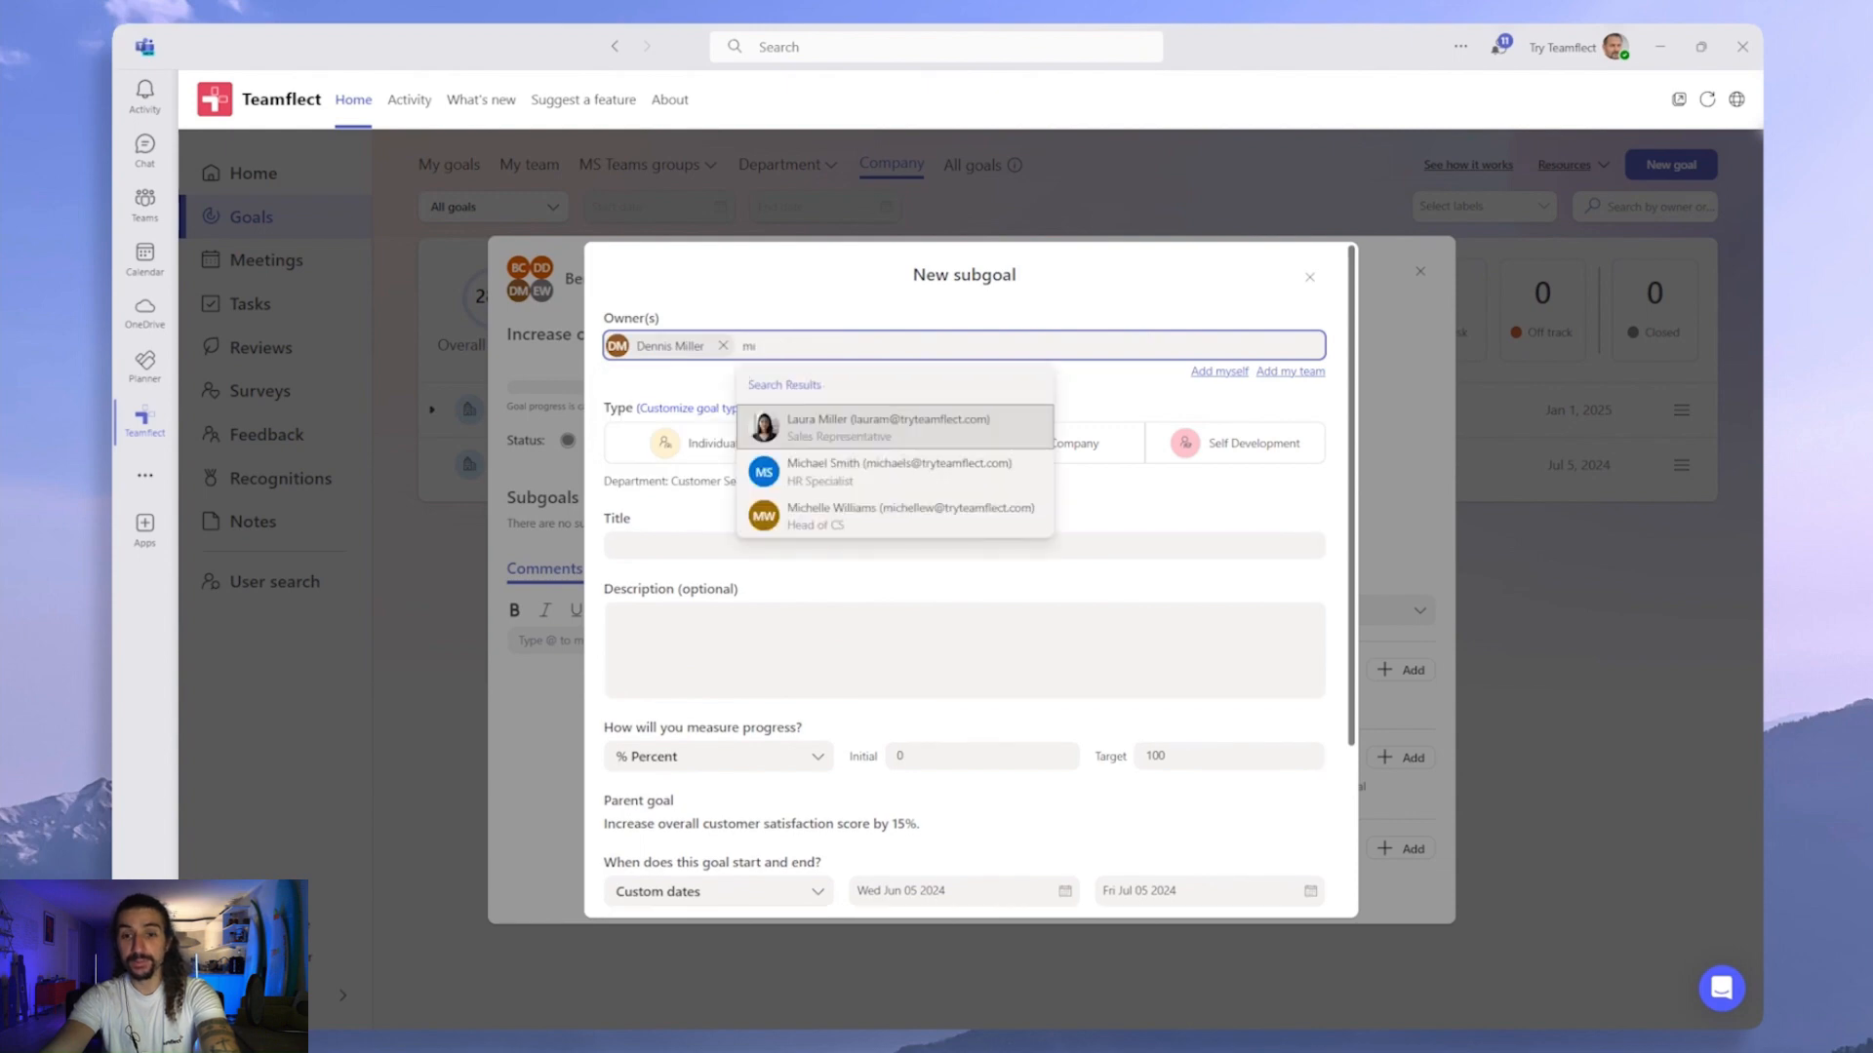
click(911, 515)
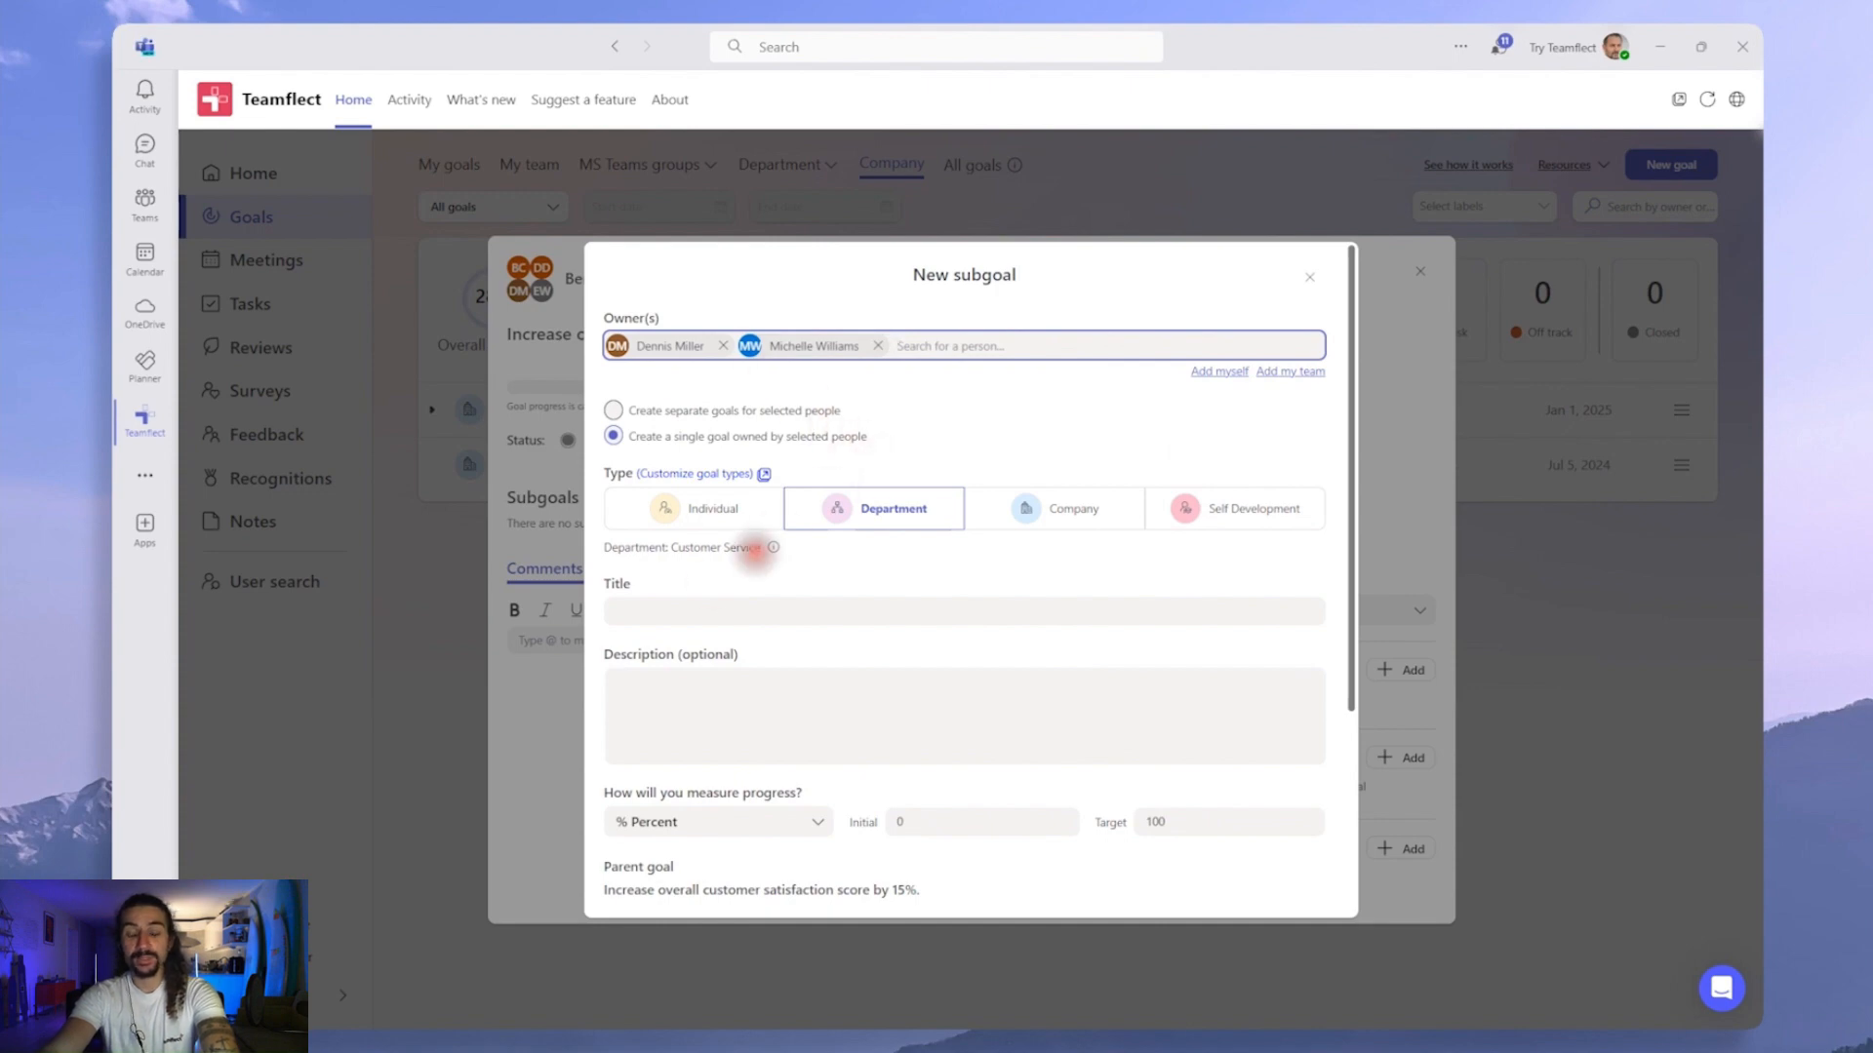
text(Improve customer service satisfaction rating by 20%)
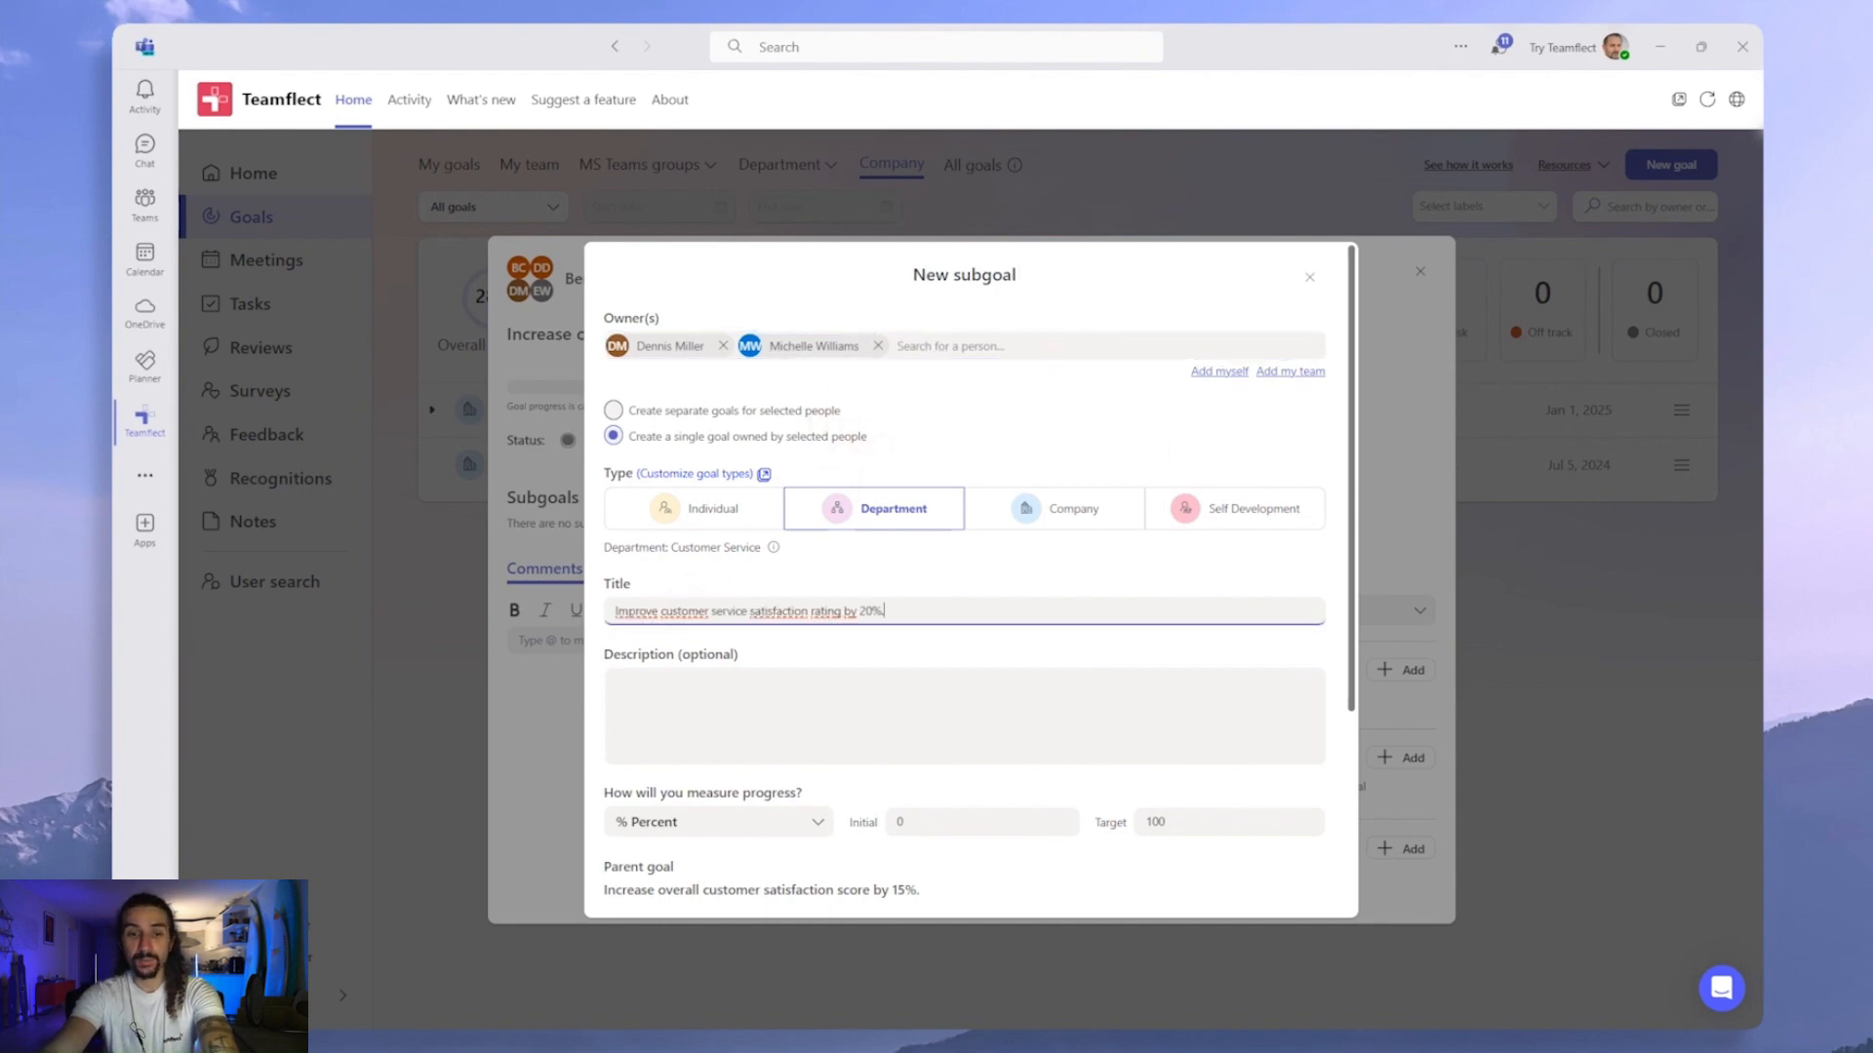
Set the subgoal's target to 20 and create the Customer Service subgoal
scroll(down, 3)
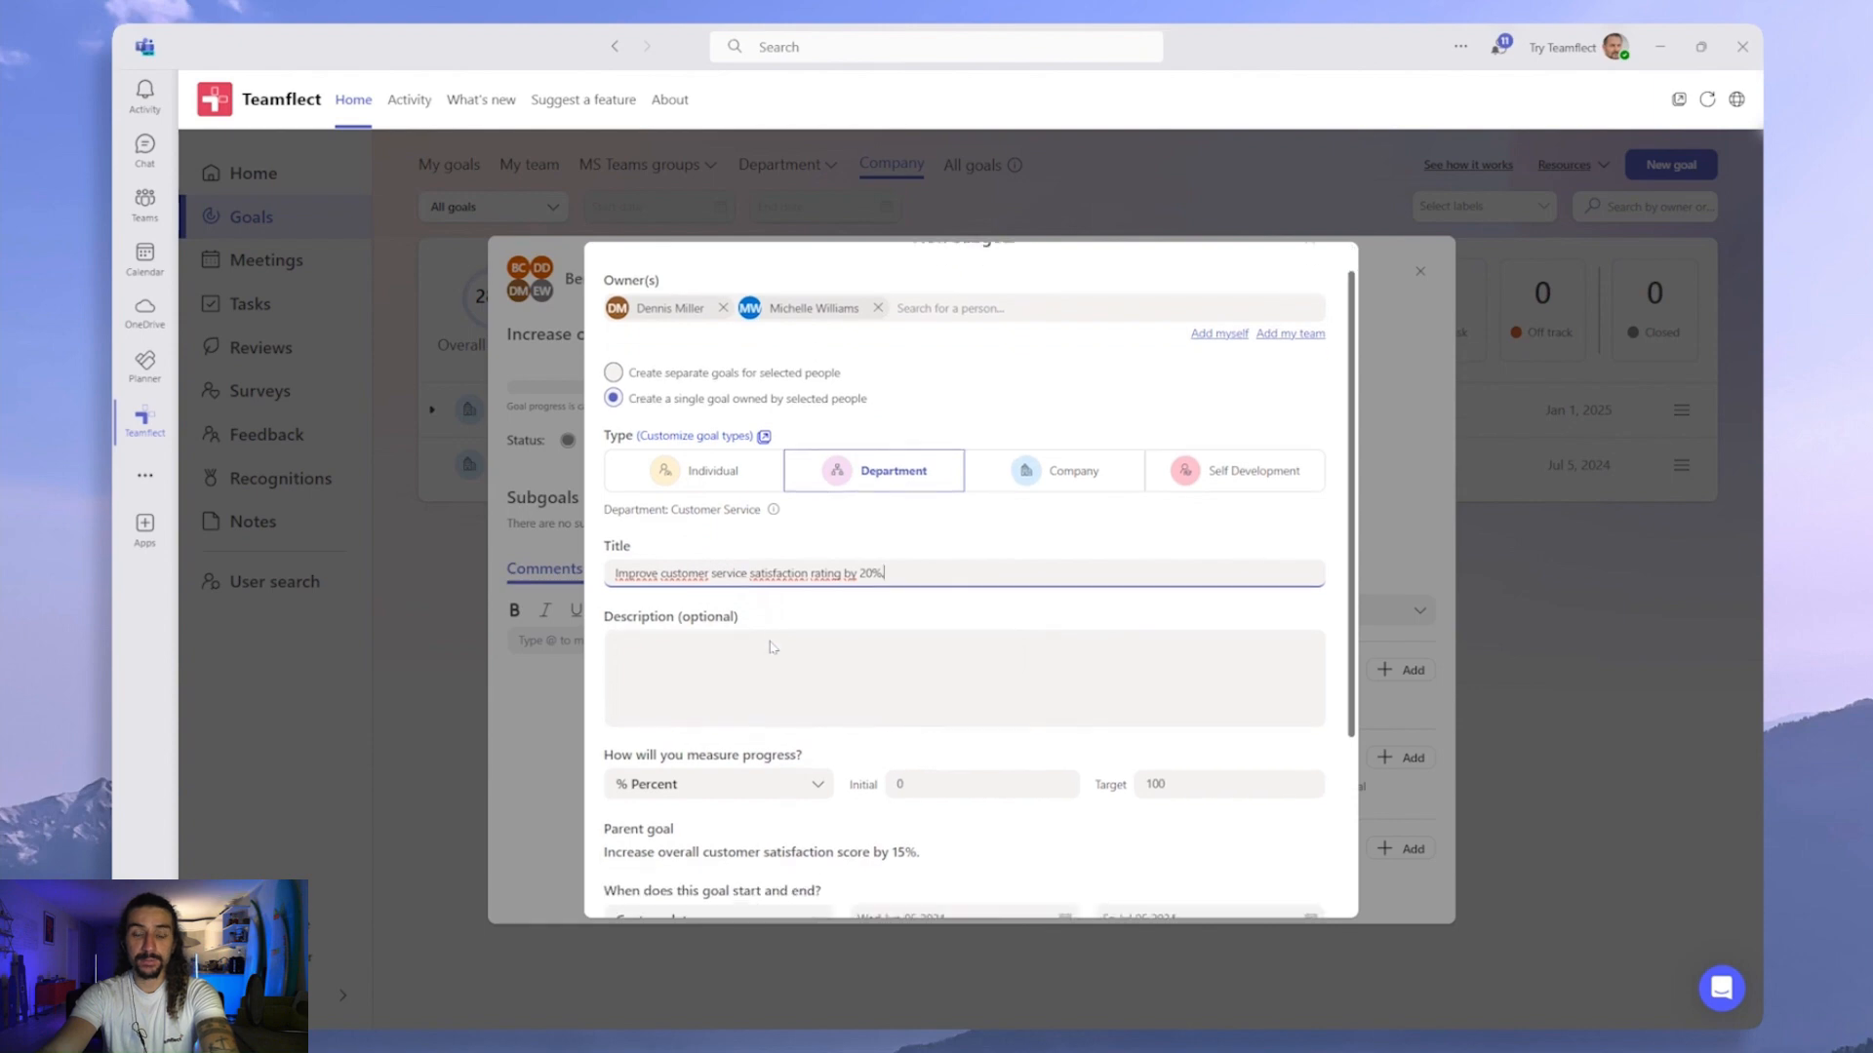
scroll(down, 3)
text(20)
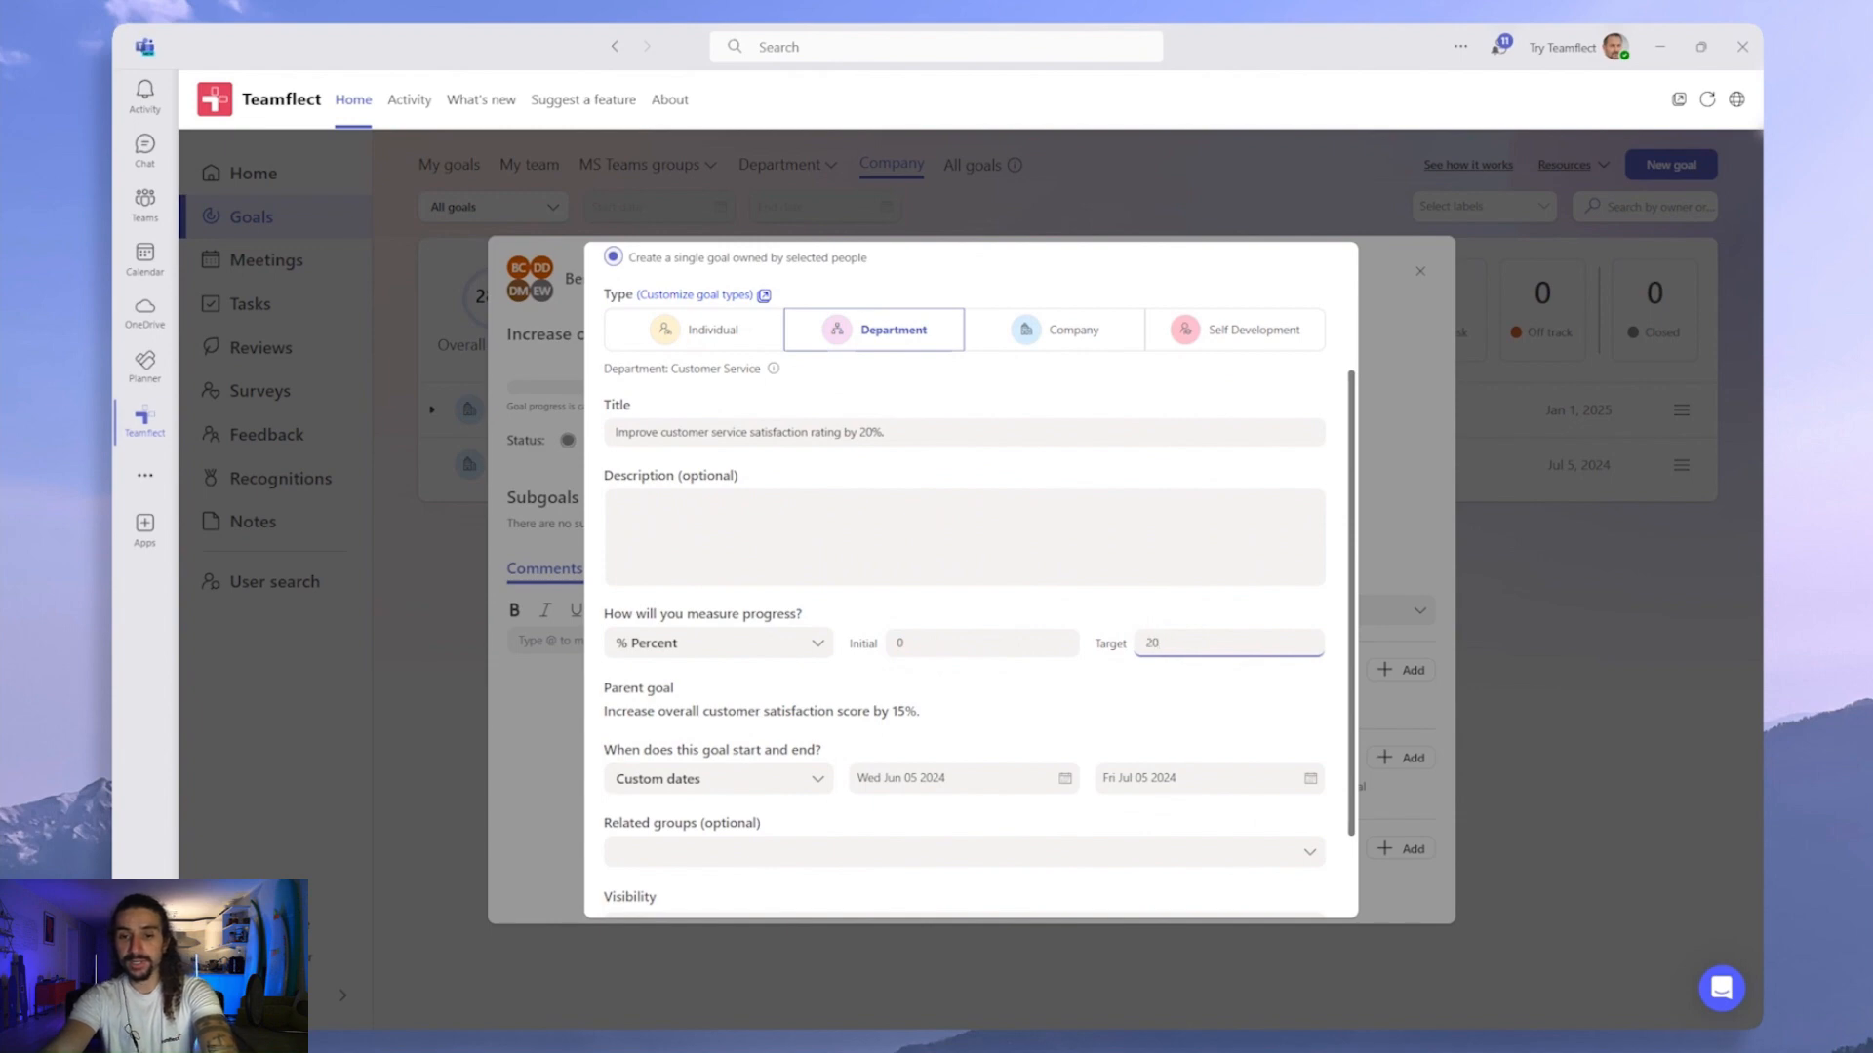
scroll(down, 3)
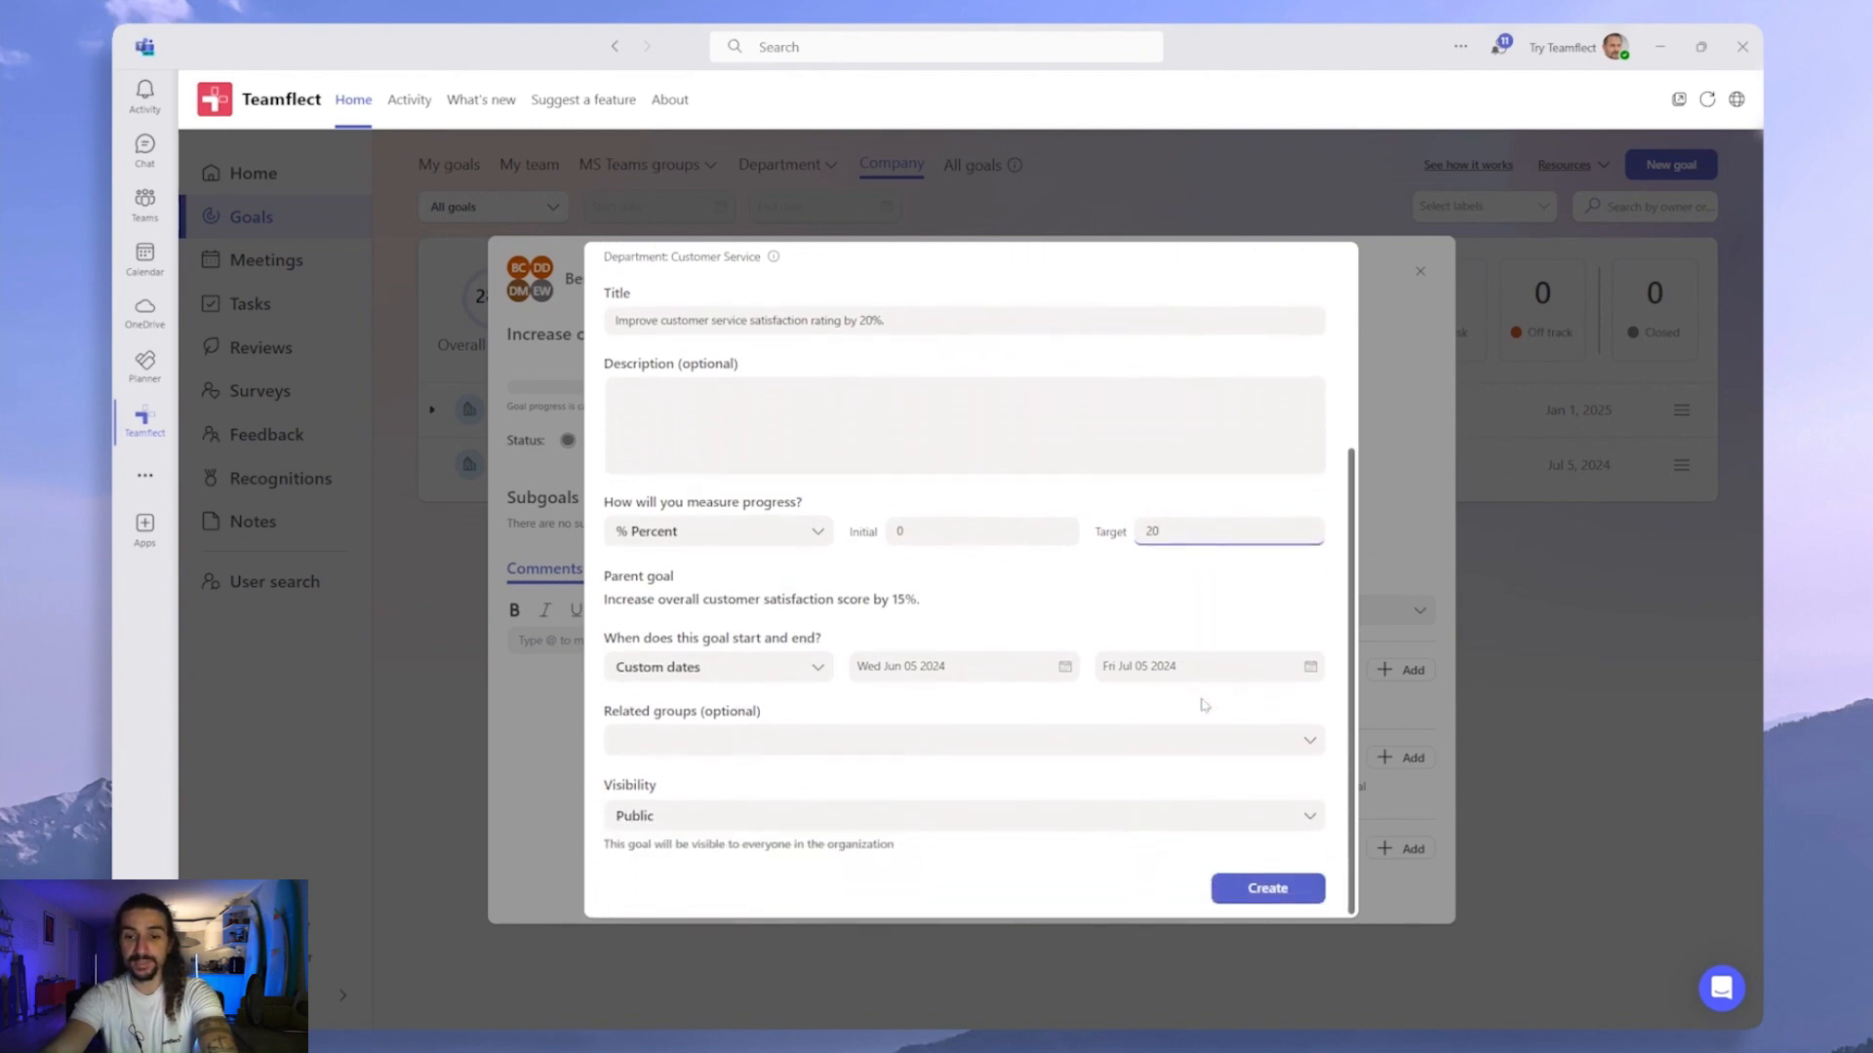
mouse_move(924, 615)
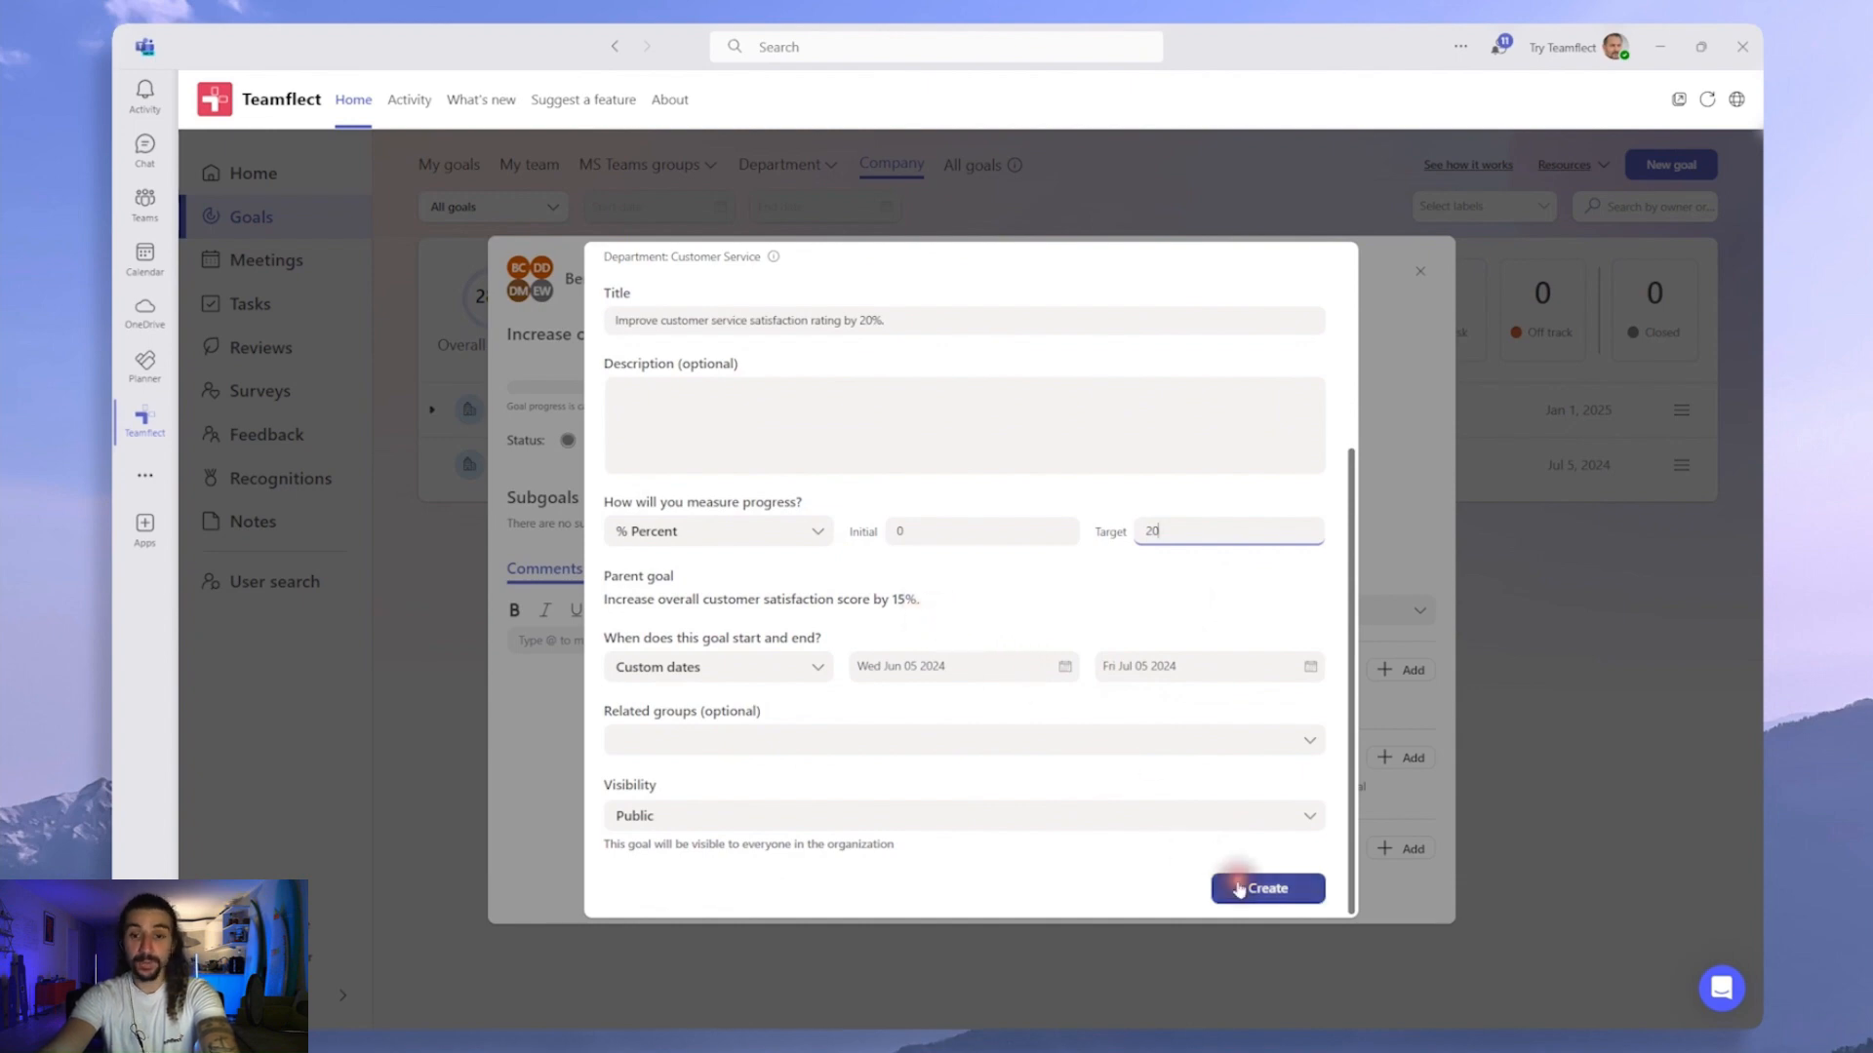
click(1266, 888)
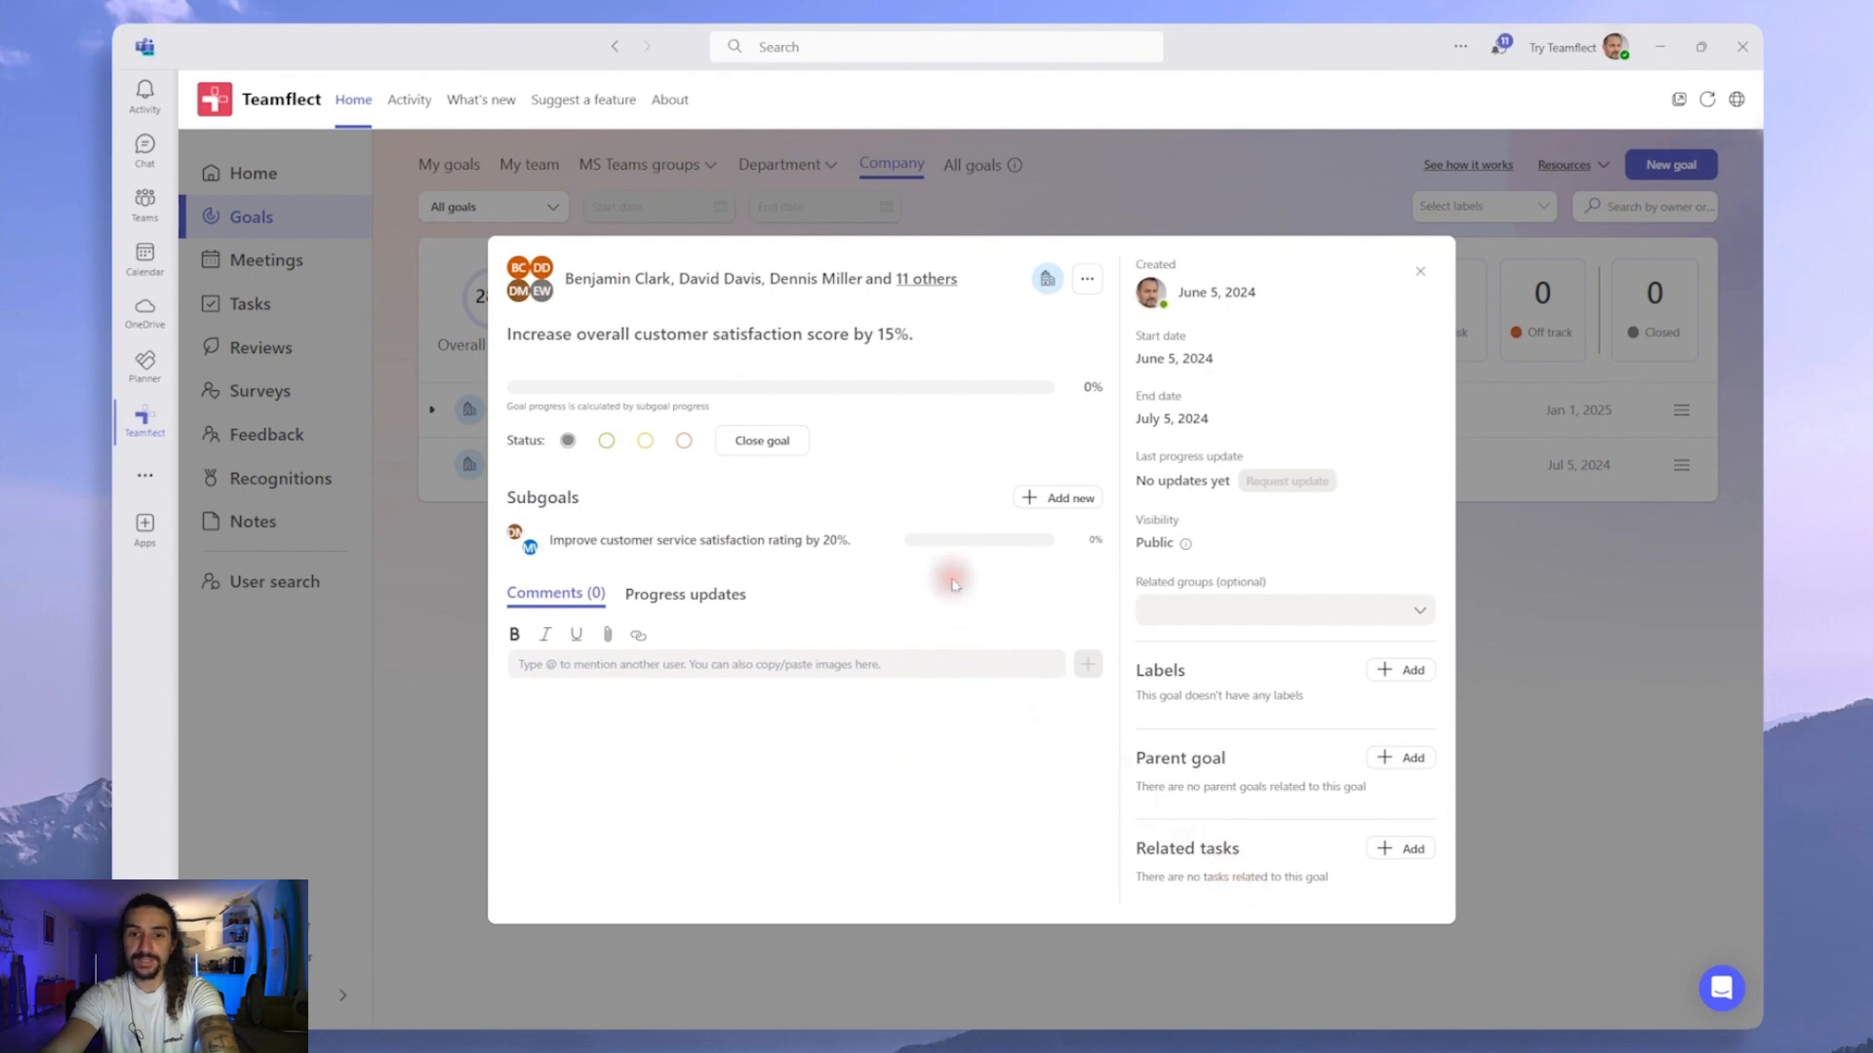
New department subgoal 'Enhance product satisfaction rating by 10%' with two owners
click(1057, 497)
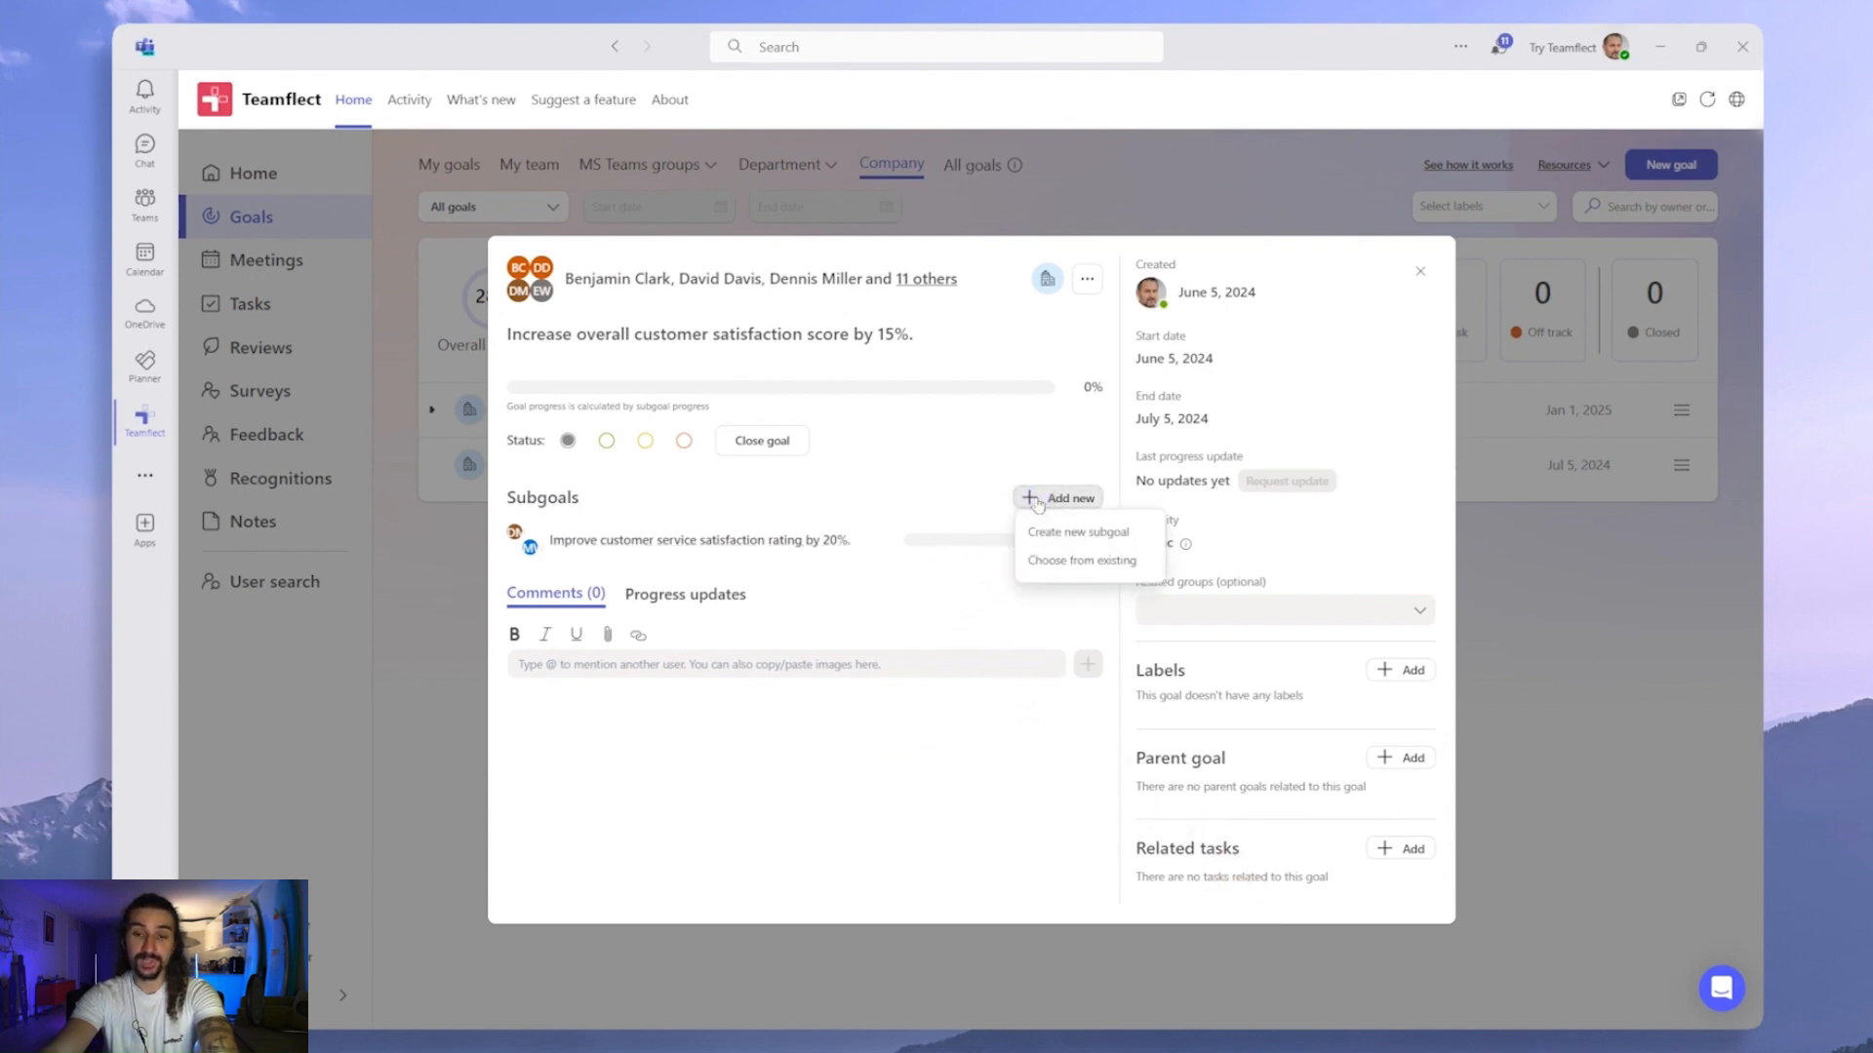
click(1076, 530)
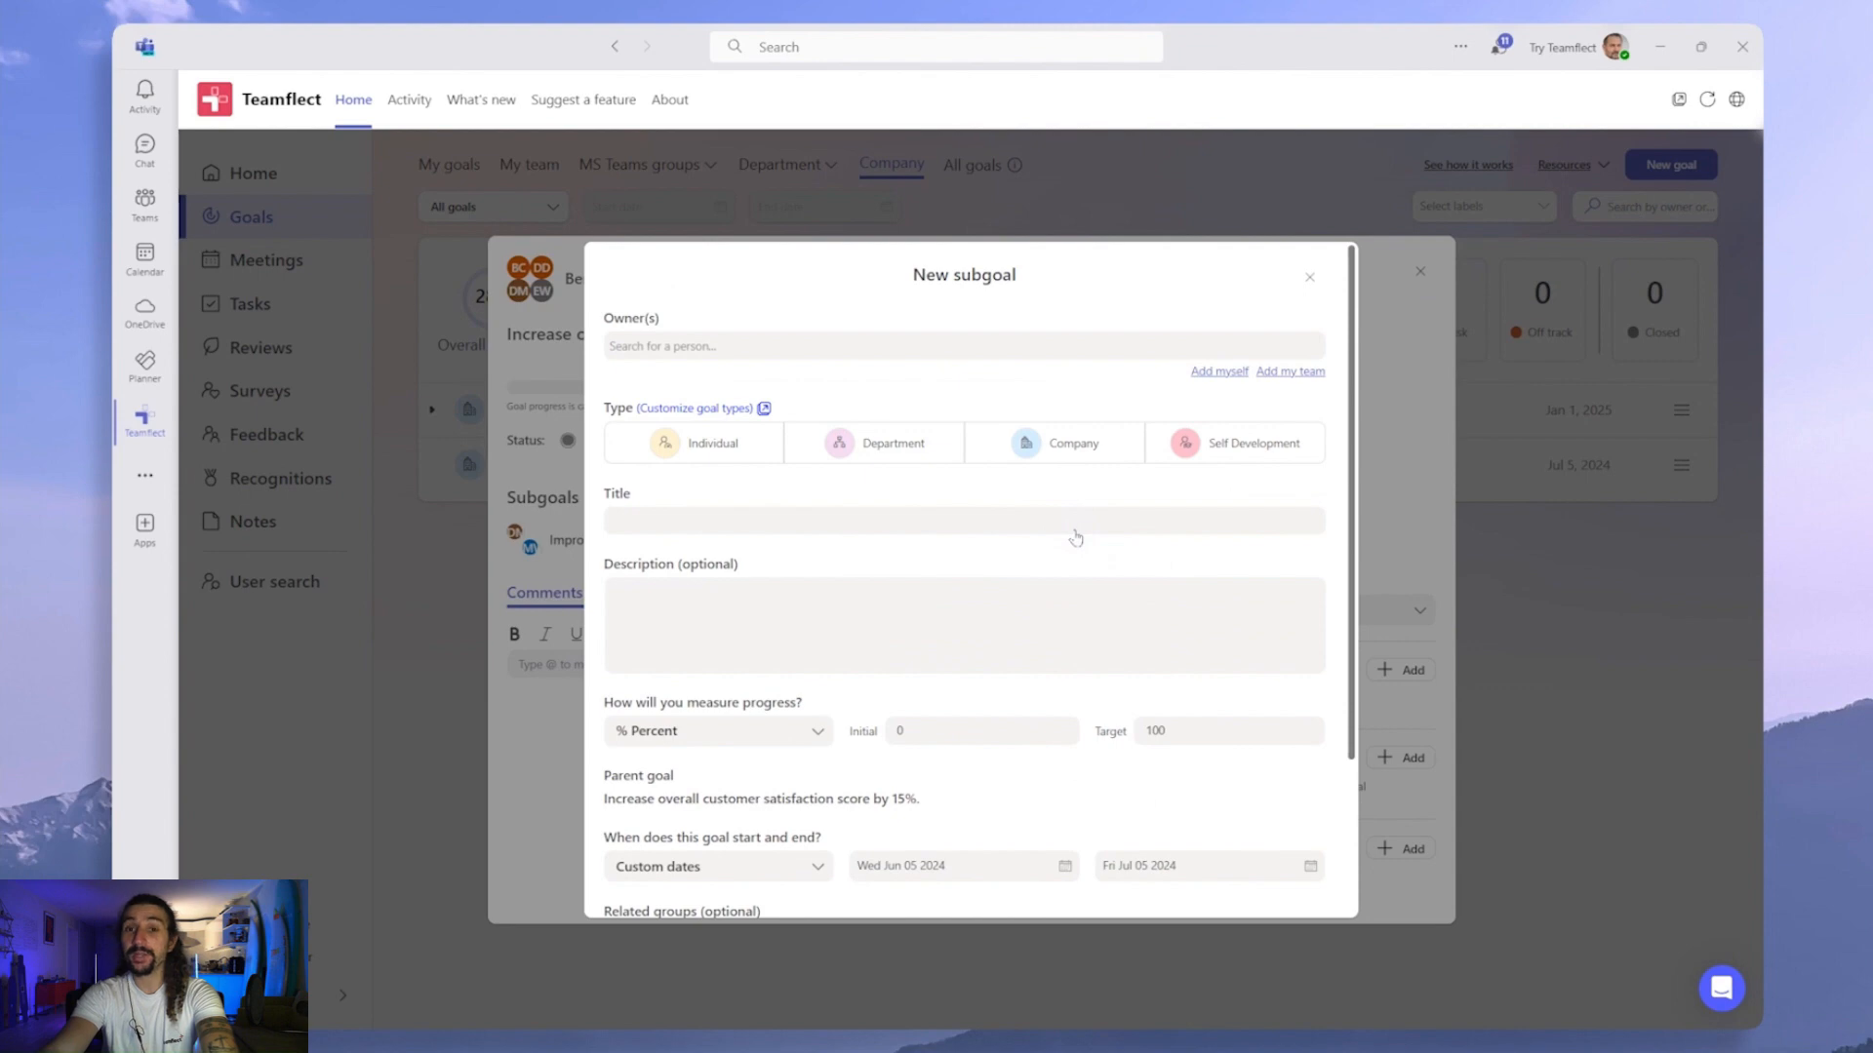
click(891, 443)
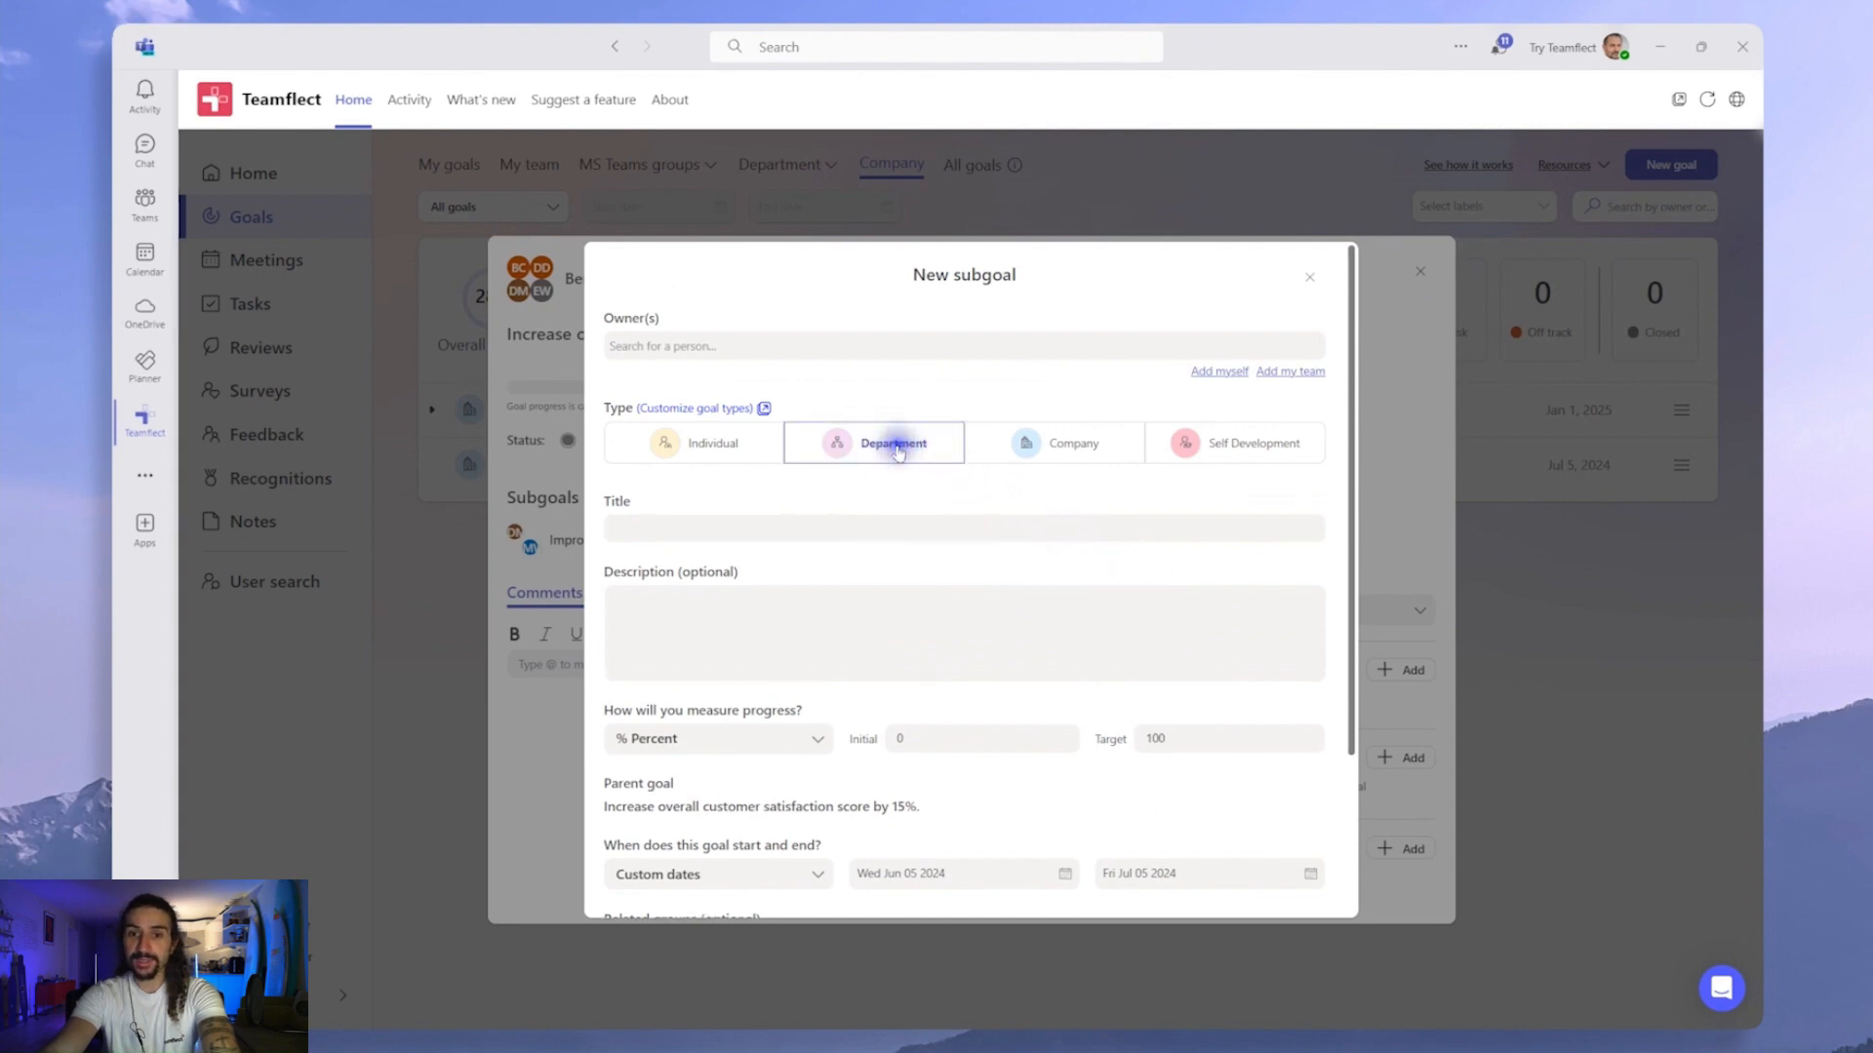
click(874, 443)
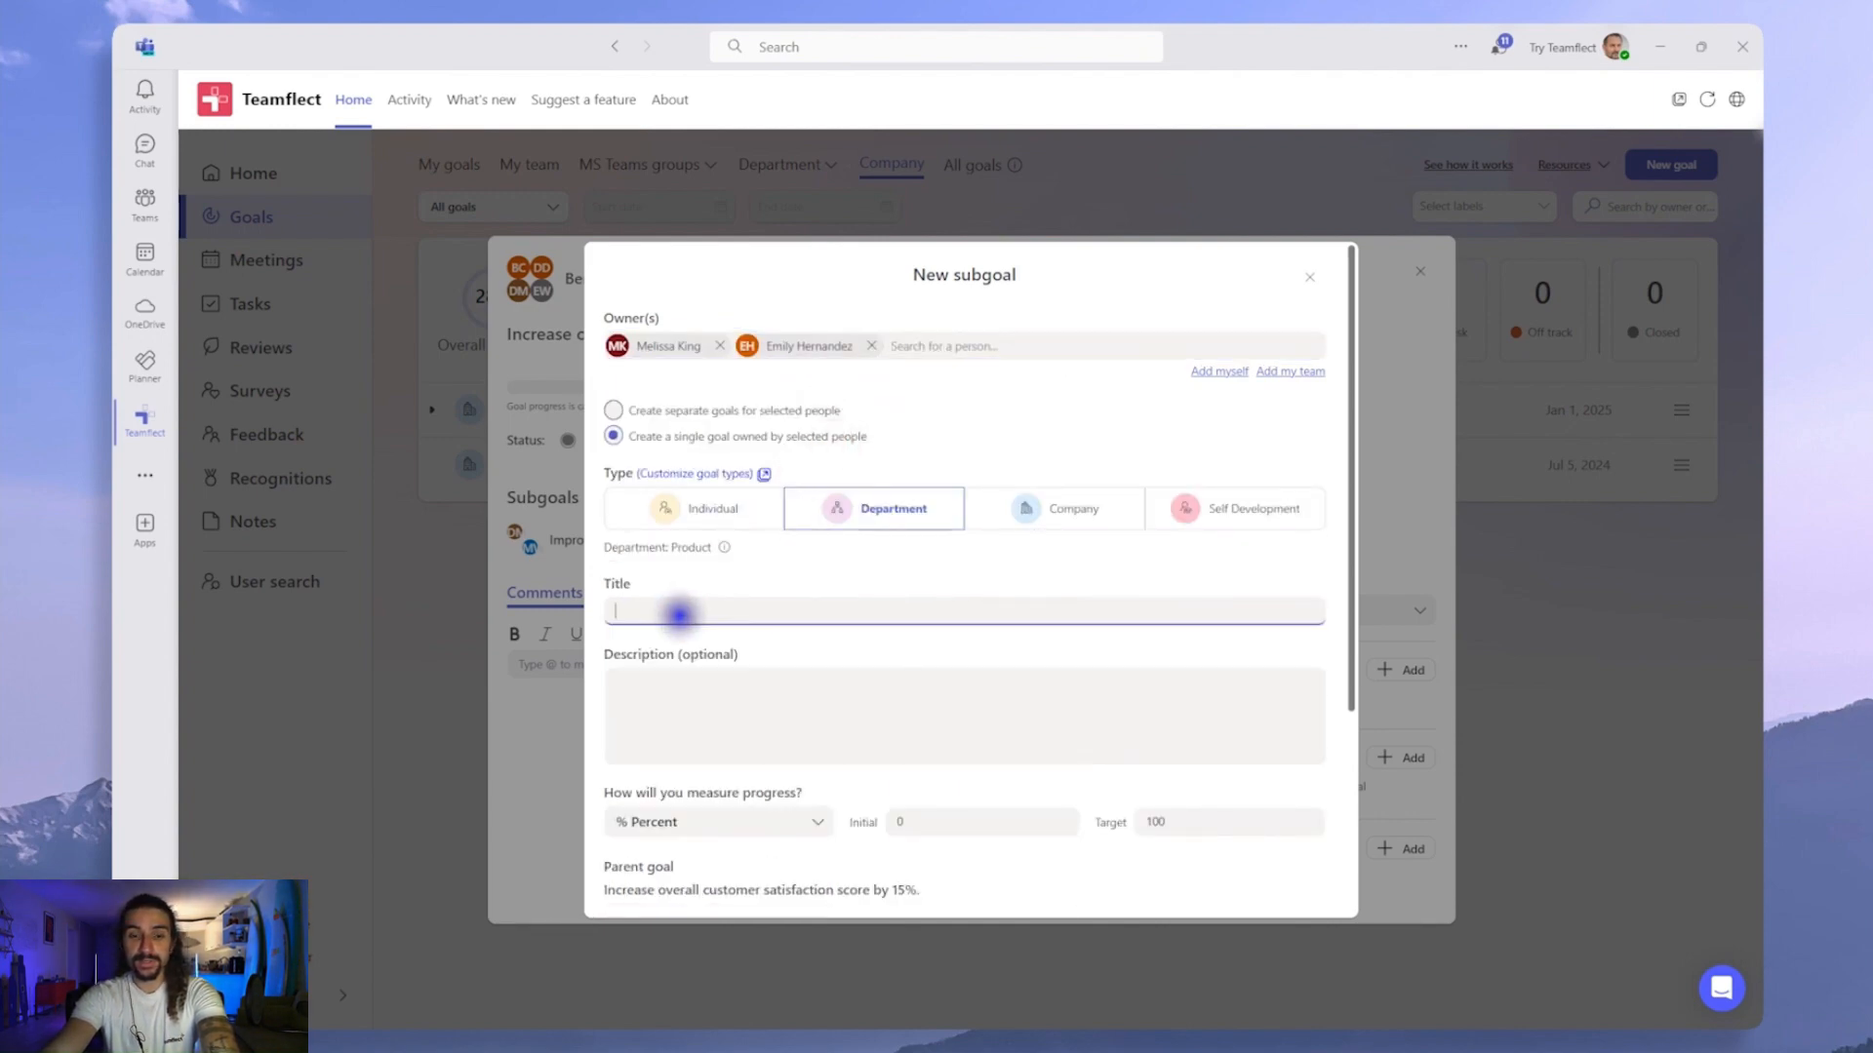
text(Enhance product satisfaction rating by 10%)
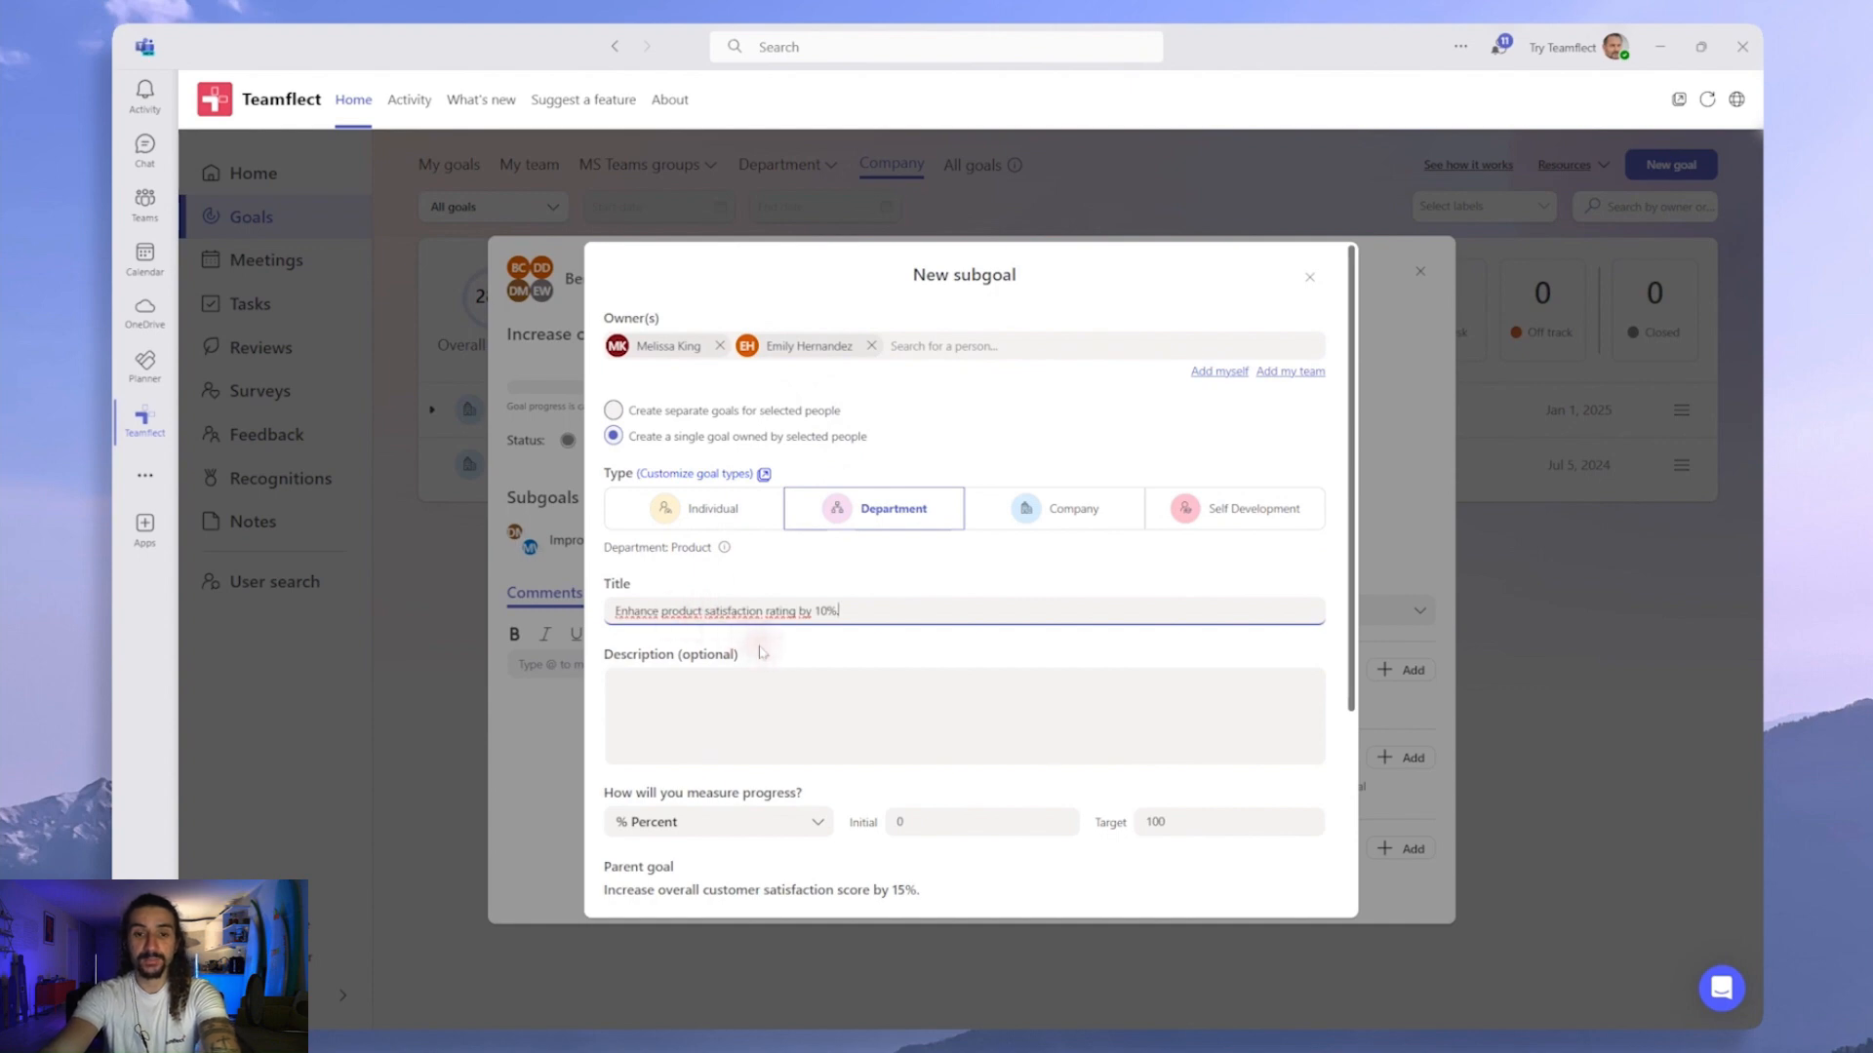
Set the subgoal's target to 5 and create the Product subgoal
scroll(down, 3)
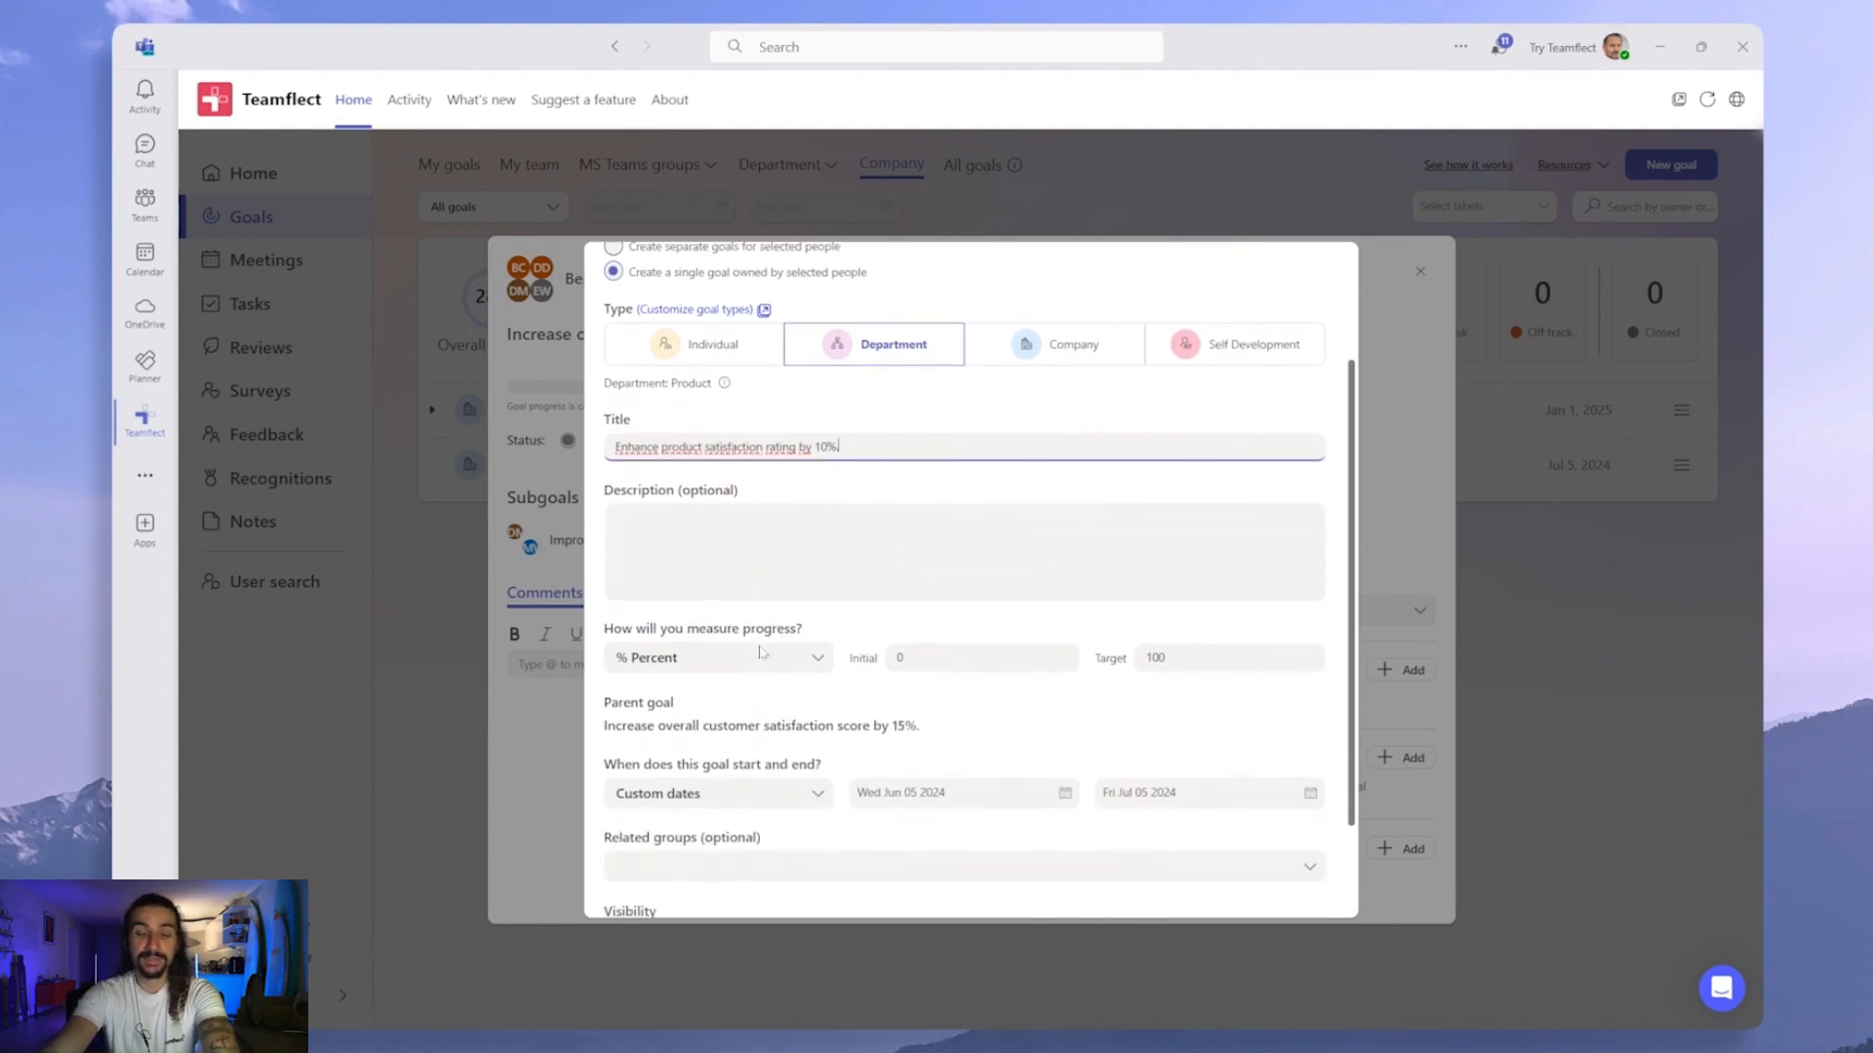
click(1205, 658)
text(5)
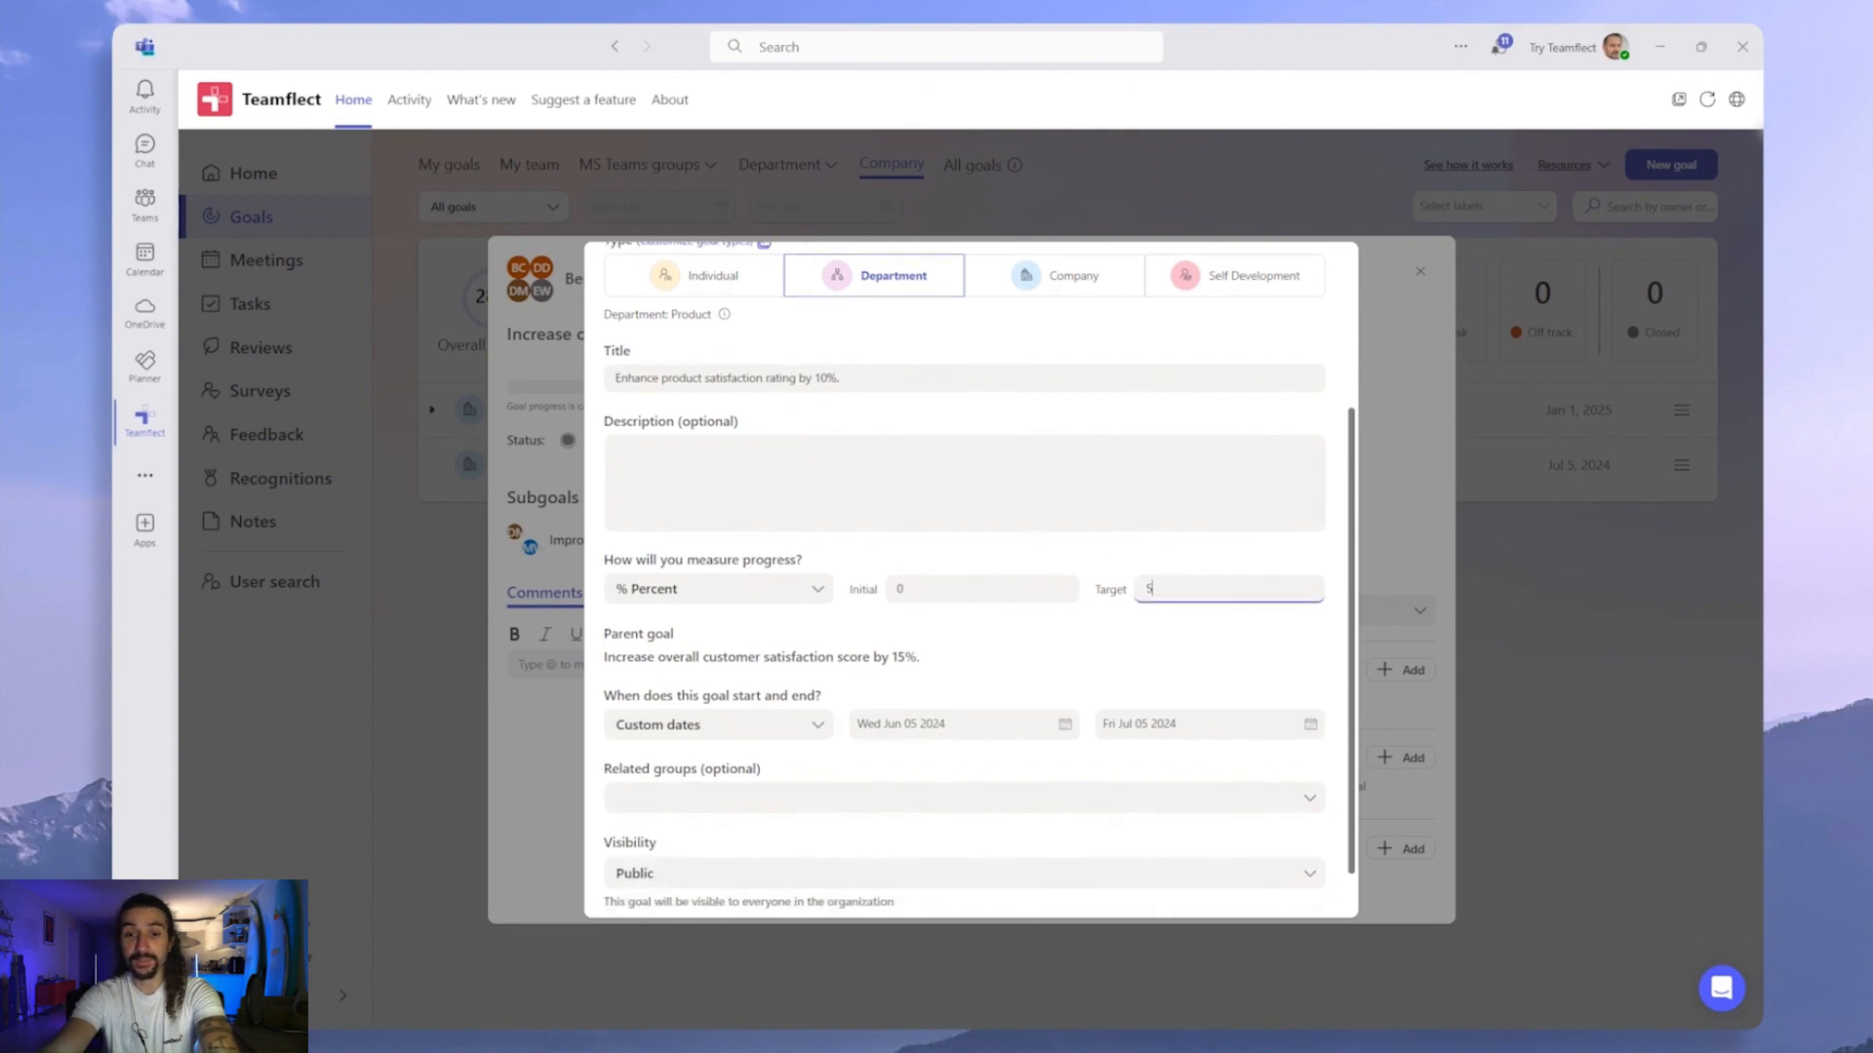
scroll(down, 3)
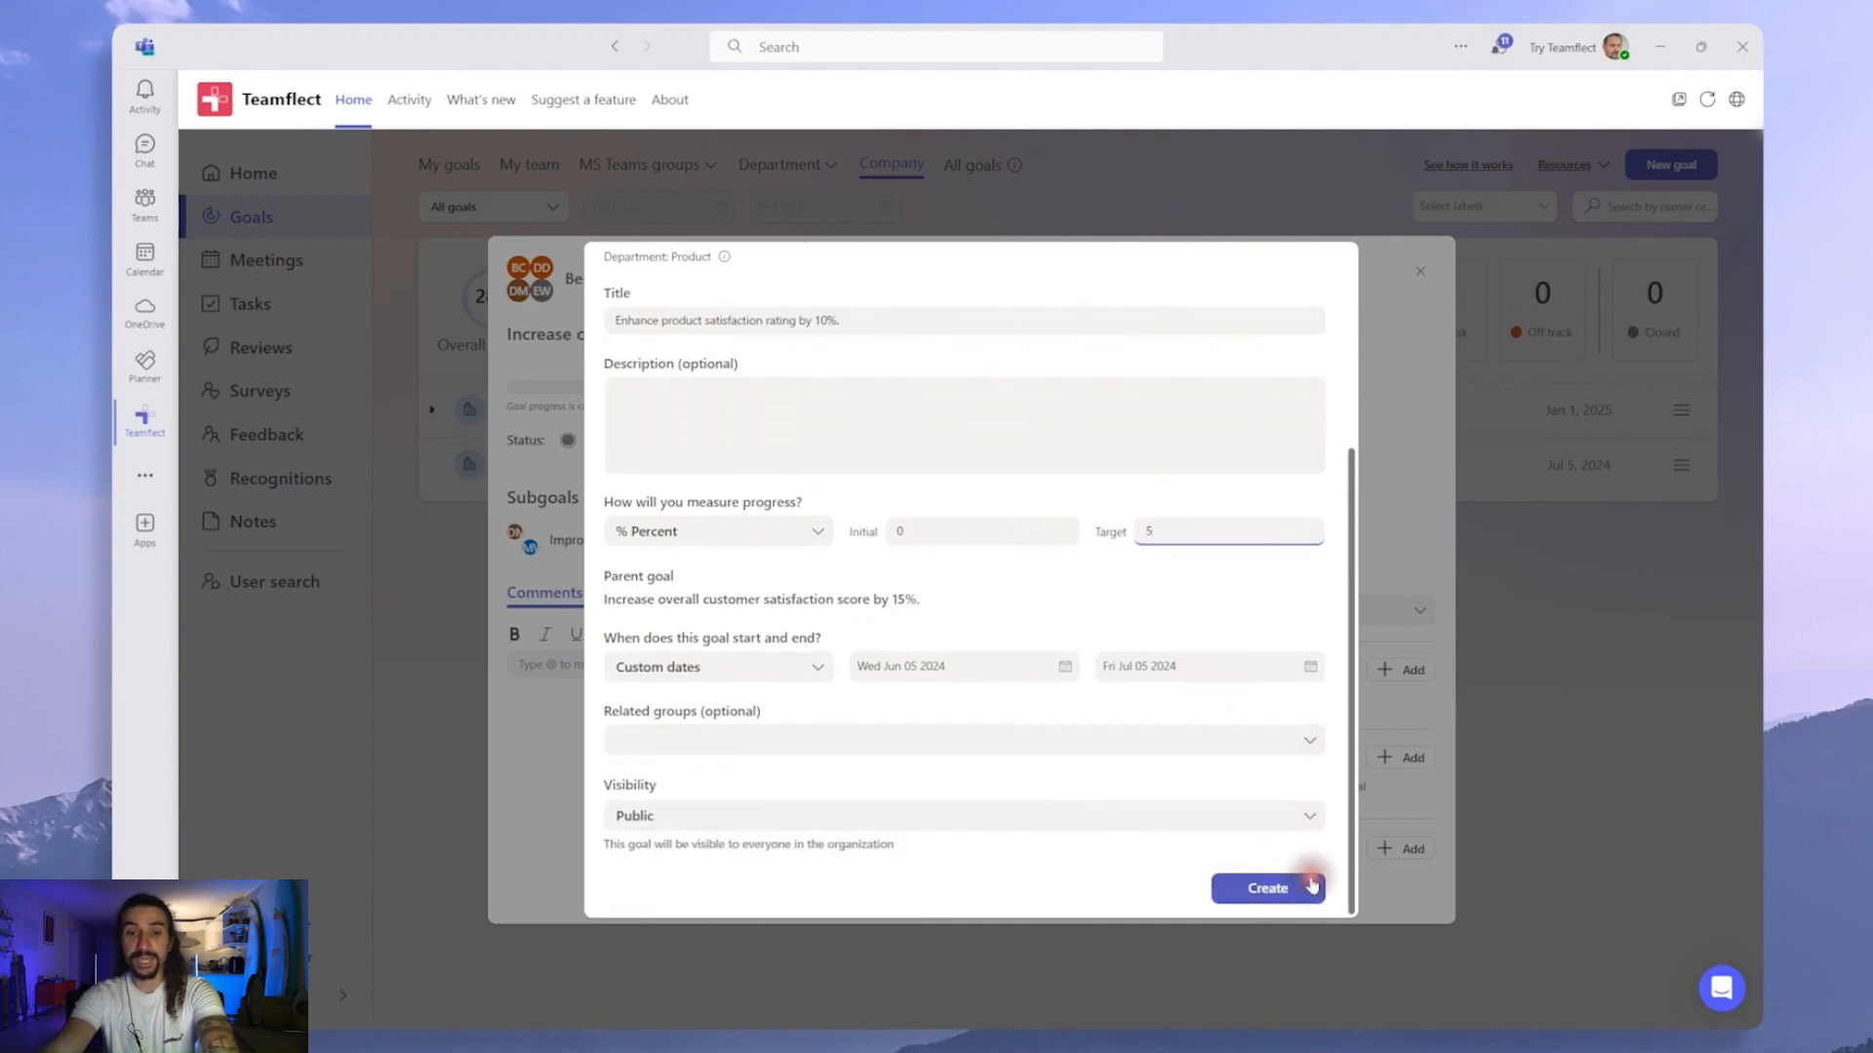
click(1266, 888)
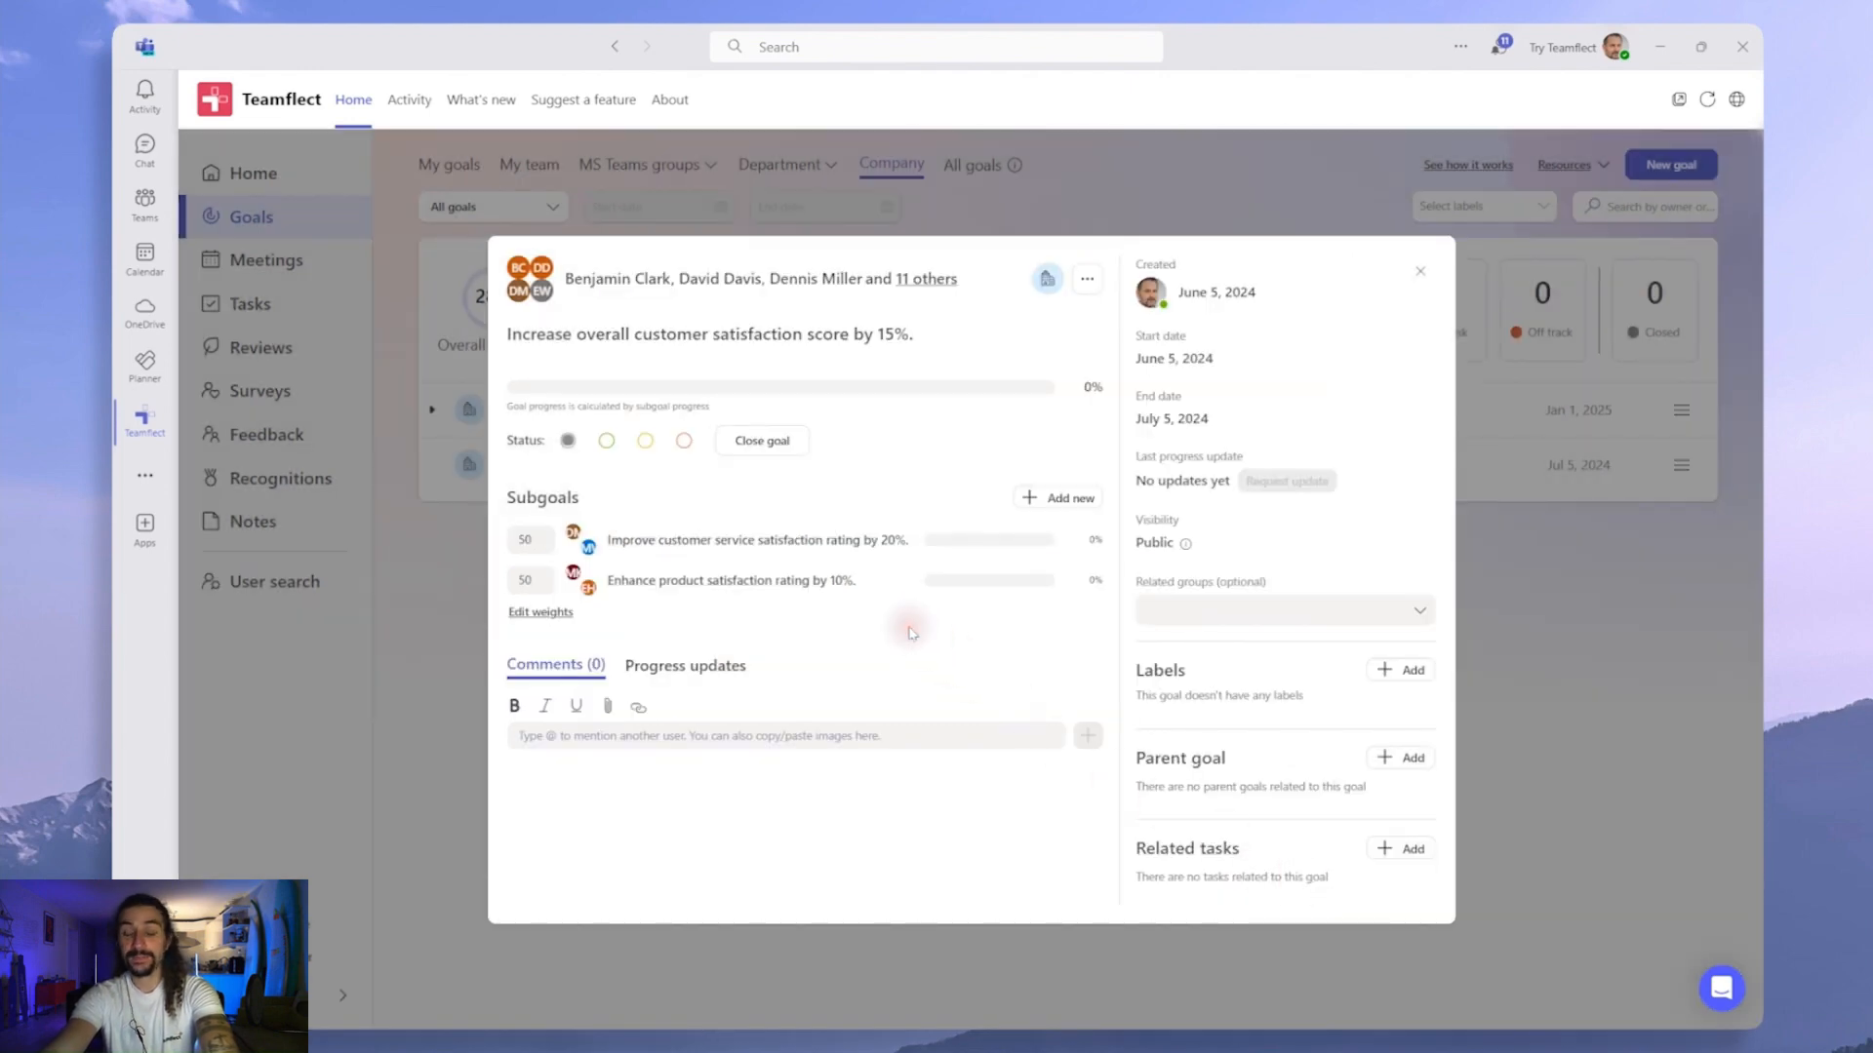
mouse_move(577, 630)
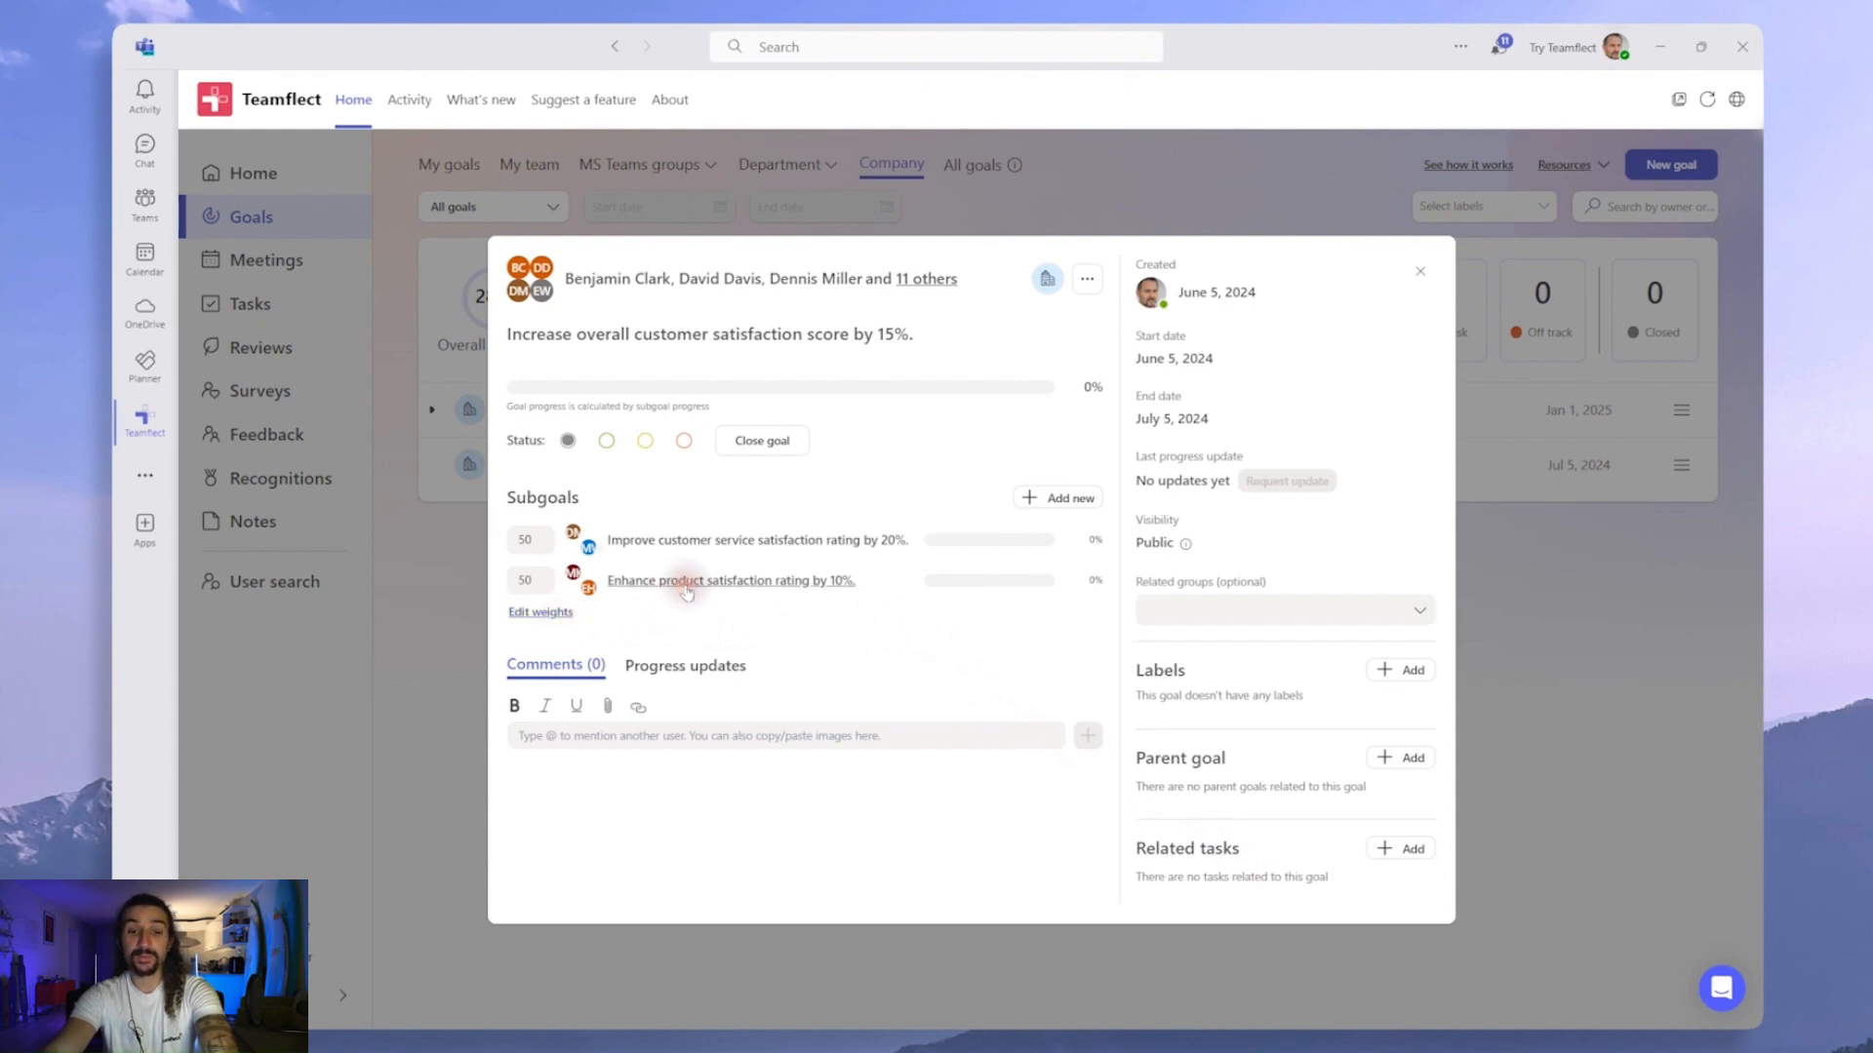
Review the customer service subgoal's details, then close them back to the Company goals list
click(755, 540)
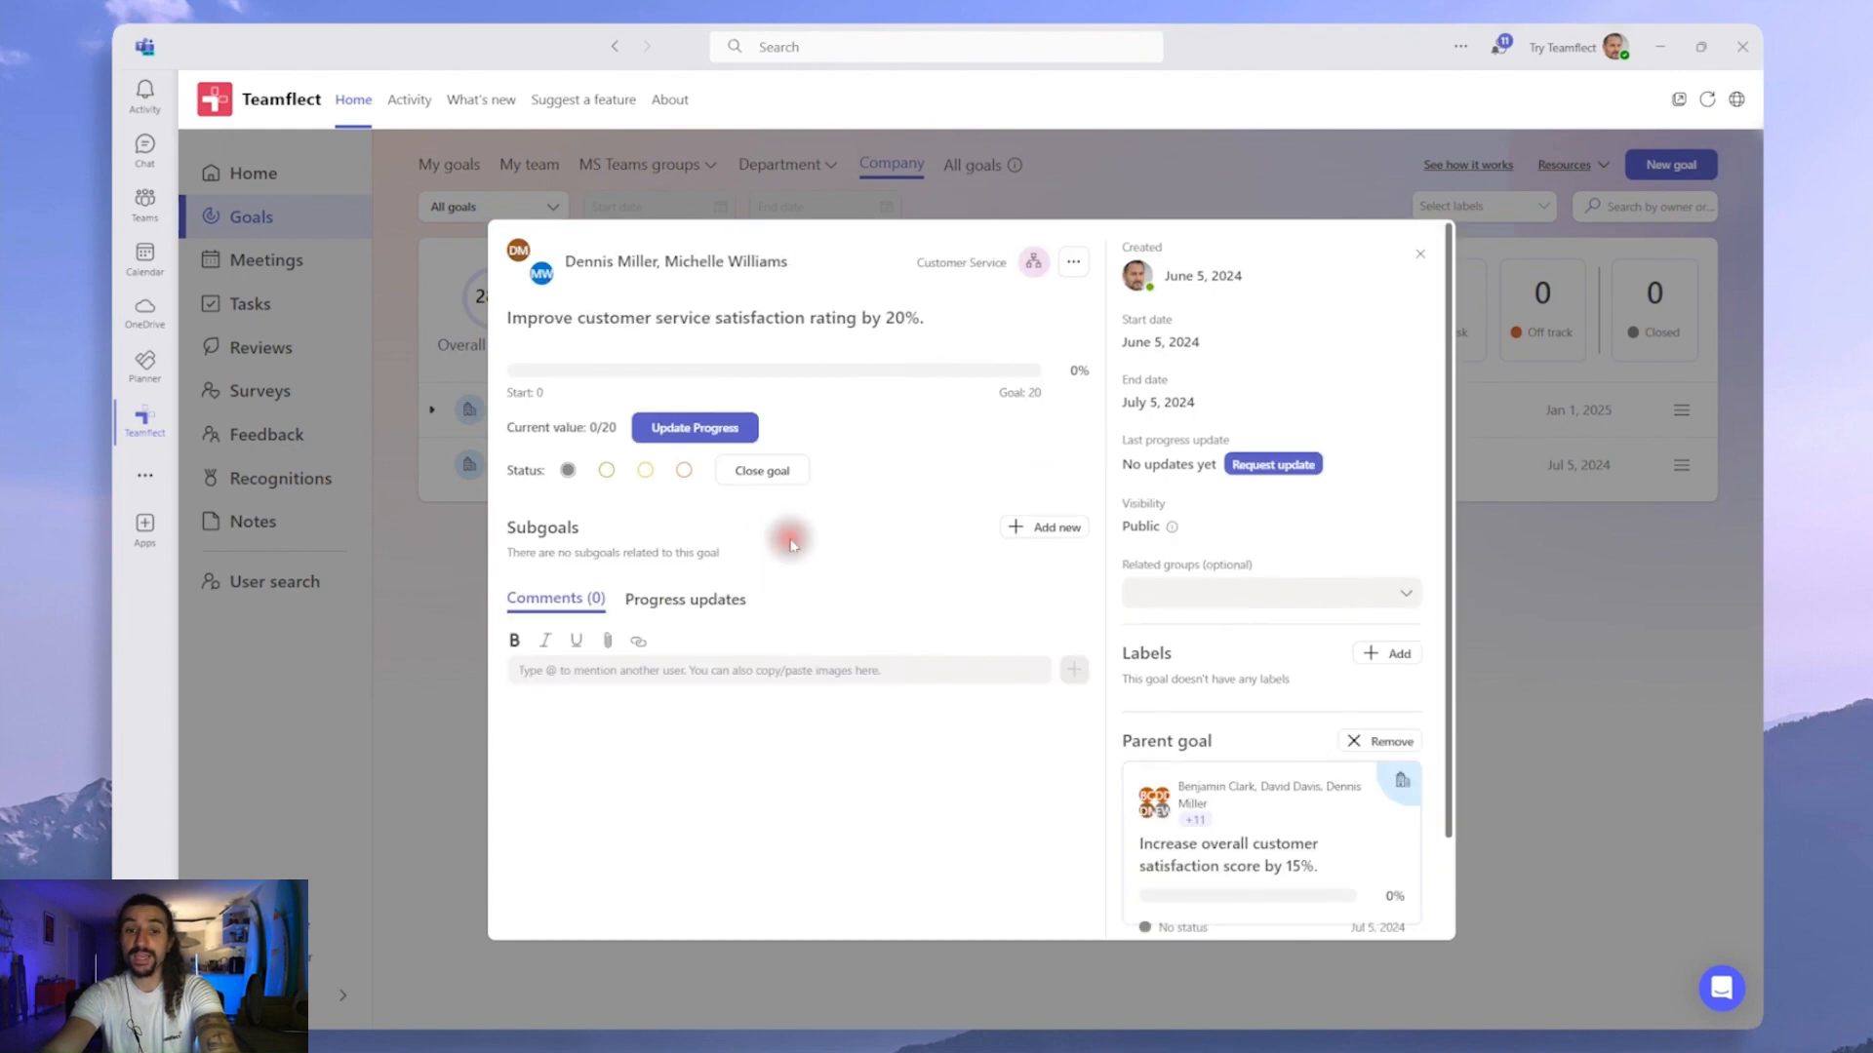
mouse_move(1110, 801)
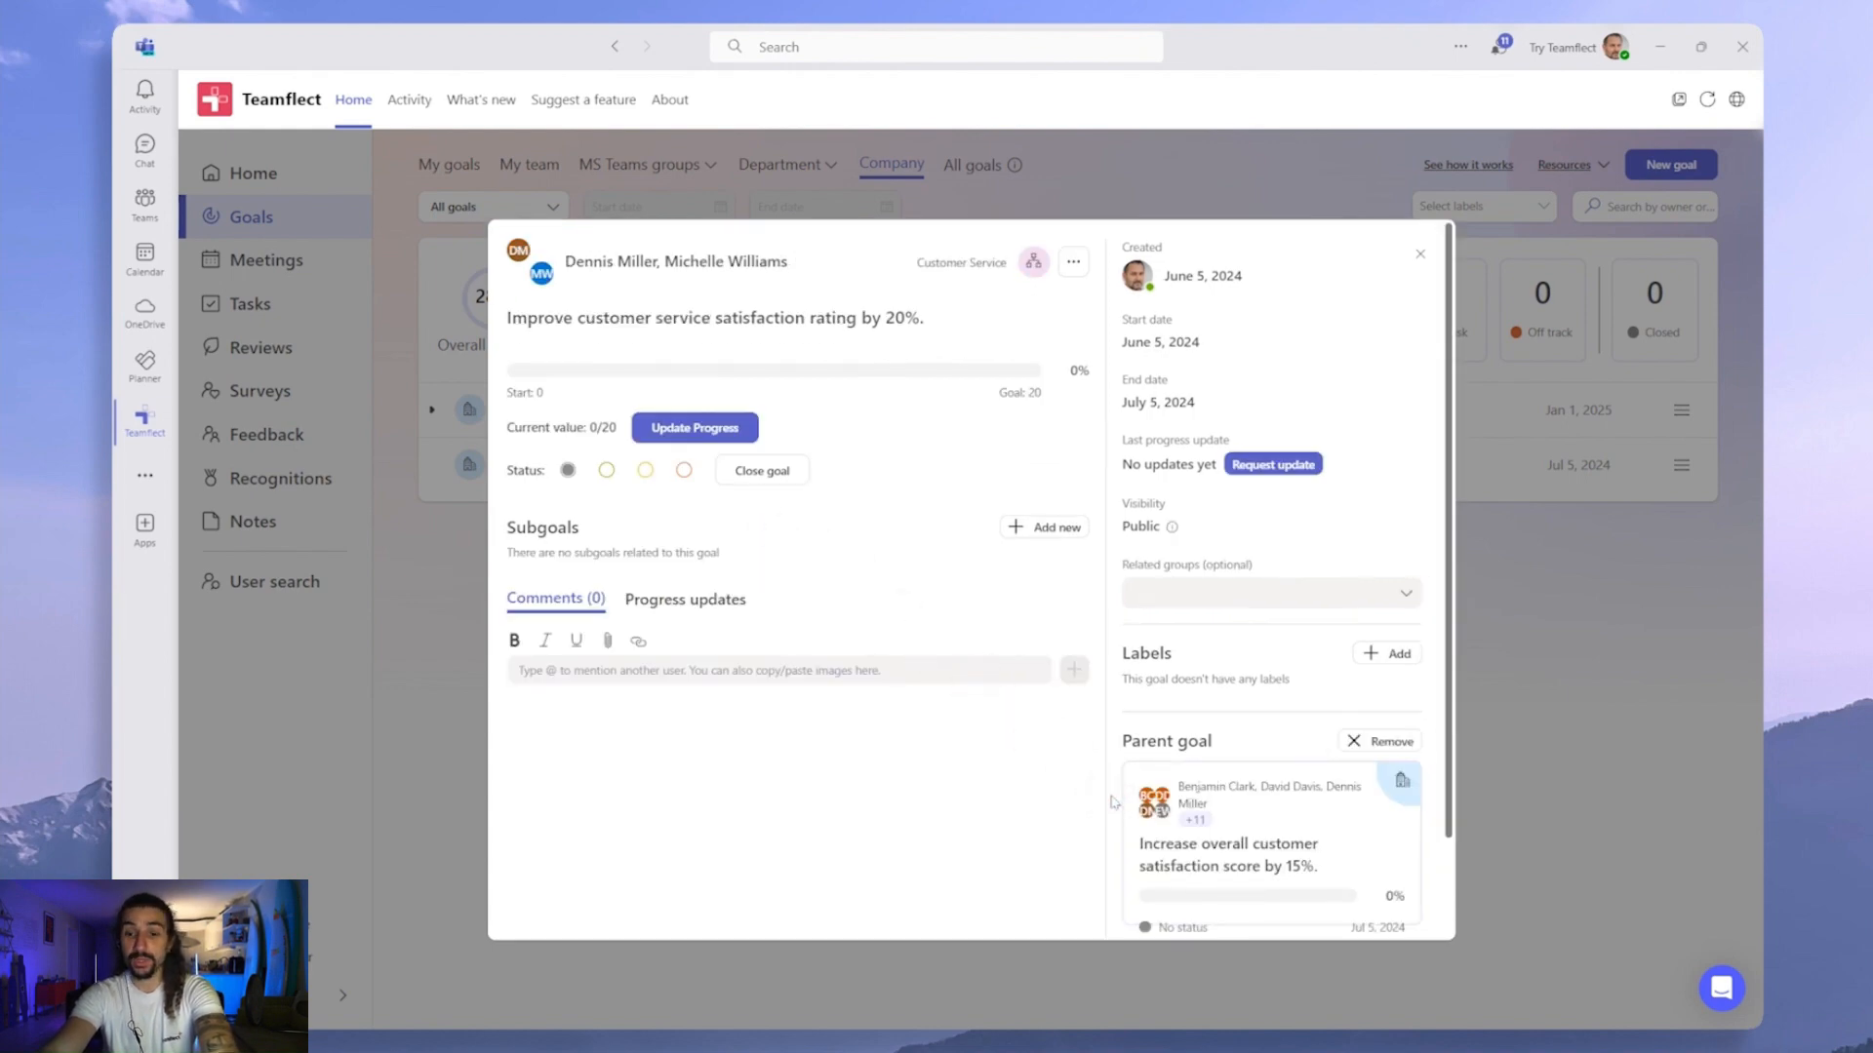
mouse_move(1063, 771)
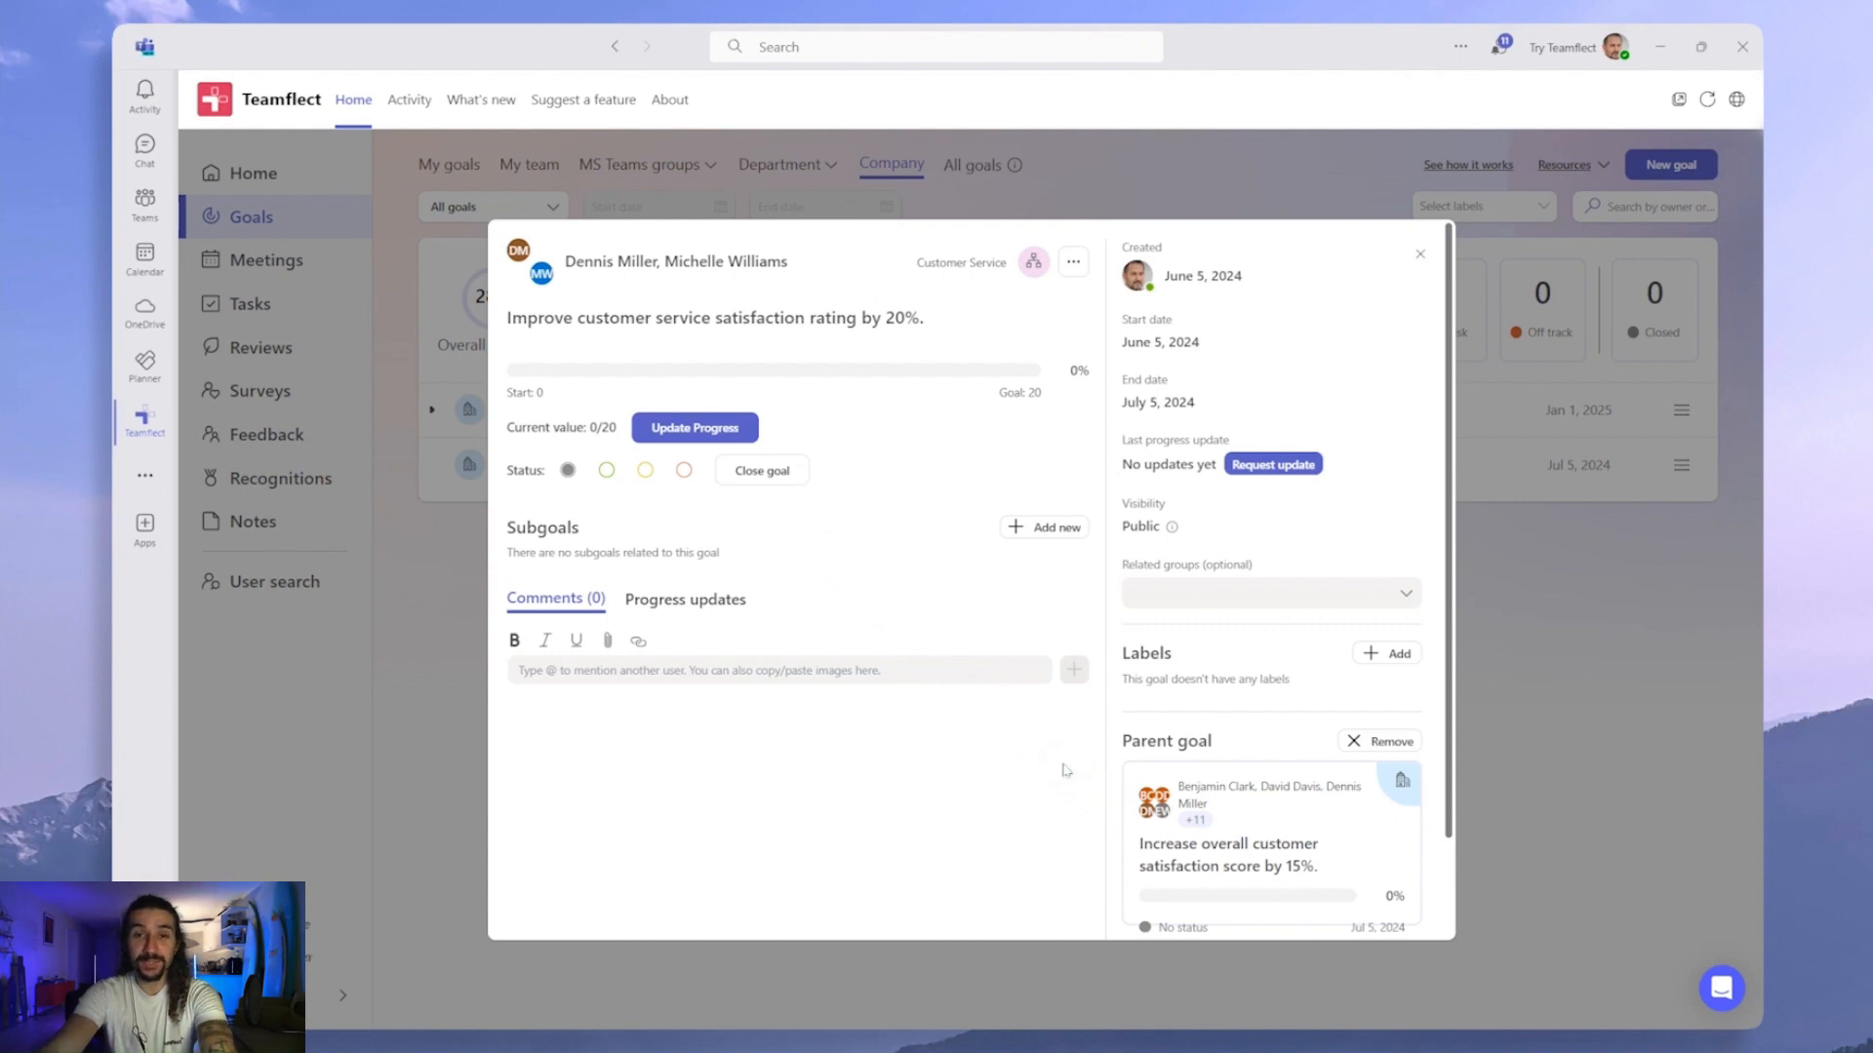
click(1418, 253)
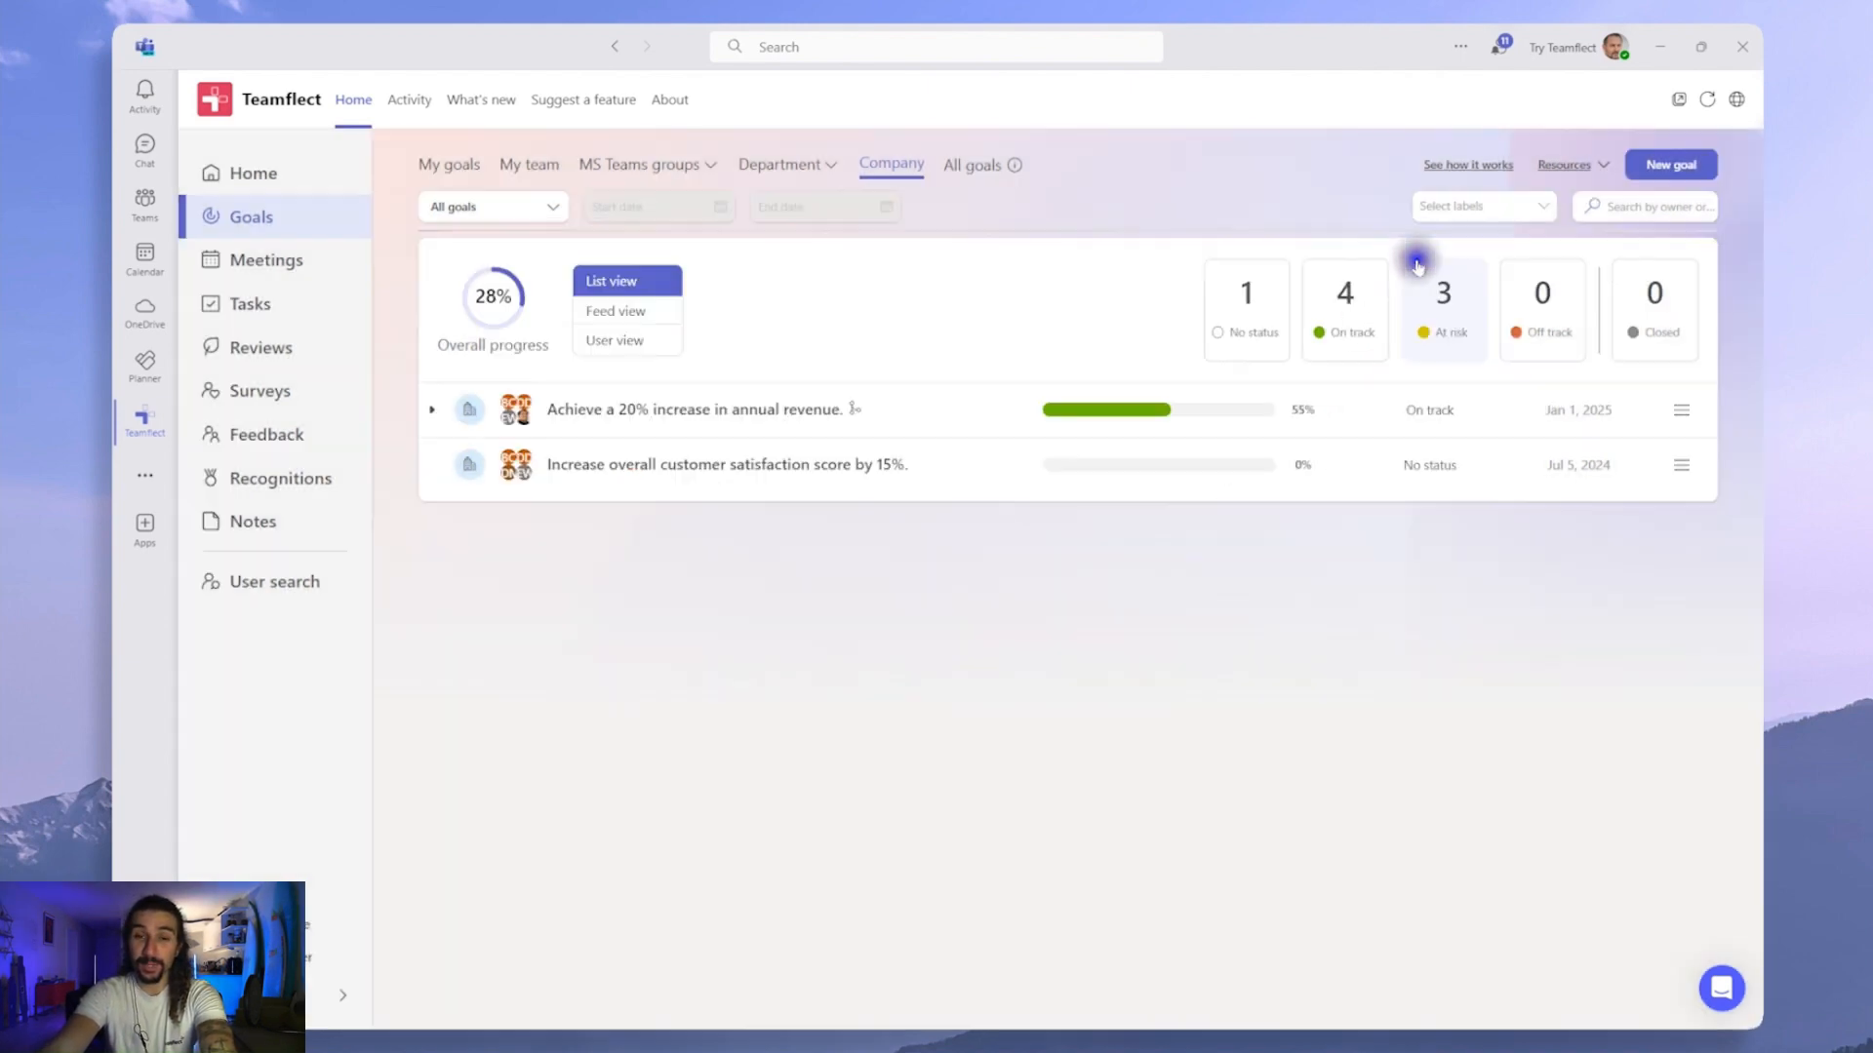